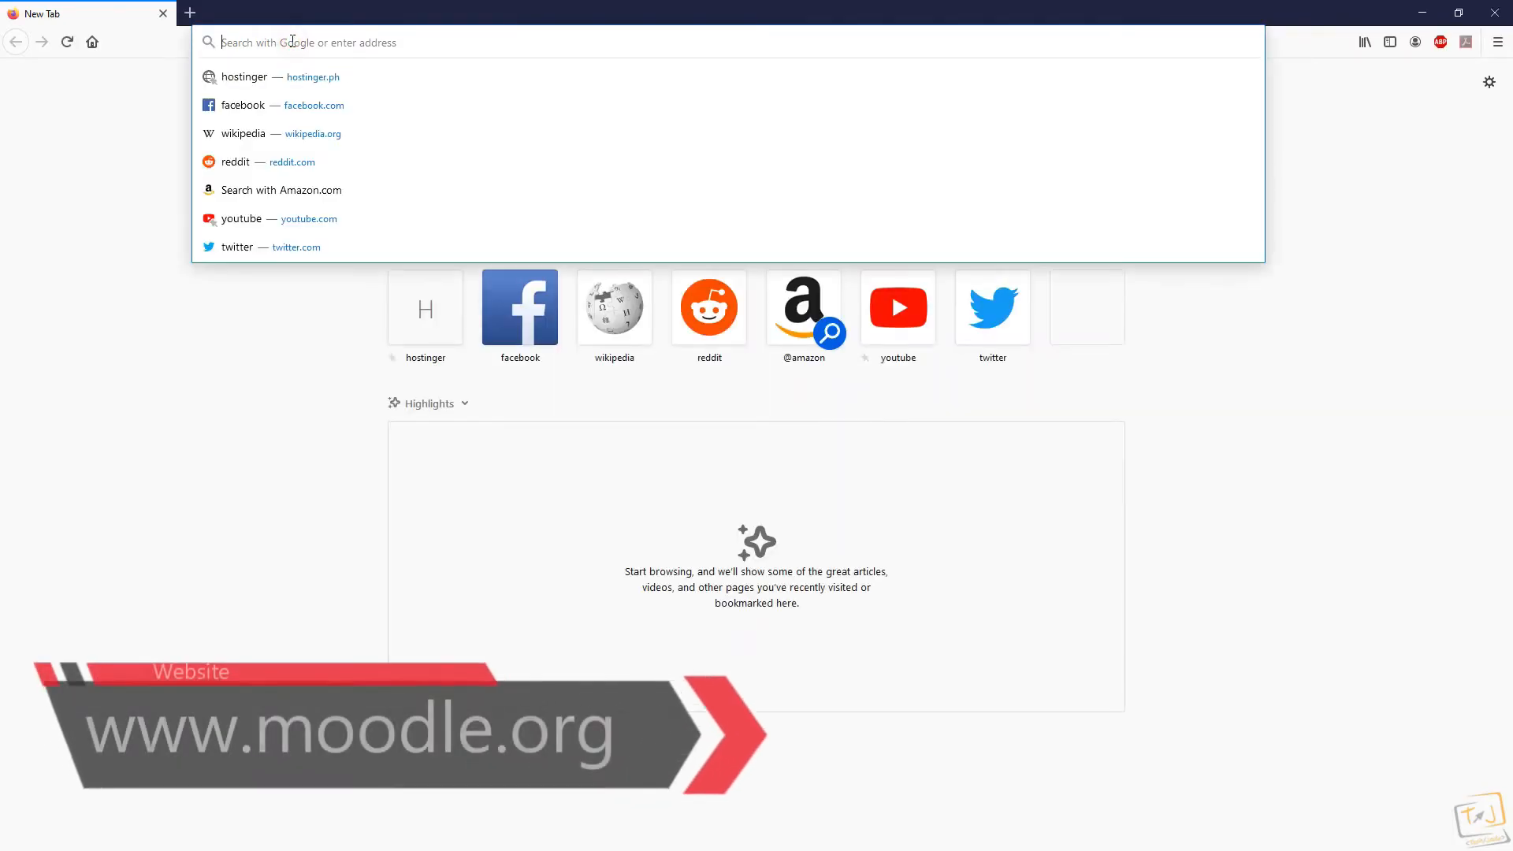
pyautogui.write('www.mozilla.org/')
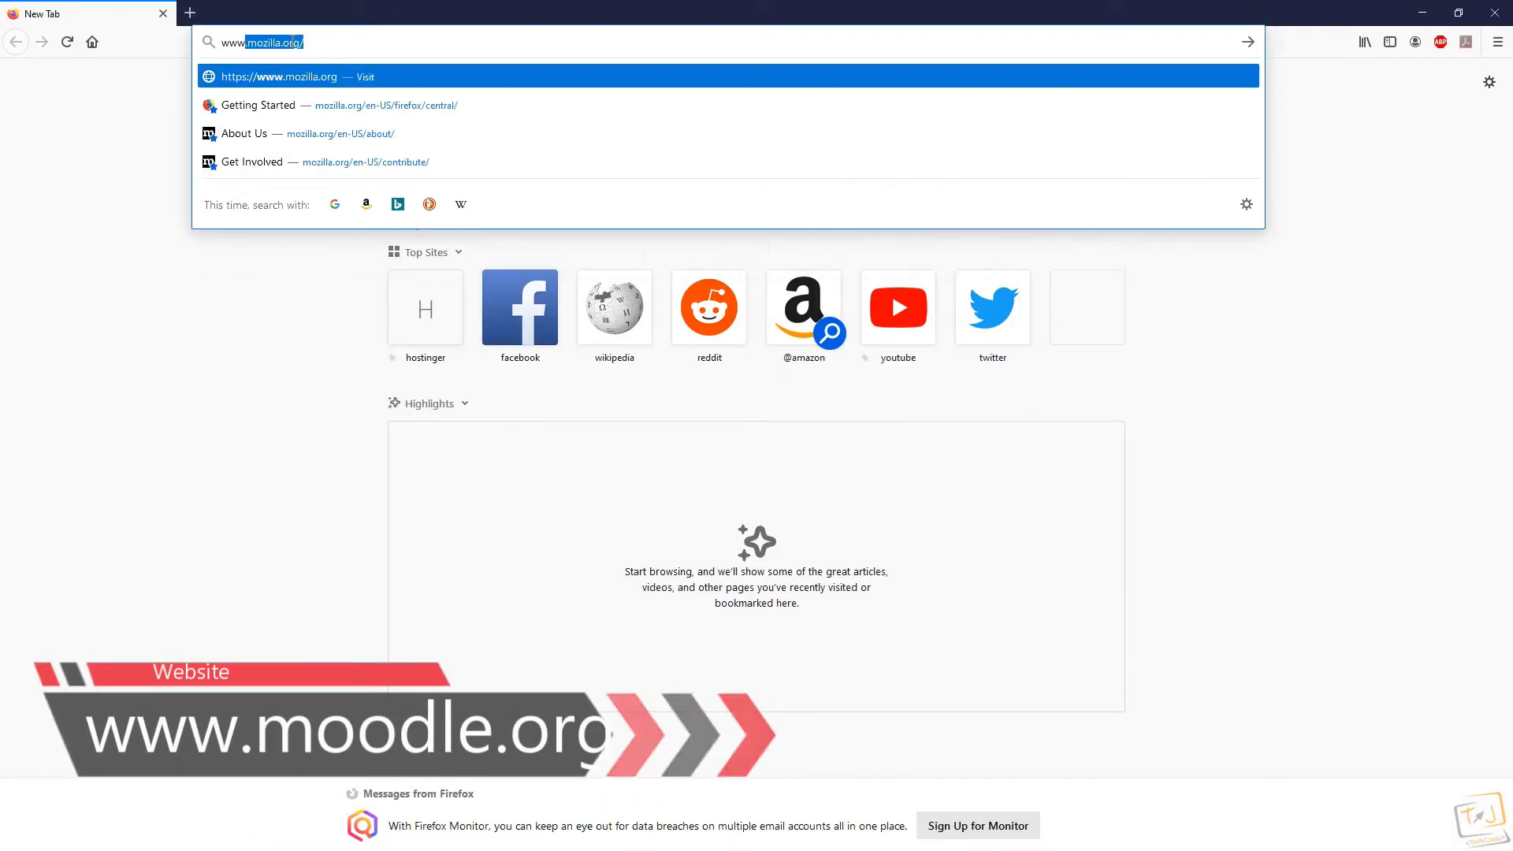
pyautogui.write('www.moodle')
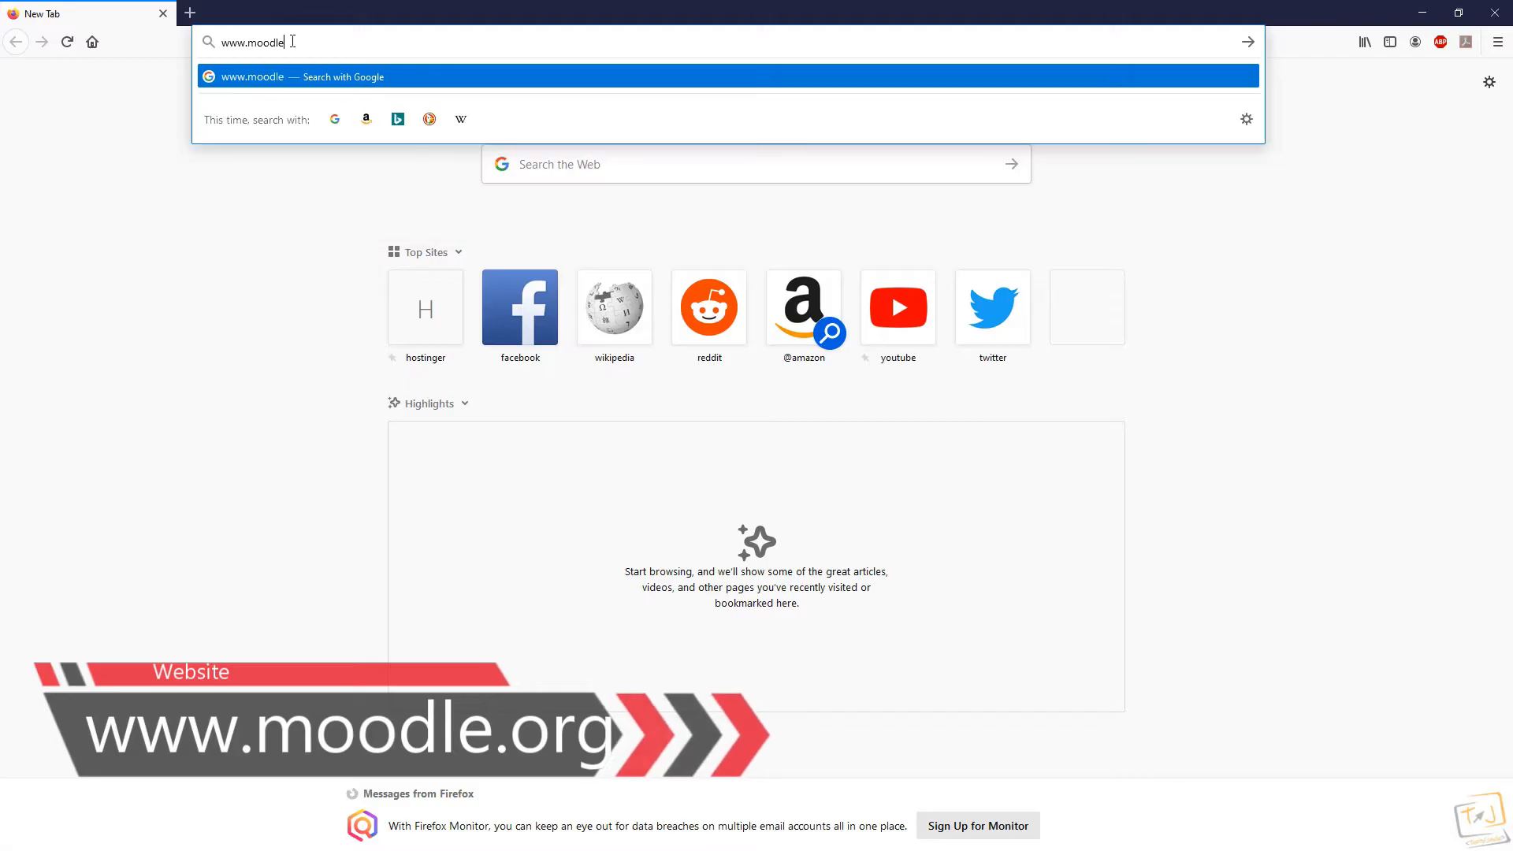
pyautogui.write('.')
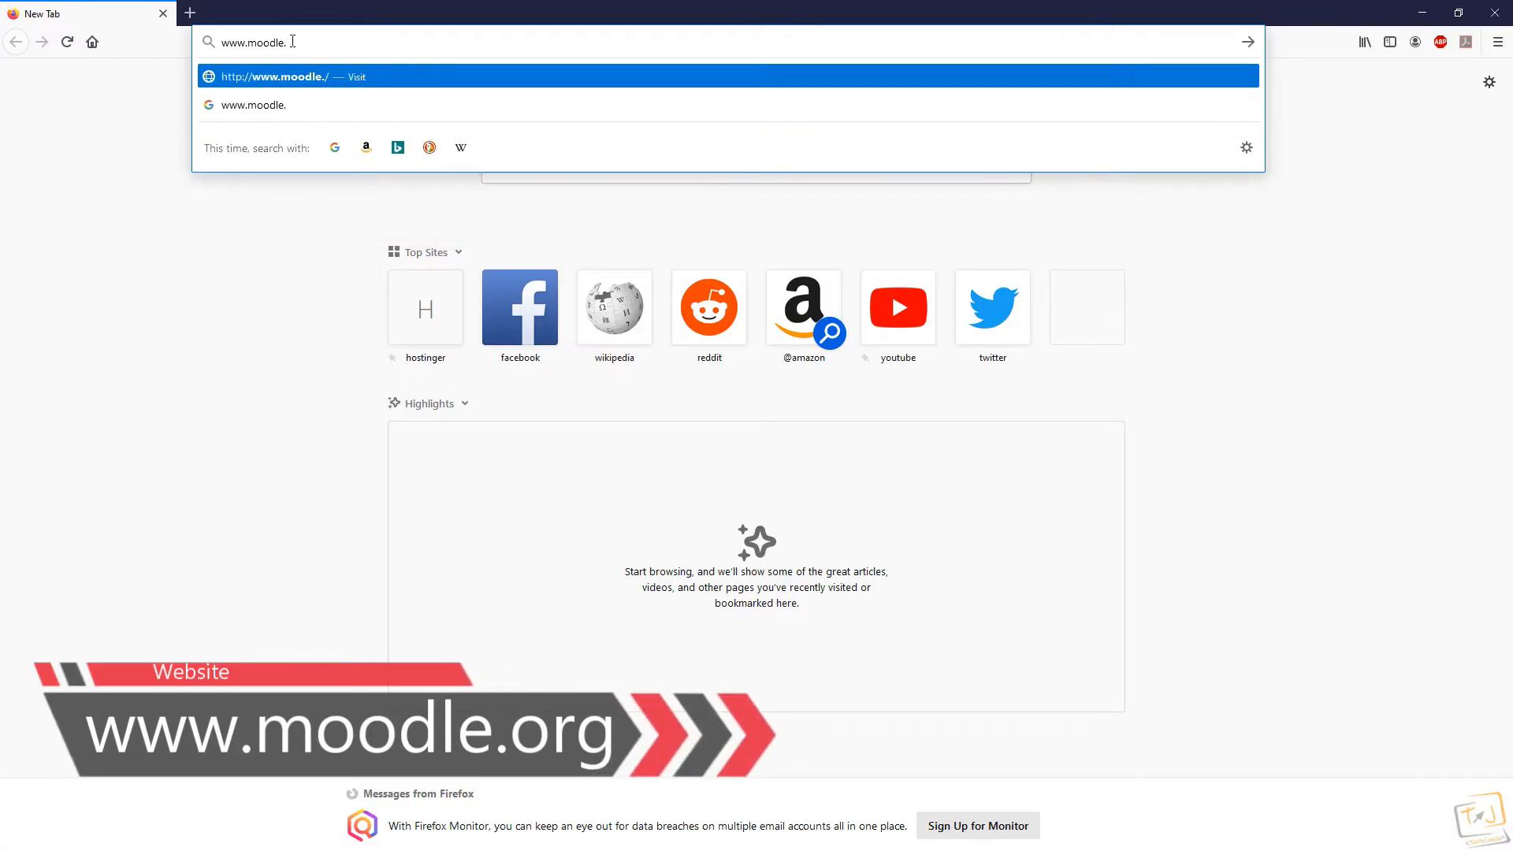
pyautogui.write('or')
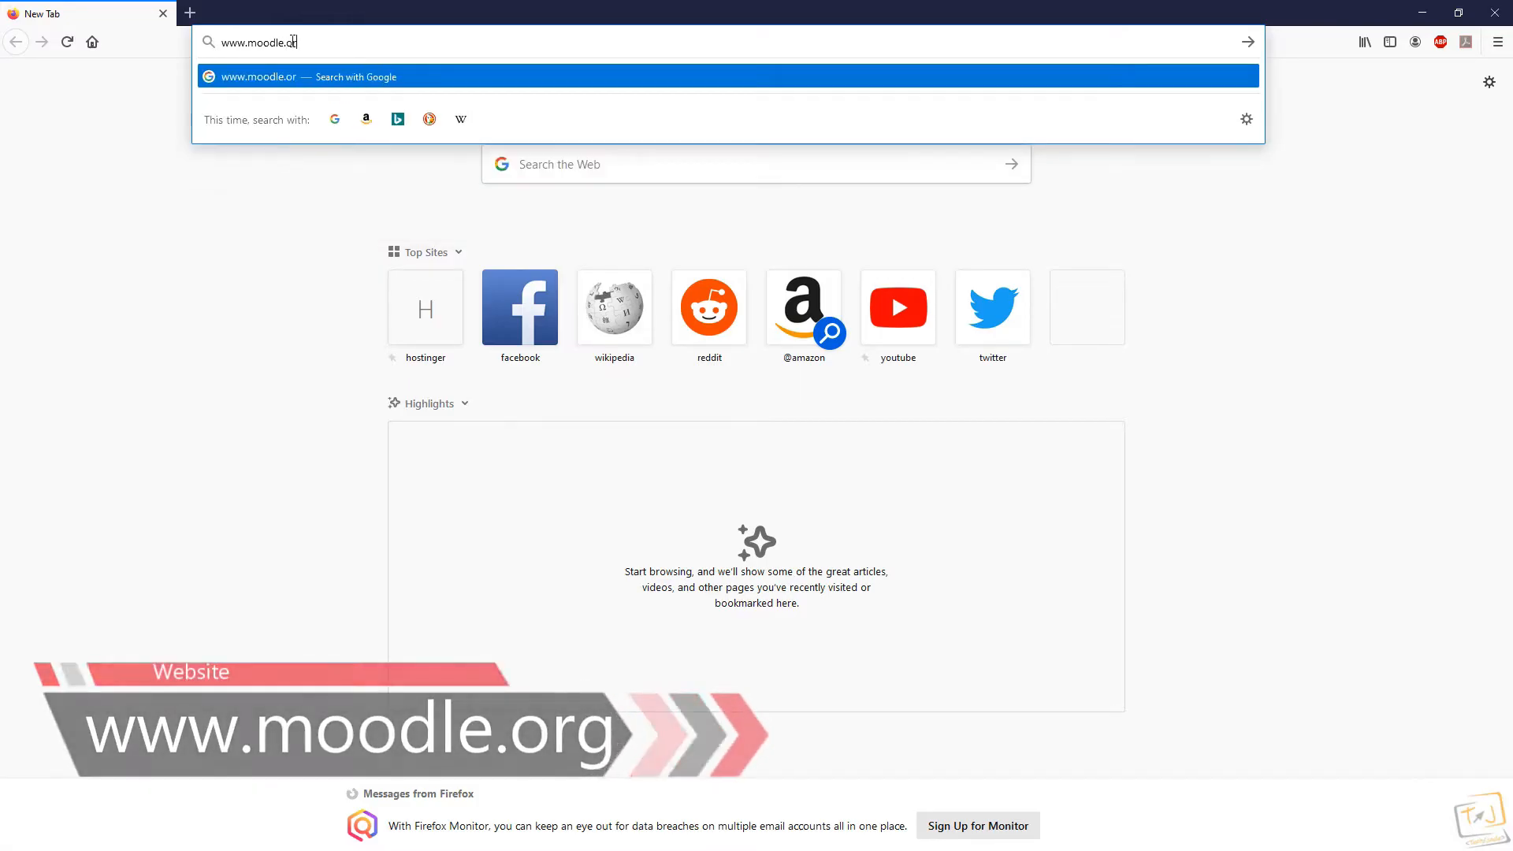
pyautogui.press('Return')
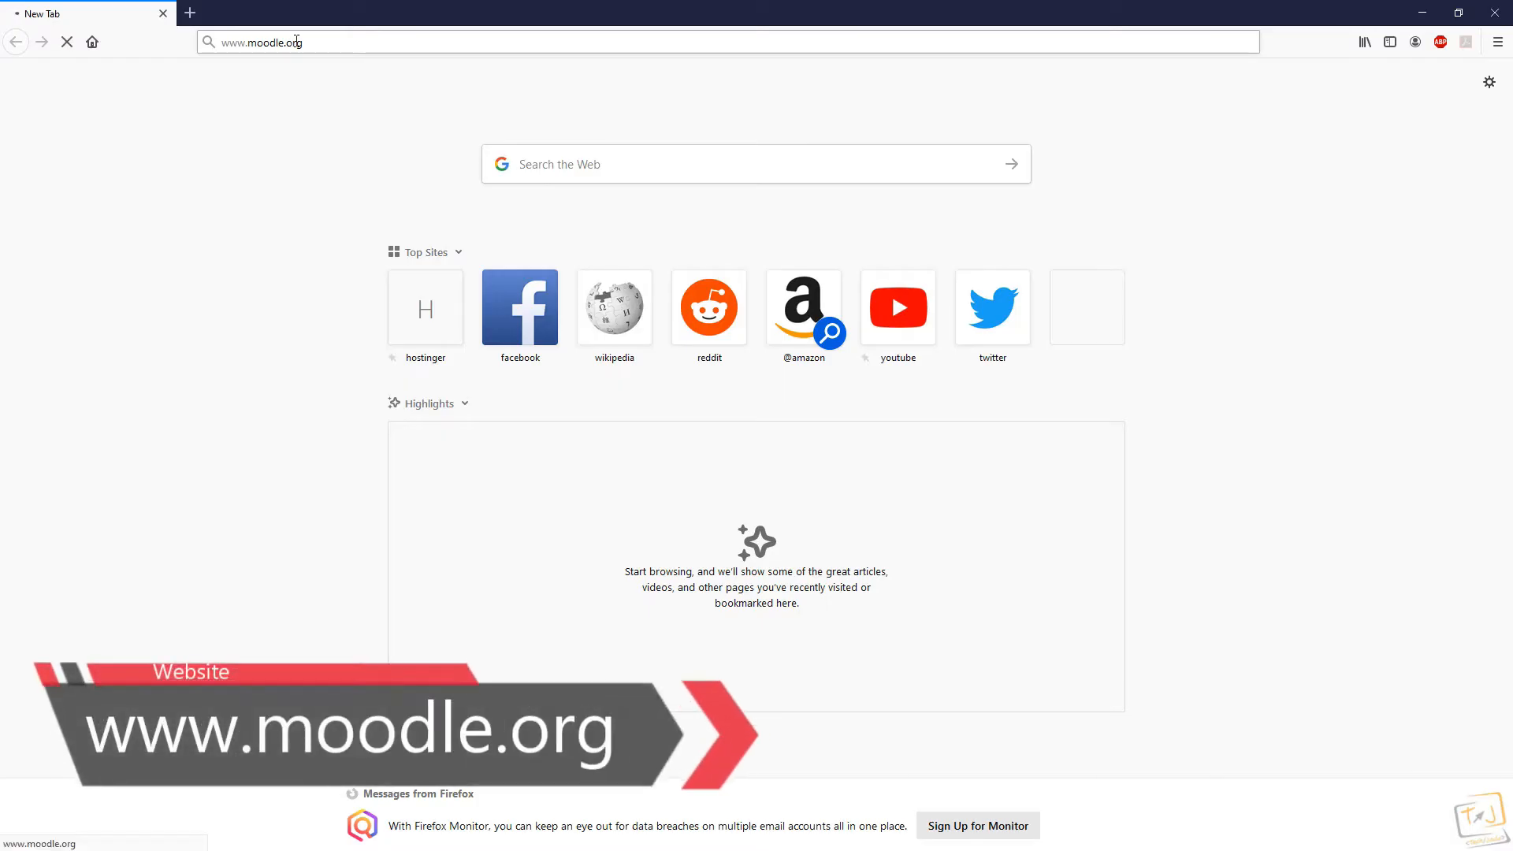
pyautogui.press('Return')
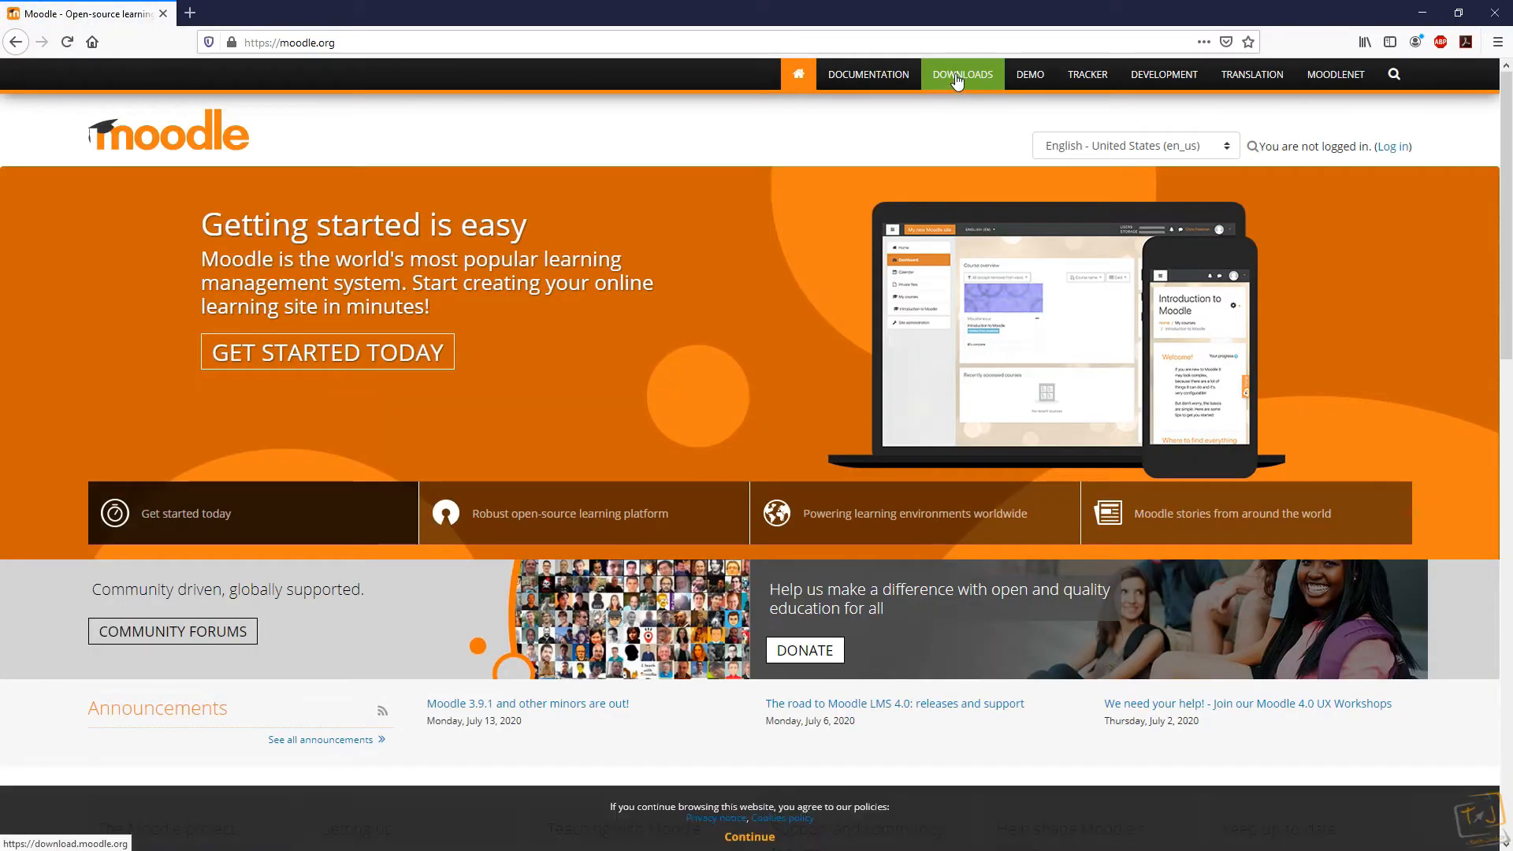
# Go from Downloads to the Moodle 3.9.1+ release and its Windows installer packages page.
pyautogui.click(962, 74)
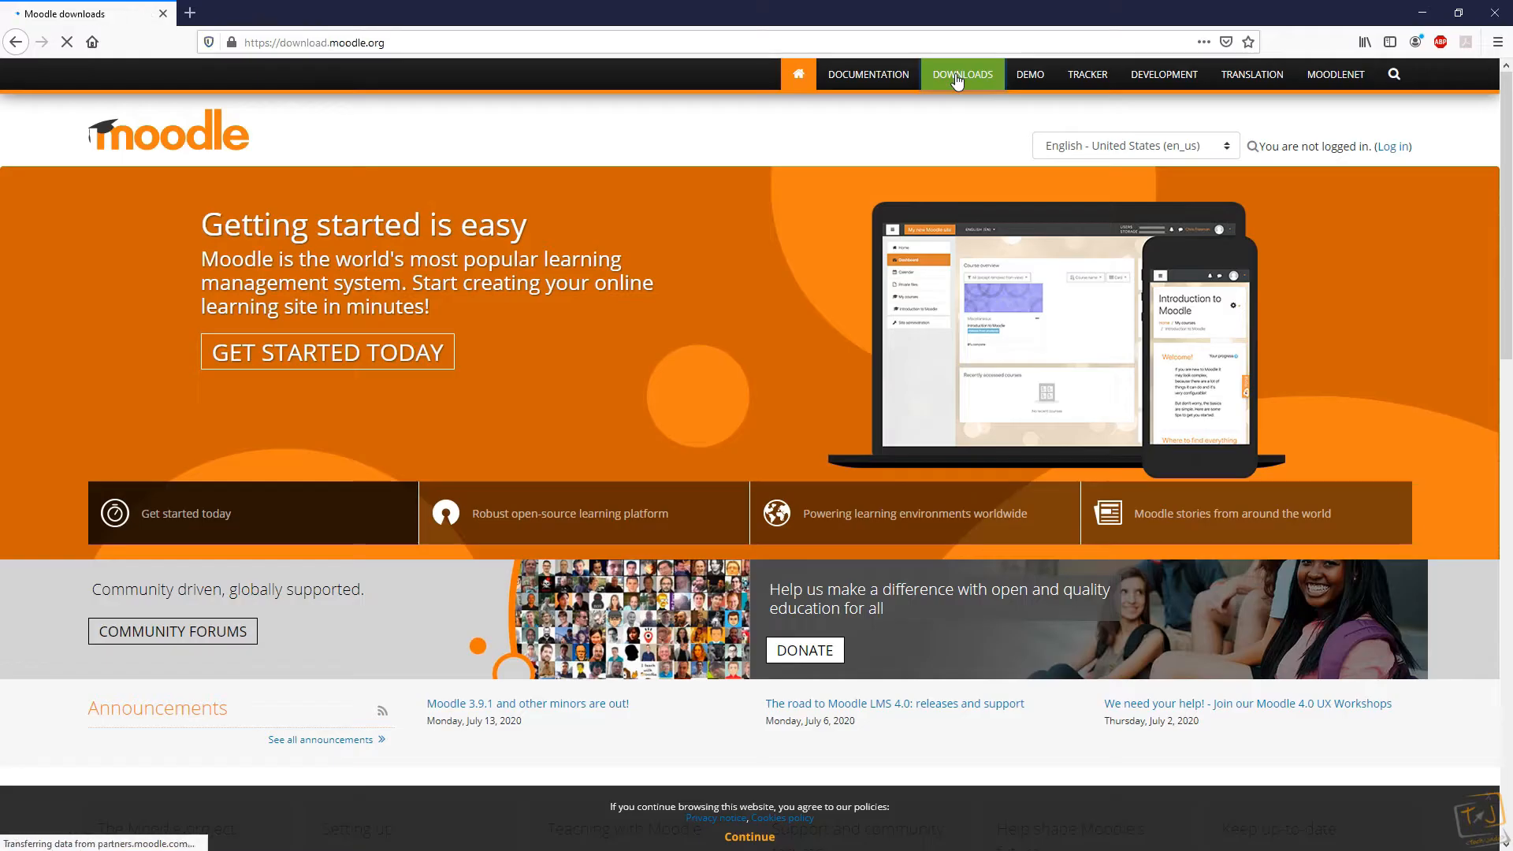
pyautogui.click(961, 74)
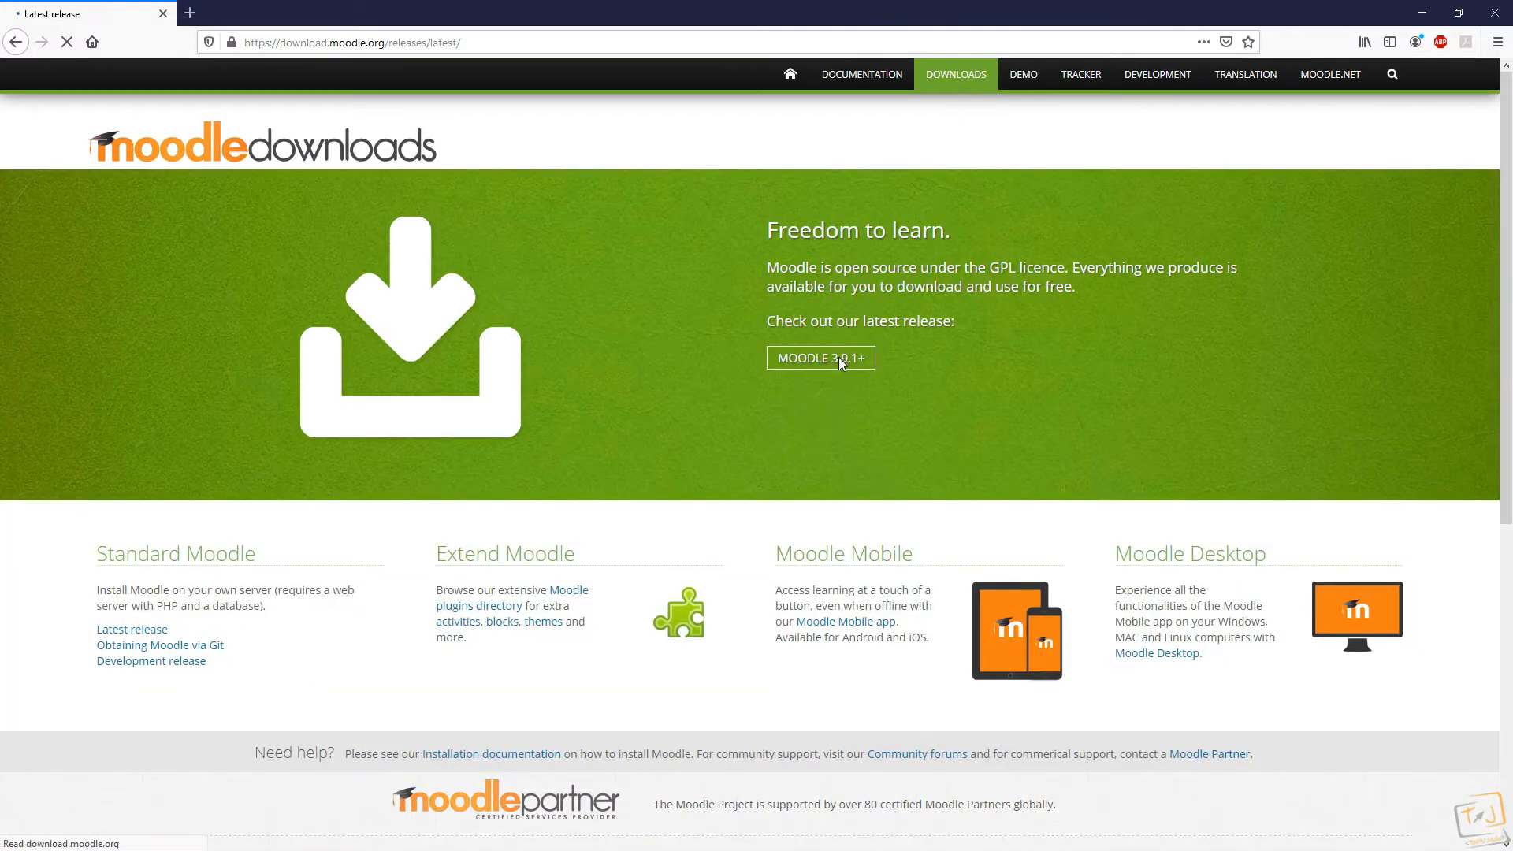
pyautogui.click(820, 358)
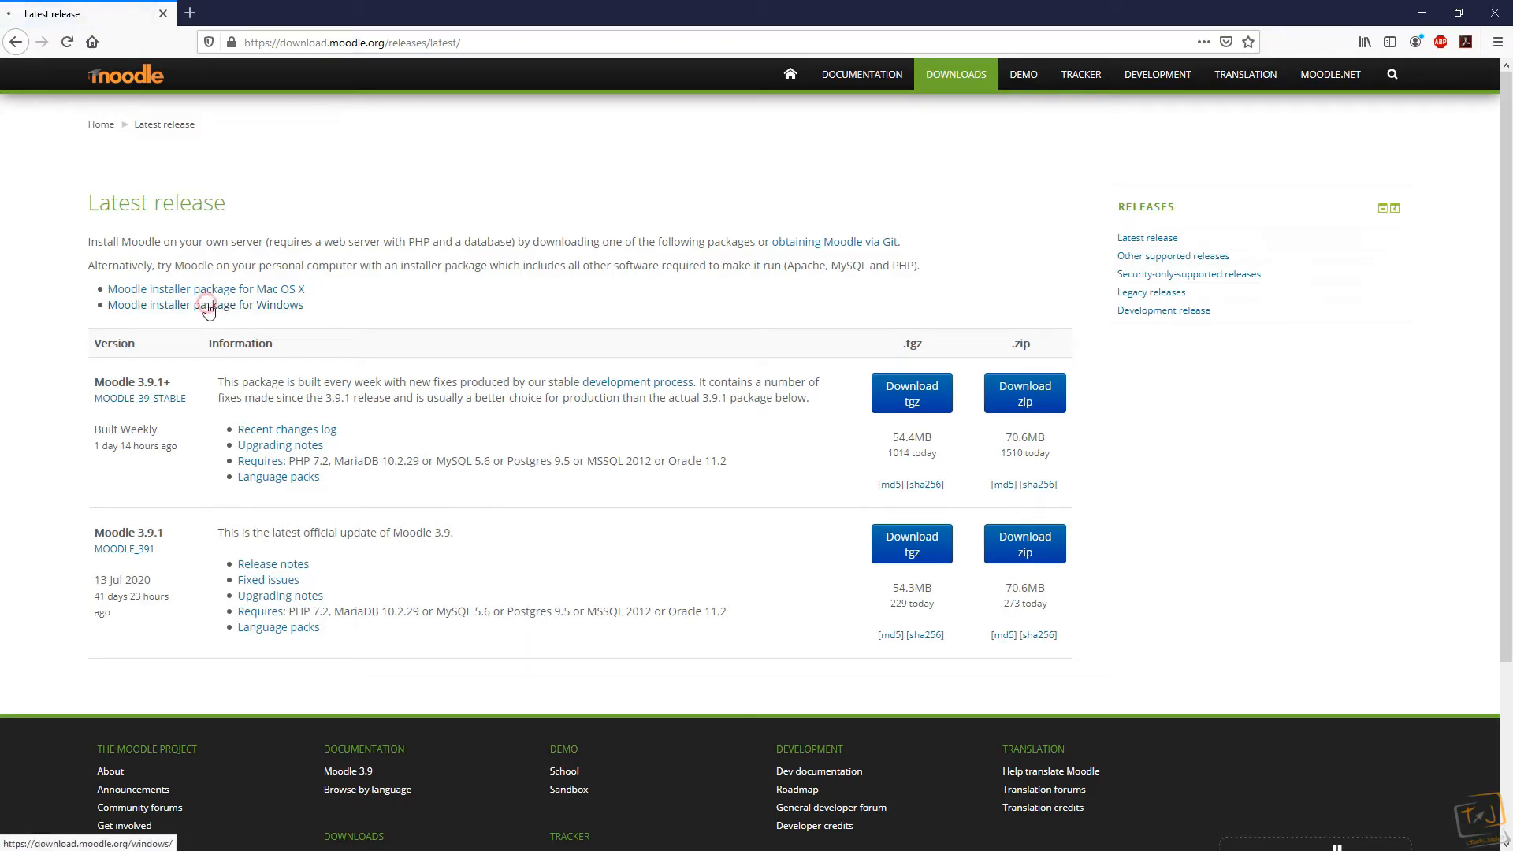
pyautogui.click(205, 304)
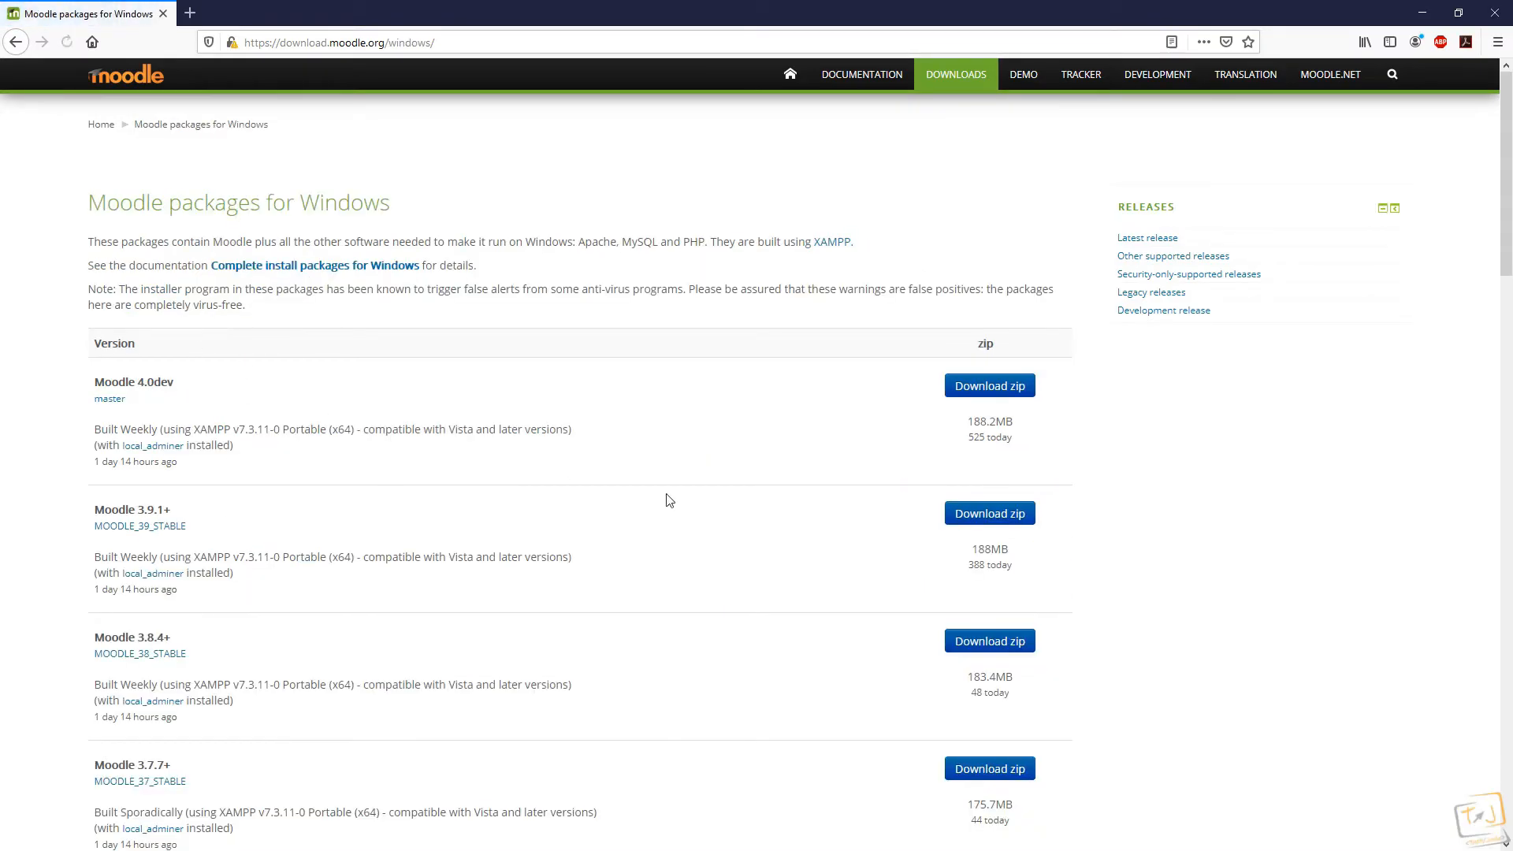
pyautogui.moveTo(990, 512)
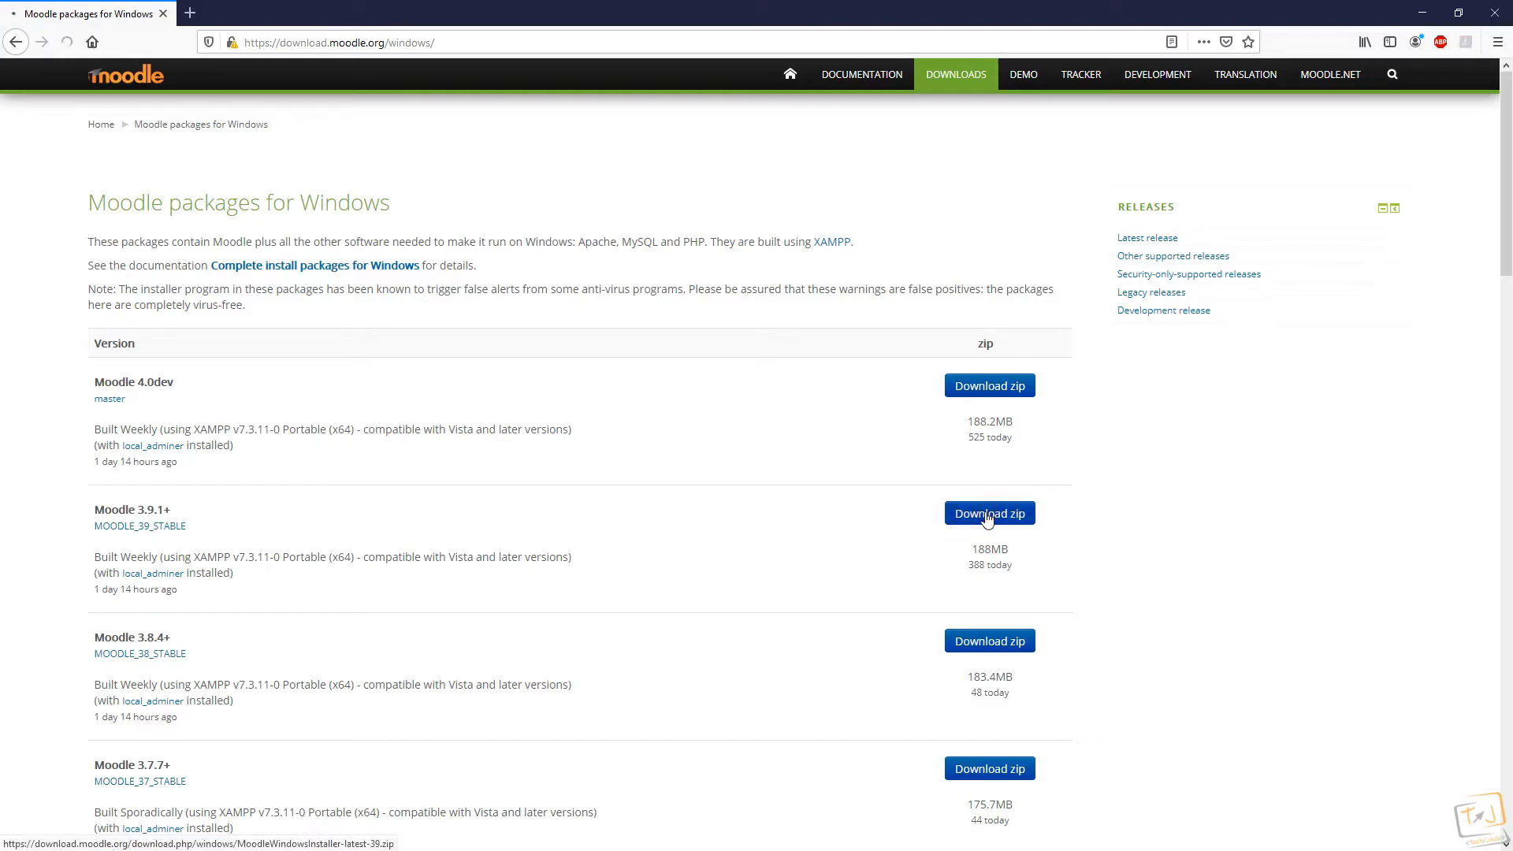
# Start the zip download of the Moodle 3.9.1+ Windows installer package.
pyautogui.click(988, 513)
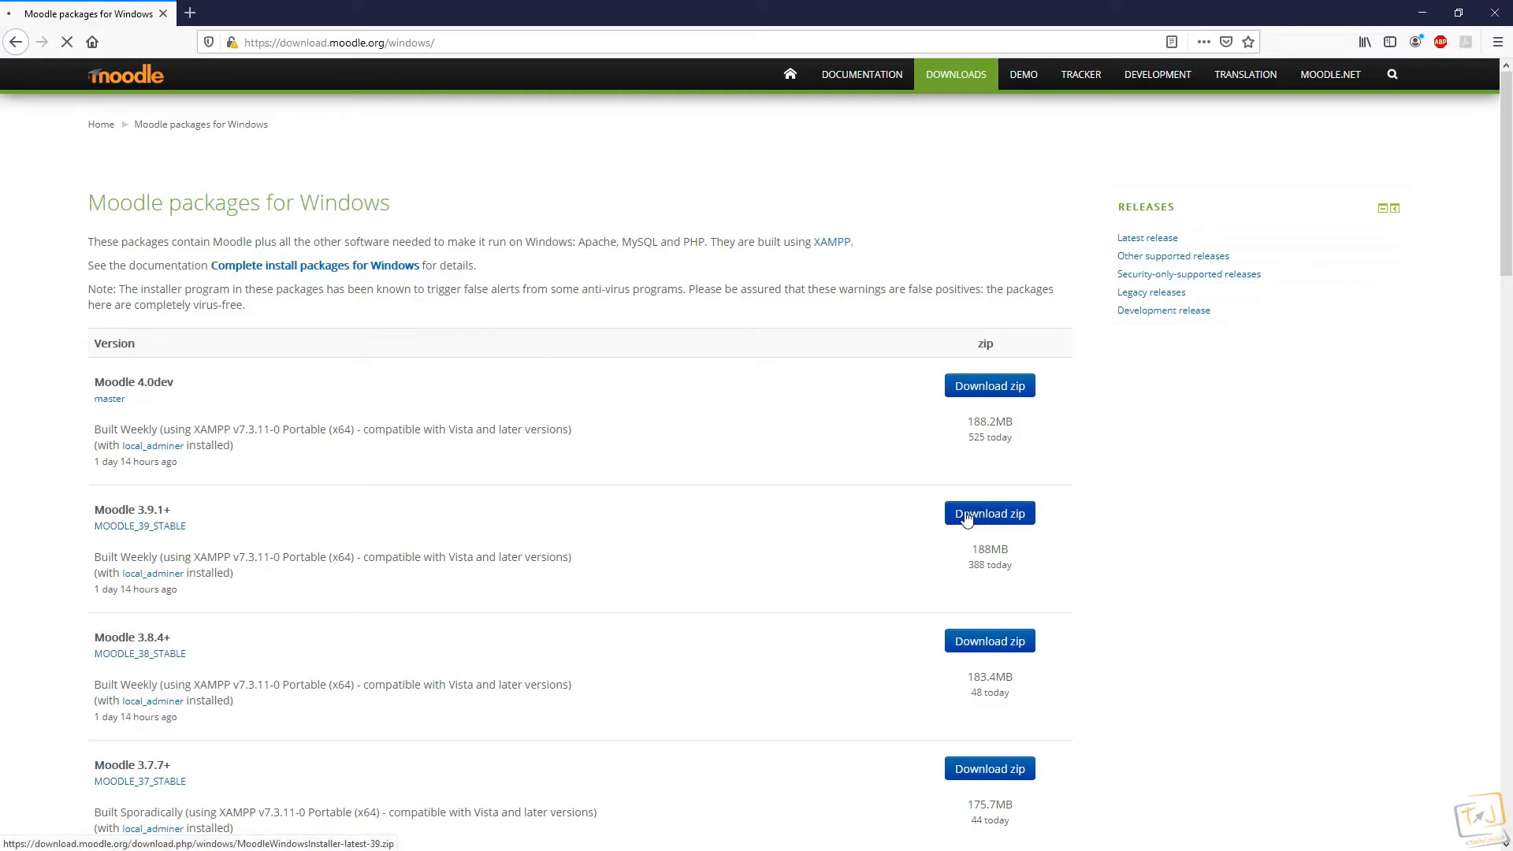
pyautogui.click(988, 512)
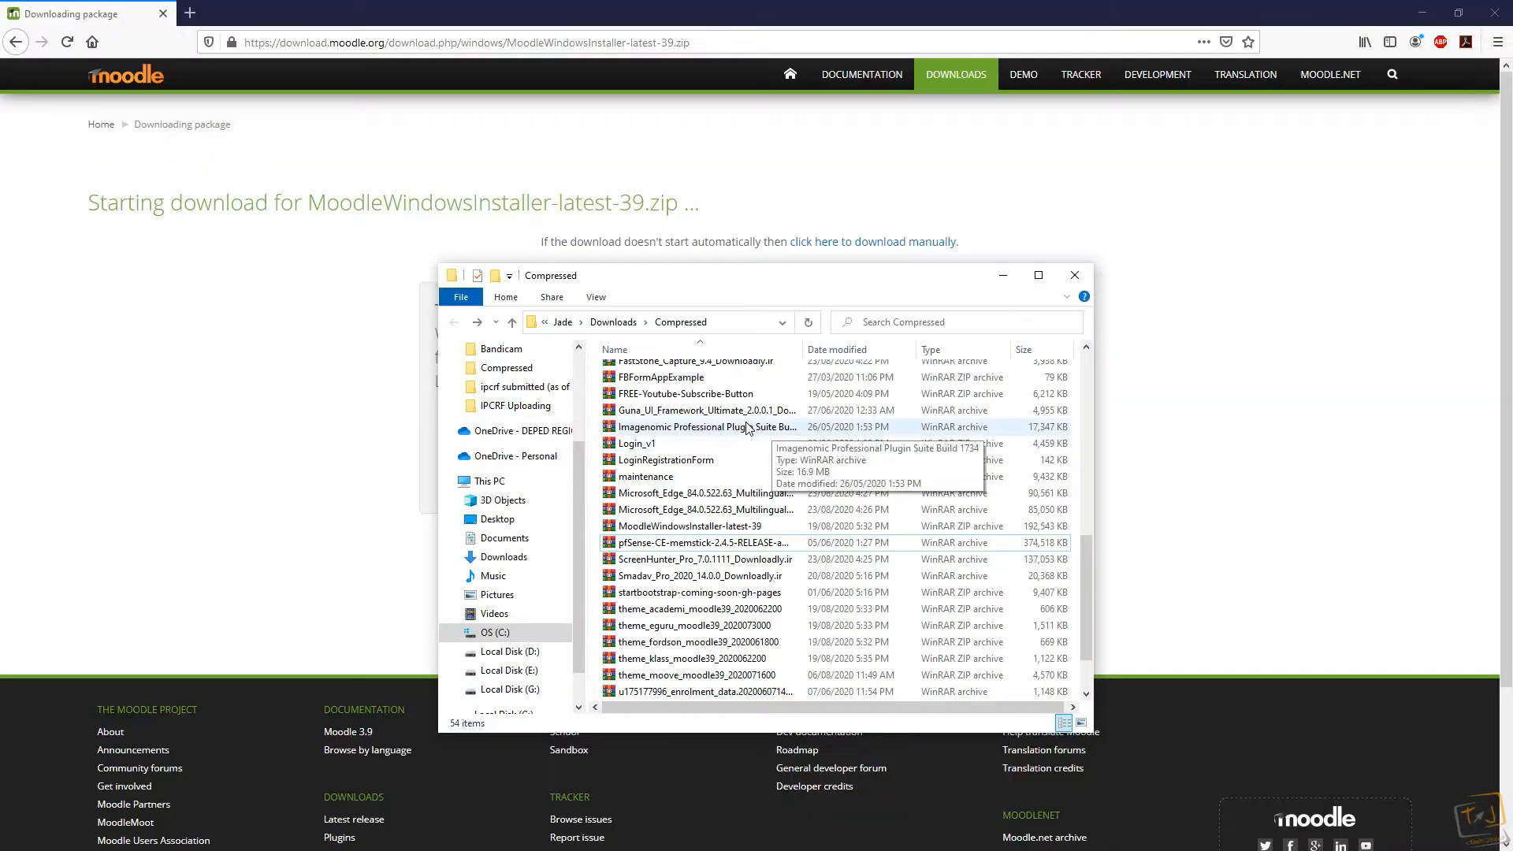
pyautogui.moveTo(712, 577)
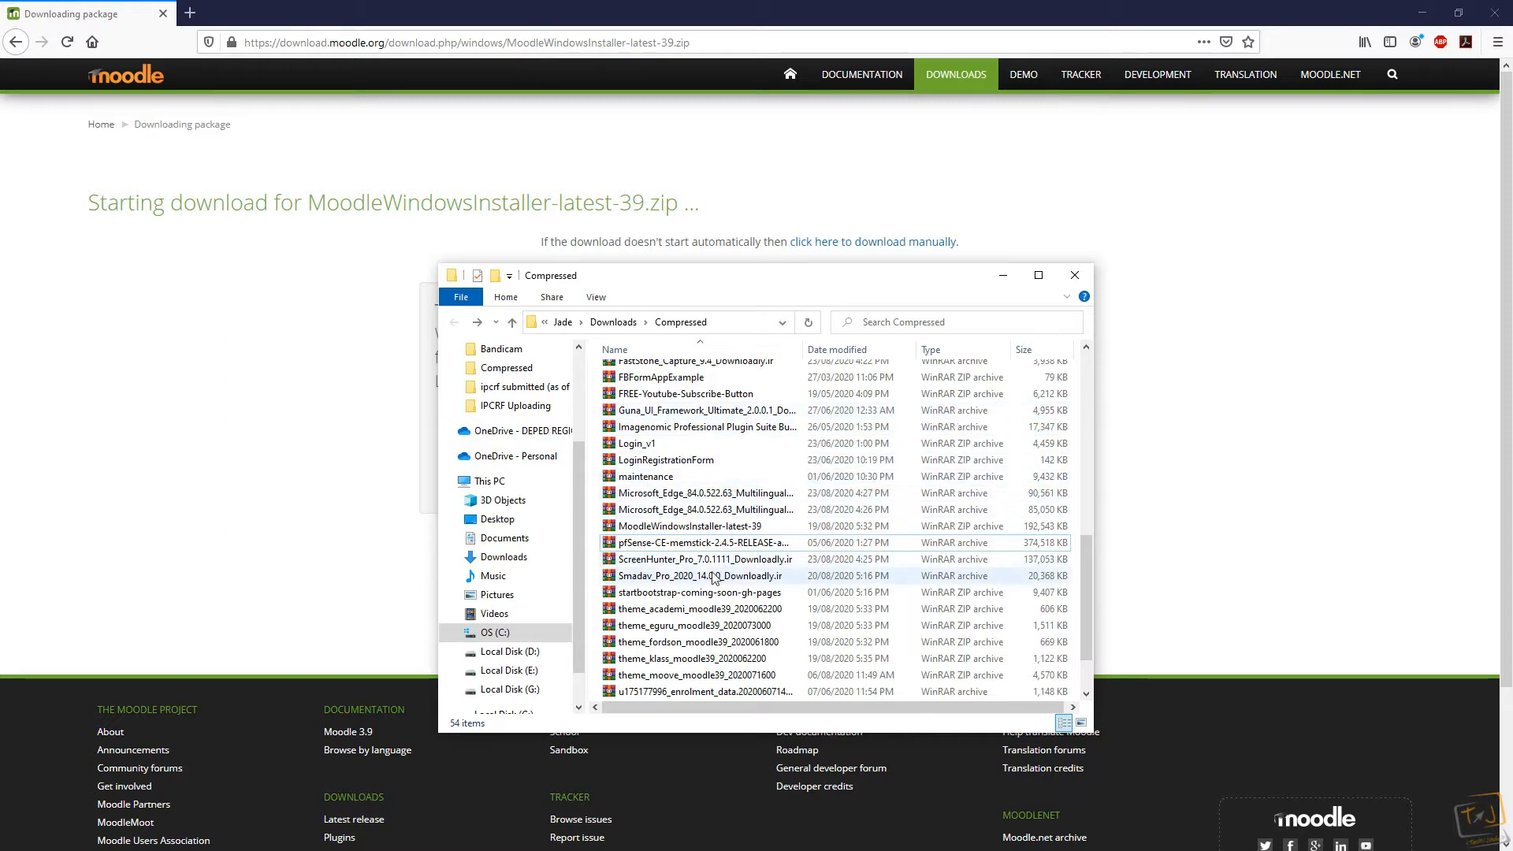
# Extract MoodleWindowsInstaller-latest-39.zip in the Compressed folder and refresh the listing.
pyautogui.click(687, 527)
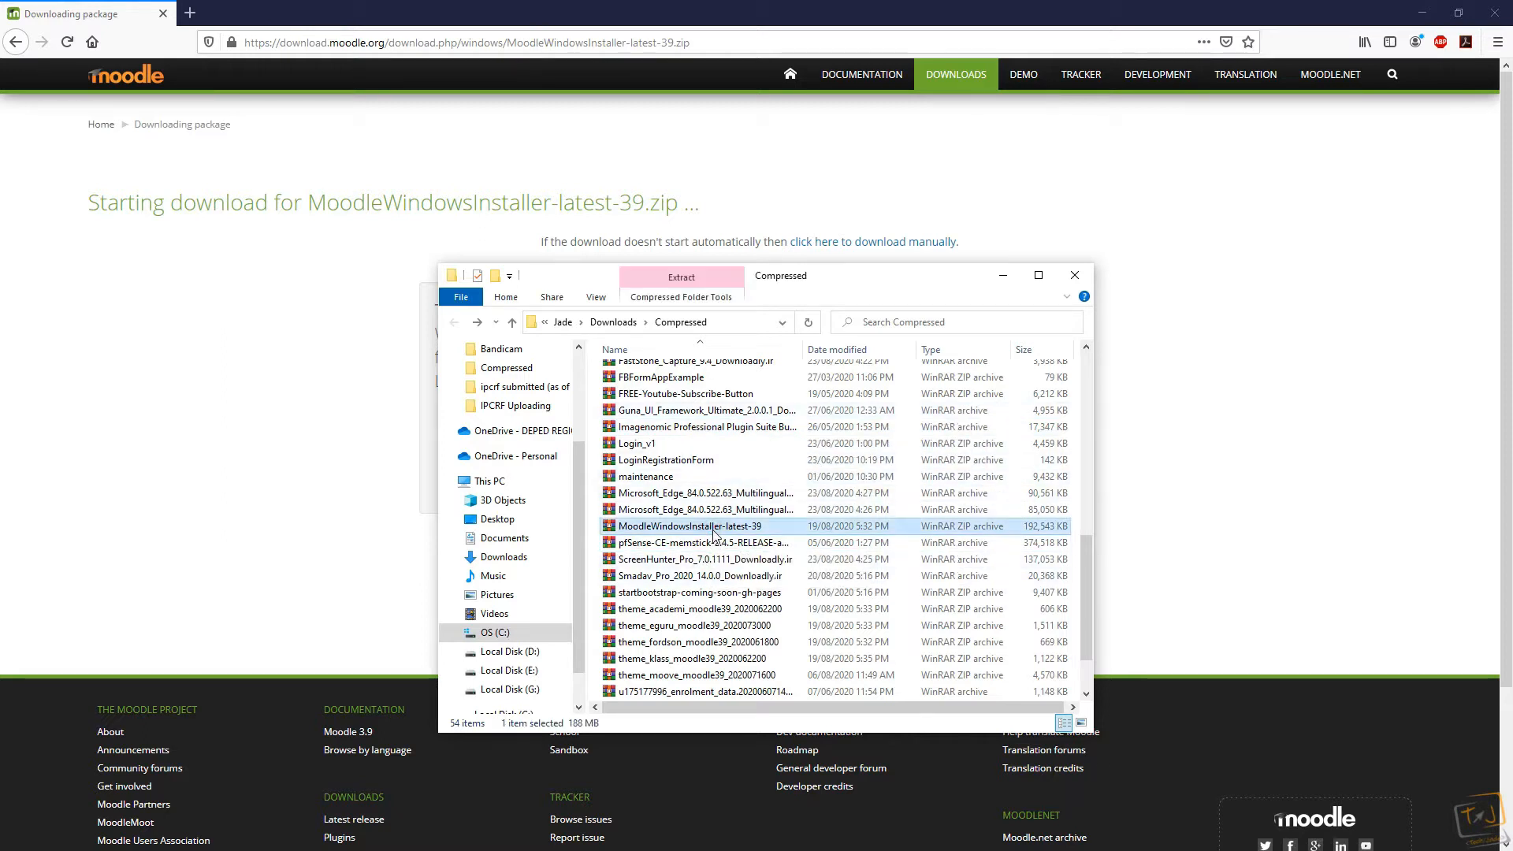
pyautogui.rightClick(687, 527)
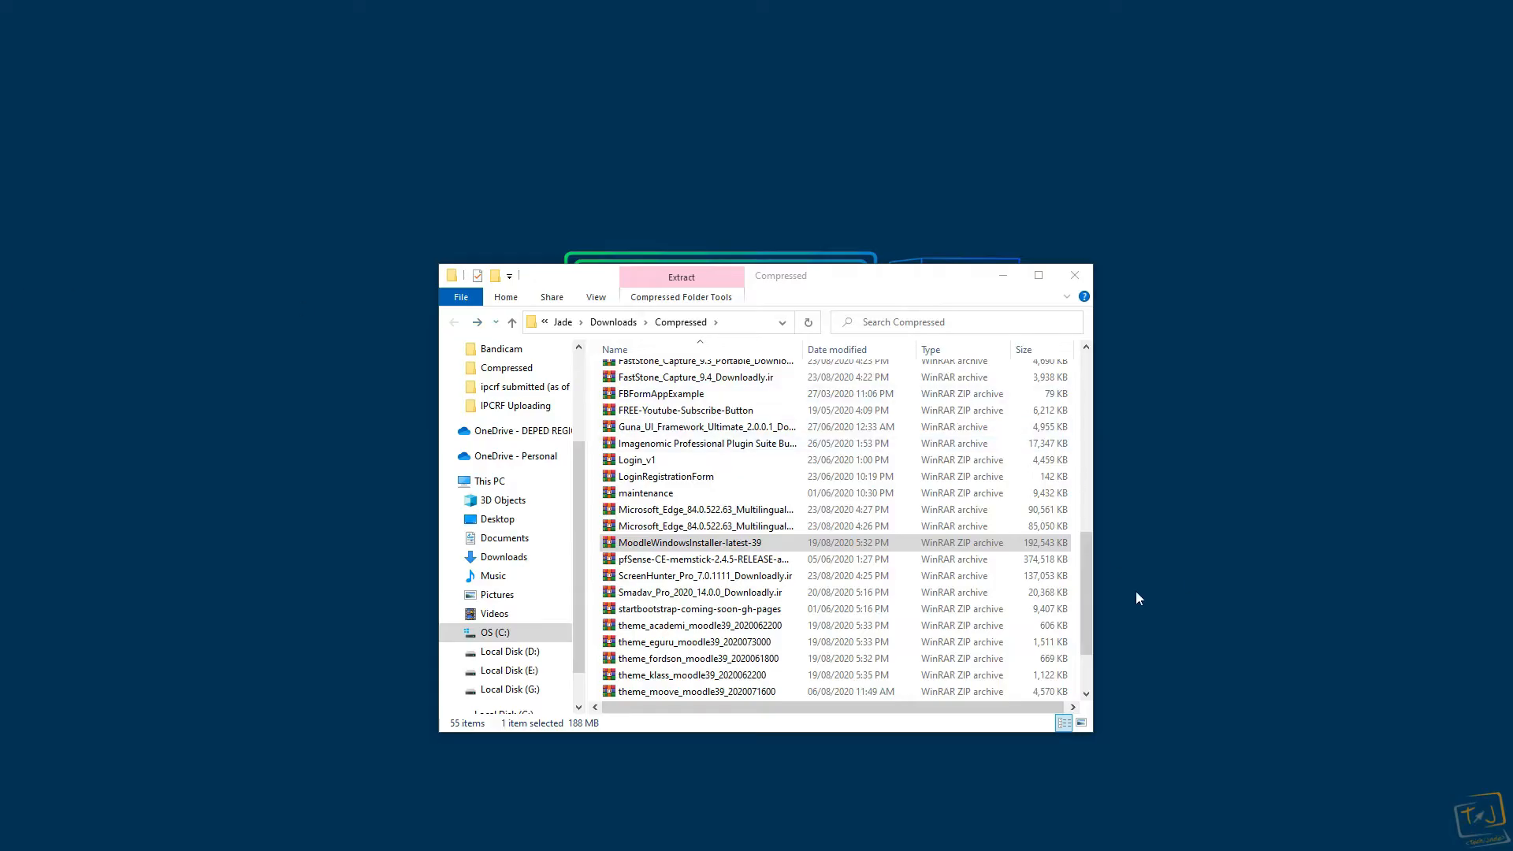
pyautogui.scroll(-3)
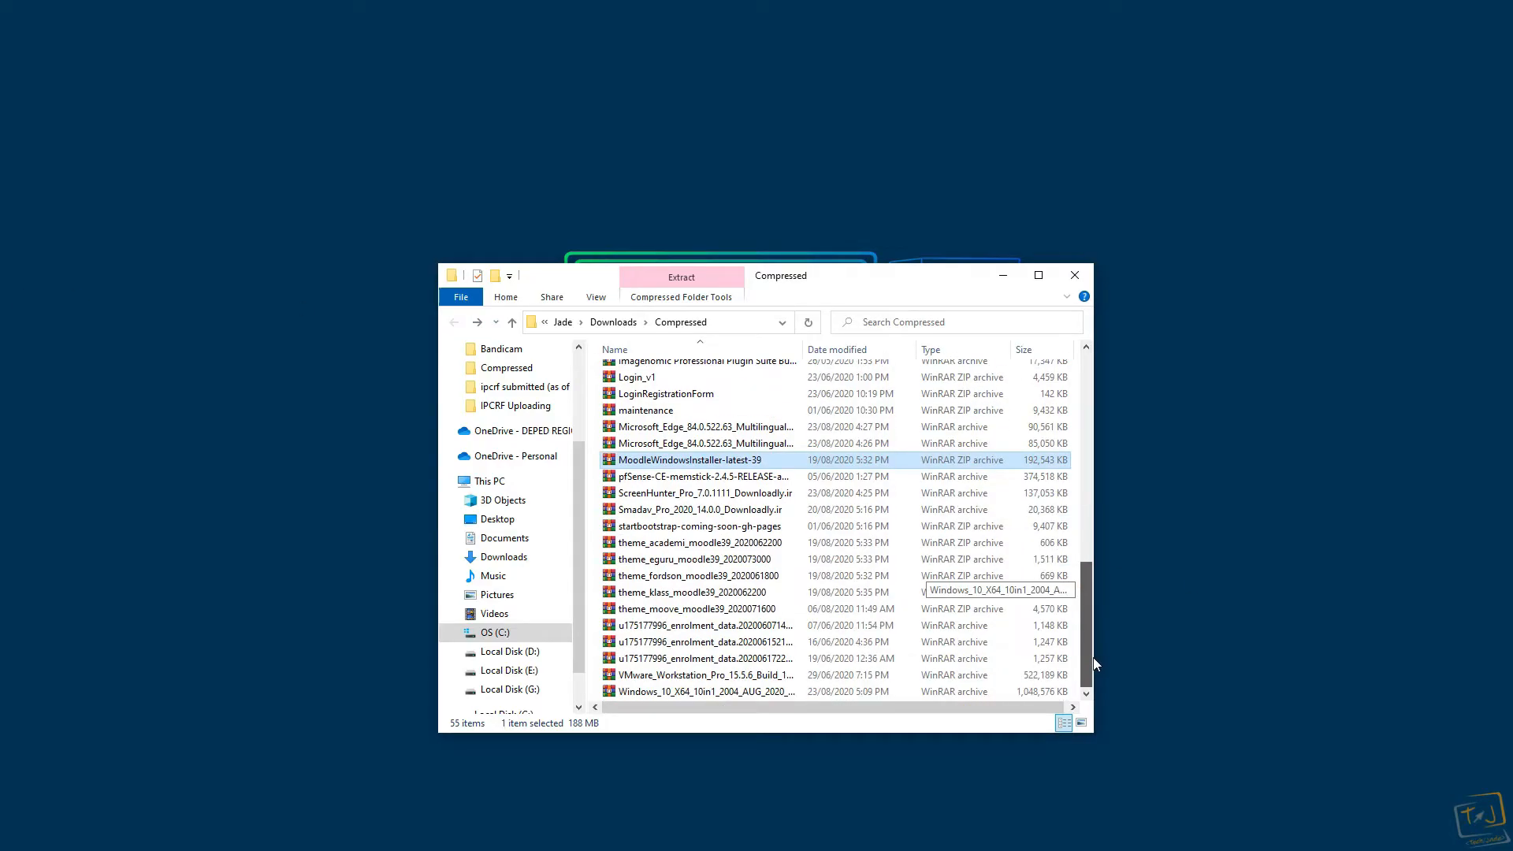
pyautogui.rightClick(1081, 665)
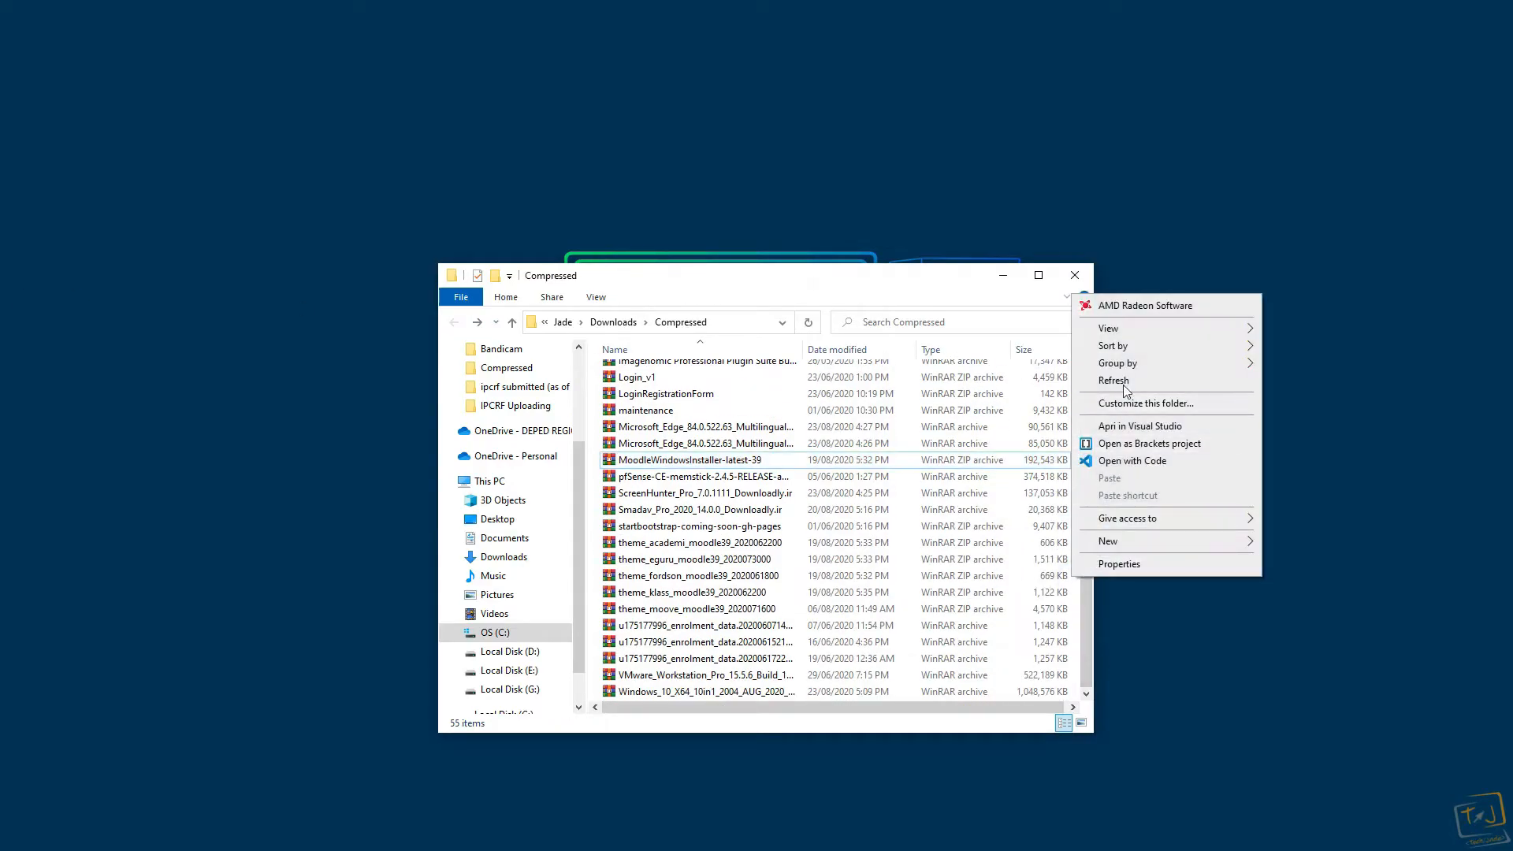
pyautogui.click(1114, 380)
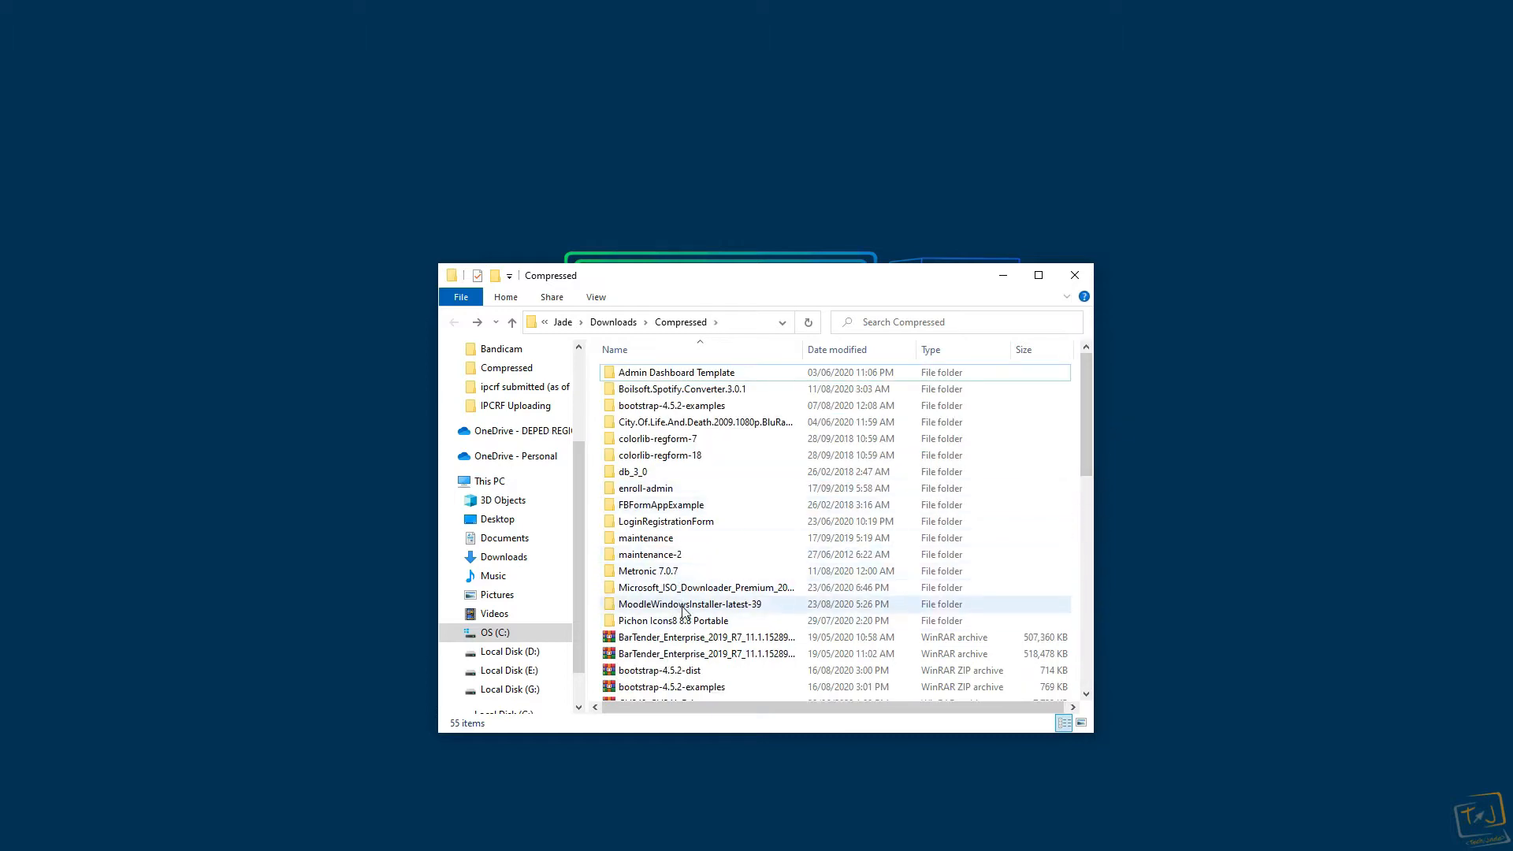
# Rename the extracted folder to myMoodle_LMS and open it.
pyautogui.click(695, 604)
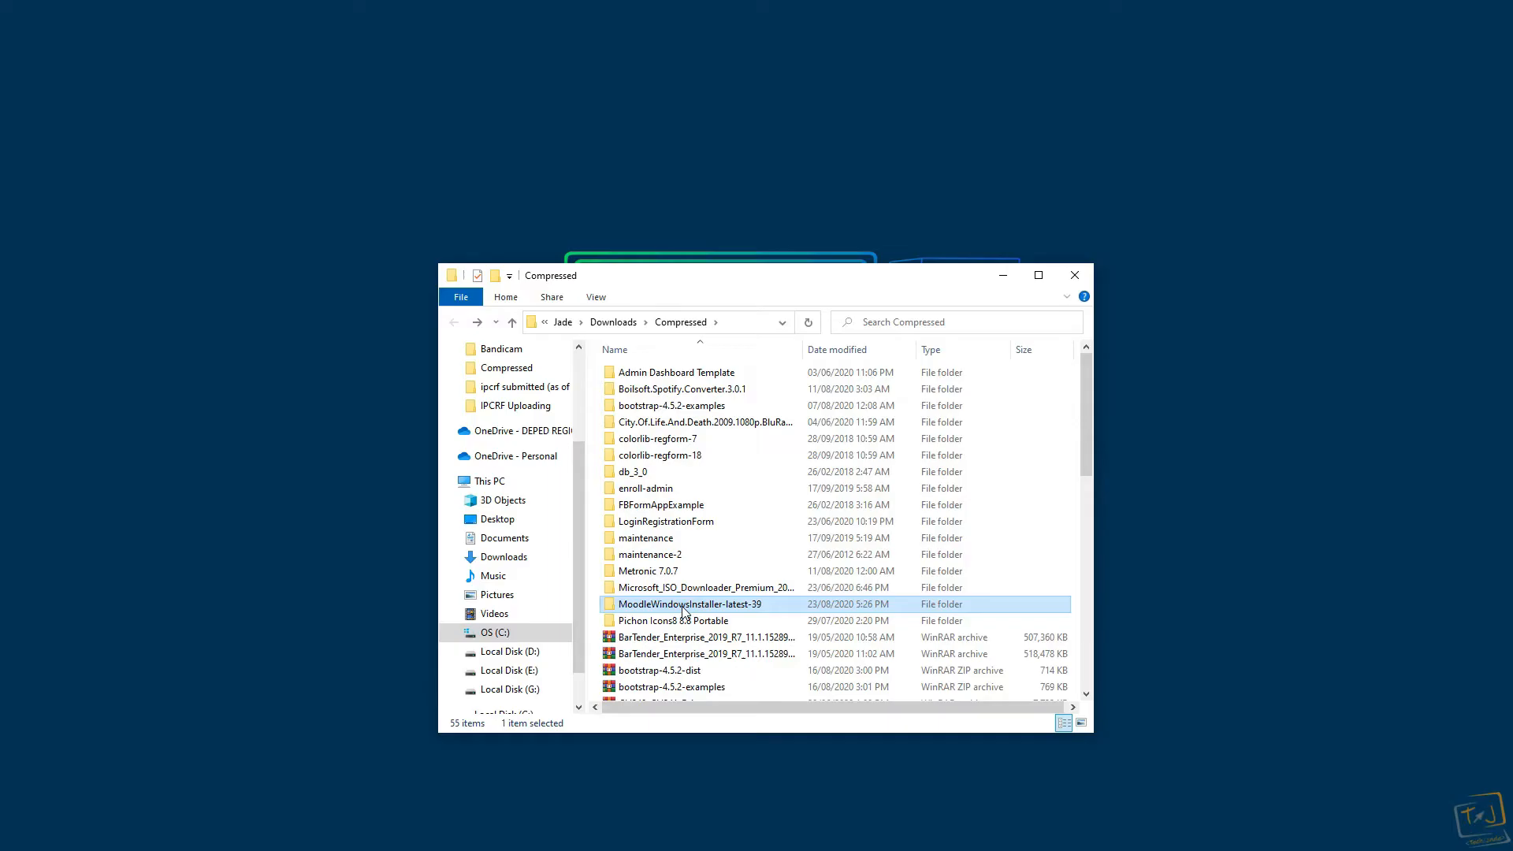
pyautogui.rightClick(687, 604)
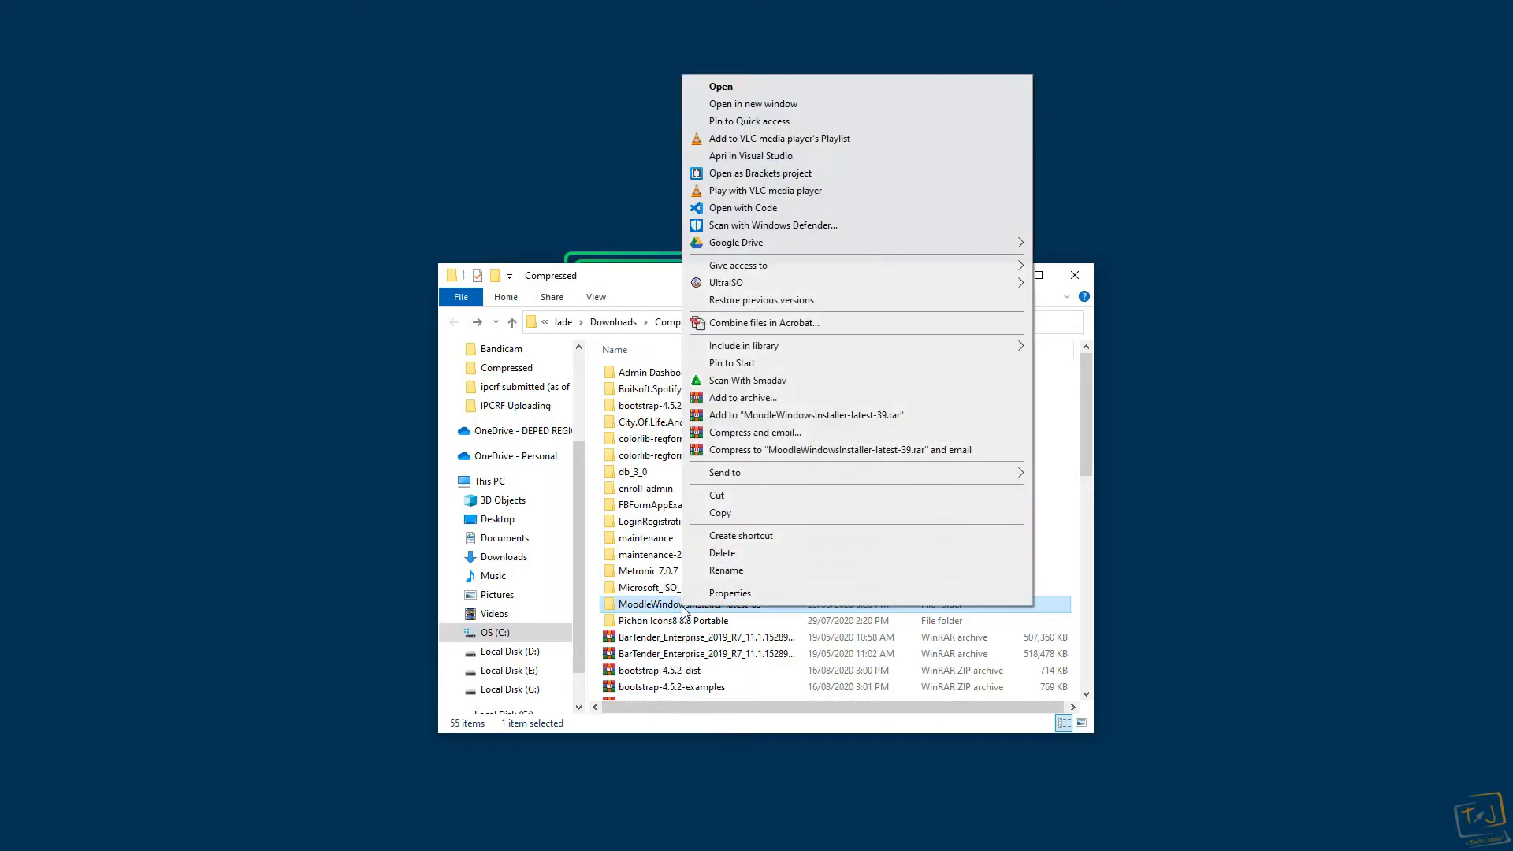
pyautogui.moveTo(758, 437)
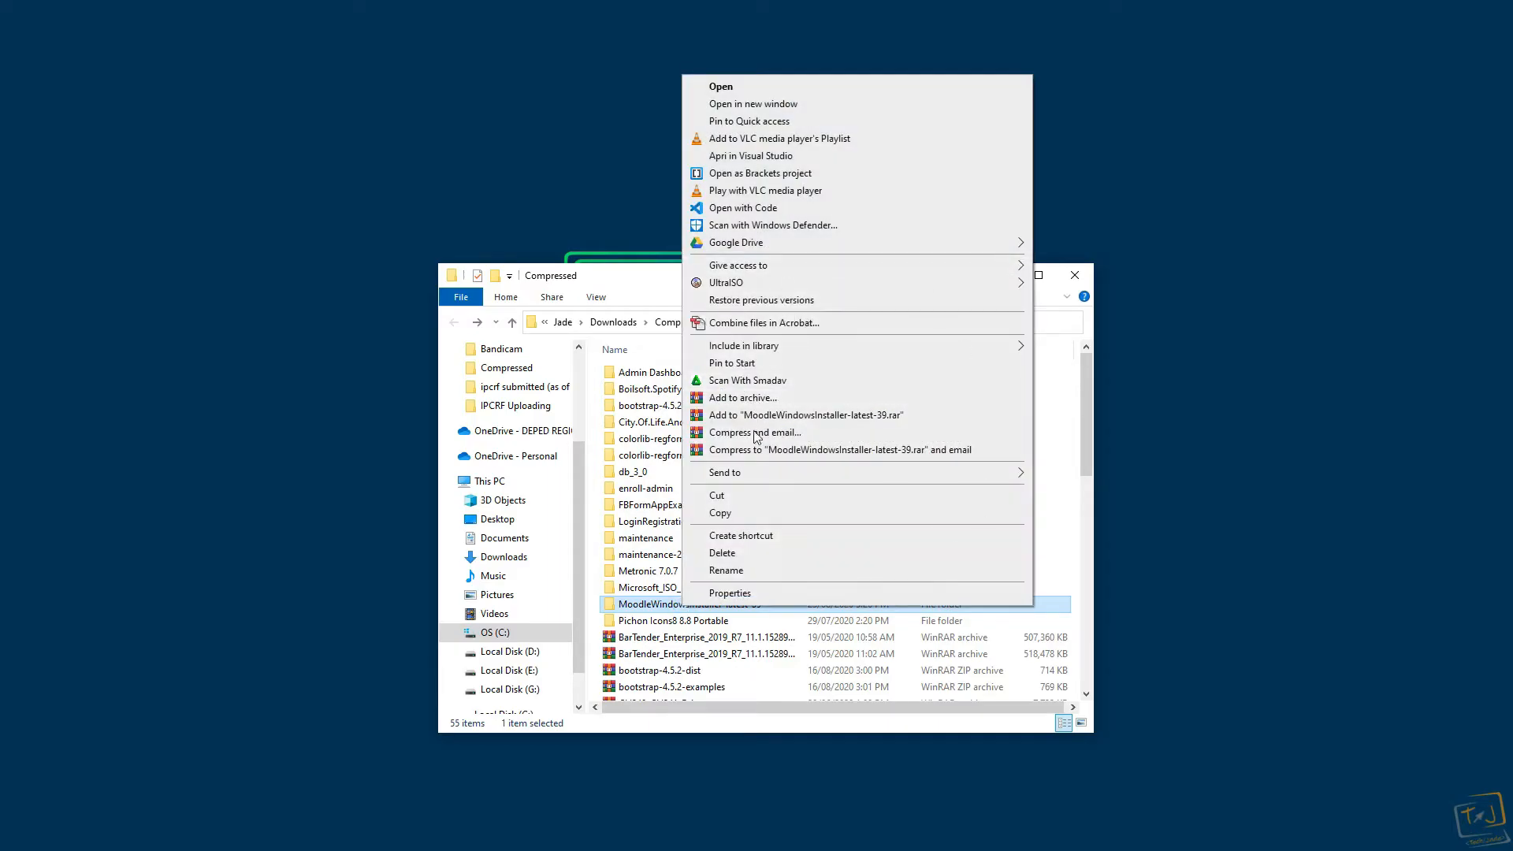
pyautogui.click(726, 571)
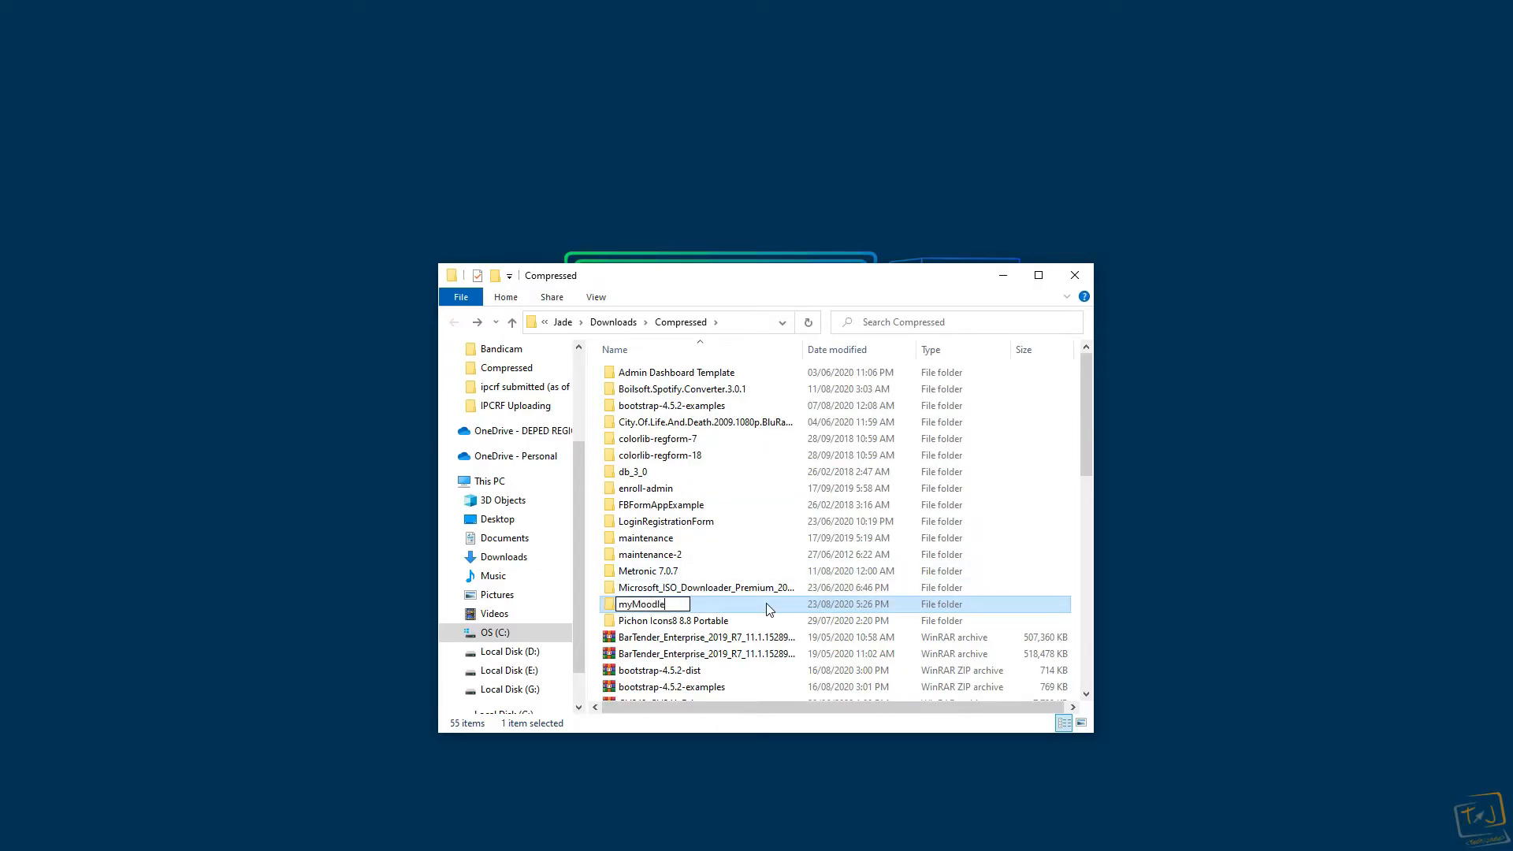
pyautogui.write('_LMS')
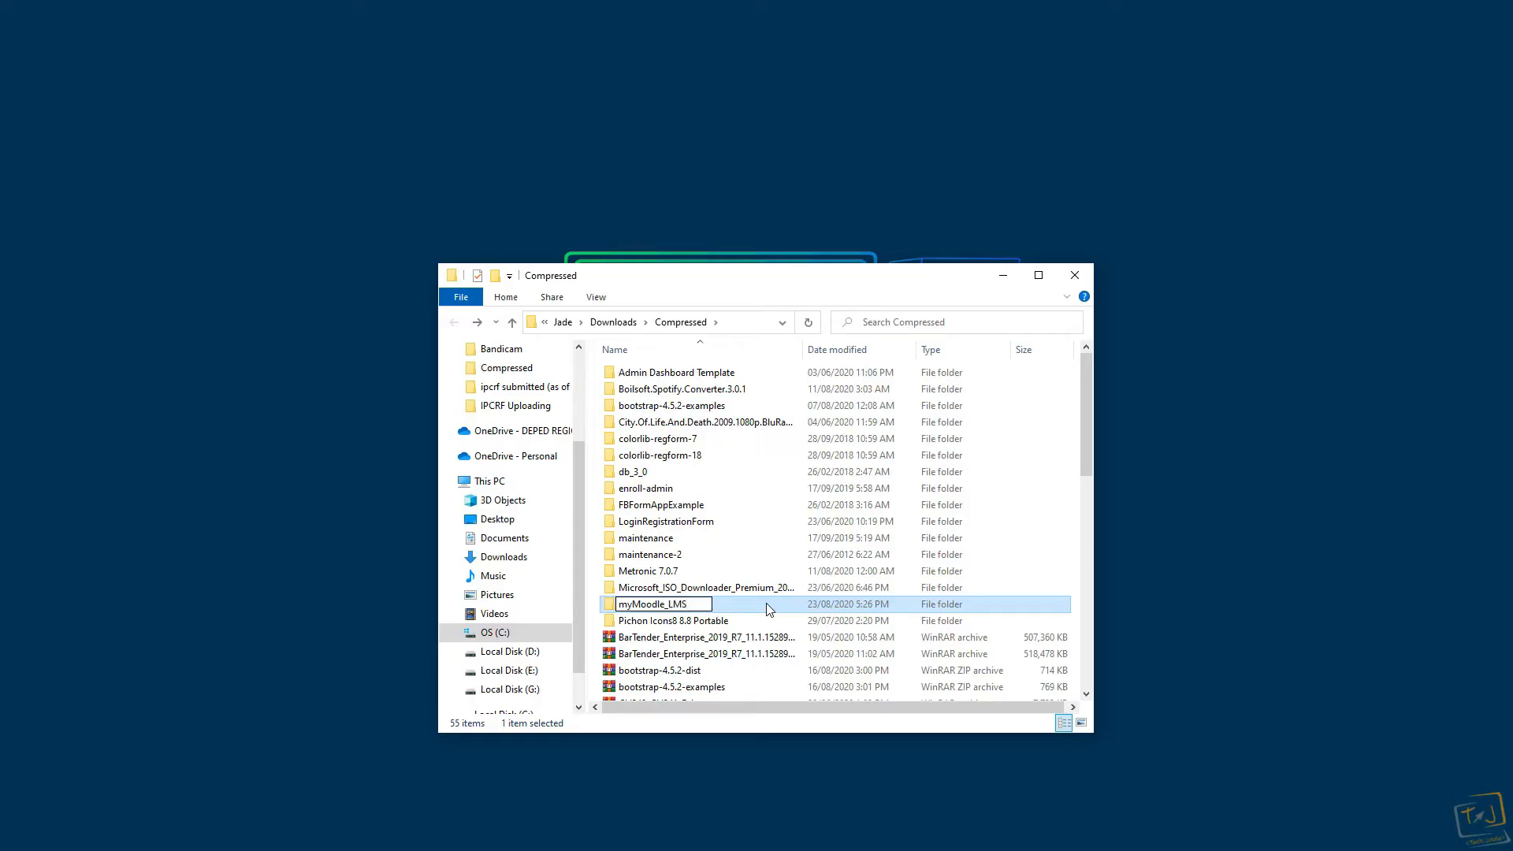
pyautogui.click(705, 586)
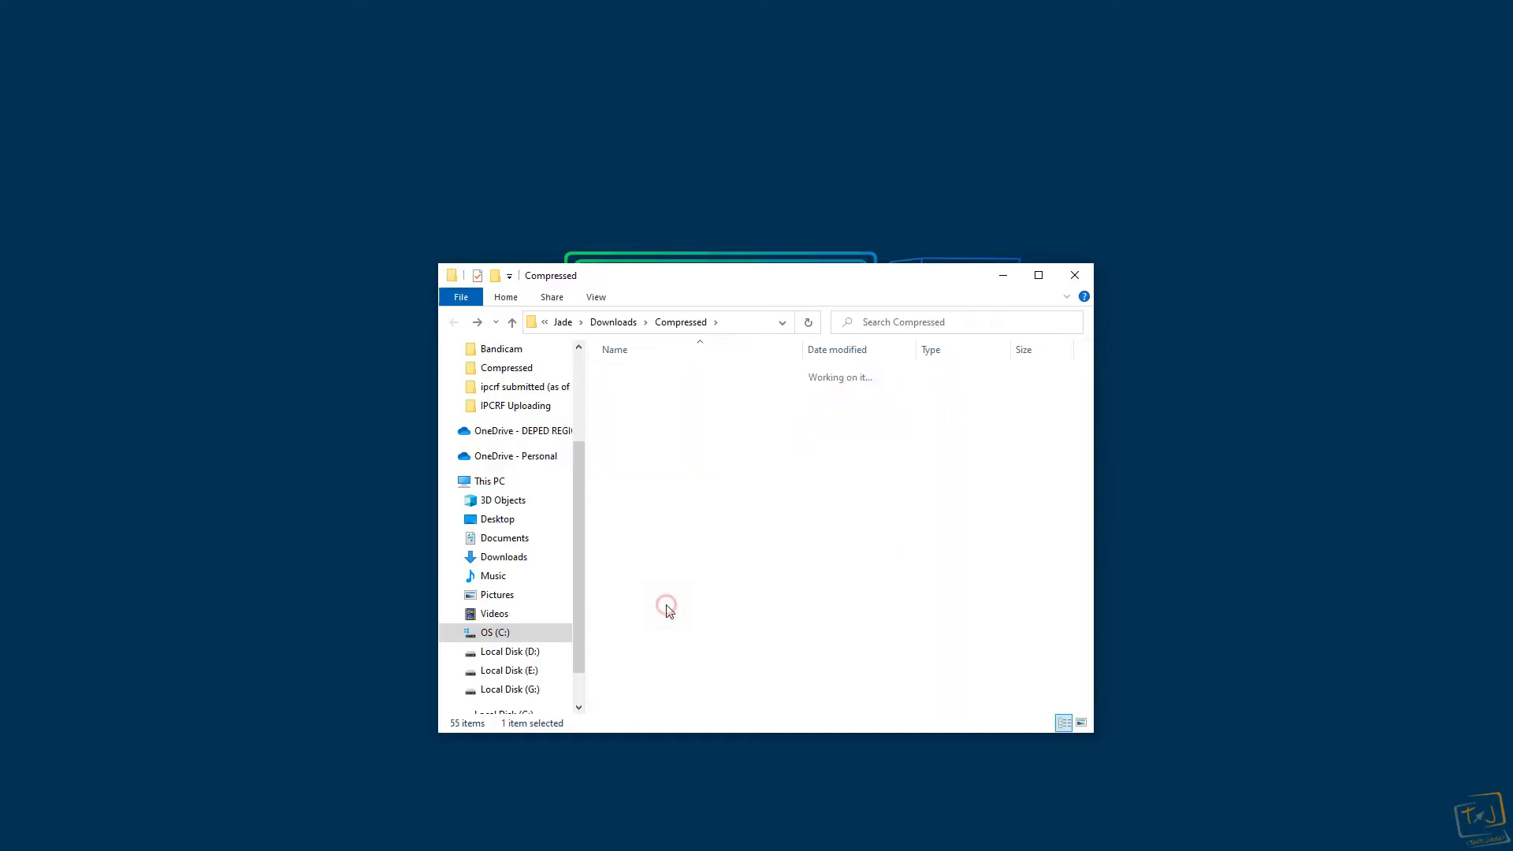
pyautogui.doubleClick(667, 609)
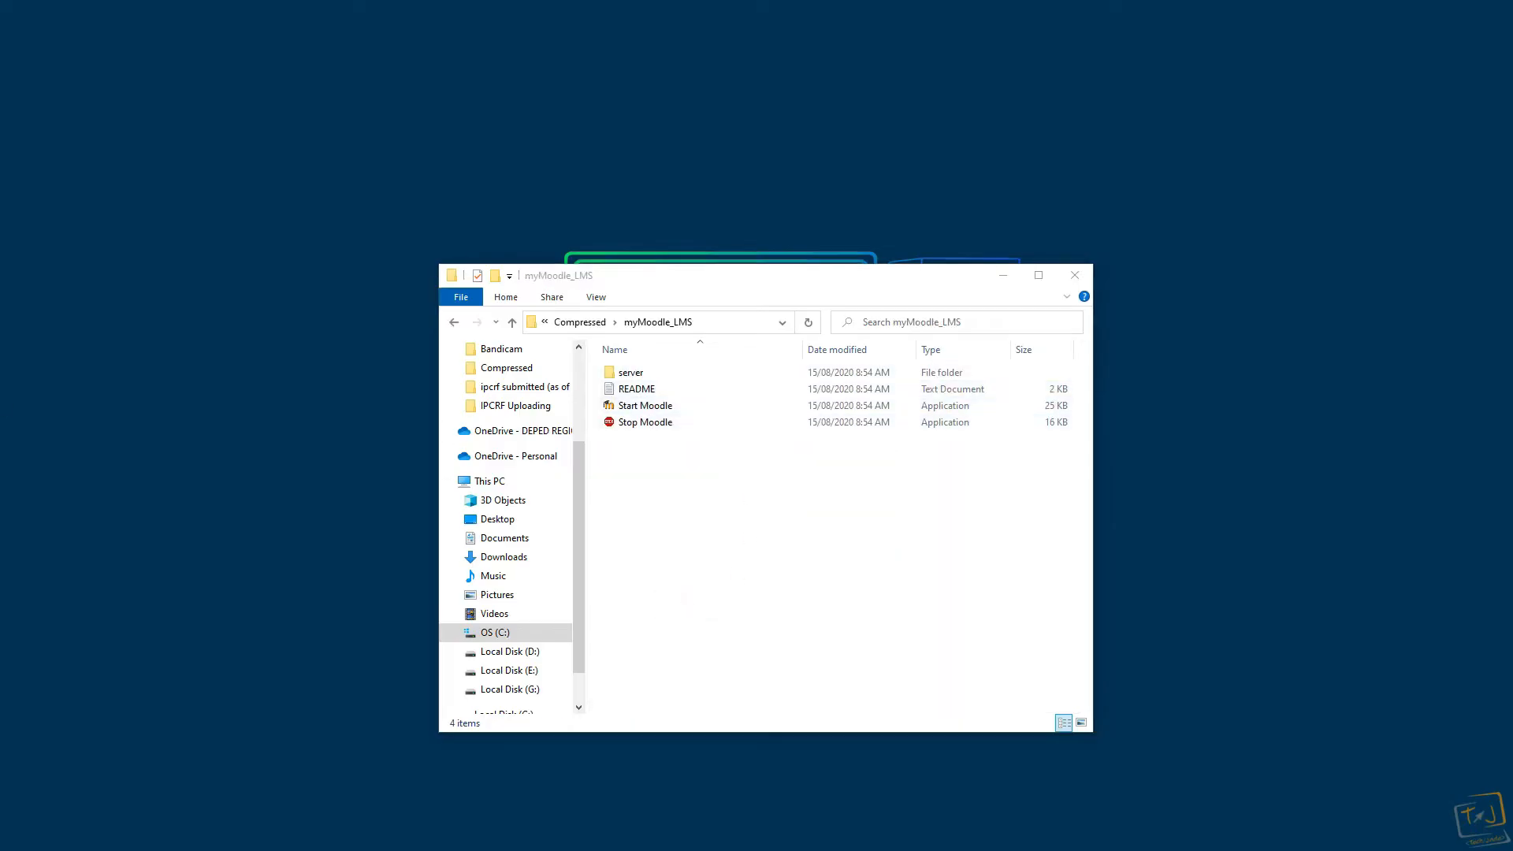
# Launch the Start Moodle application to bring up the XAMPP/MariaDB console.
pyautogui.click(645, 405)
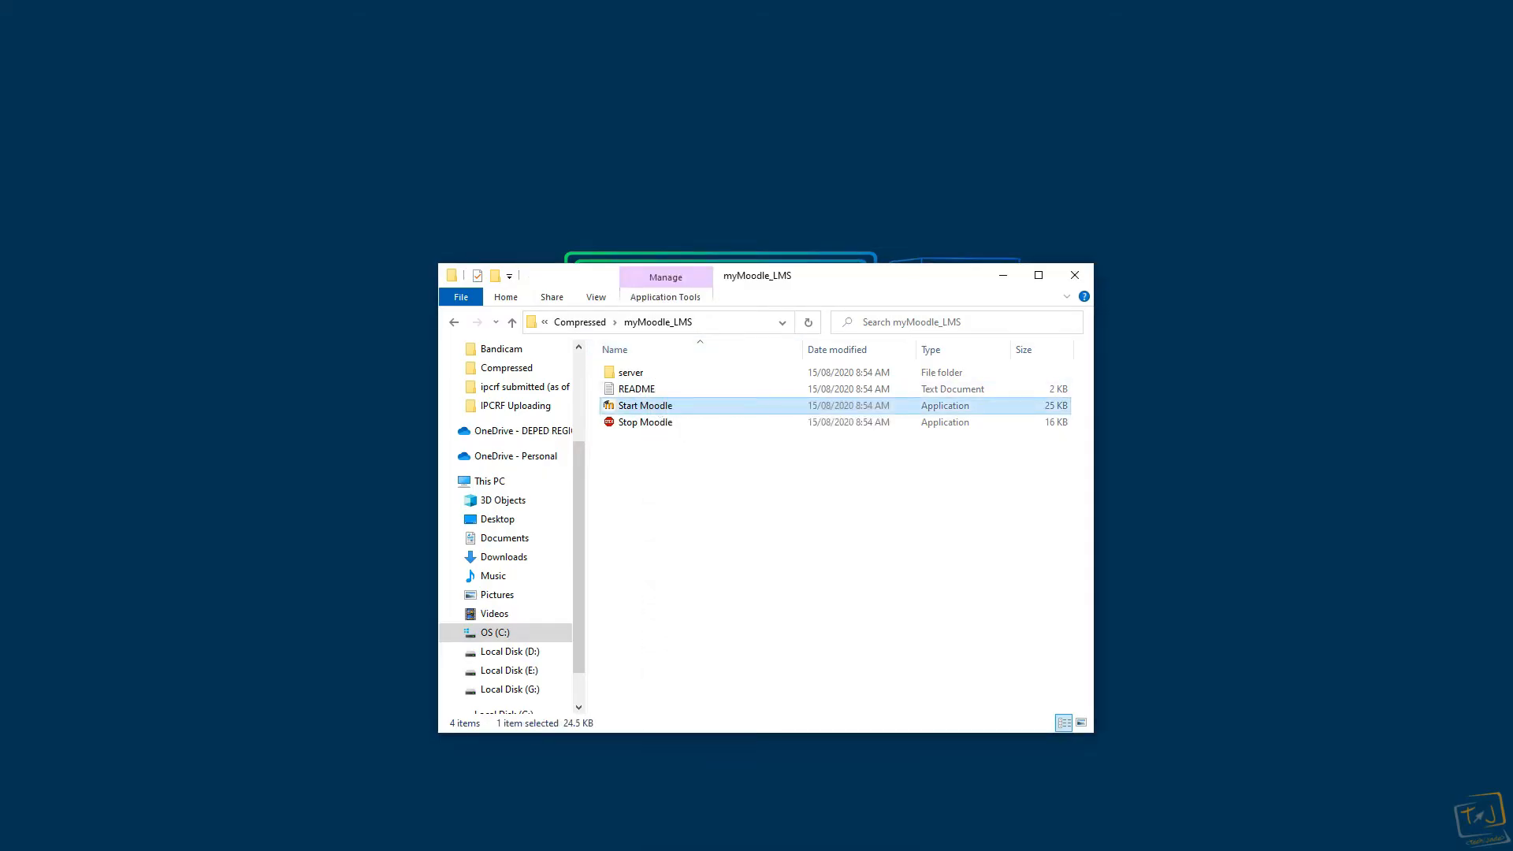
pyautogui.doubleClick(645, 405)
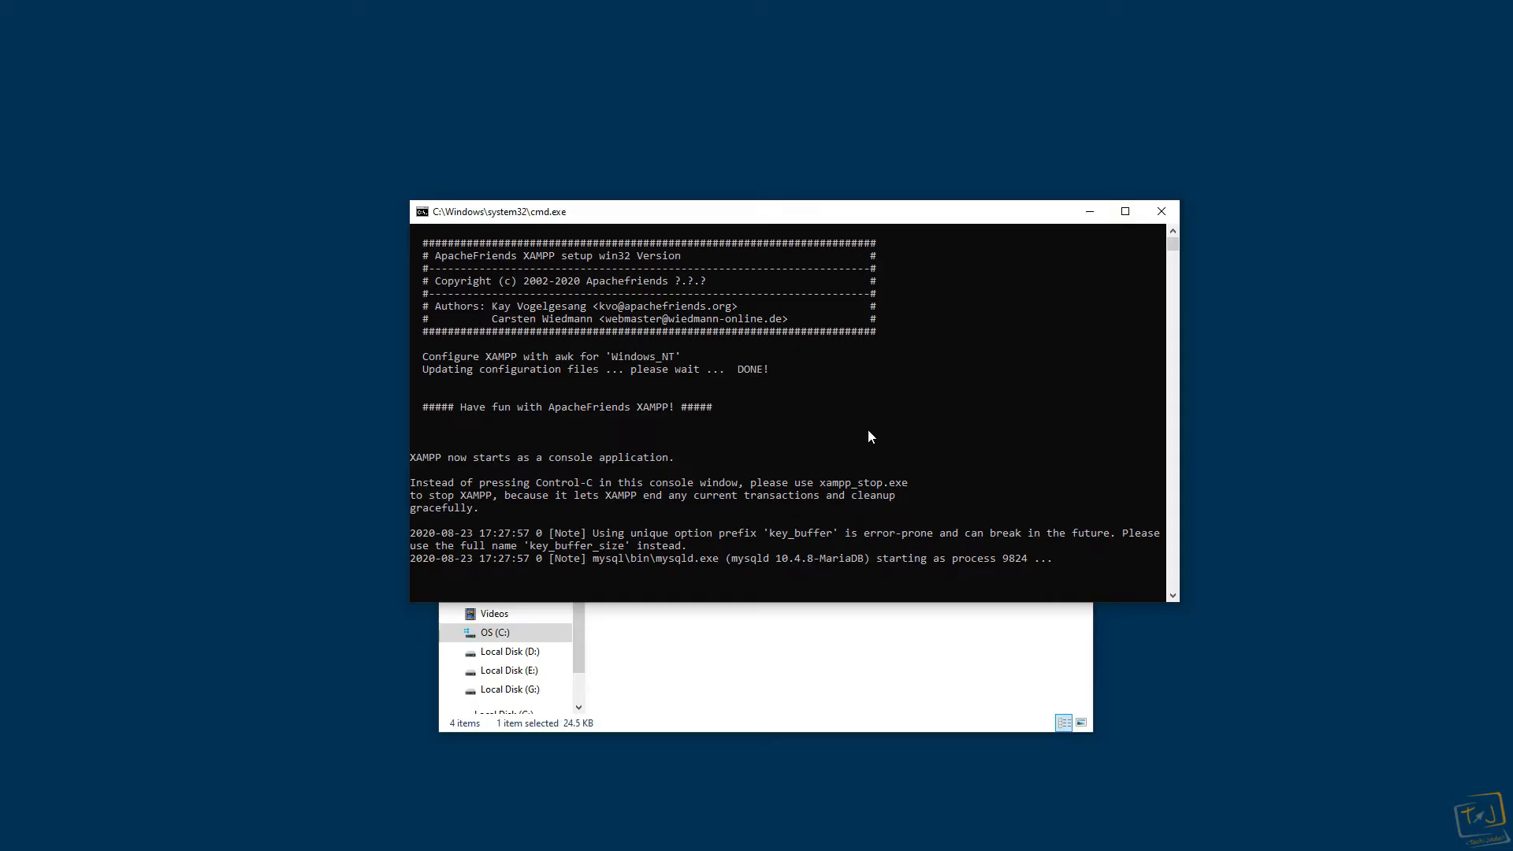
pyautogui.moveTo(1065, 247)
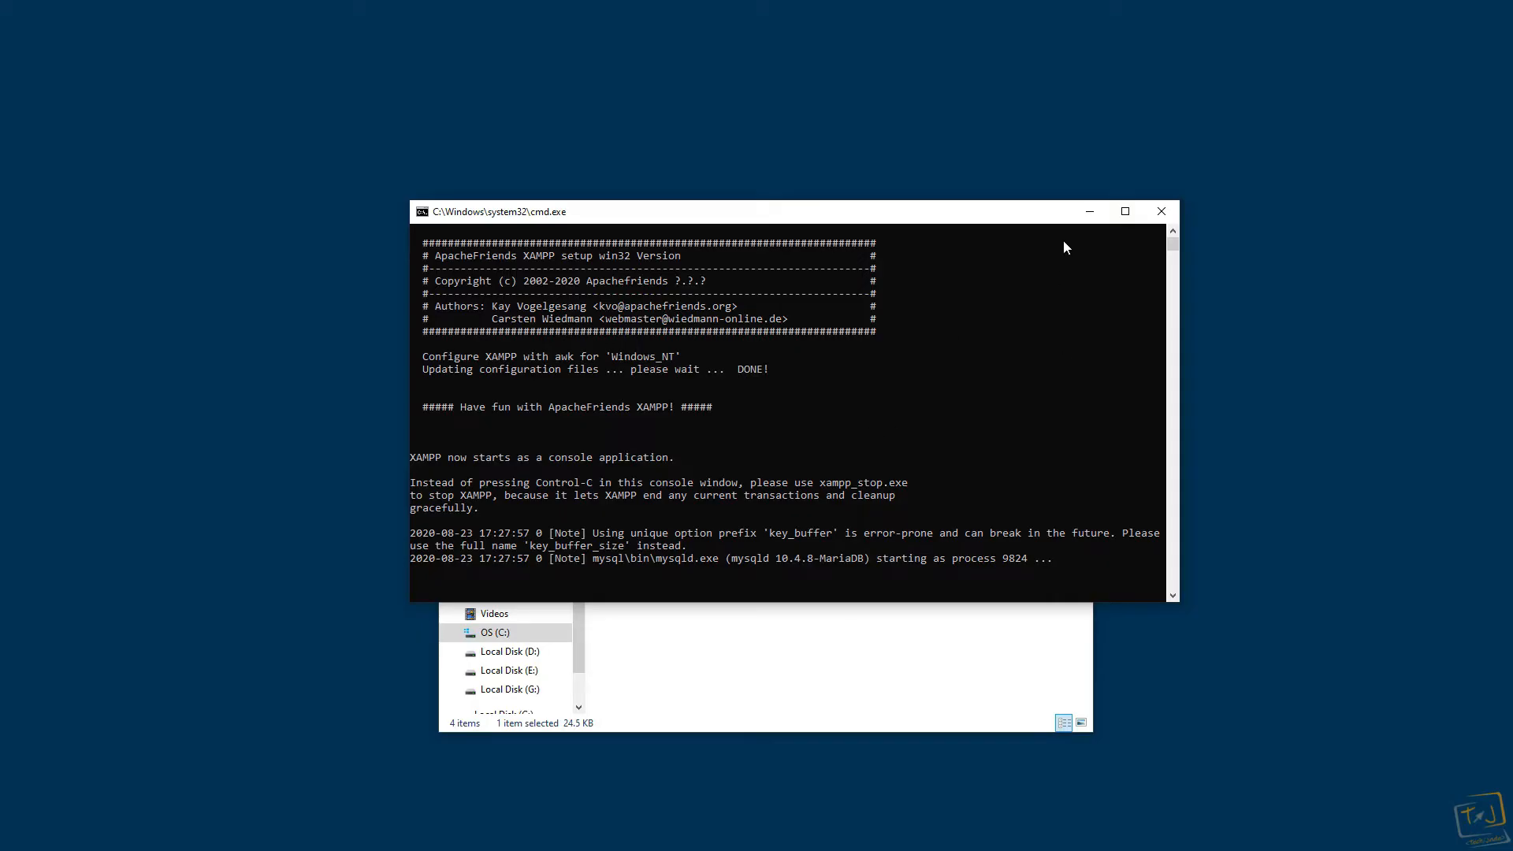
pyautogui.moveTo(1089, 211)
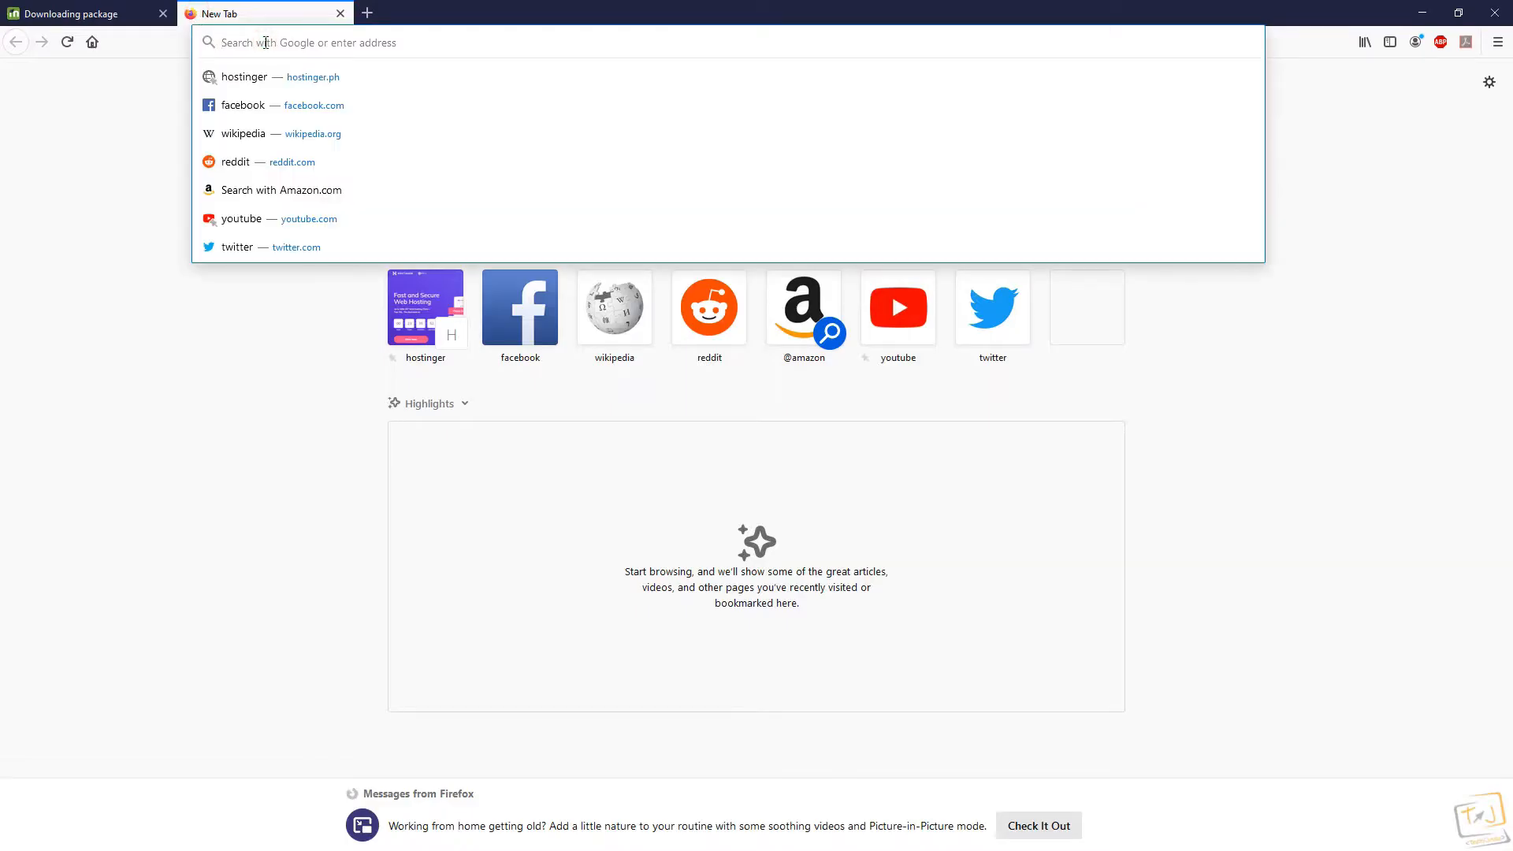
# Load localhost in a new tab to reach the Moodle installation page.
pyautogui.write('localhost')
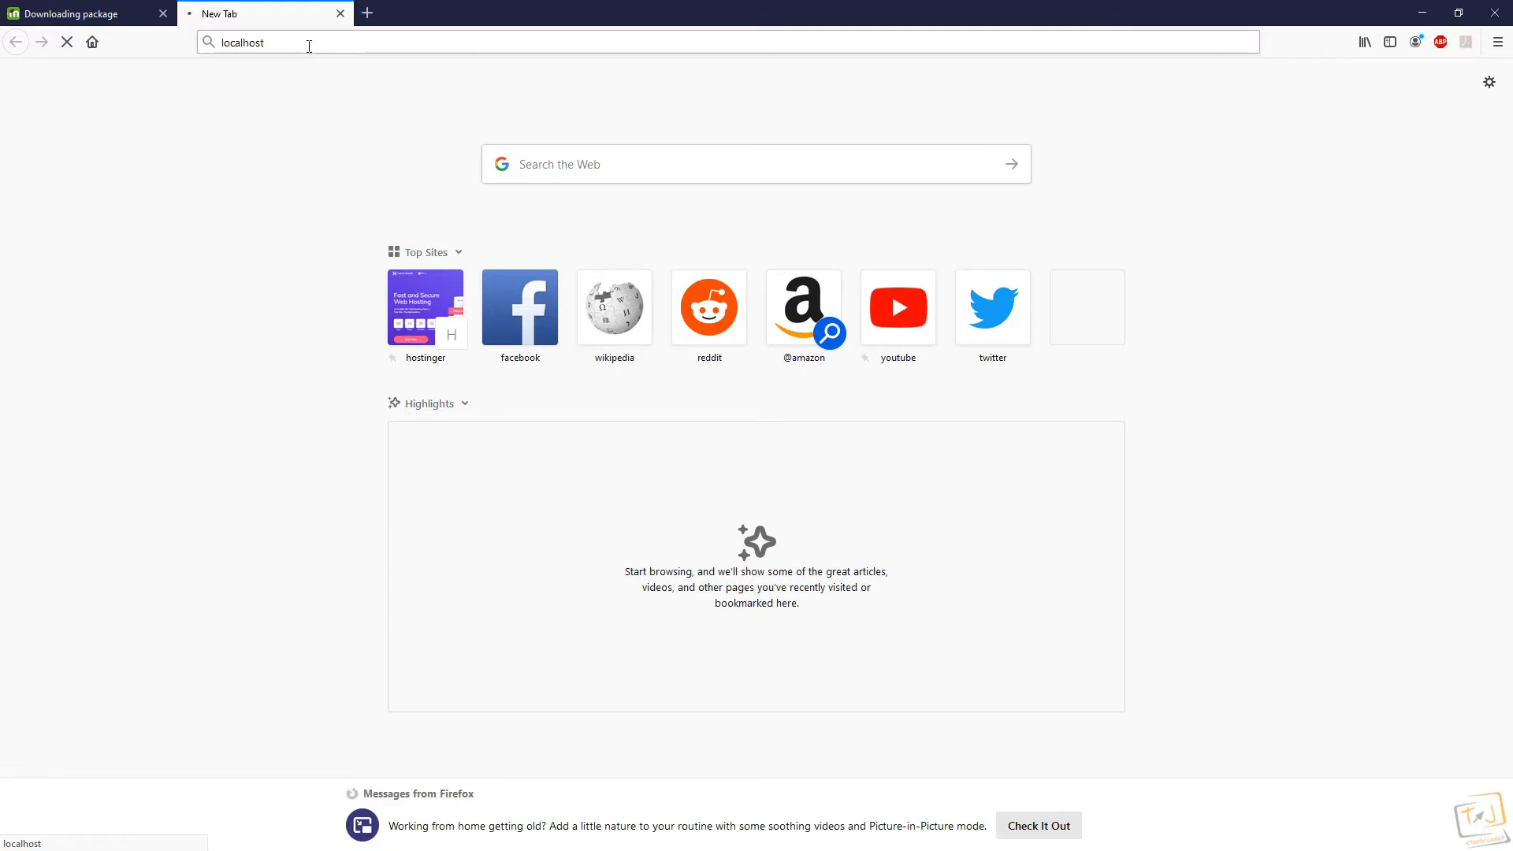
pyautogui.moveTo(284, 145)
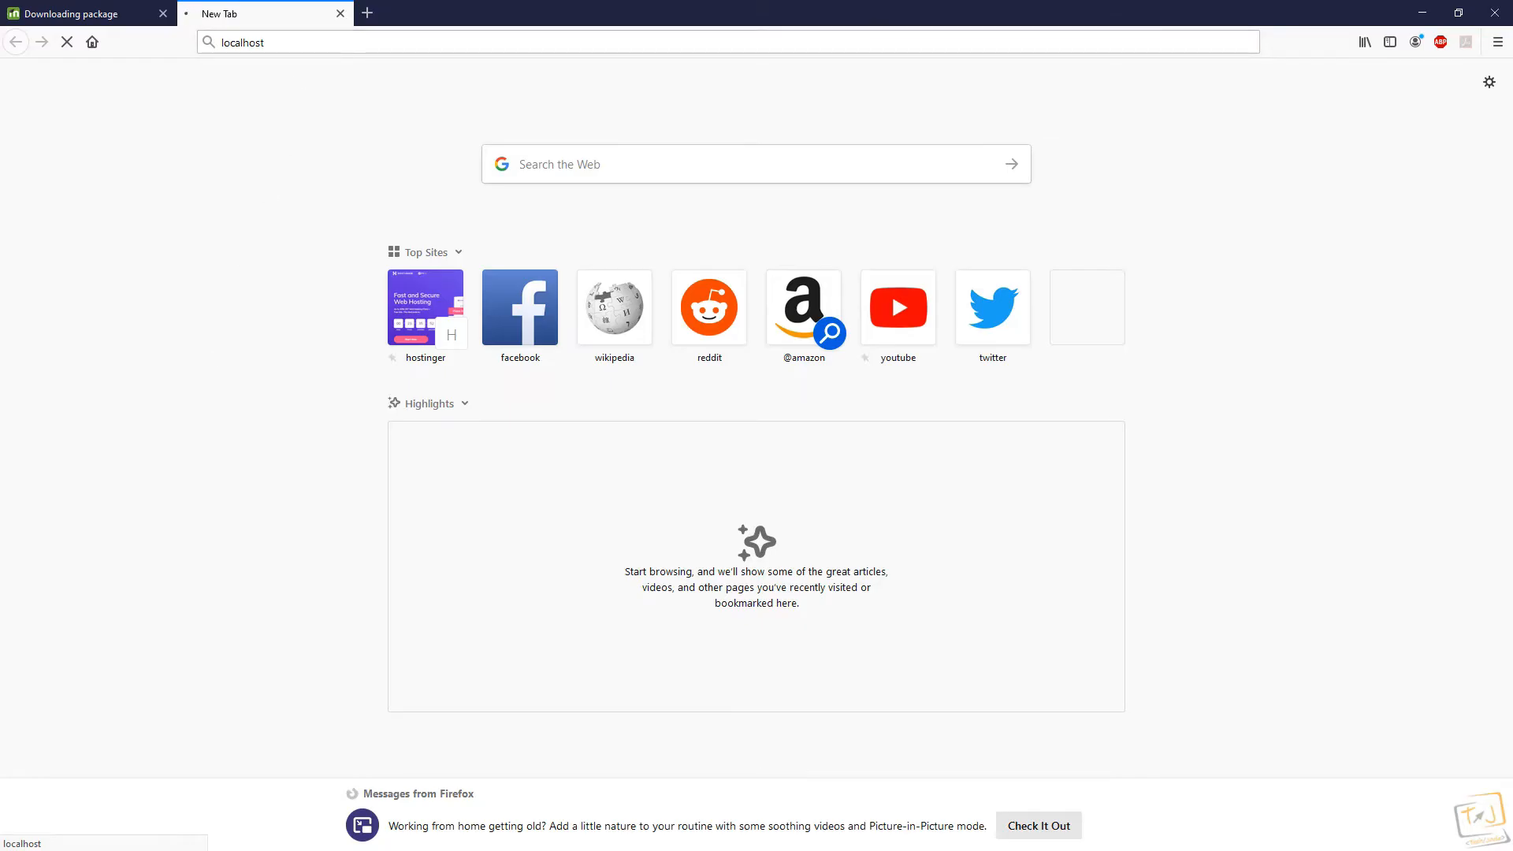
pyautogui.press('Return')
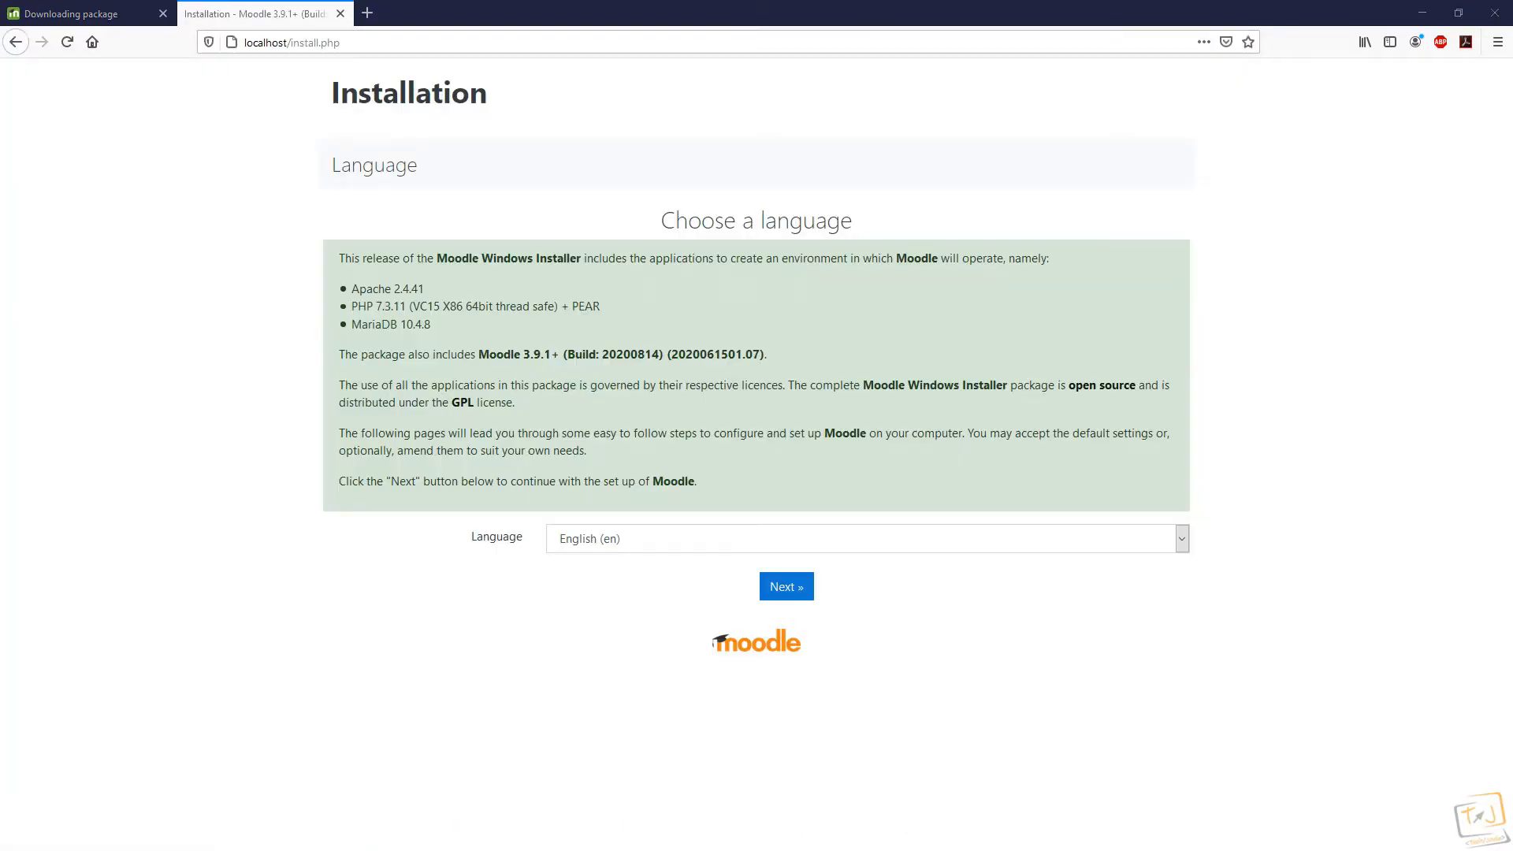
pyautogui.moveTo(1289, 364)
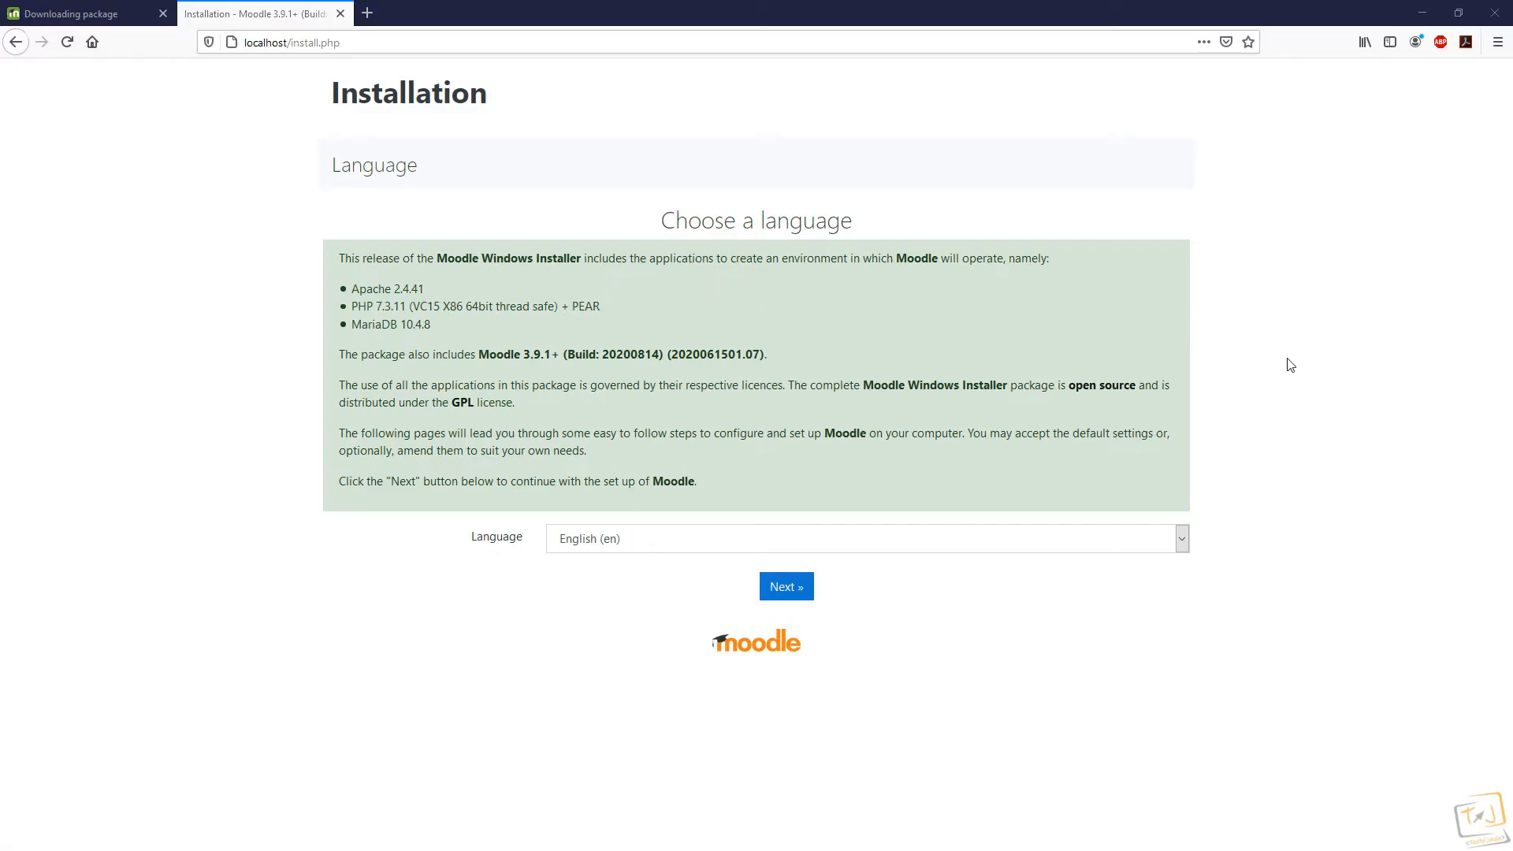
pyautogui.moveTo(1184, 542)
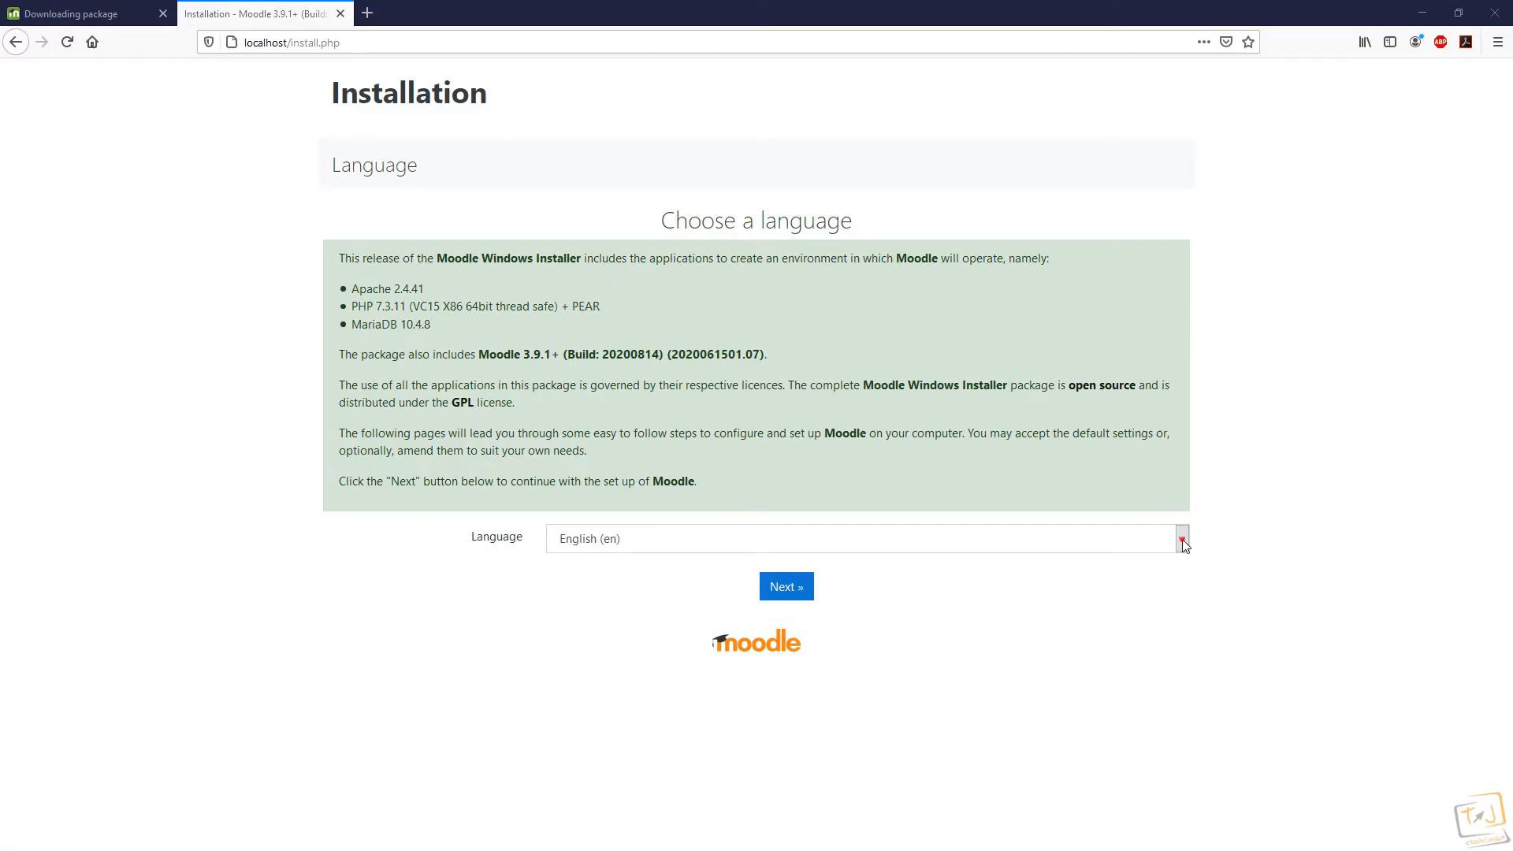
# Keep English (en) as the installation language and continue to Confirm paths.
pyautogui.click(1181, 539)
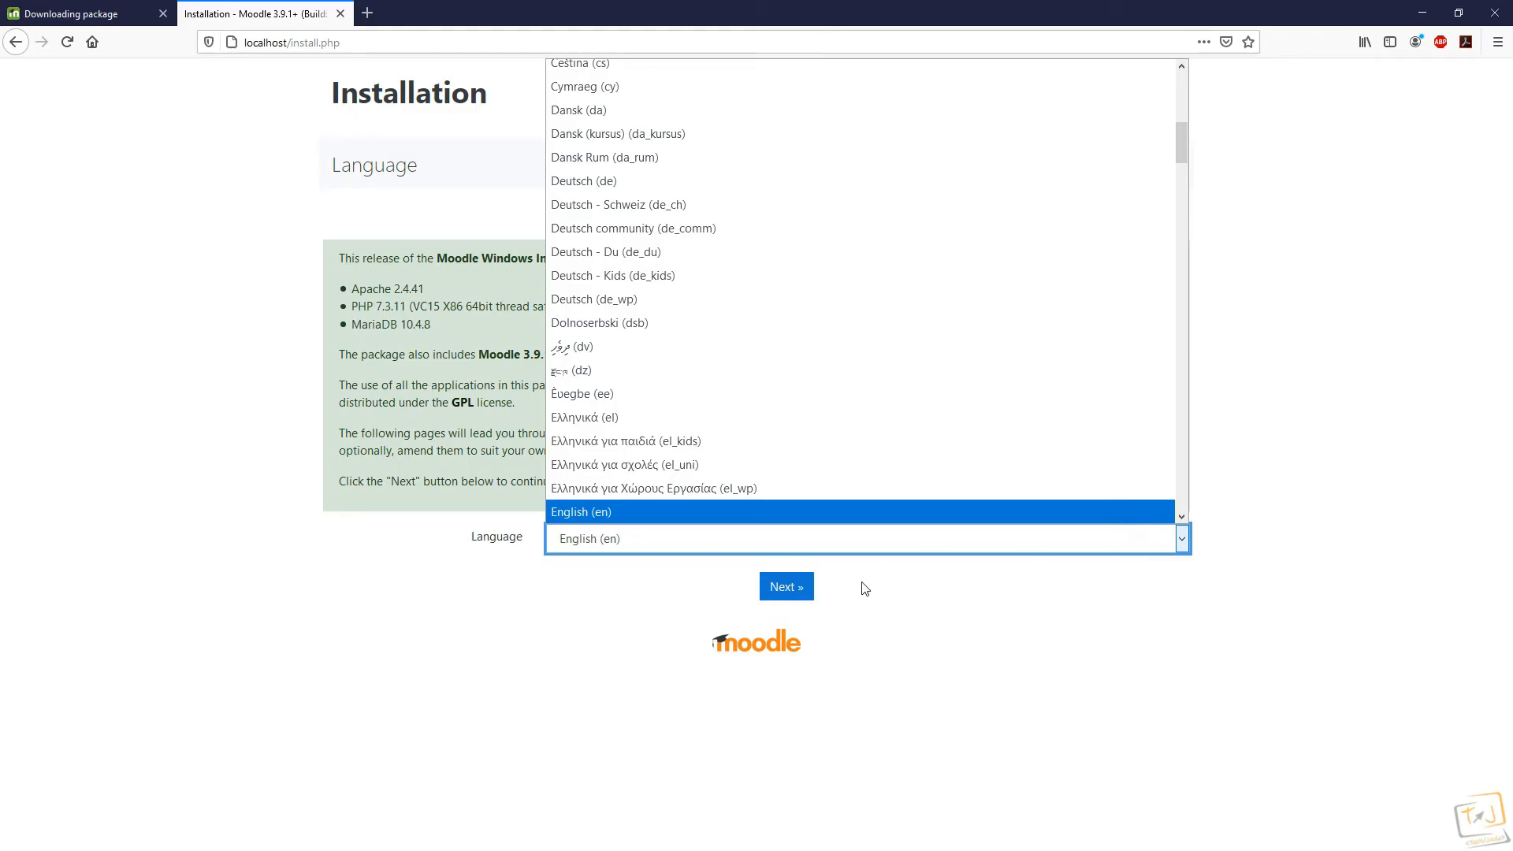
pyautogui.click(580, 510)
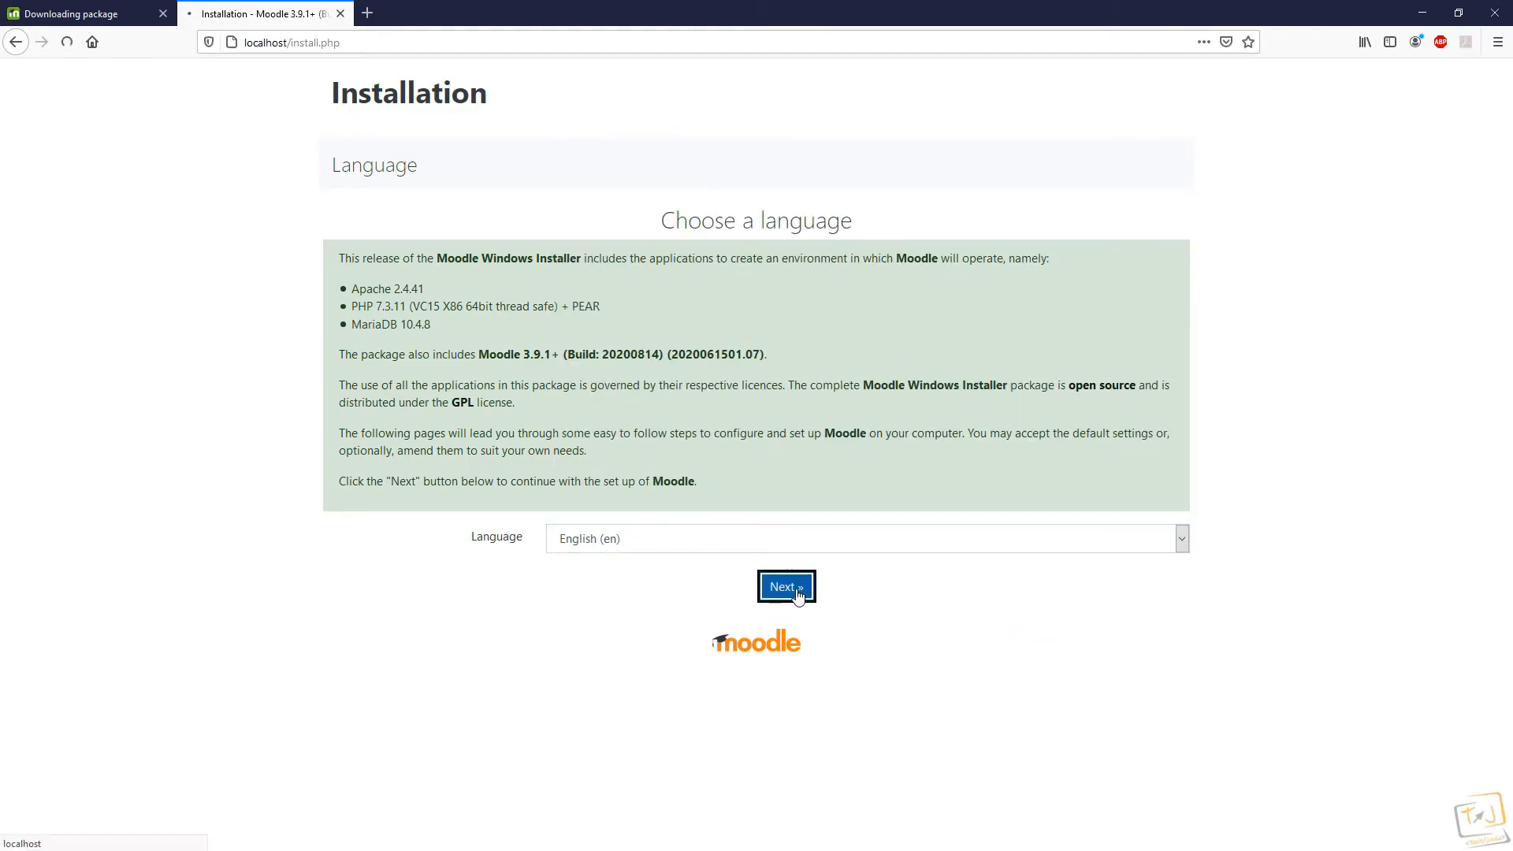
pyautogui.click(785, 587)
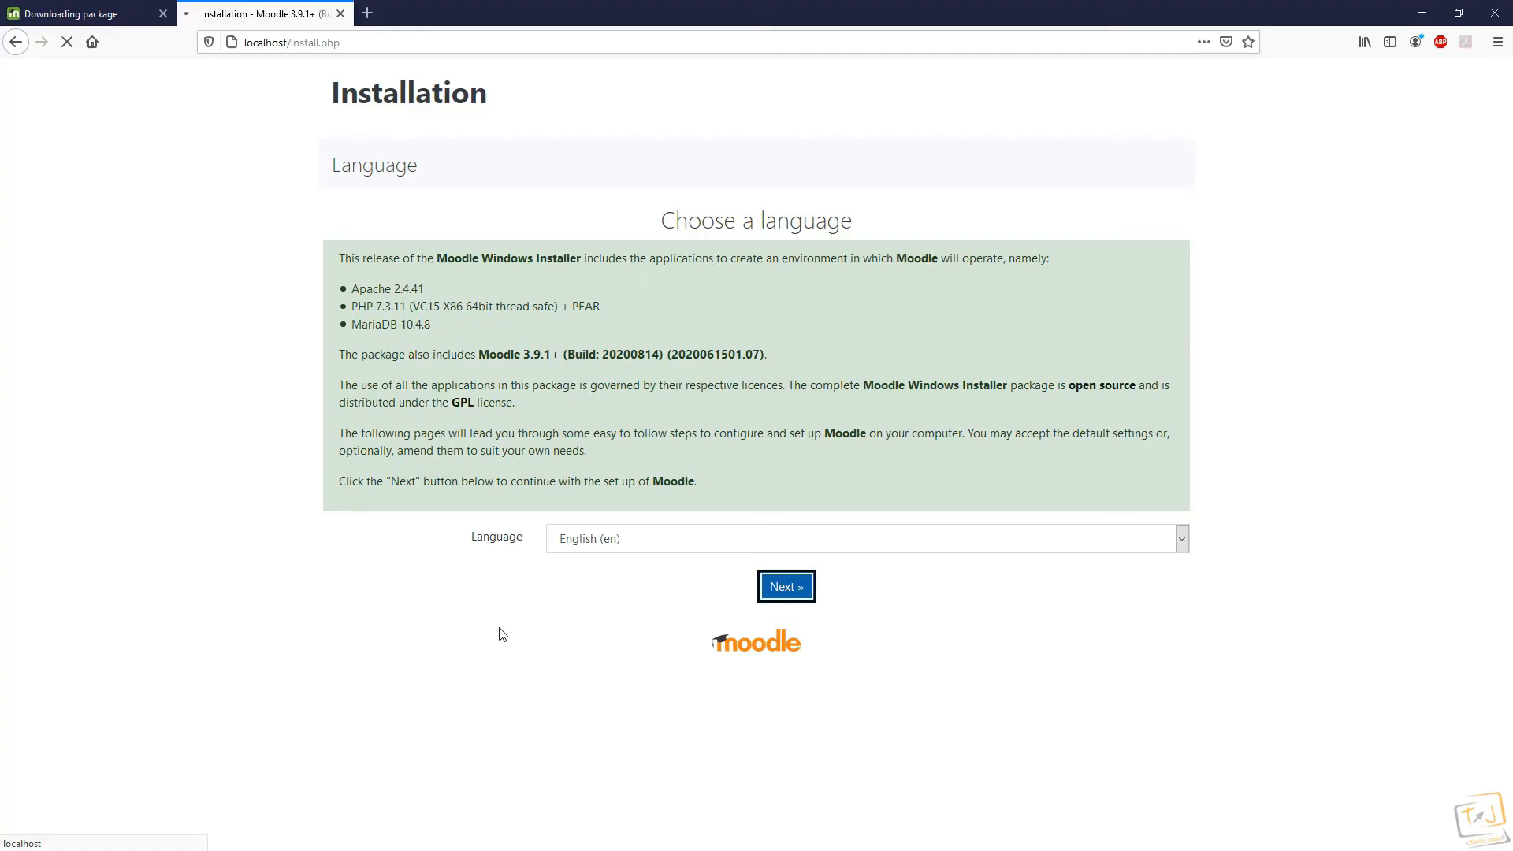
pyautogui.click(785, 587)
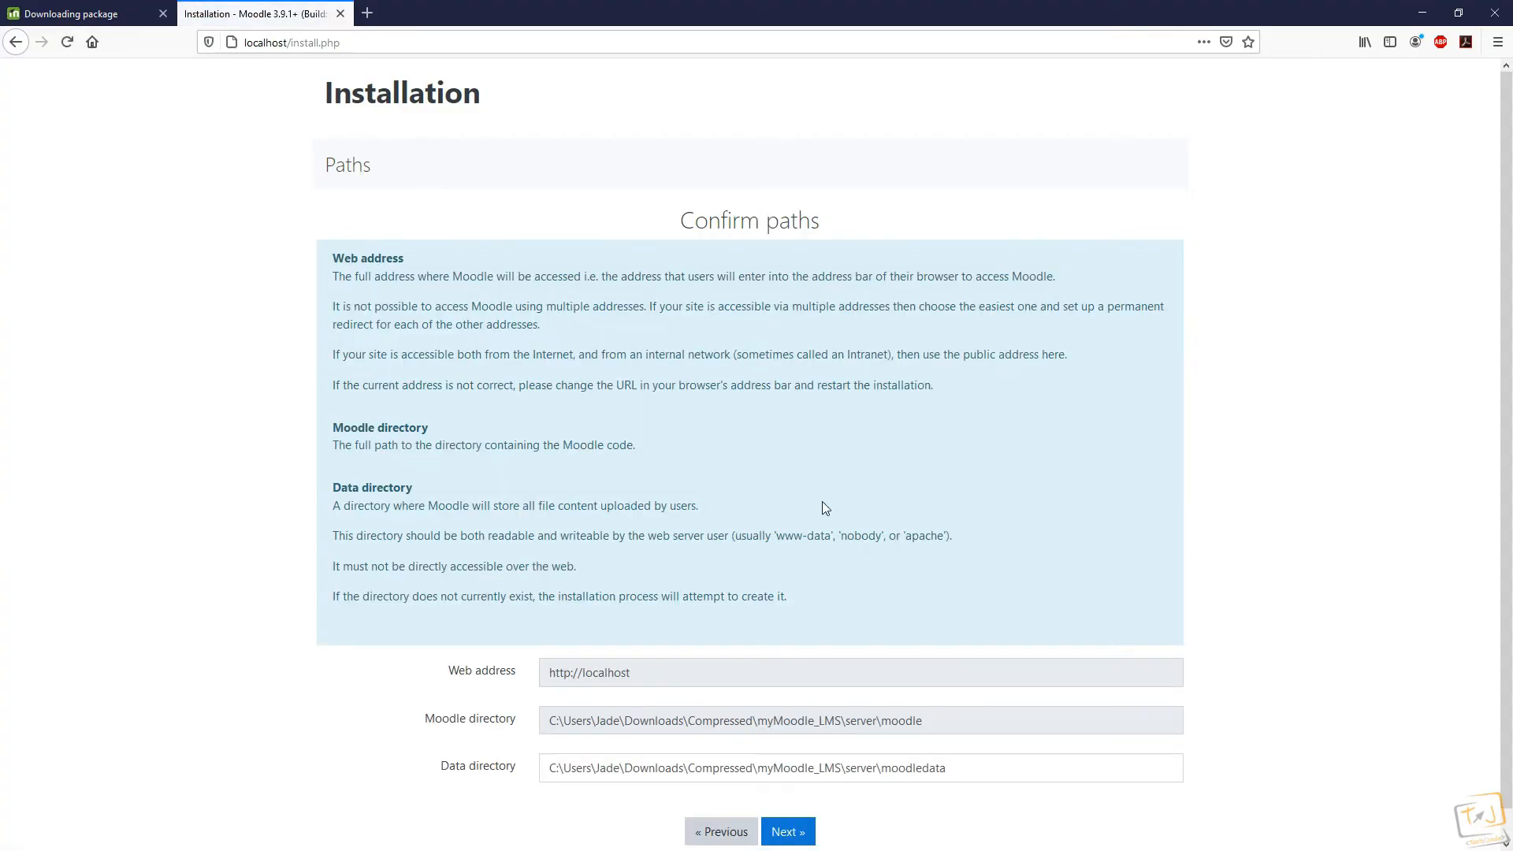
# Accept the default web address and directory paths and continue to Database settings.
pyautogui.scroll(-3)
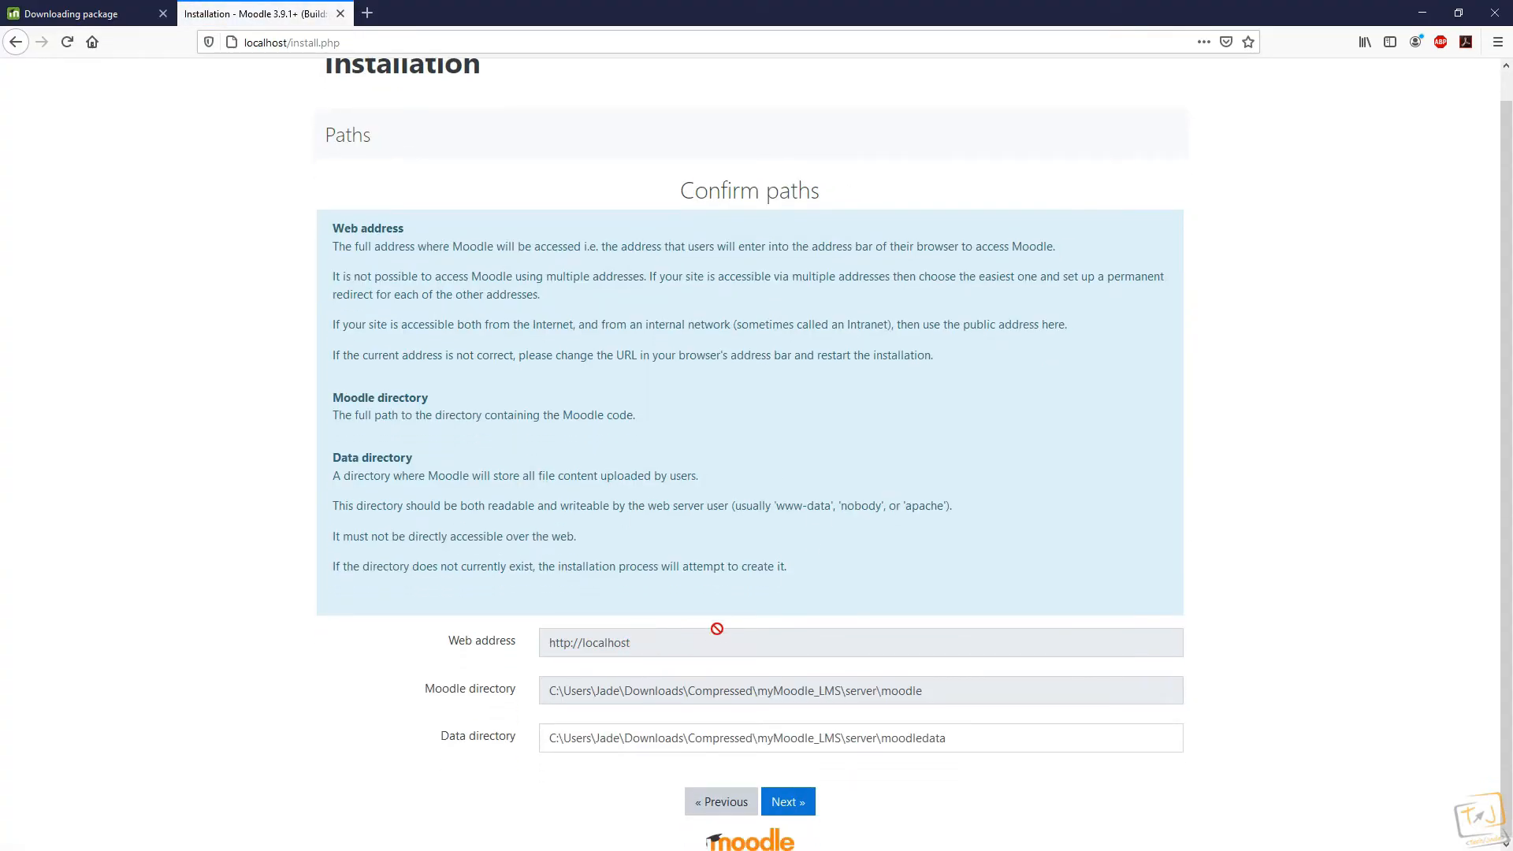
pyautogui.moveTo(629, 719)
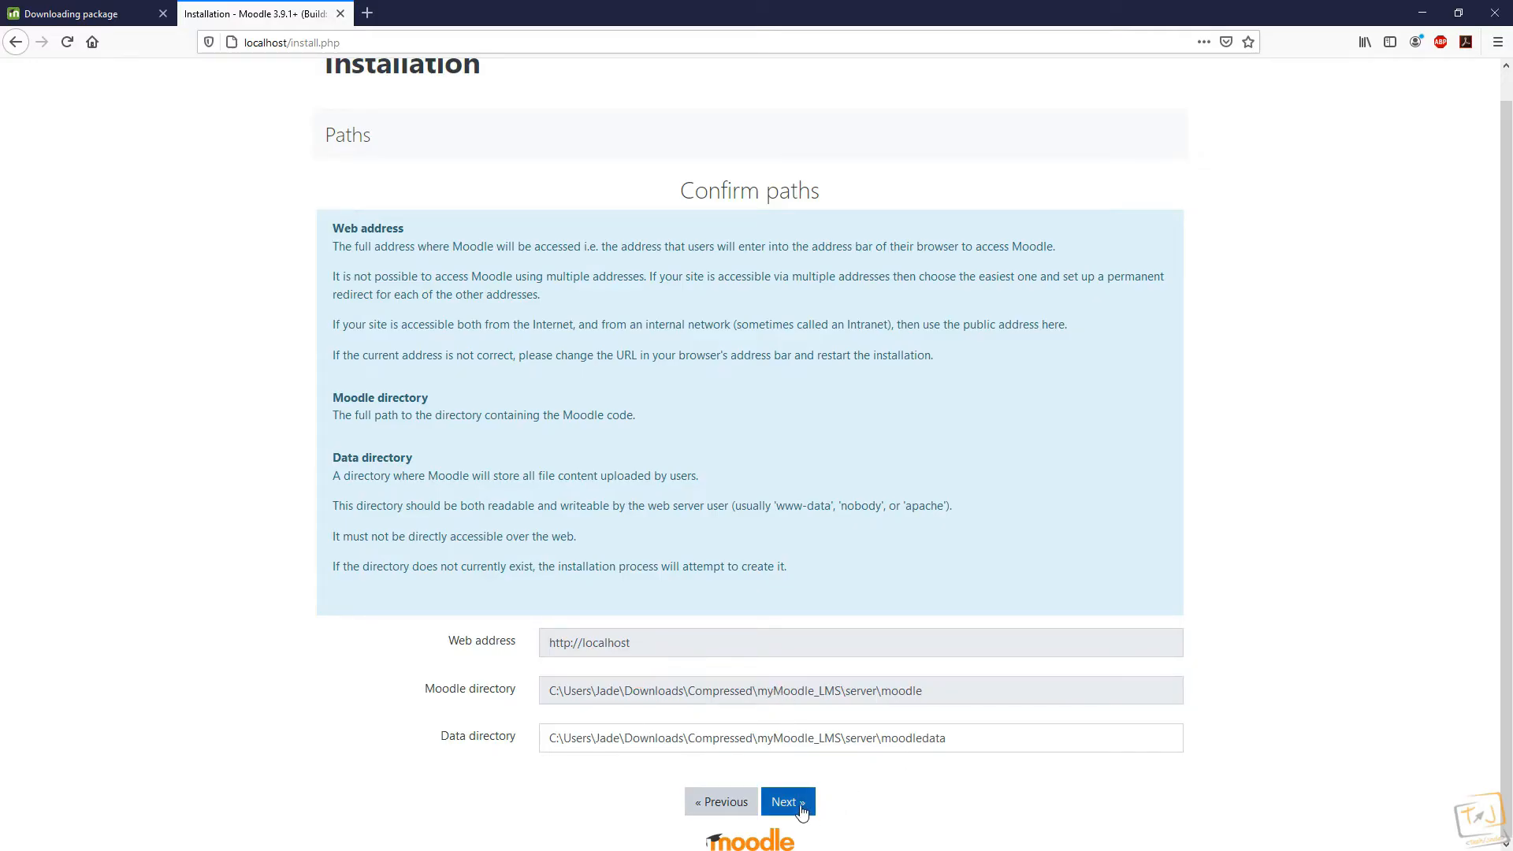
pyautogui.click(789, 800)
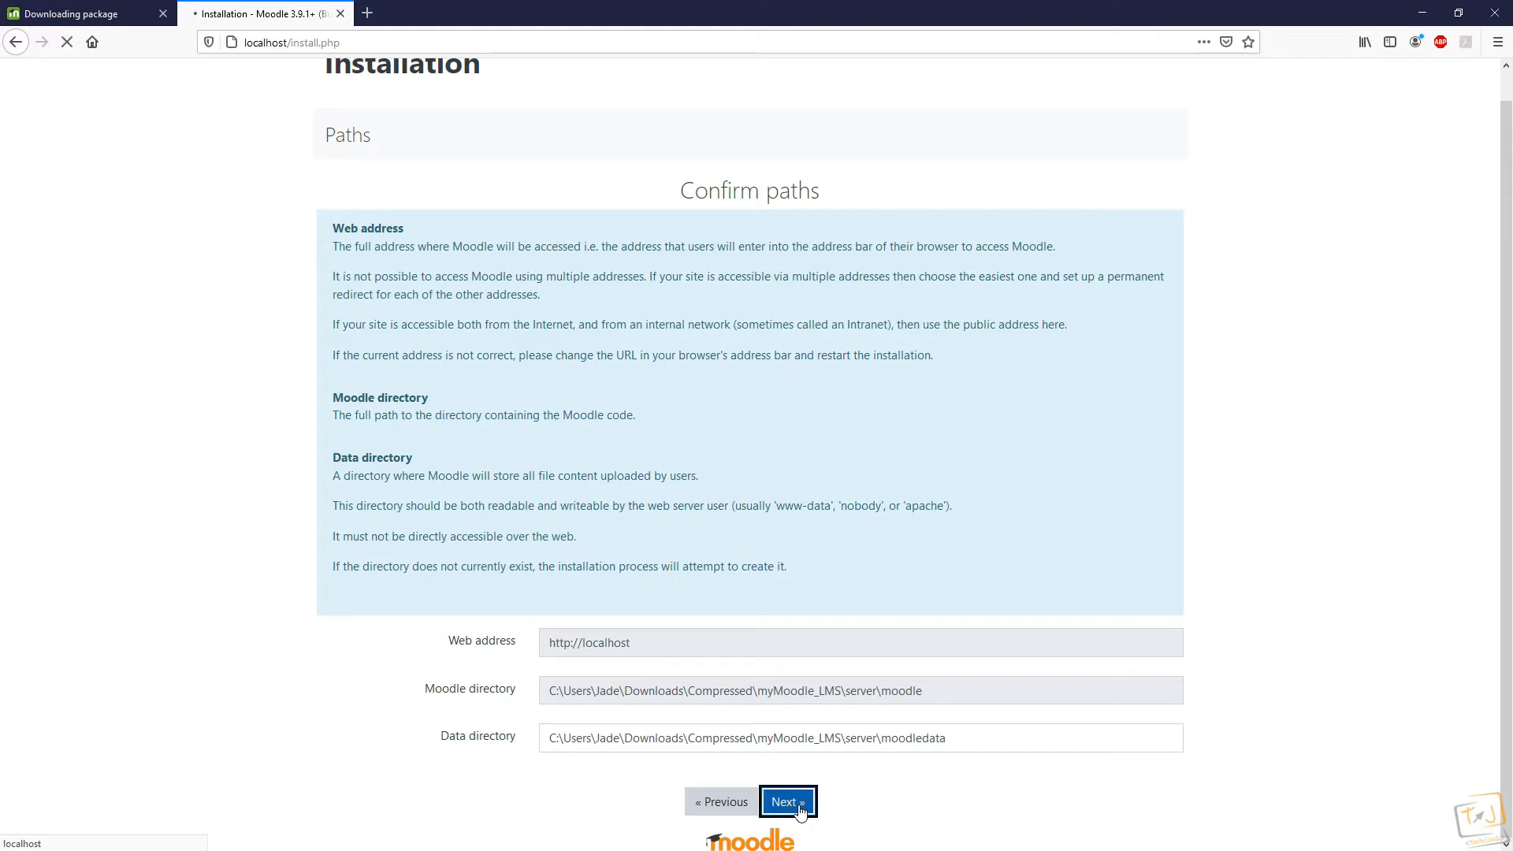
pyautogui.click(788, 800)
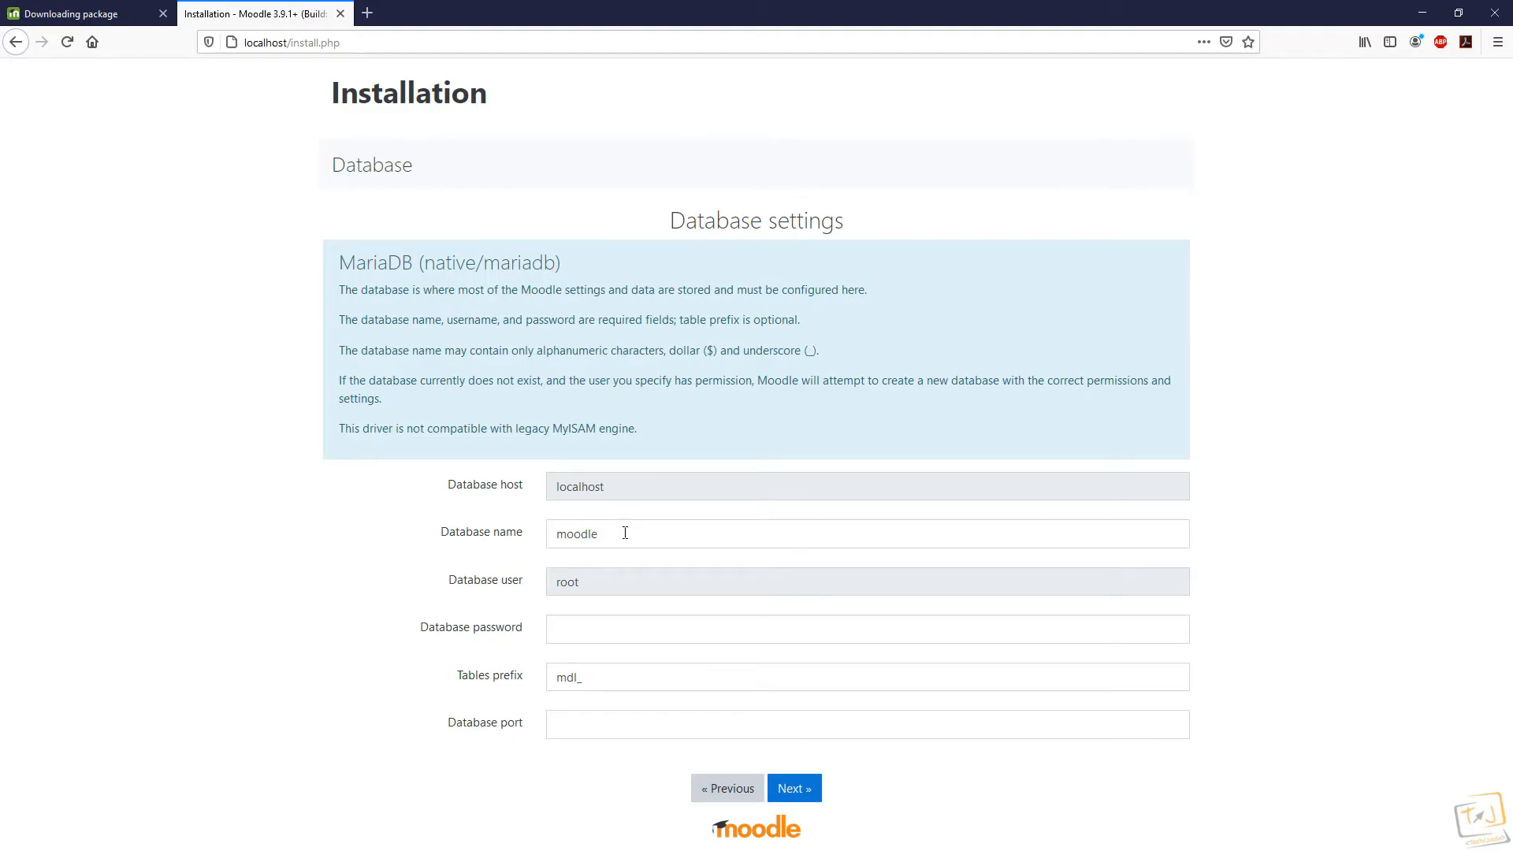
# Accept the default MariaDB settings (database moodle, user root, prefix mdl_) and continue.
pyautogui.click(792, 788)
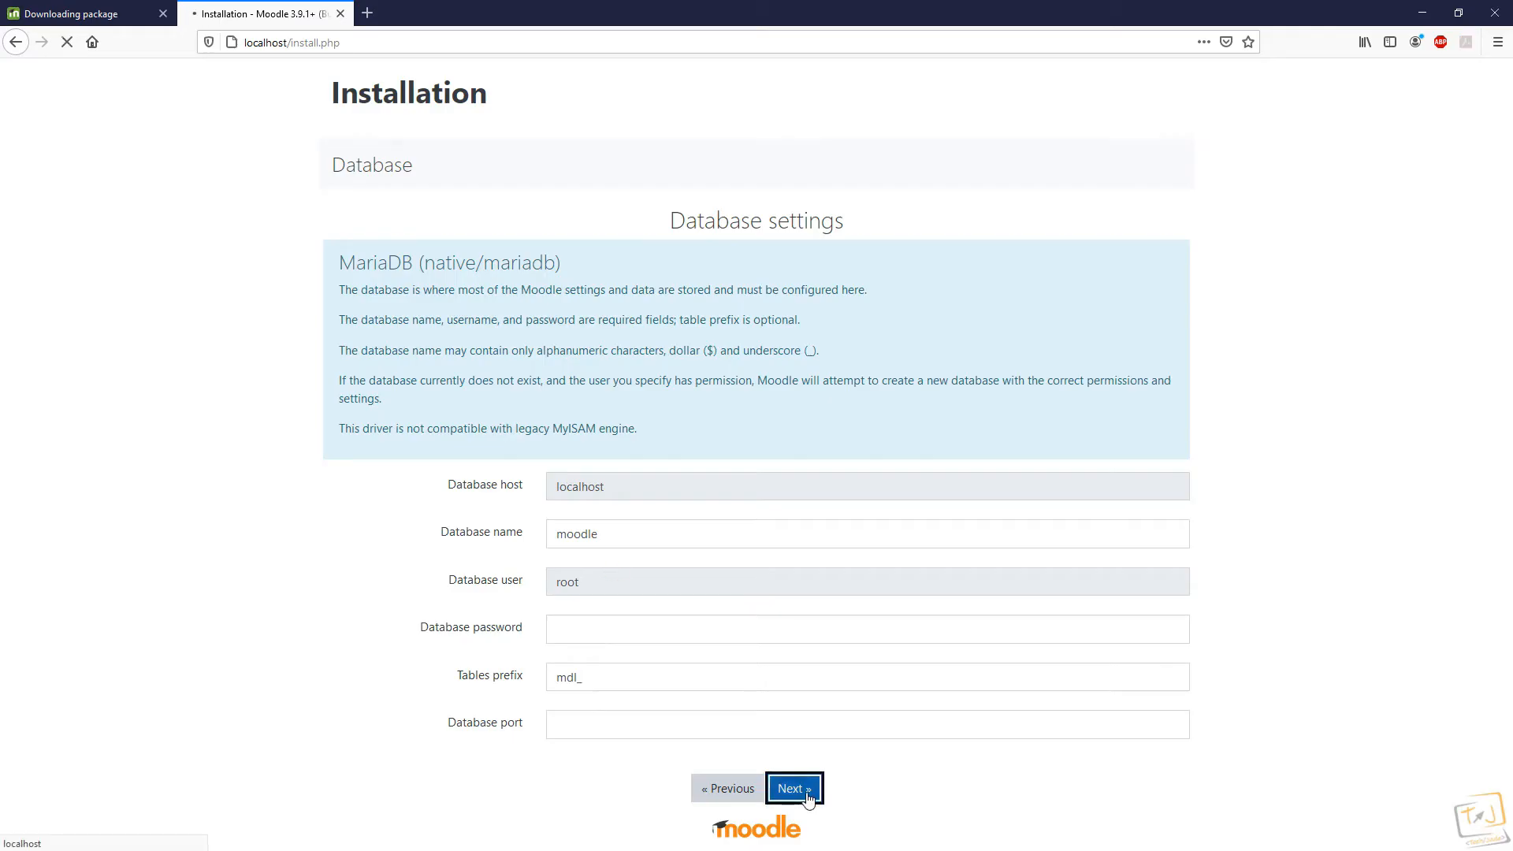
pyautogui.moveTo(912, 782)
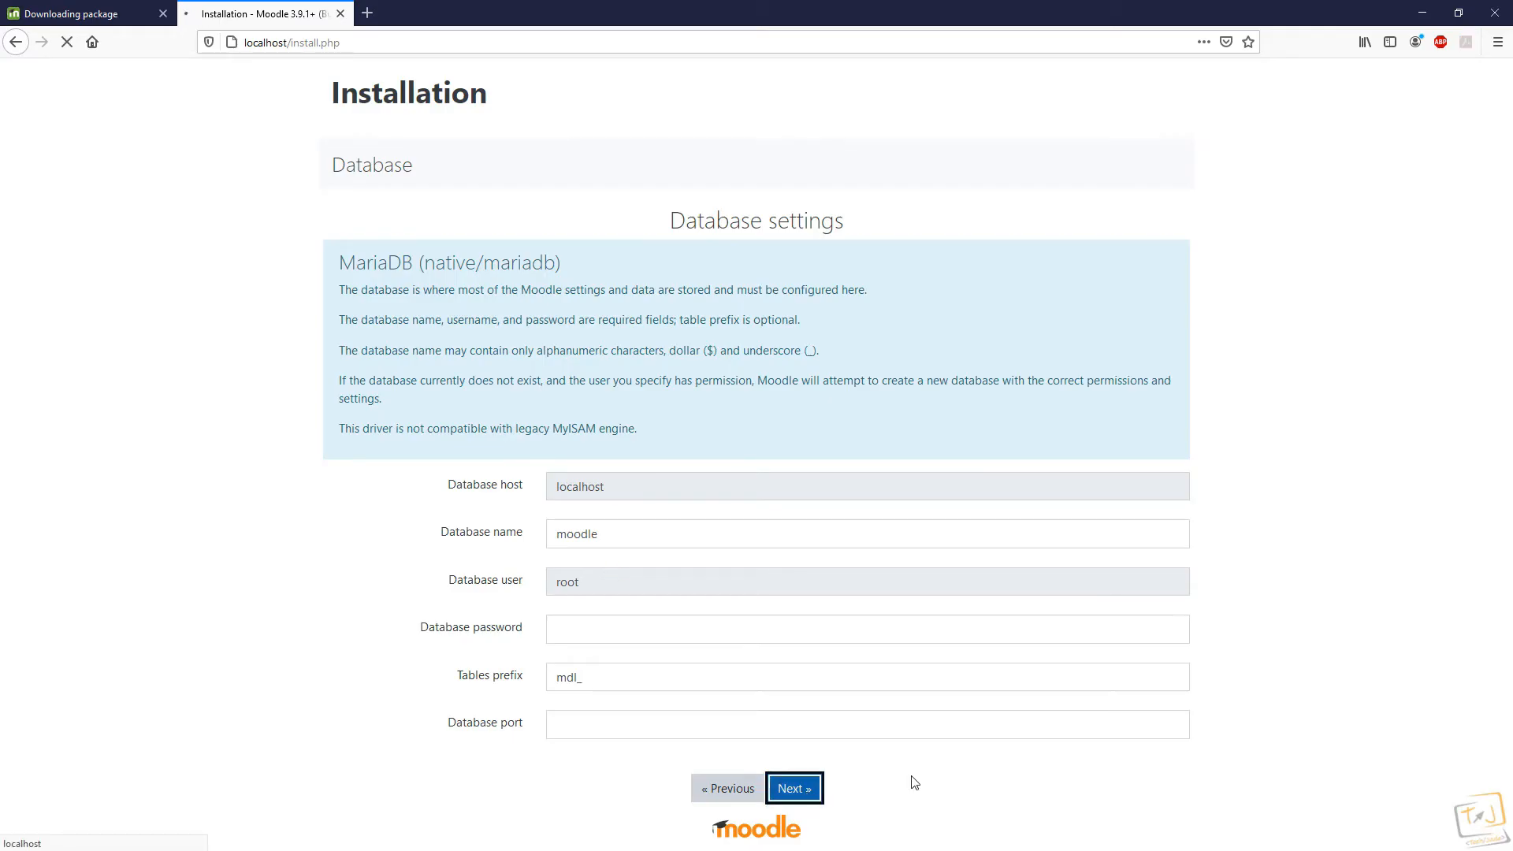
pyautogui.click(793, 788)
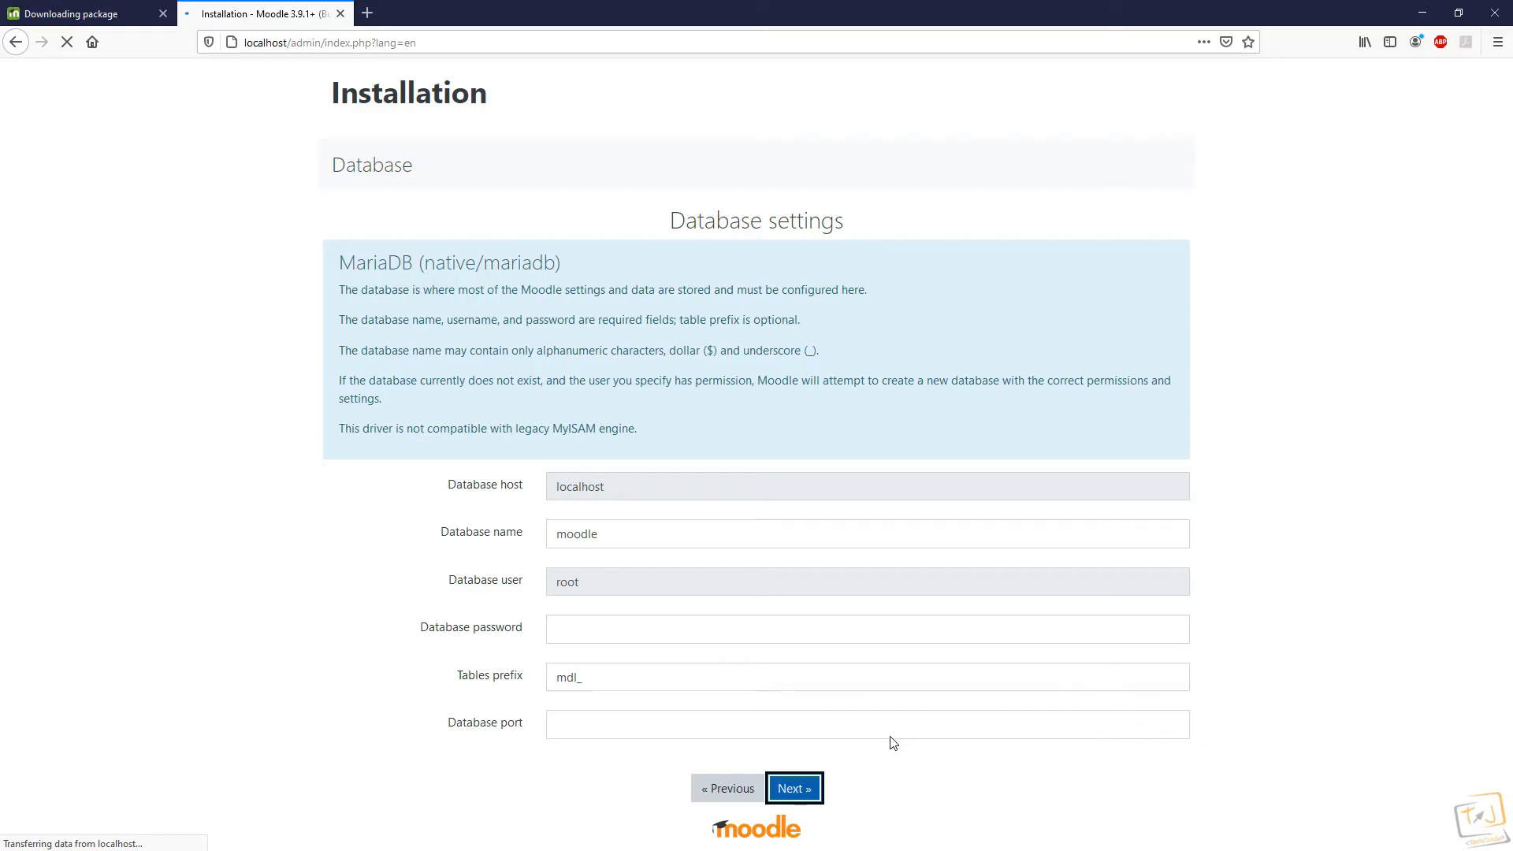
pyautogui.click(793, 788)
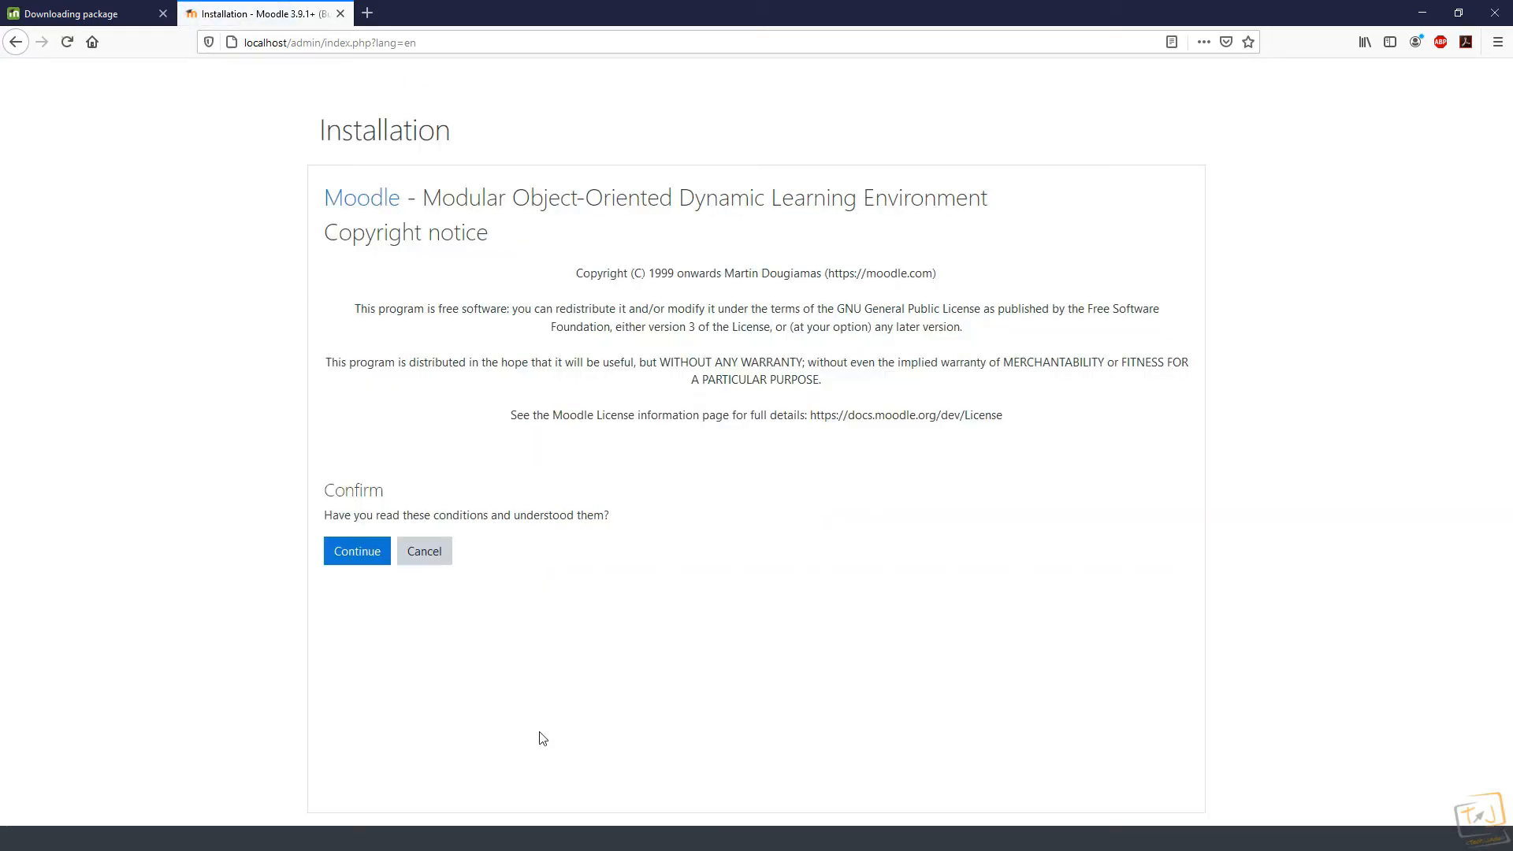
pyautogui.moveTo(544, 227)
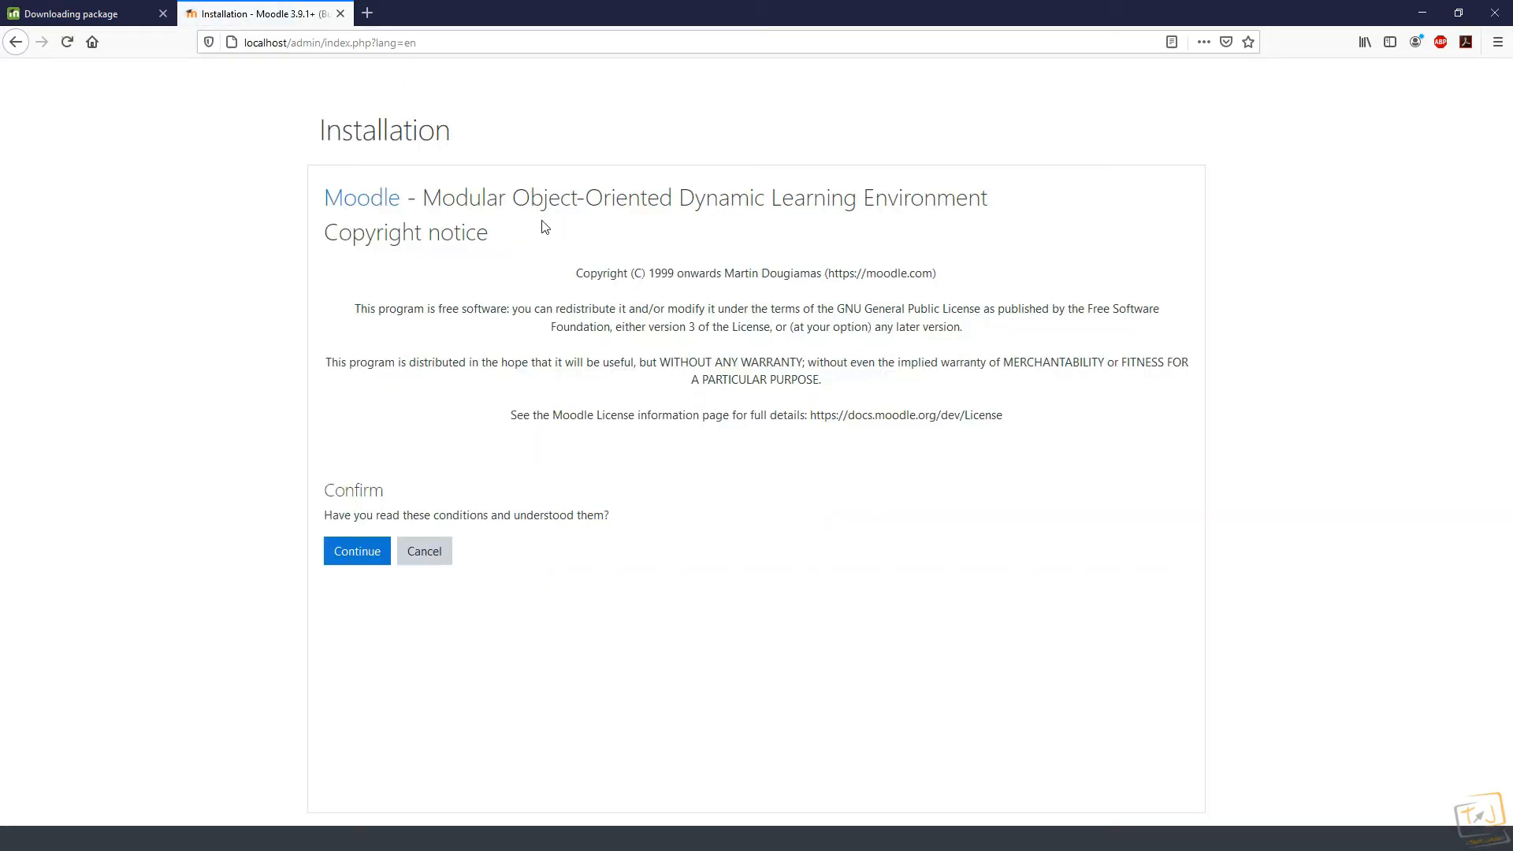
pyautogui.moveTo(358, 552)
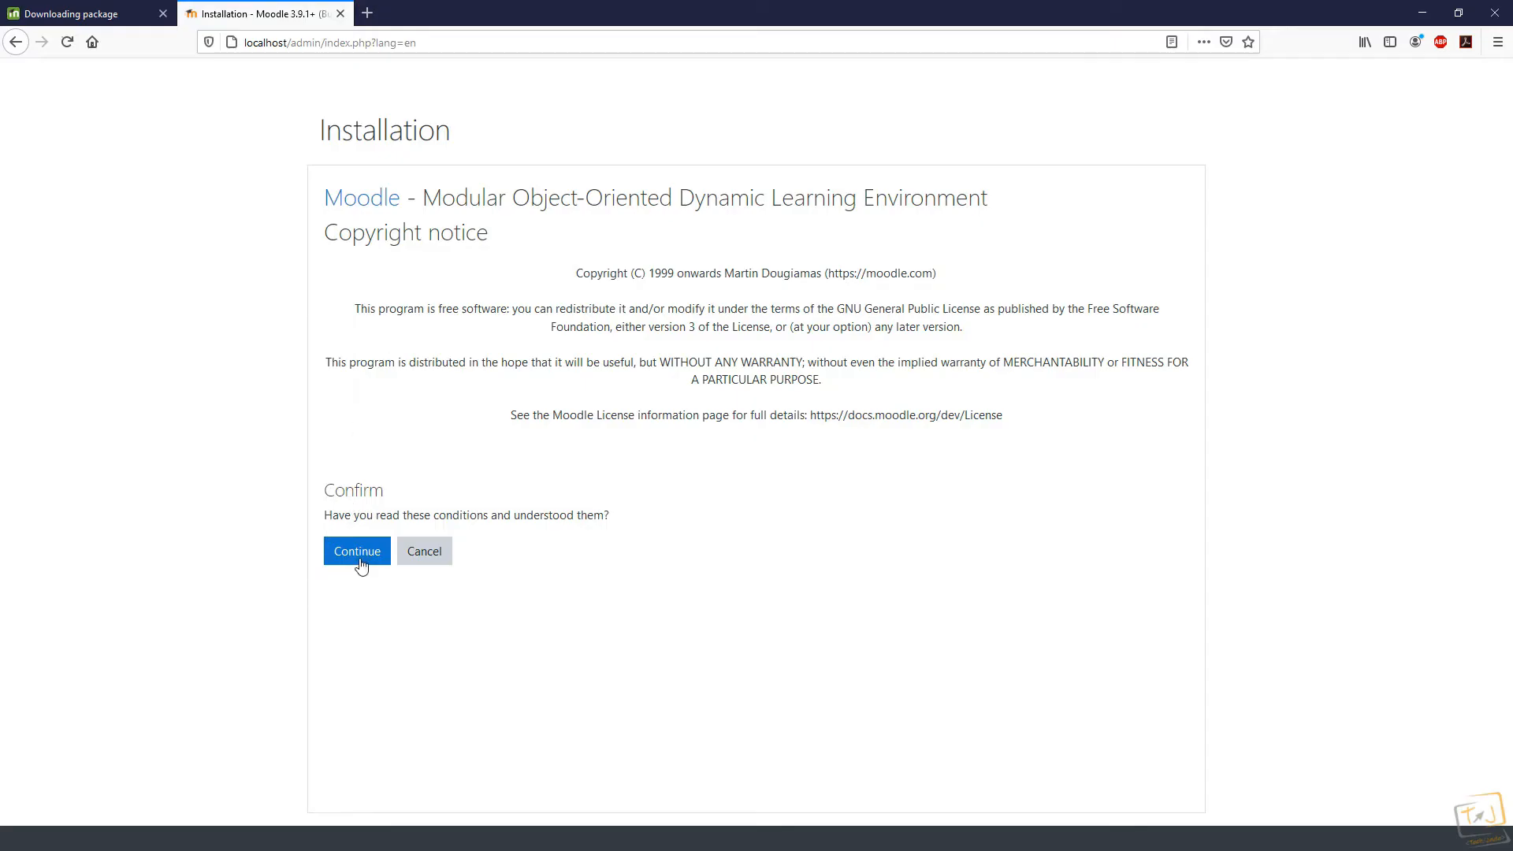
# Agree to the copyright conditions and reach the Server checks page.
pyautogui.click(356, 552)
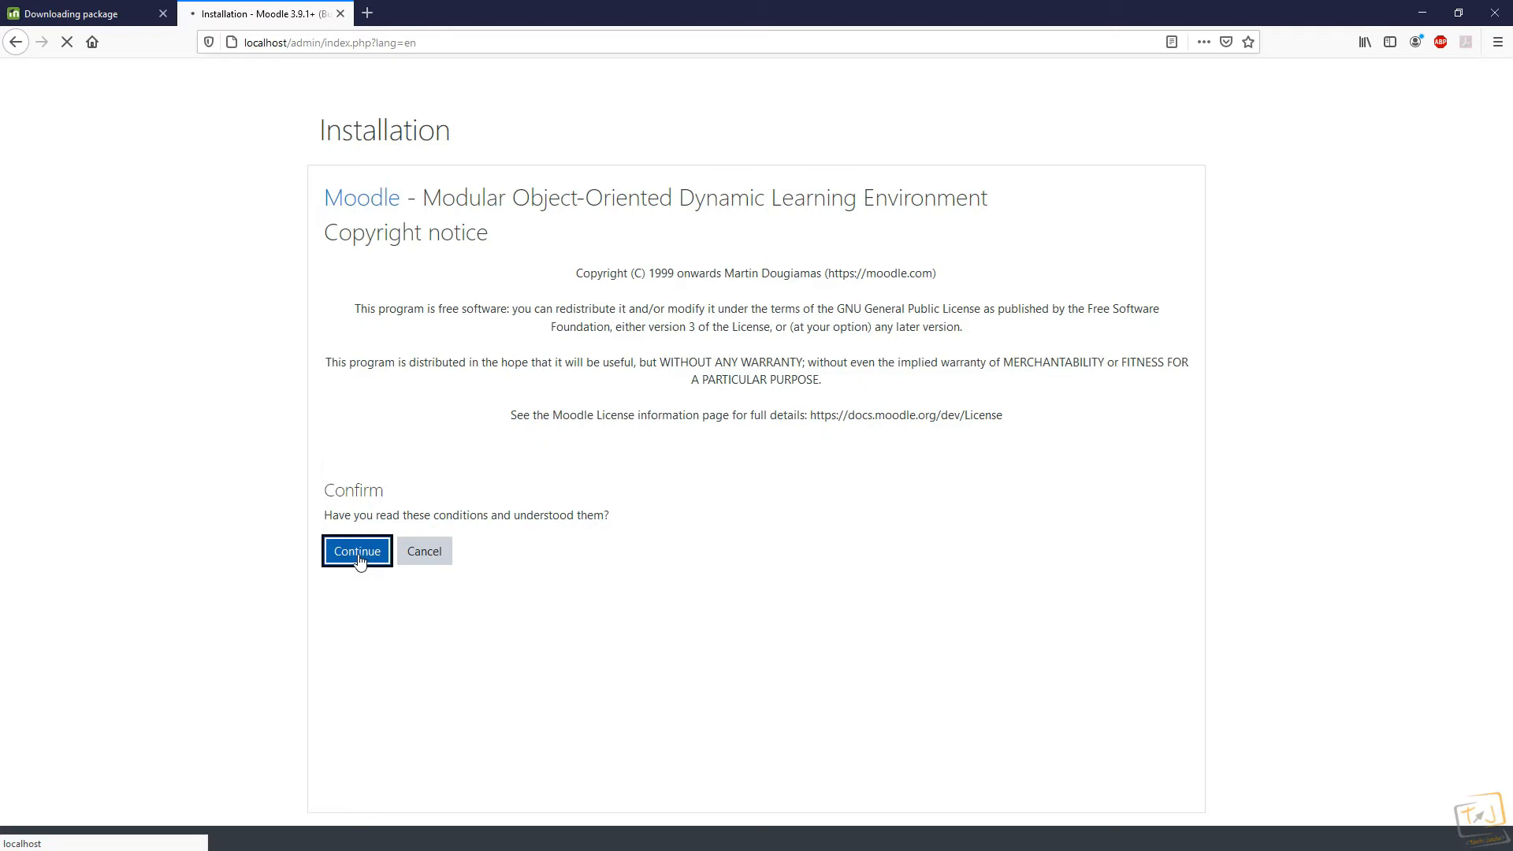
pyautogui.click(356, 551)
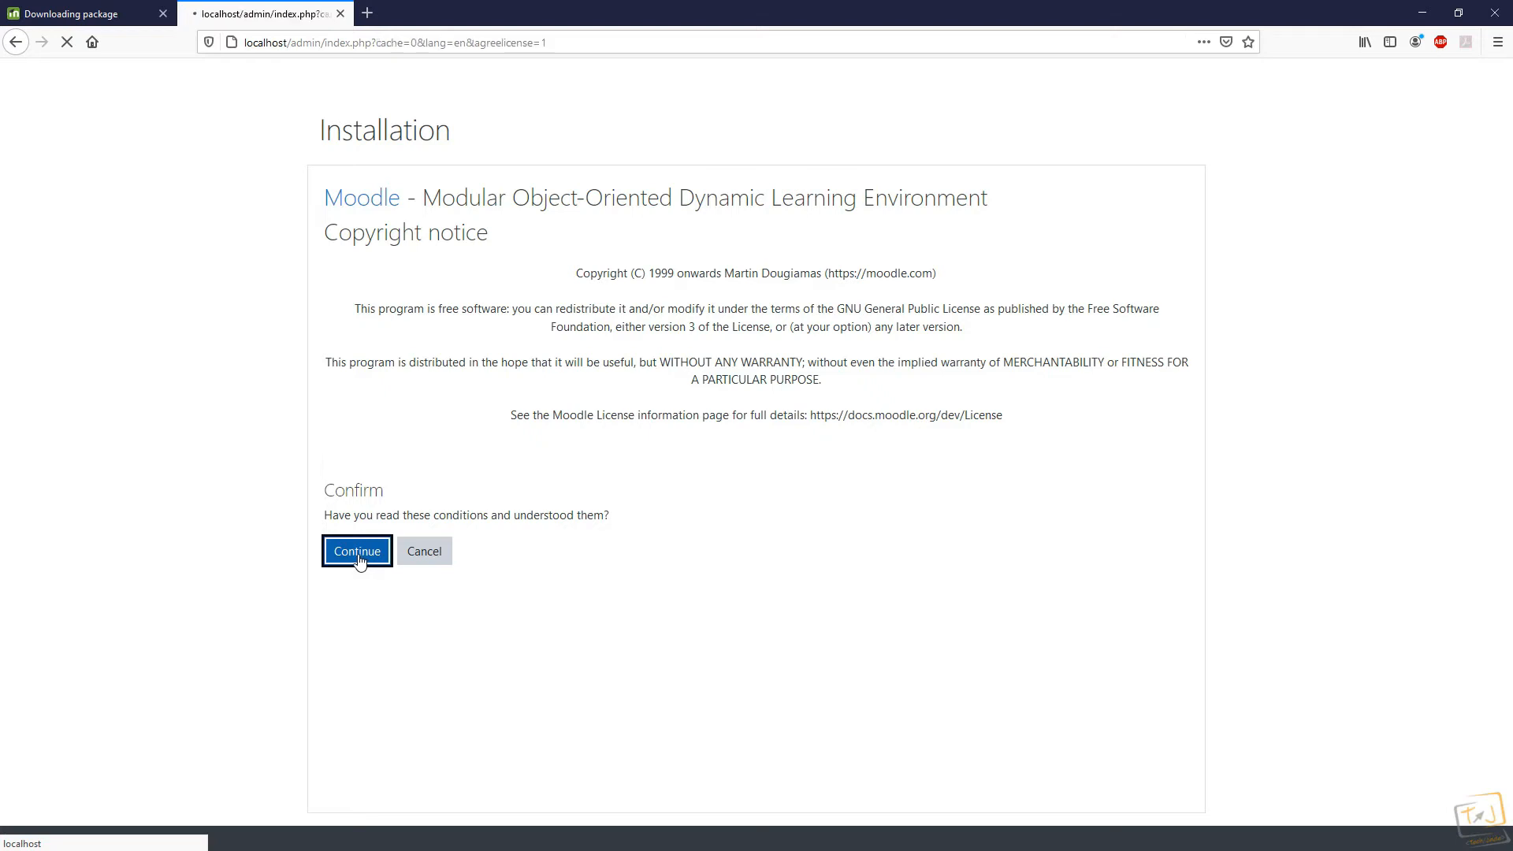
pyautogui.click(356, 550)
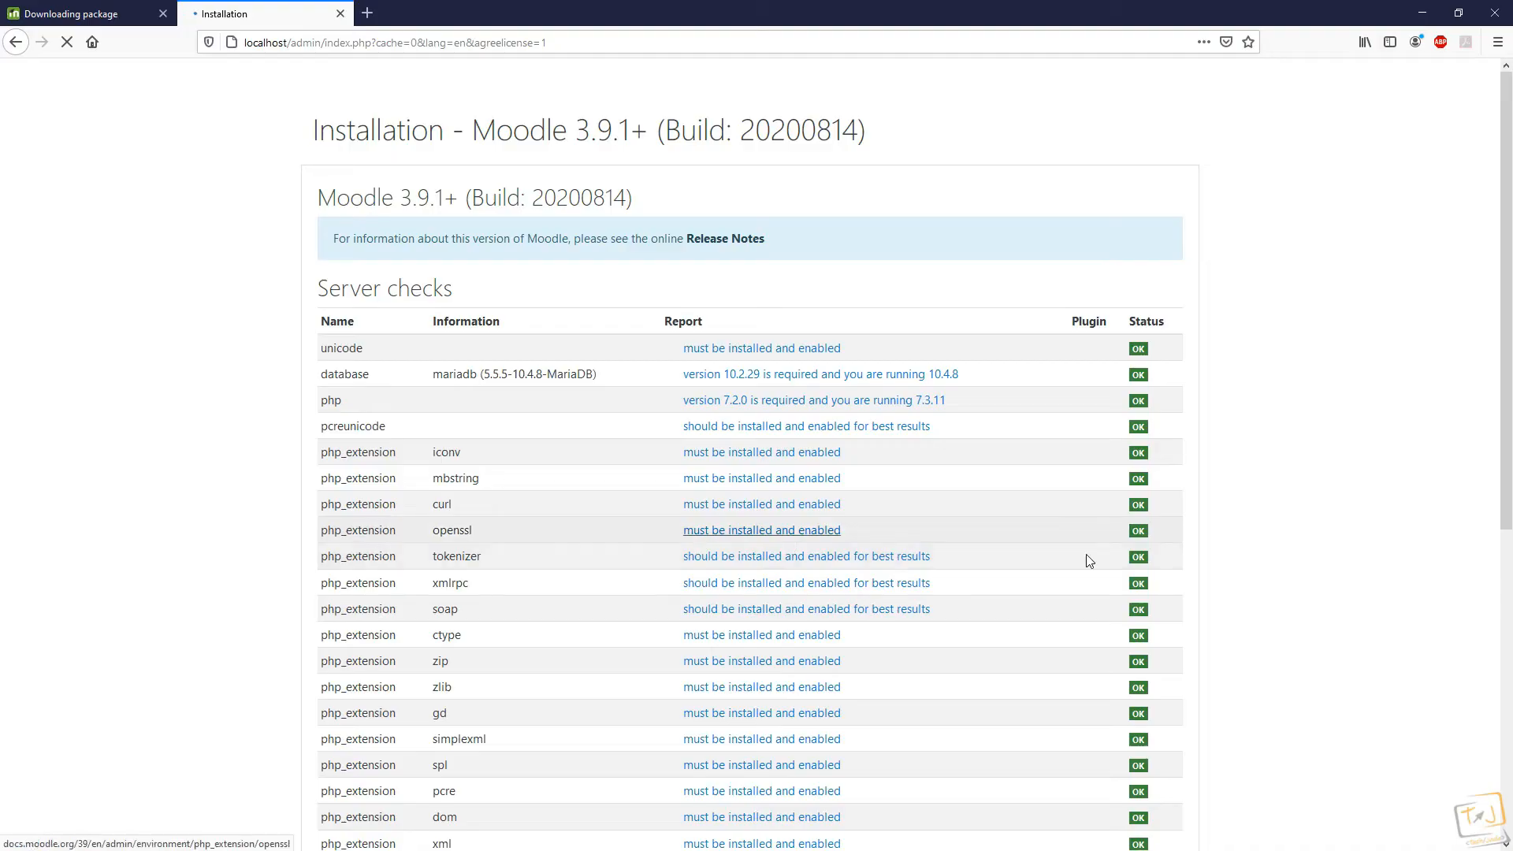
# Accept the passed server environment check and start installing Moodle and its plugins.
pyautogui.scroll(-3)
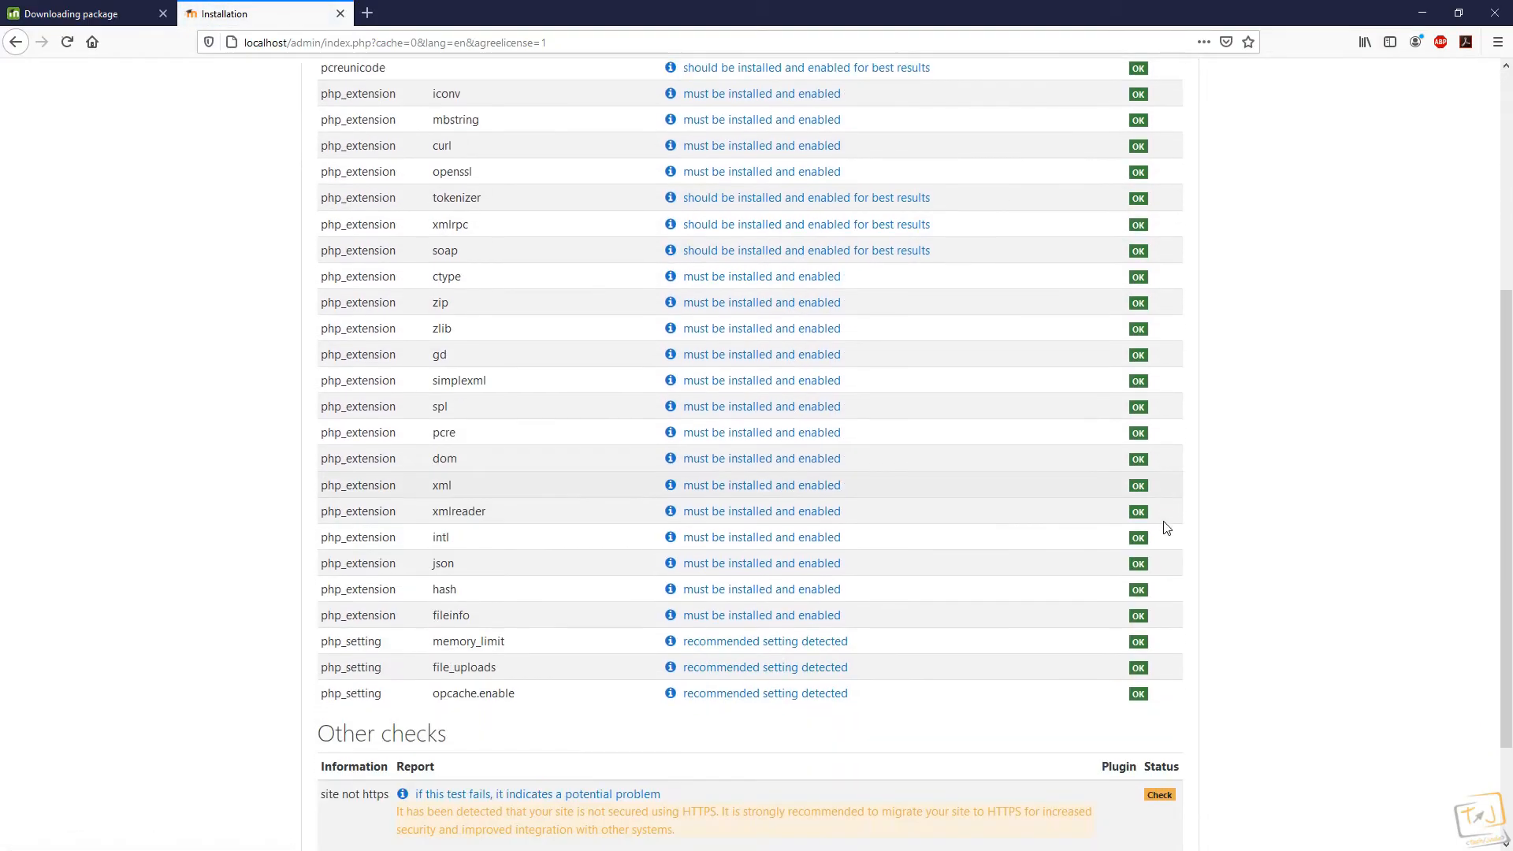
pyautogui.scroll(-3)
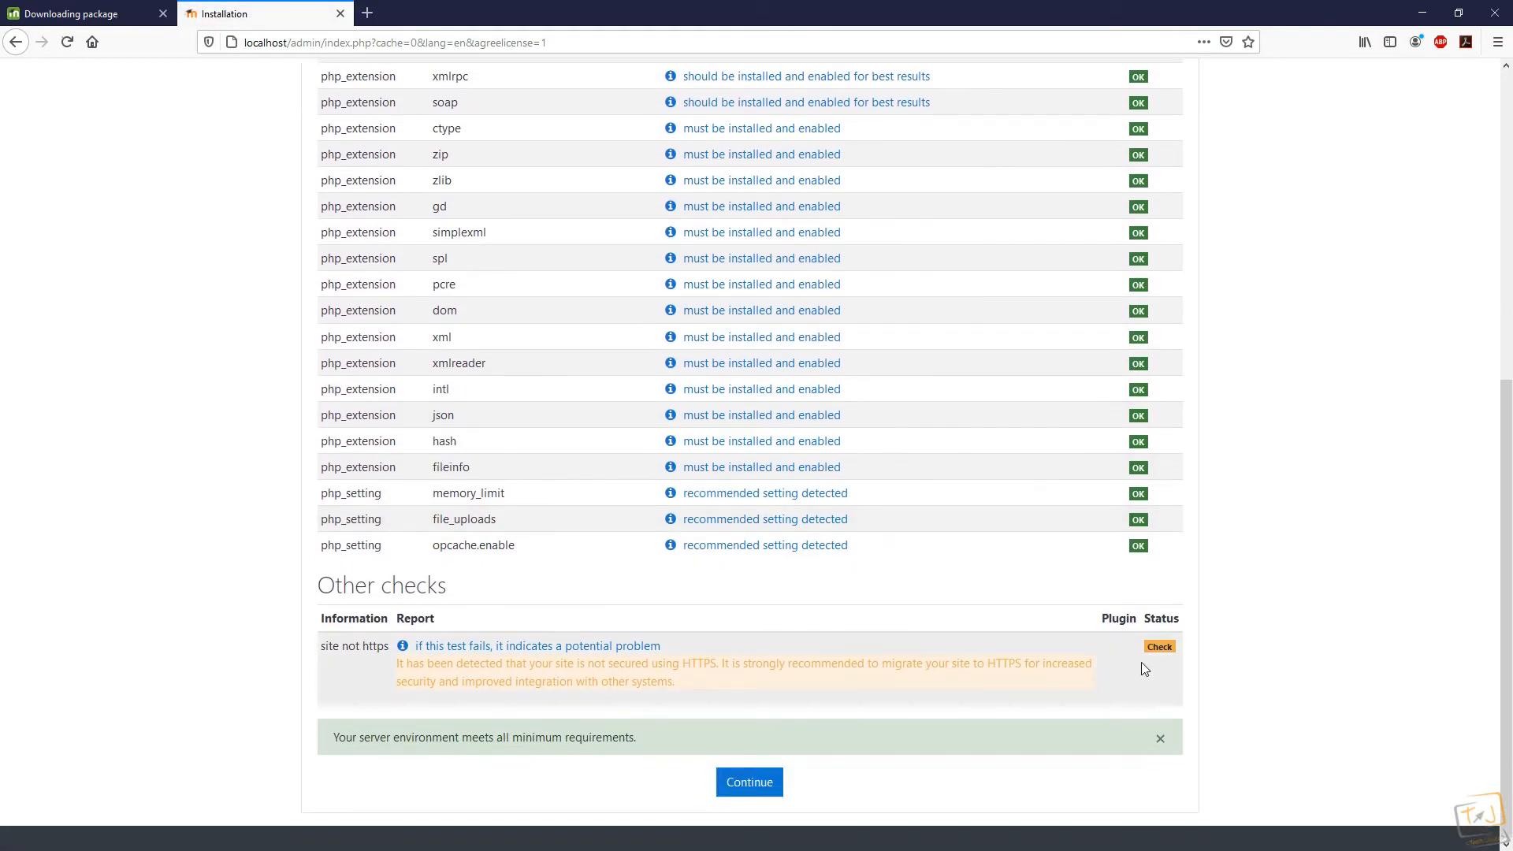
pyautogui.moveTo(927, 733)
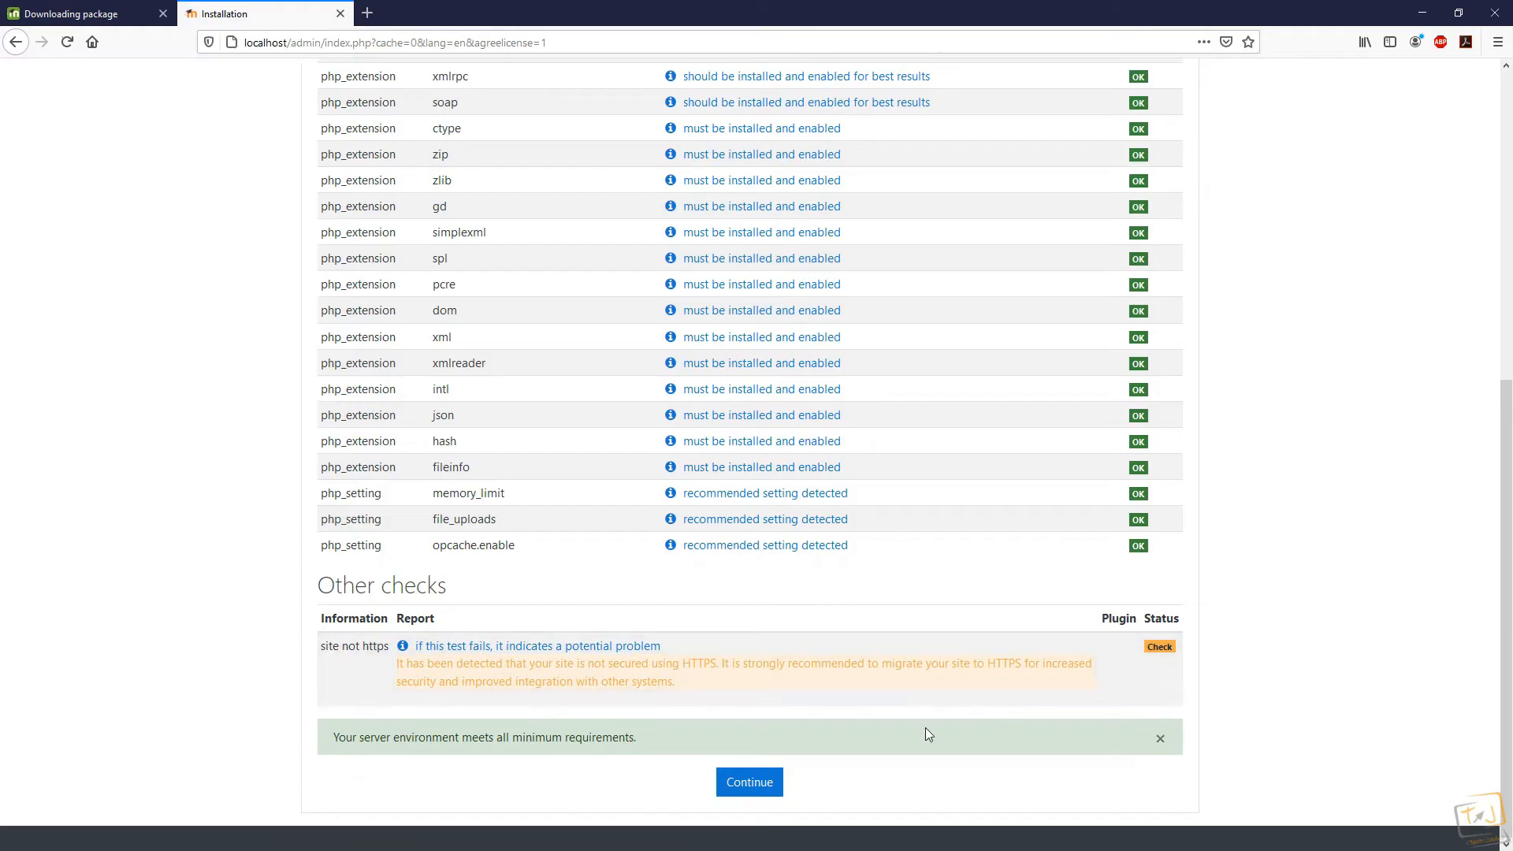
pyautogui.click(749, 782)
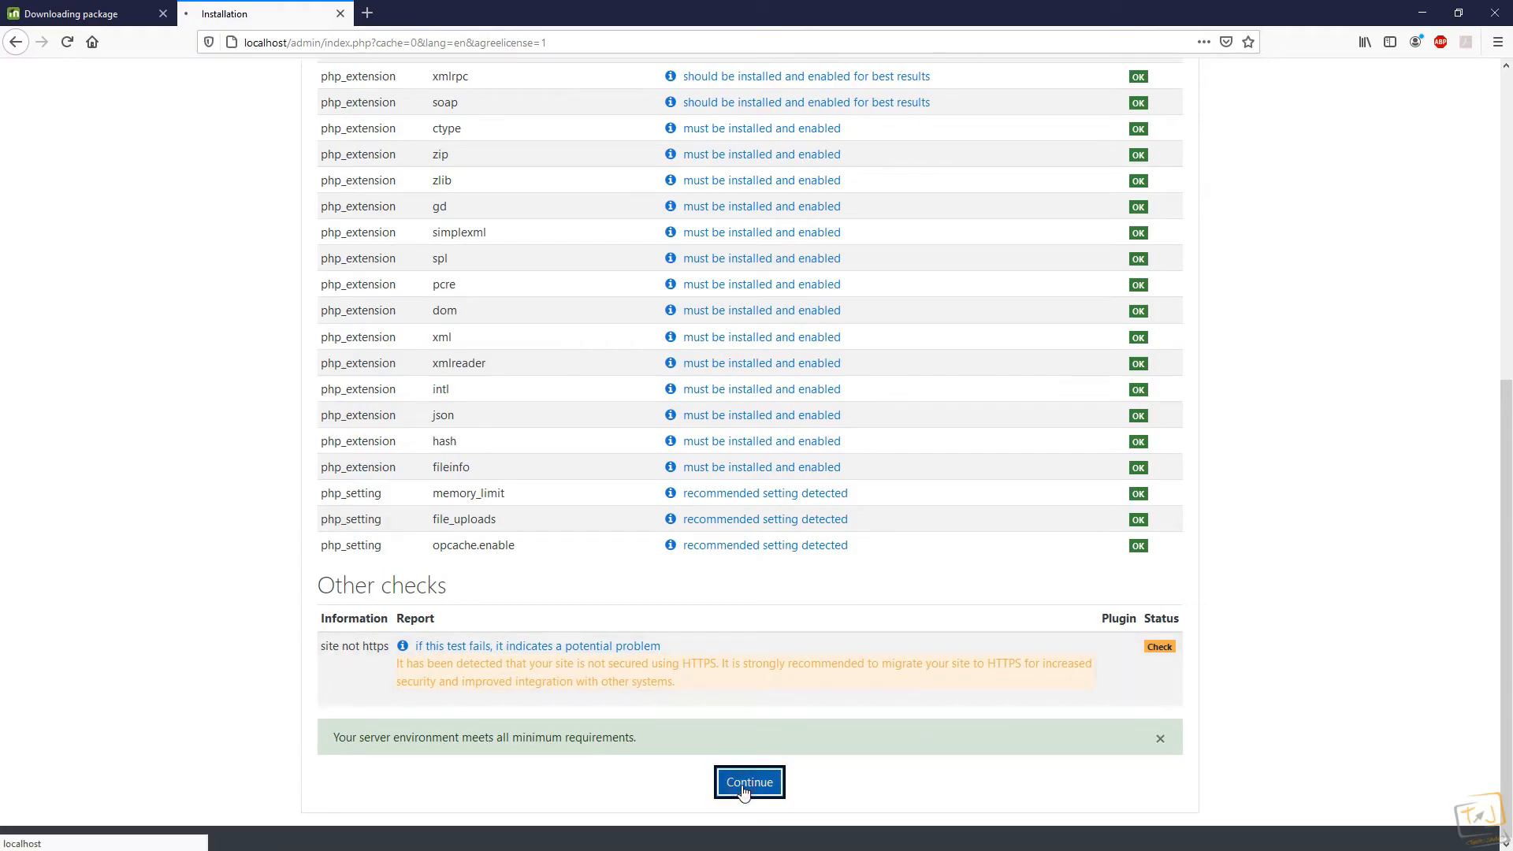
pyautogui.click(749, 781)
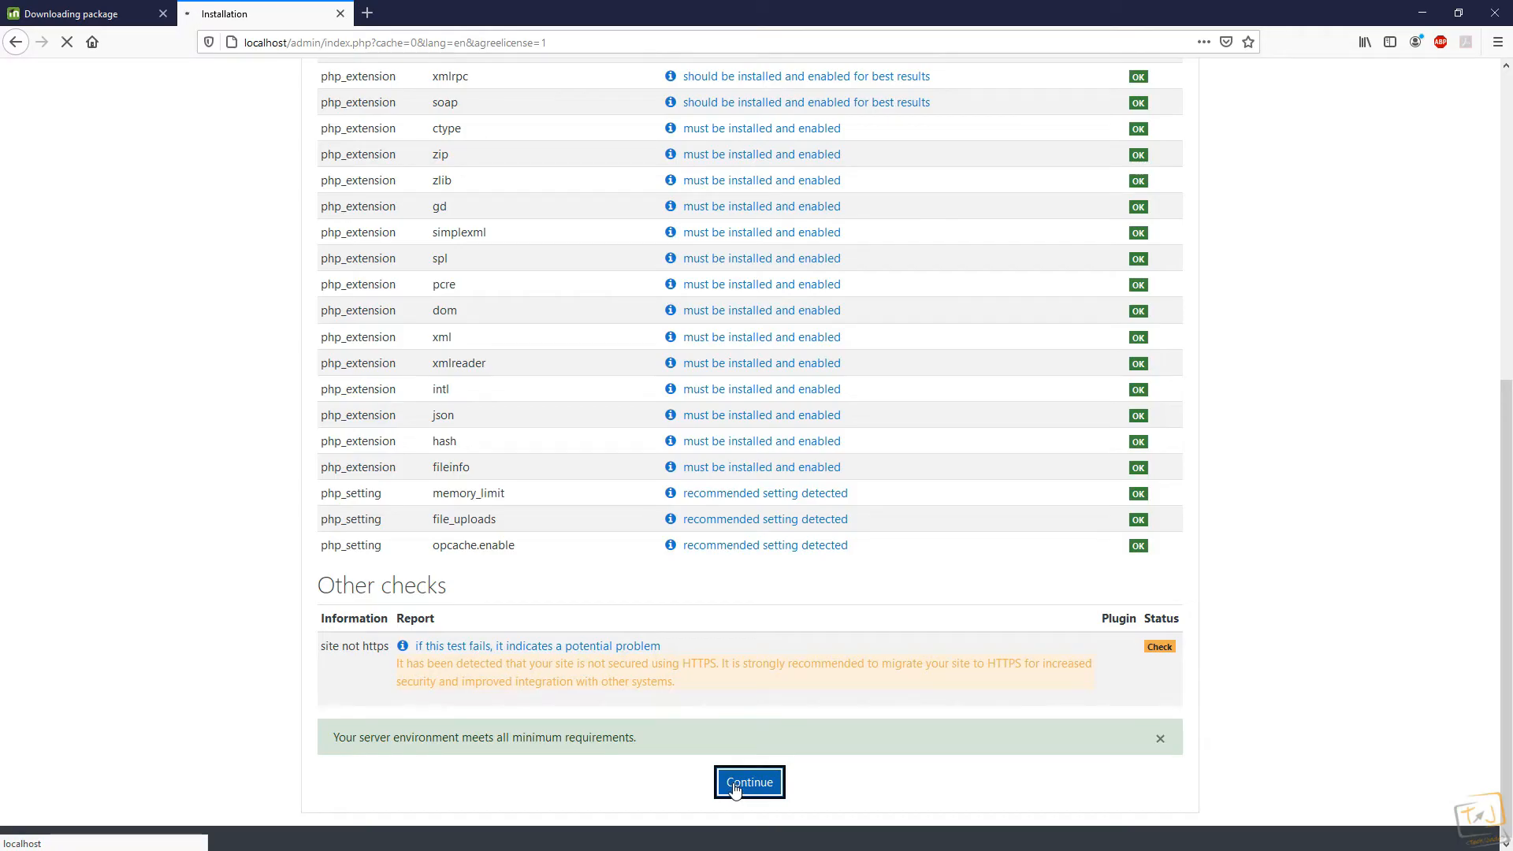
pyautogui.click(749, 781)
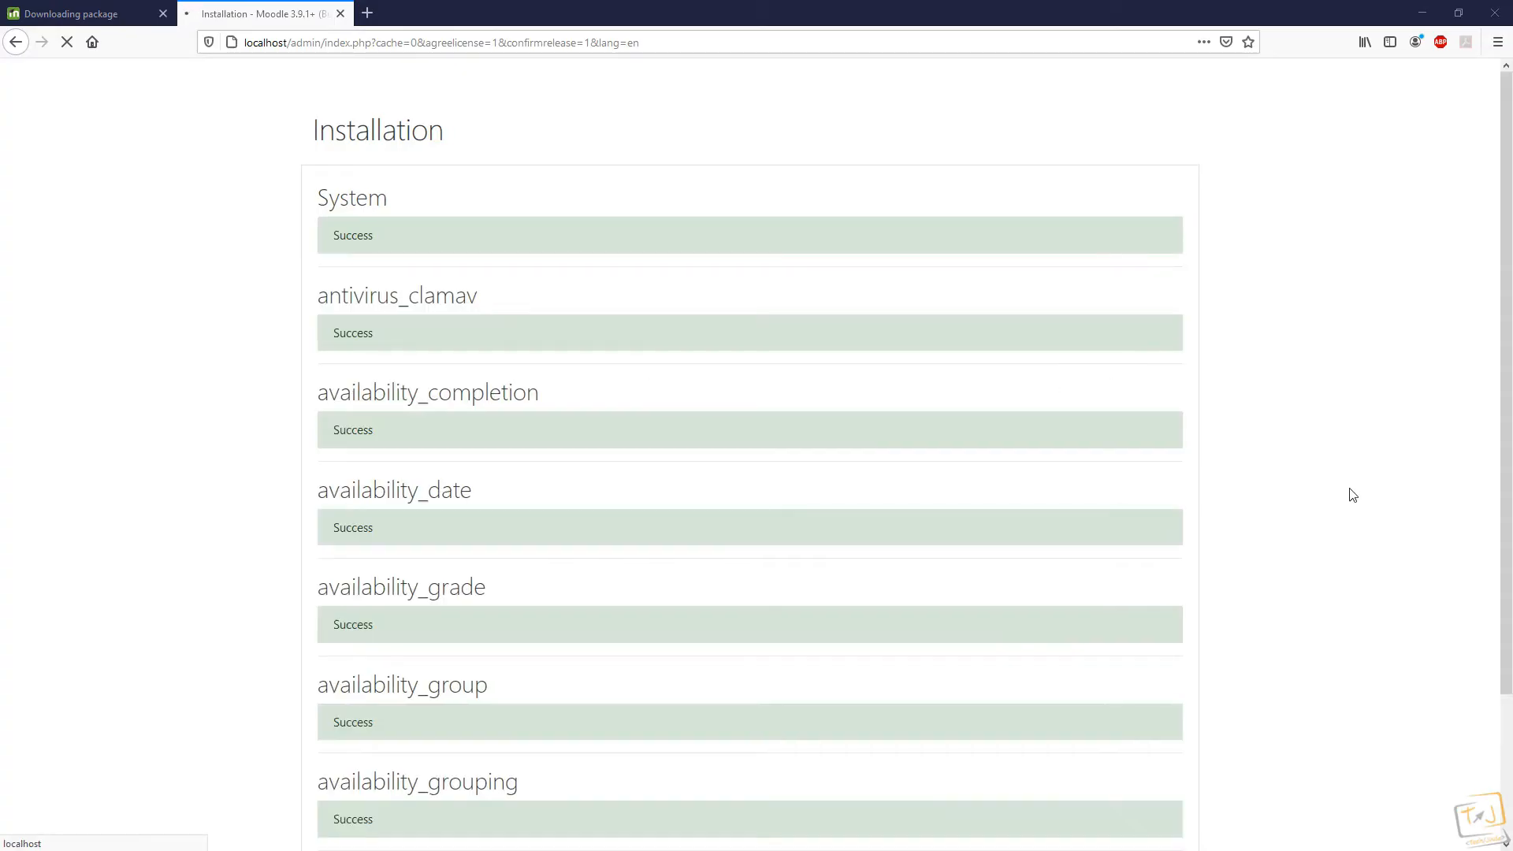
pyautogui.moveTo(1371, 506)
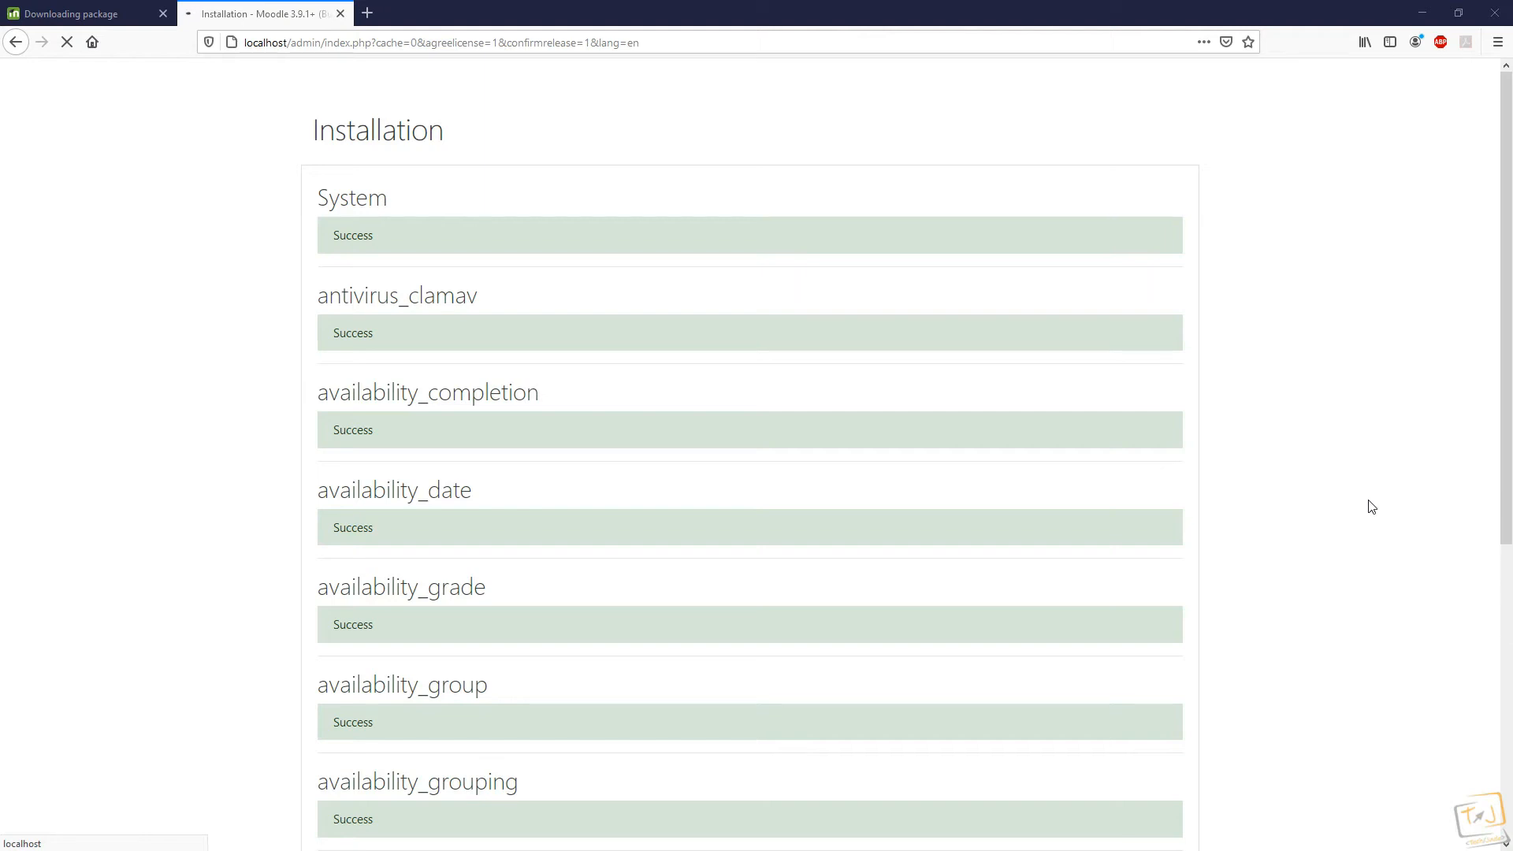
# Review the plugin installation results down to logstore_standard and continue past them.
pyautogui.scroll(-3)
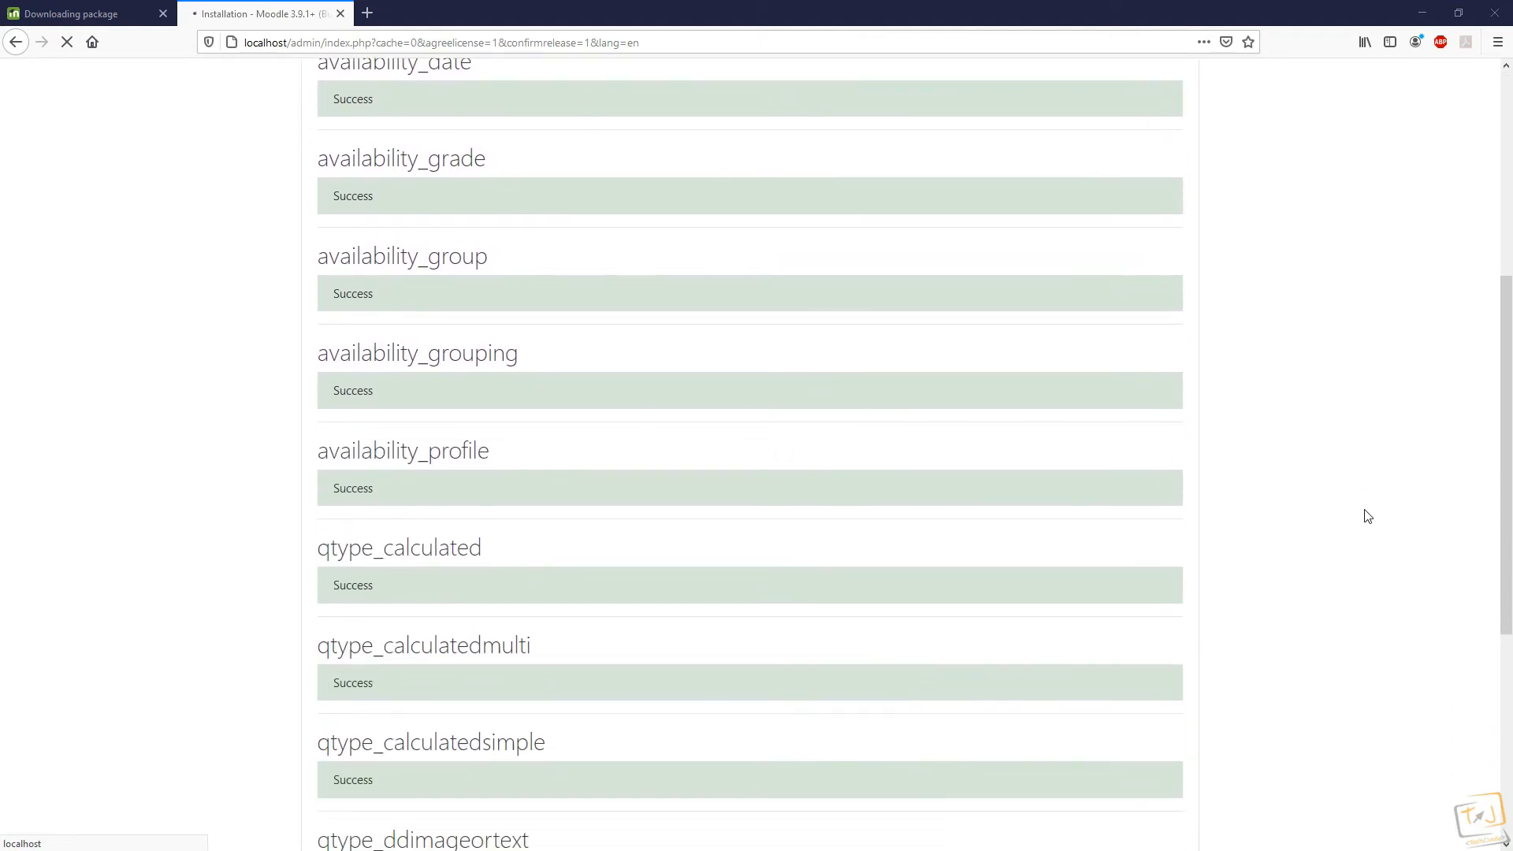
pyautogui.scroll(-3)
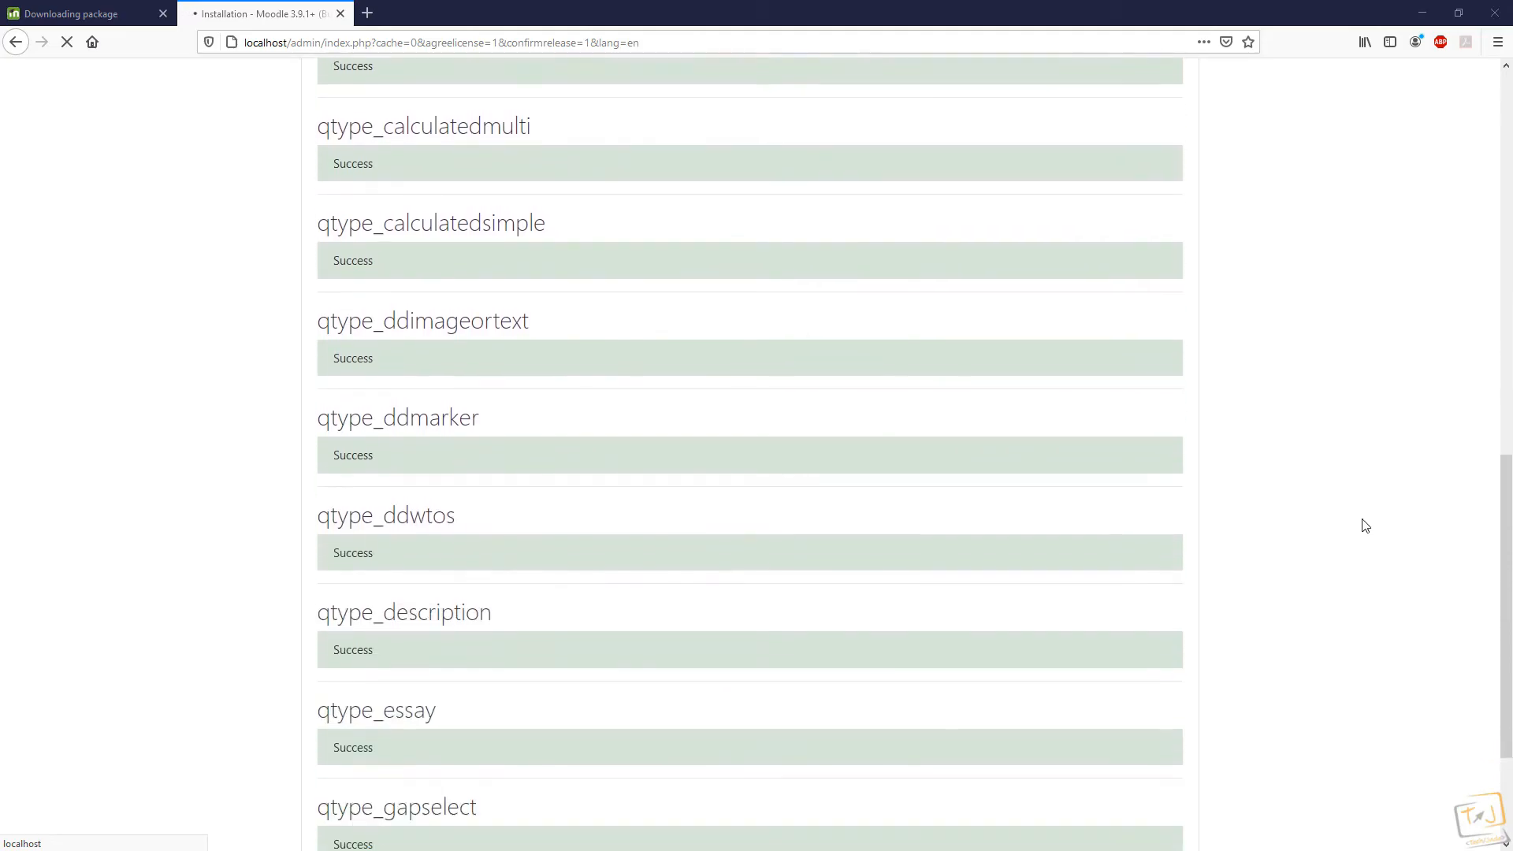
pyautogui.scroll(-3)
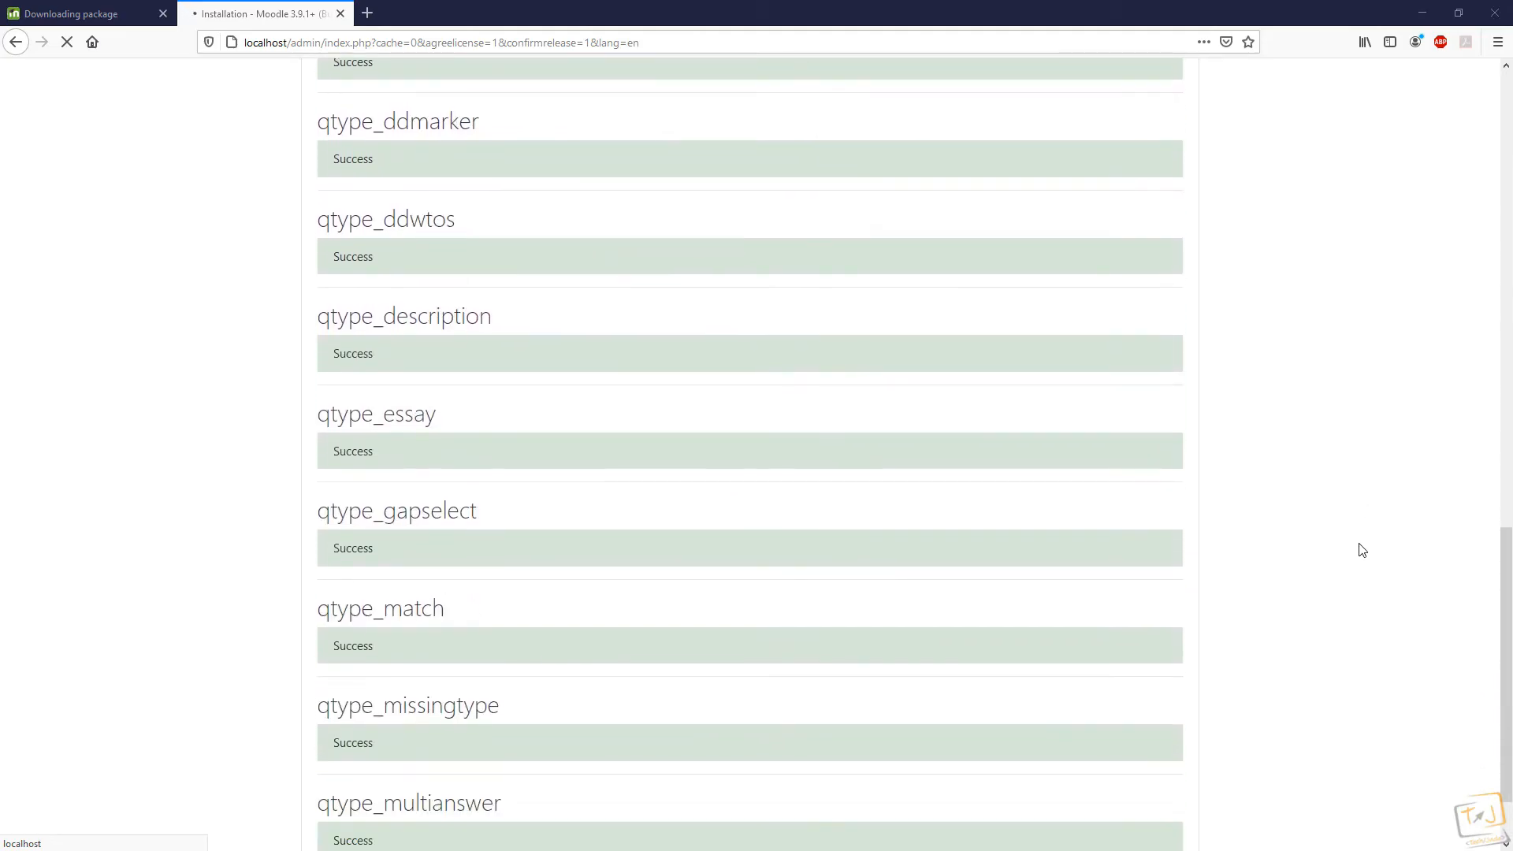
pyautogui.scroll(-3)
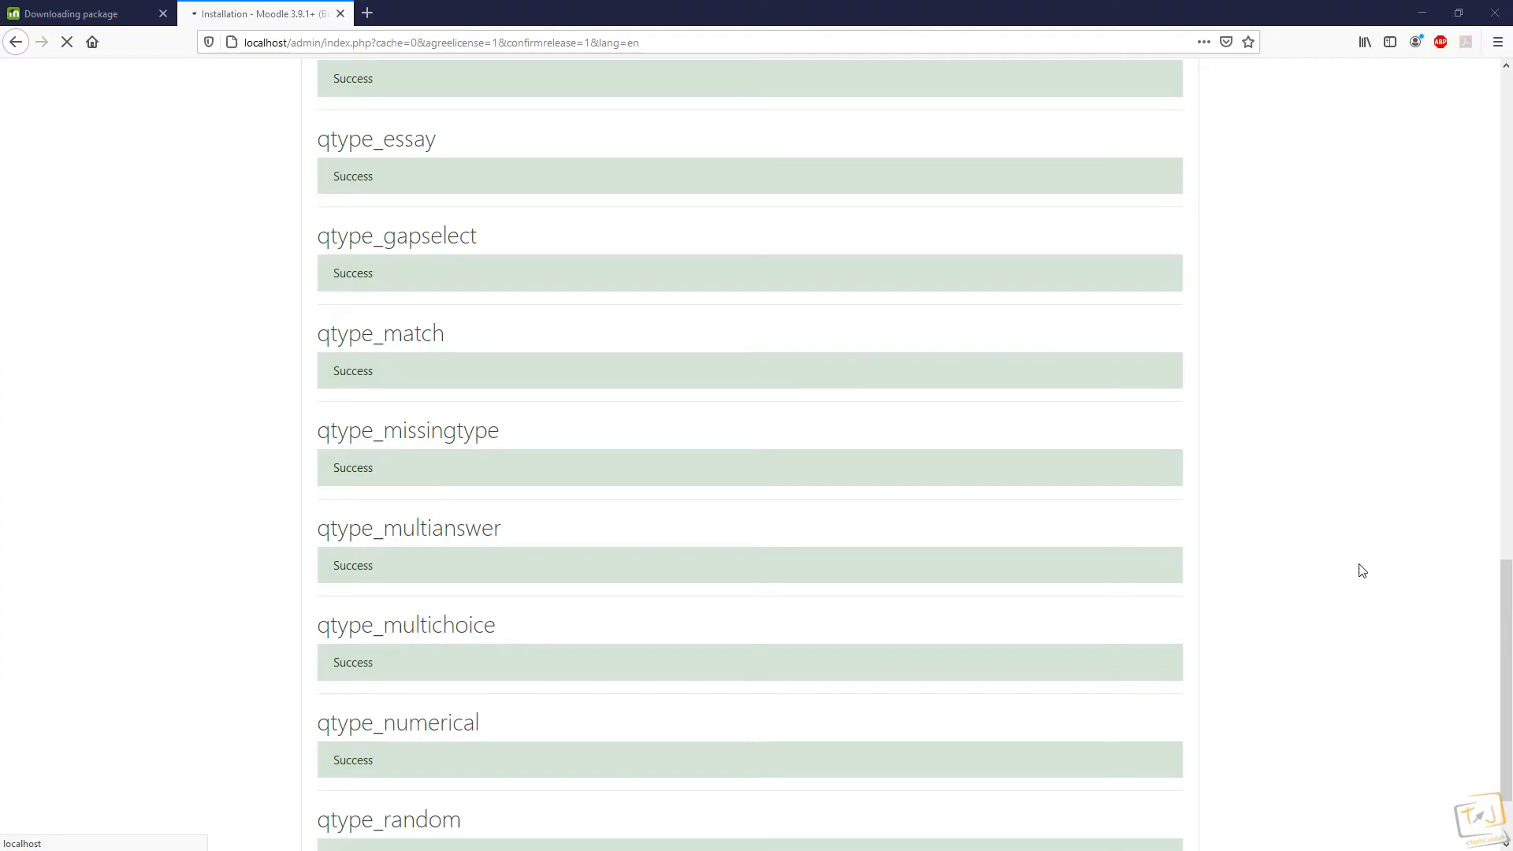
pyautogui.scroll(-3)
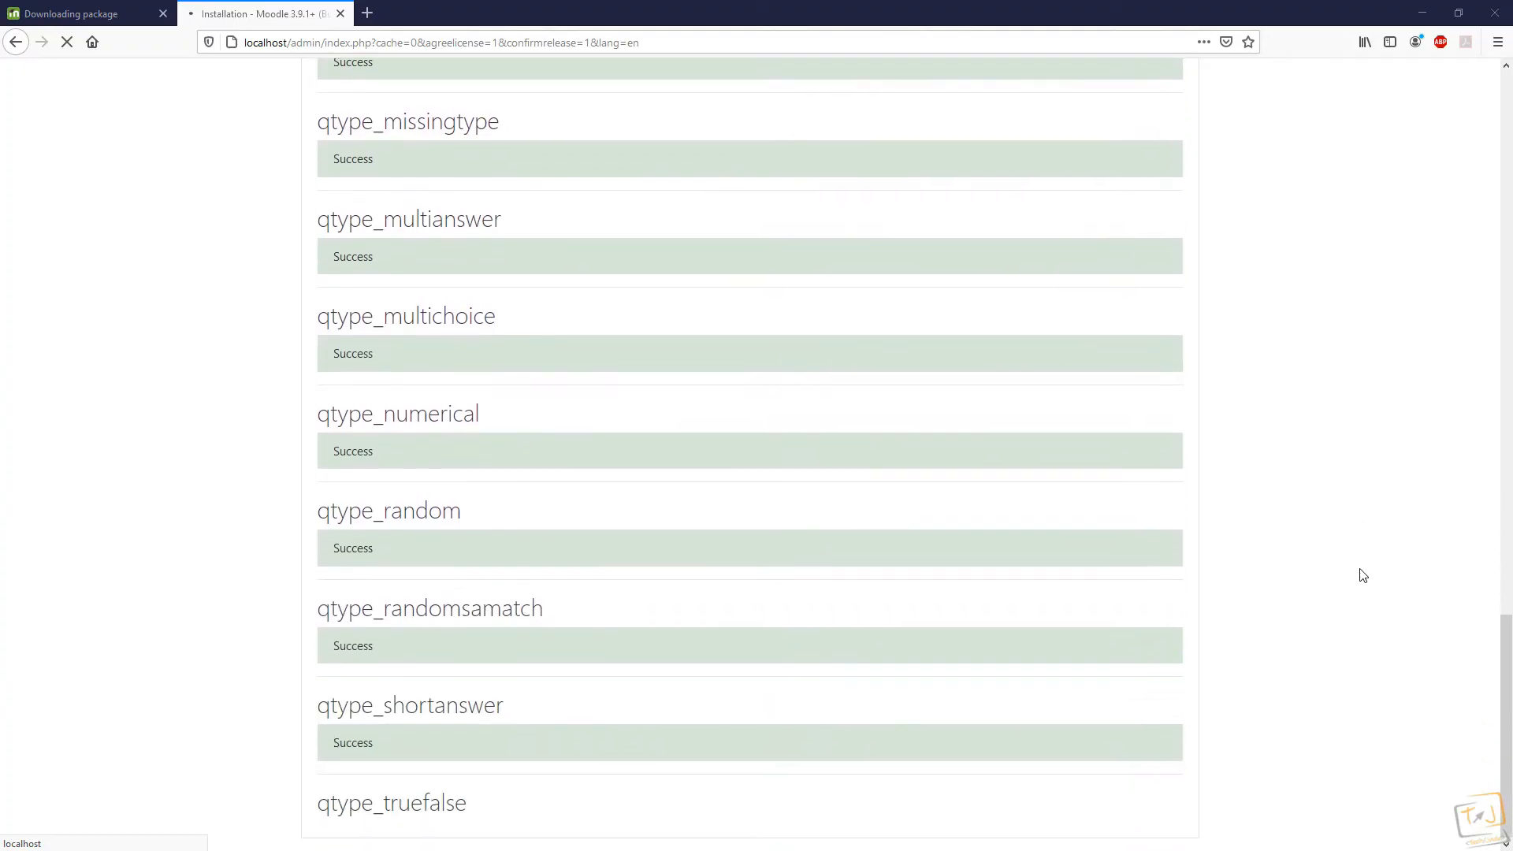
pyautogui.scroll(3)
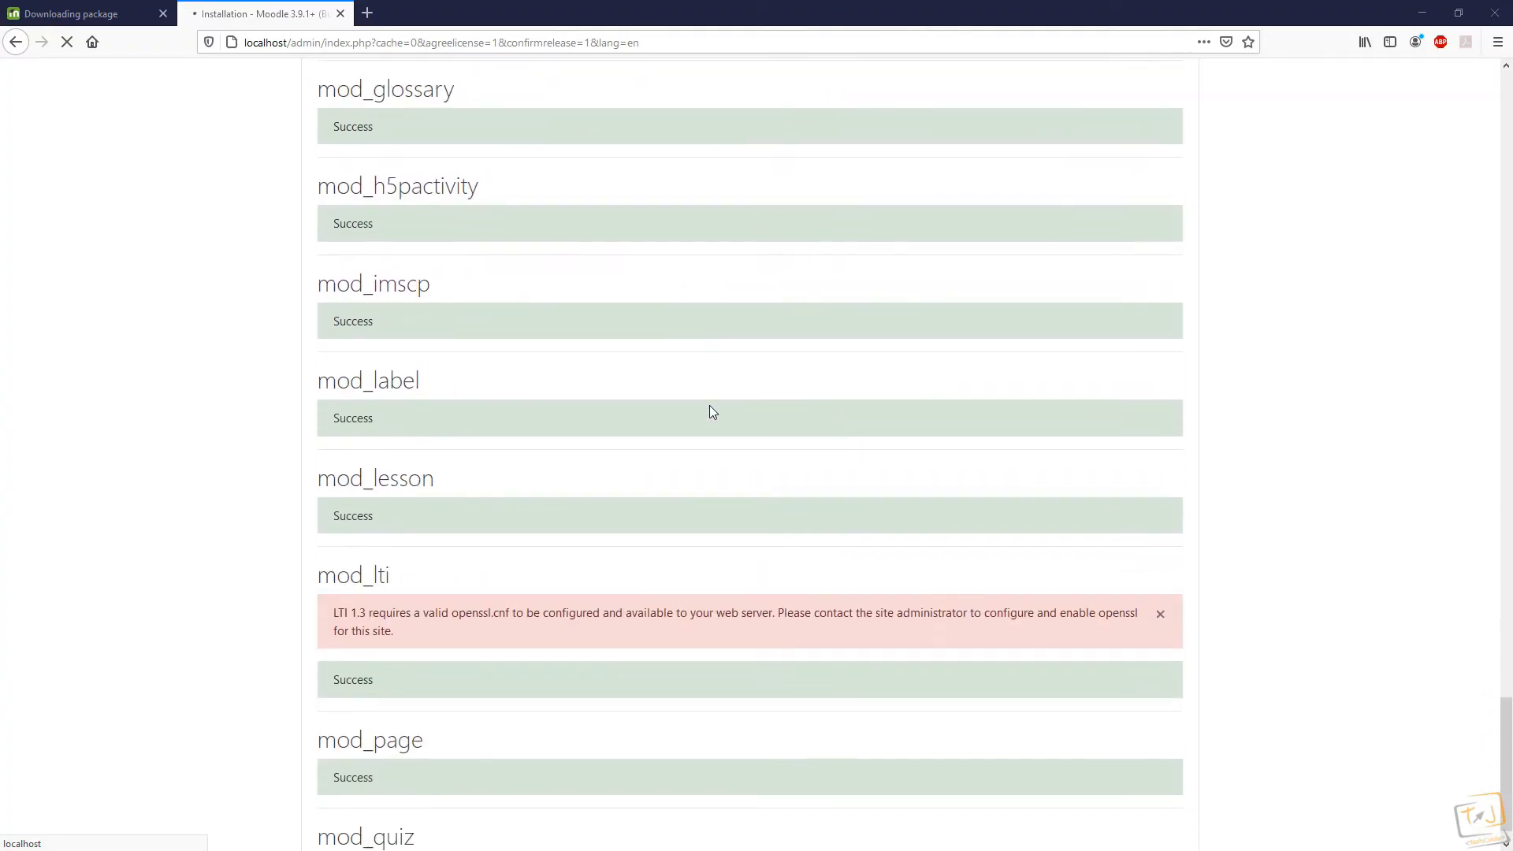
pyautogui.scroll(-3)
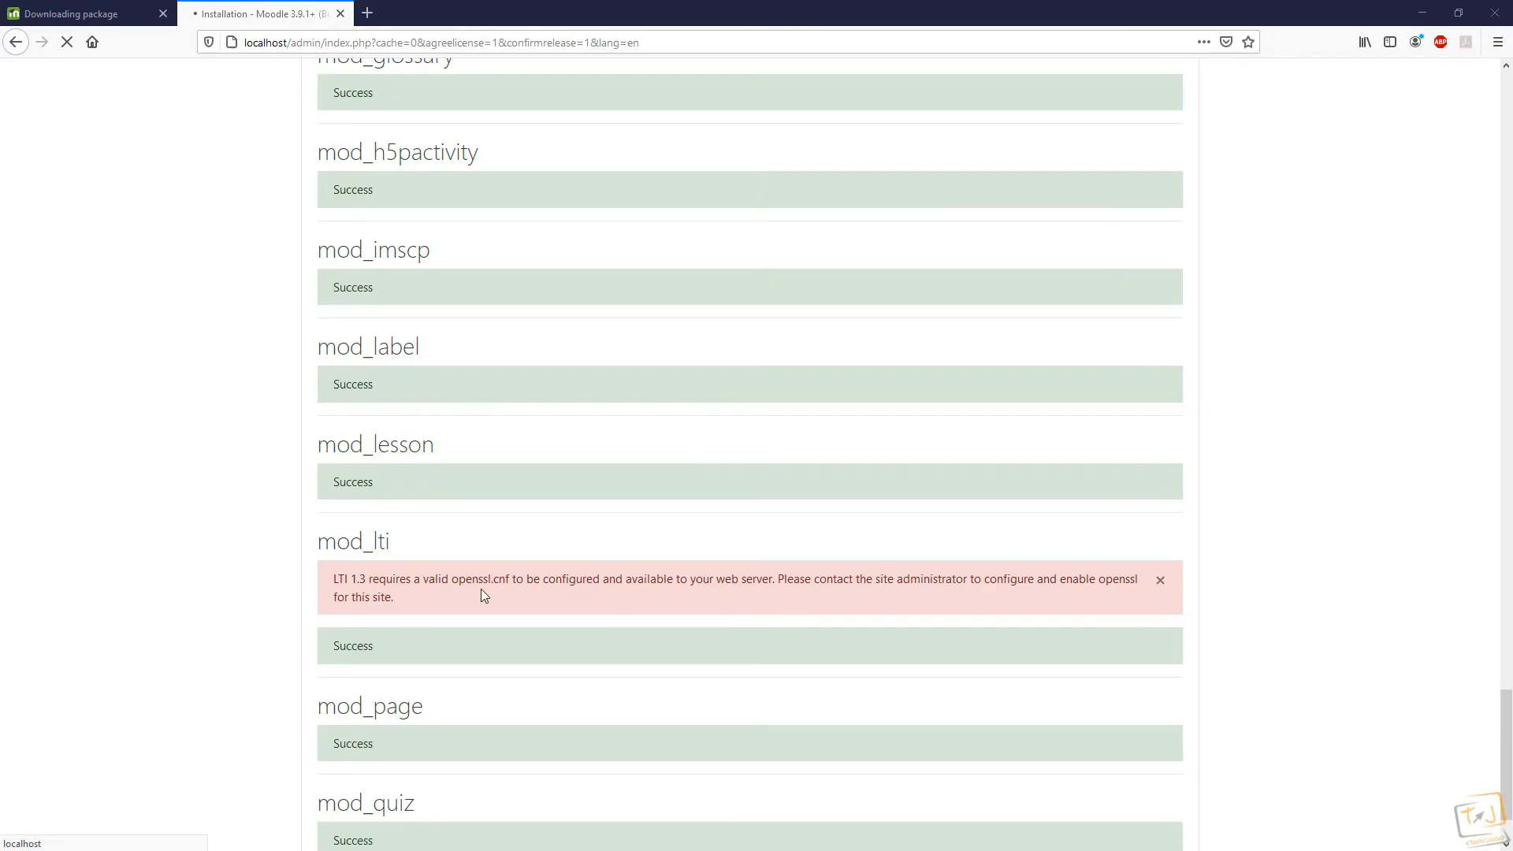
pyautogui.moveTo(1032, 608)
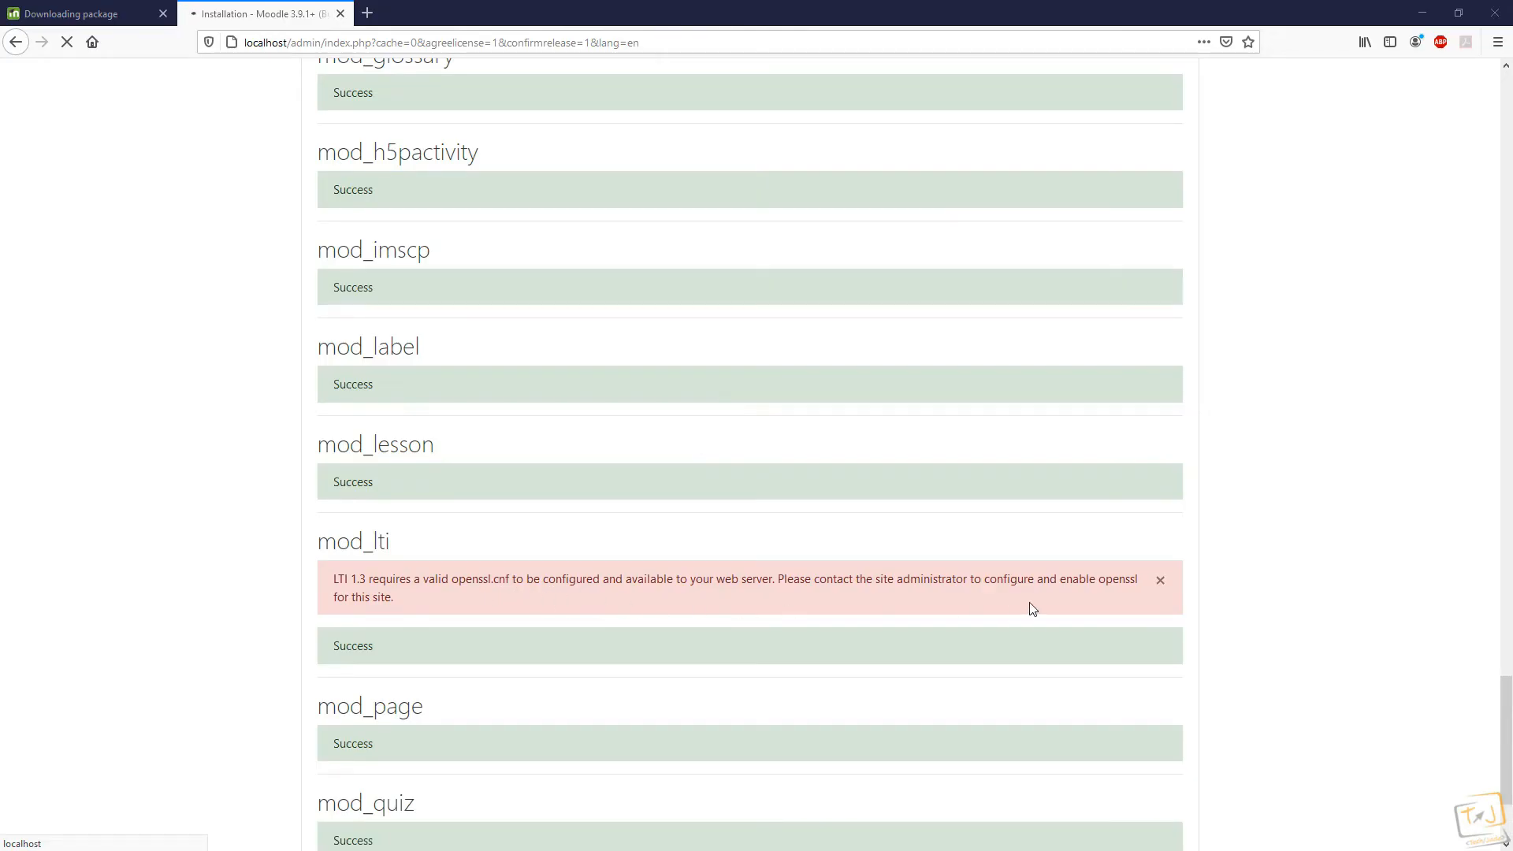
pyautogui.moveTo(1021, 608)
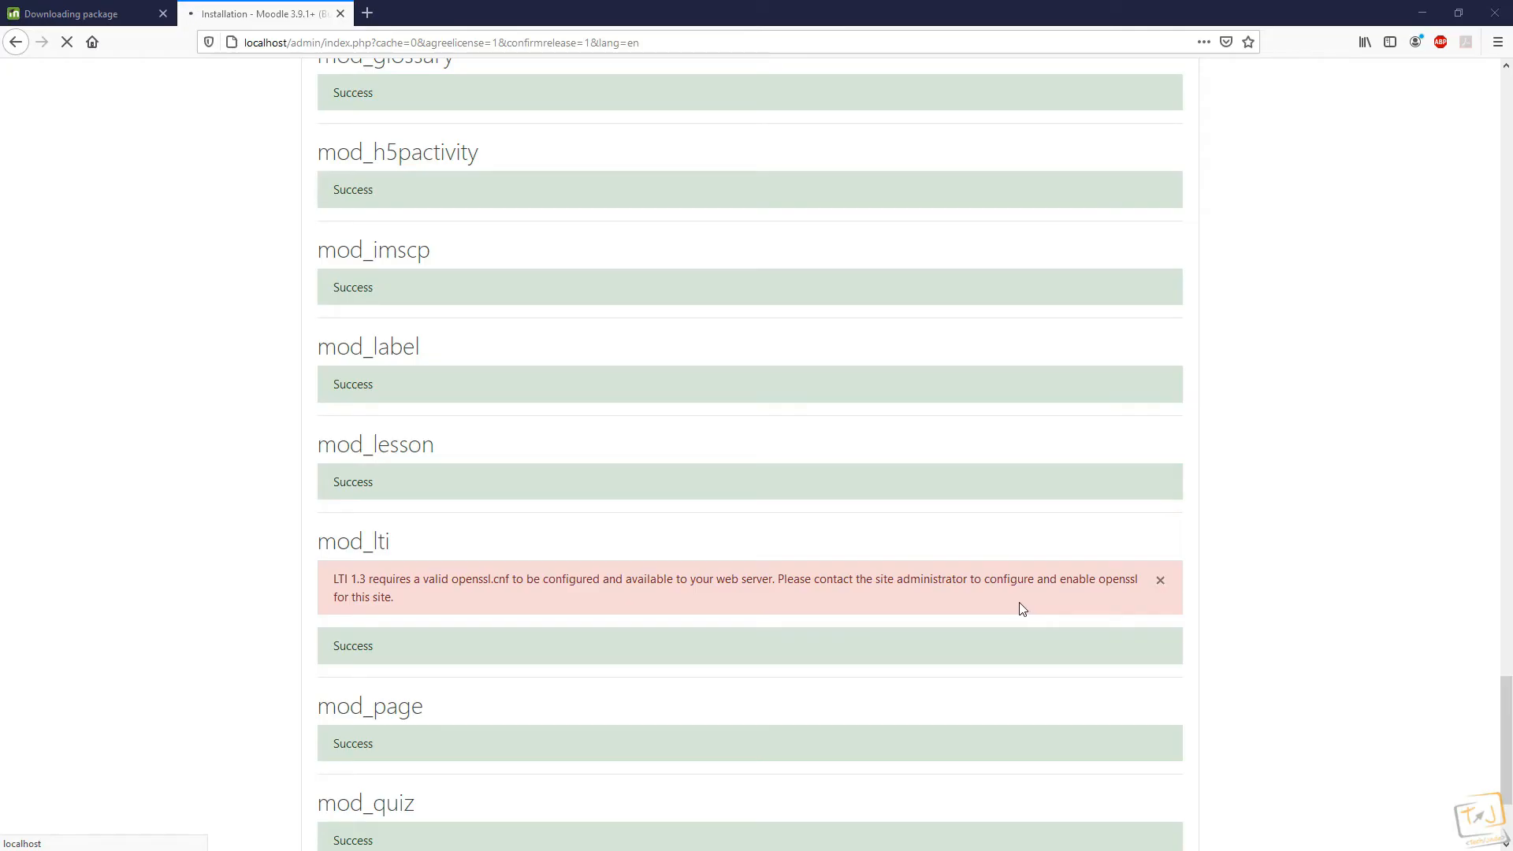
pyautogui.moveTo(917, 613)
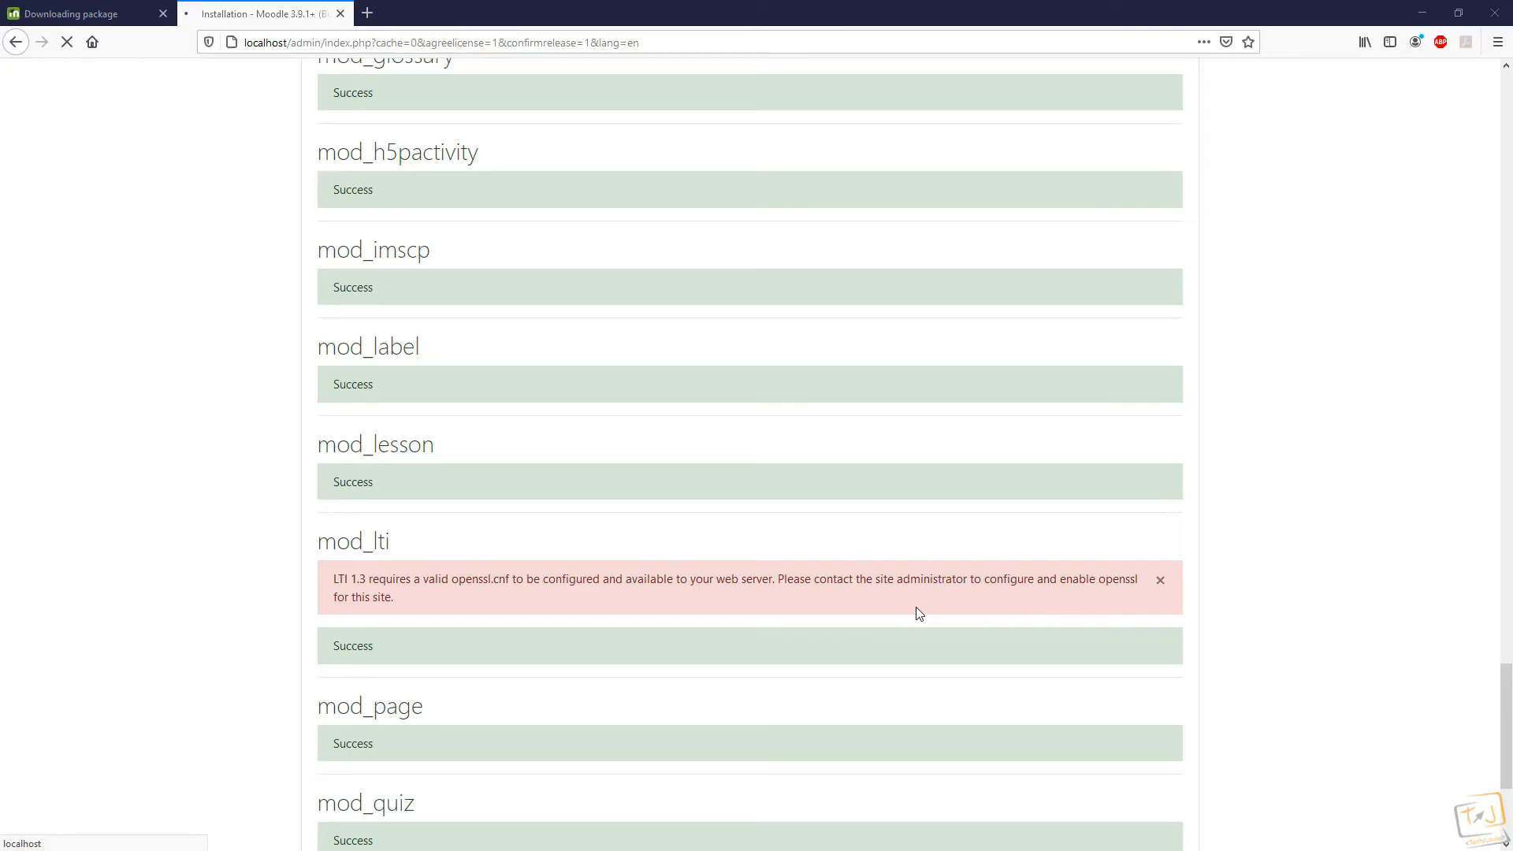
pyautogui.scroll(-3)
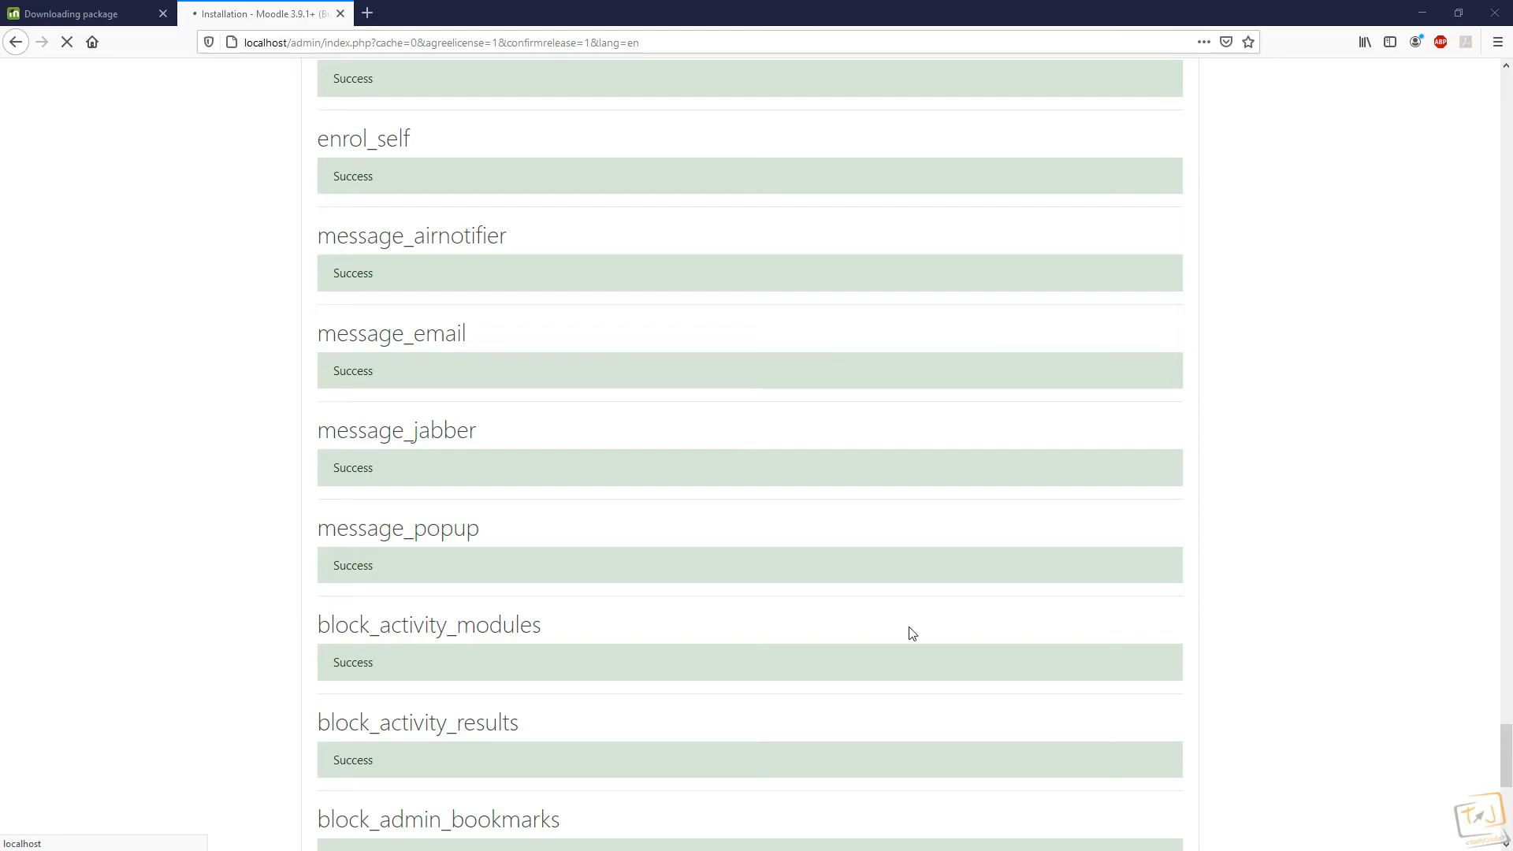
pyautogui.scroll(-3)
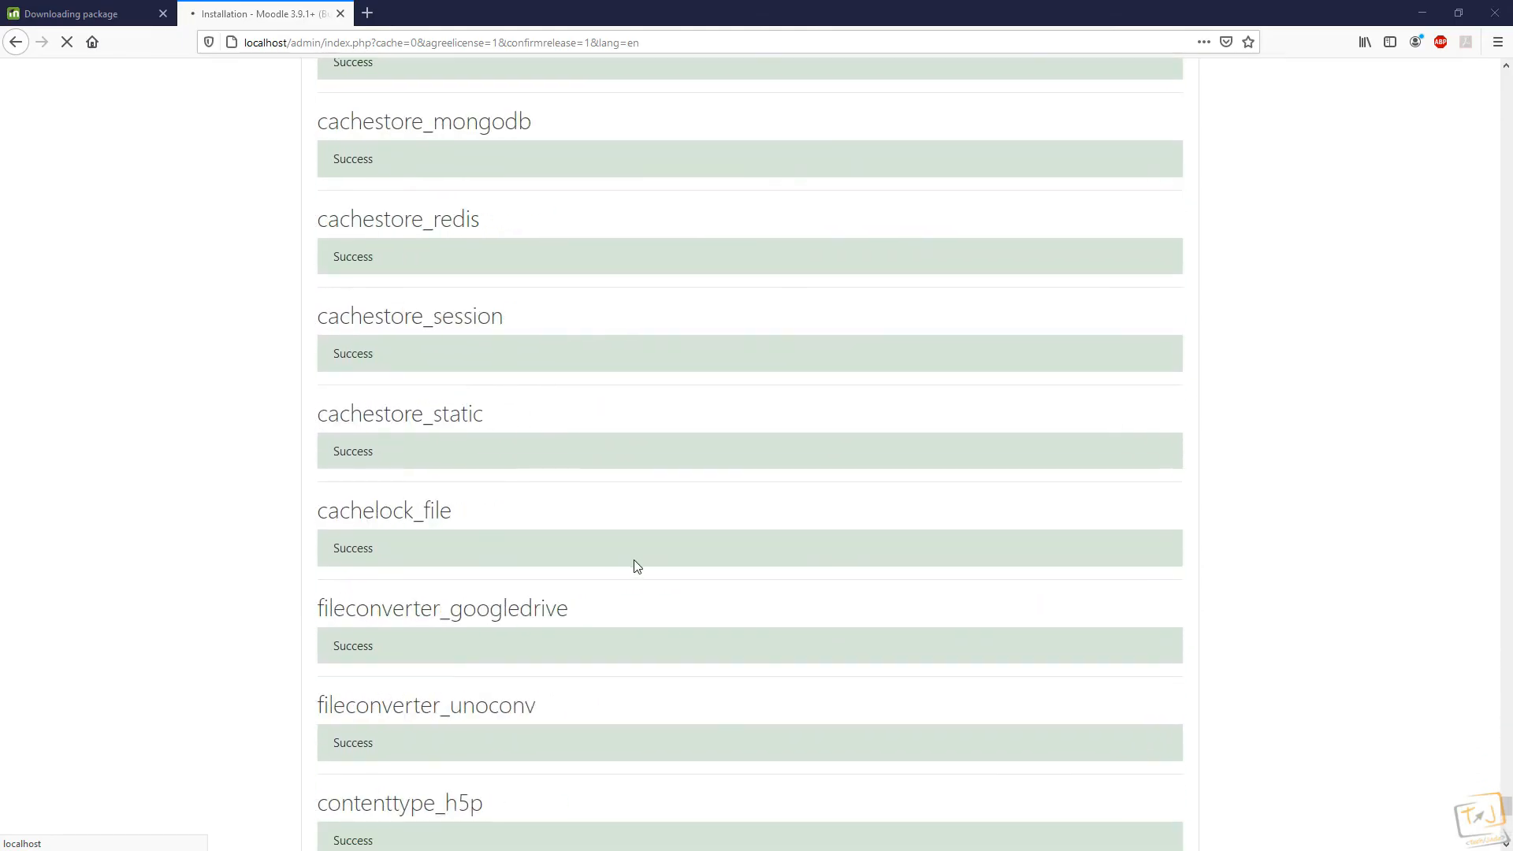
pyautogui.scroll(-3)
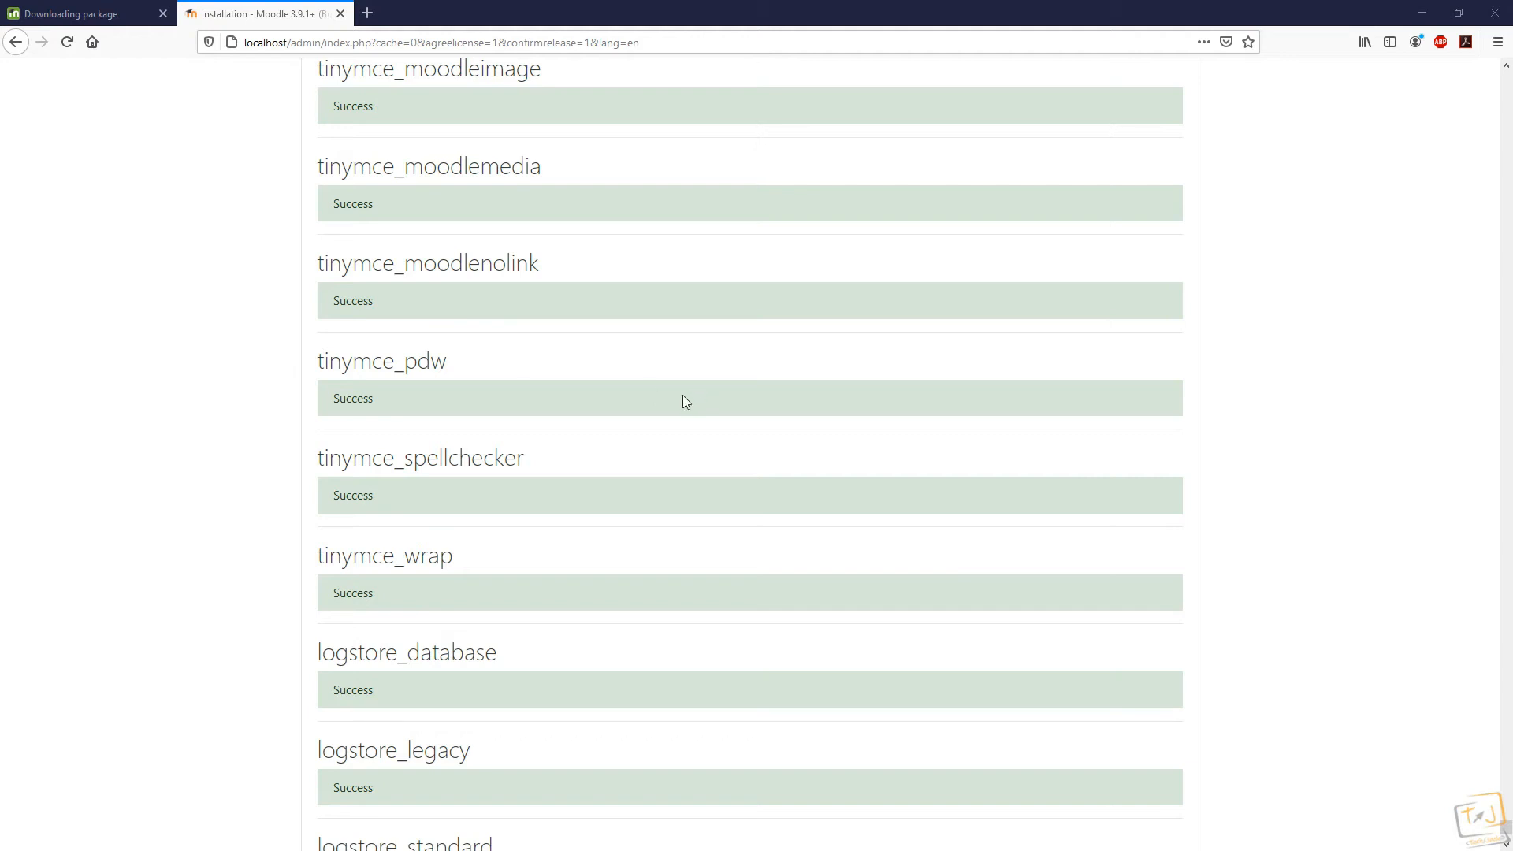
pyautogui.scroll(-3)
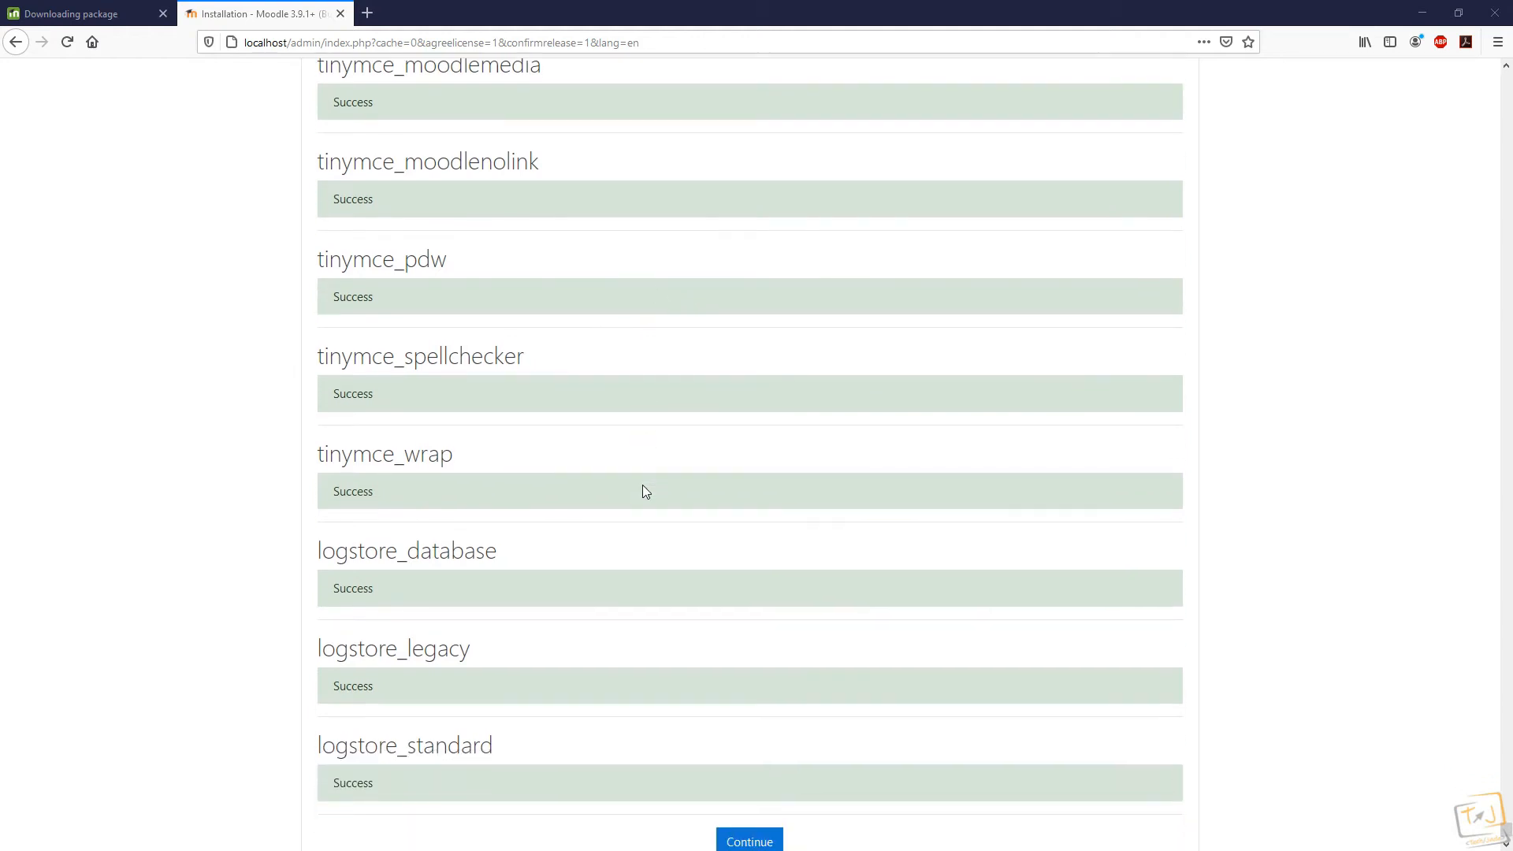
pyautogui.click(749, 783)
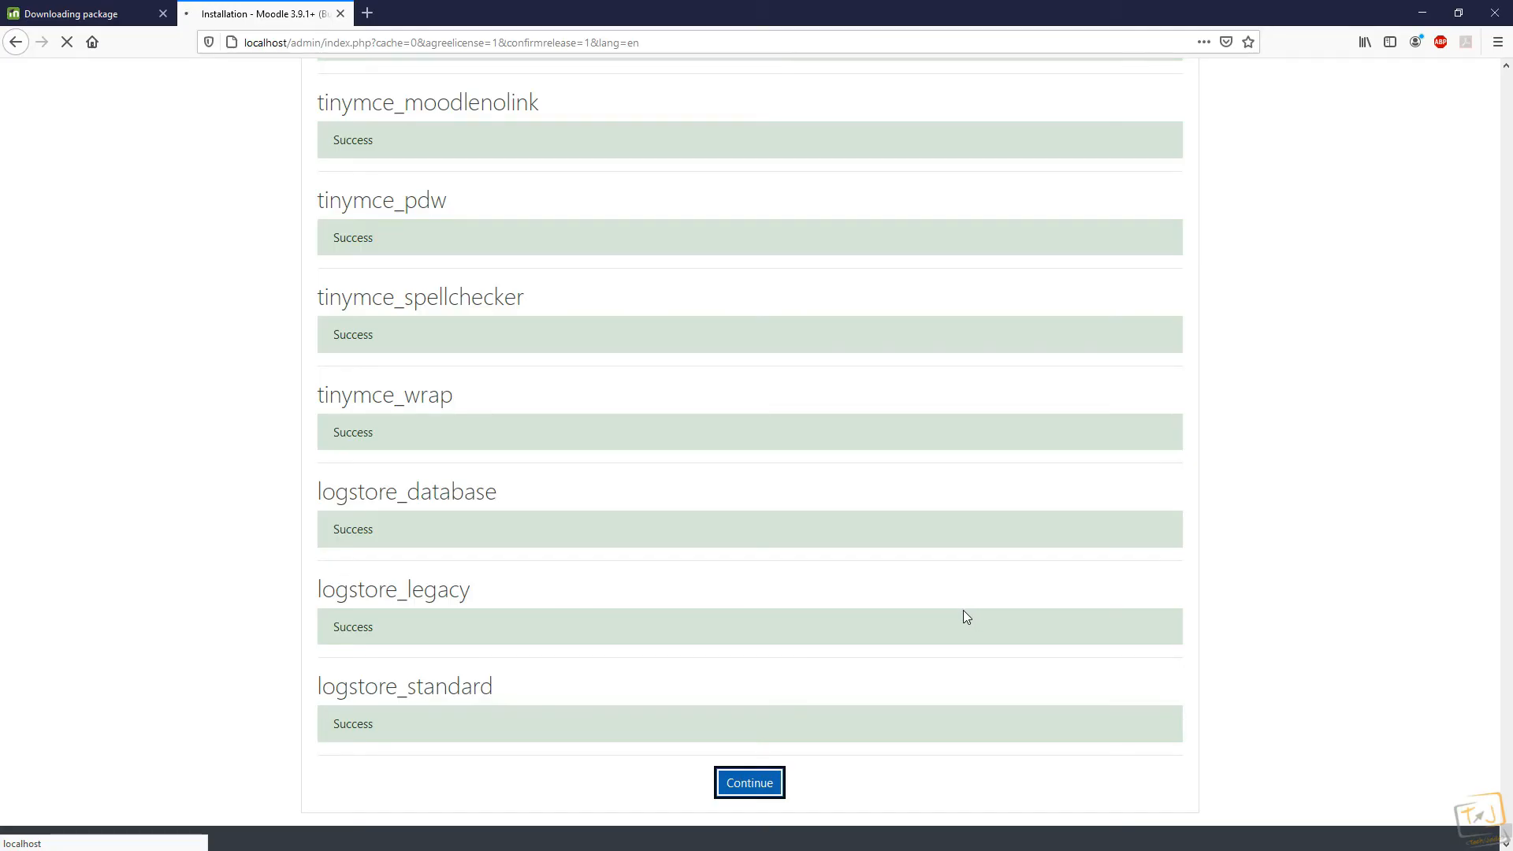
pyautogui.moveTo(950, 632)
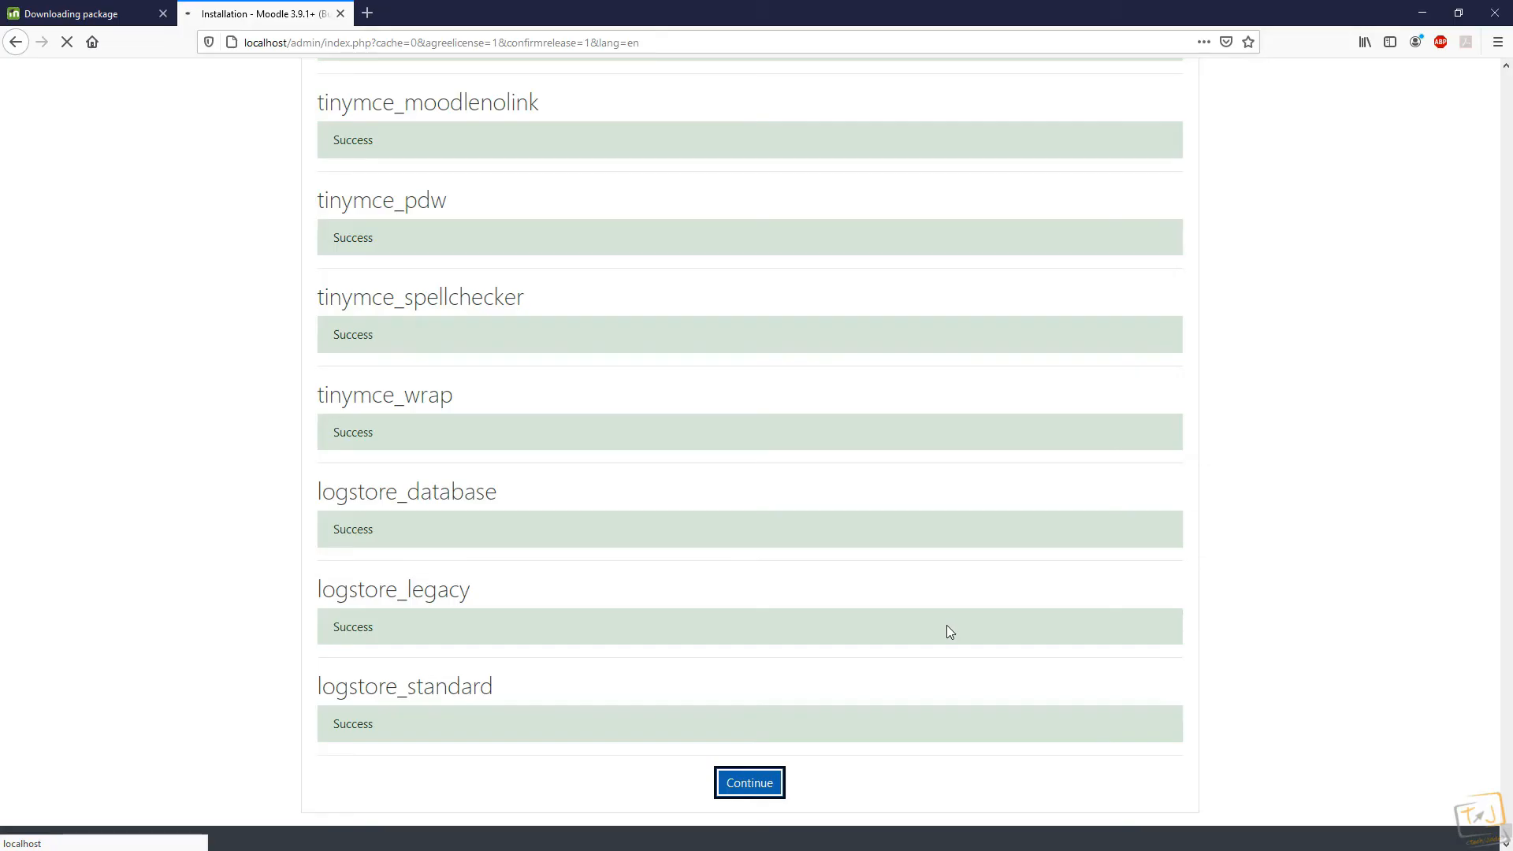
# Set the administrator username to Admin21 and enter a new admin password.
pyautogui.click(751, 784)
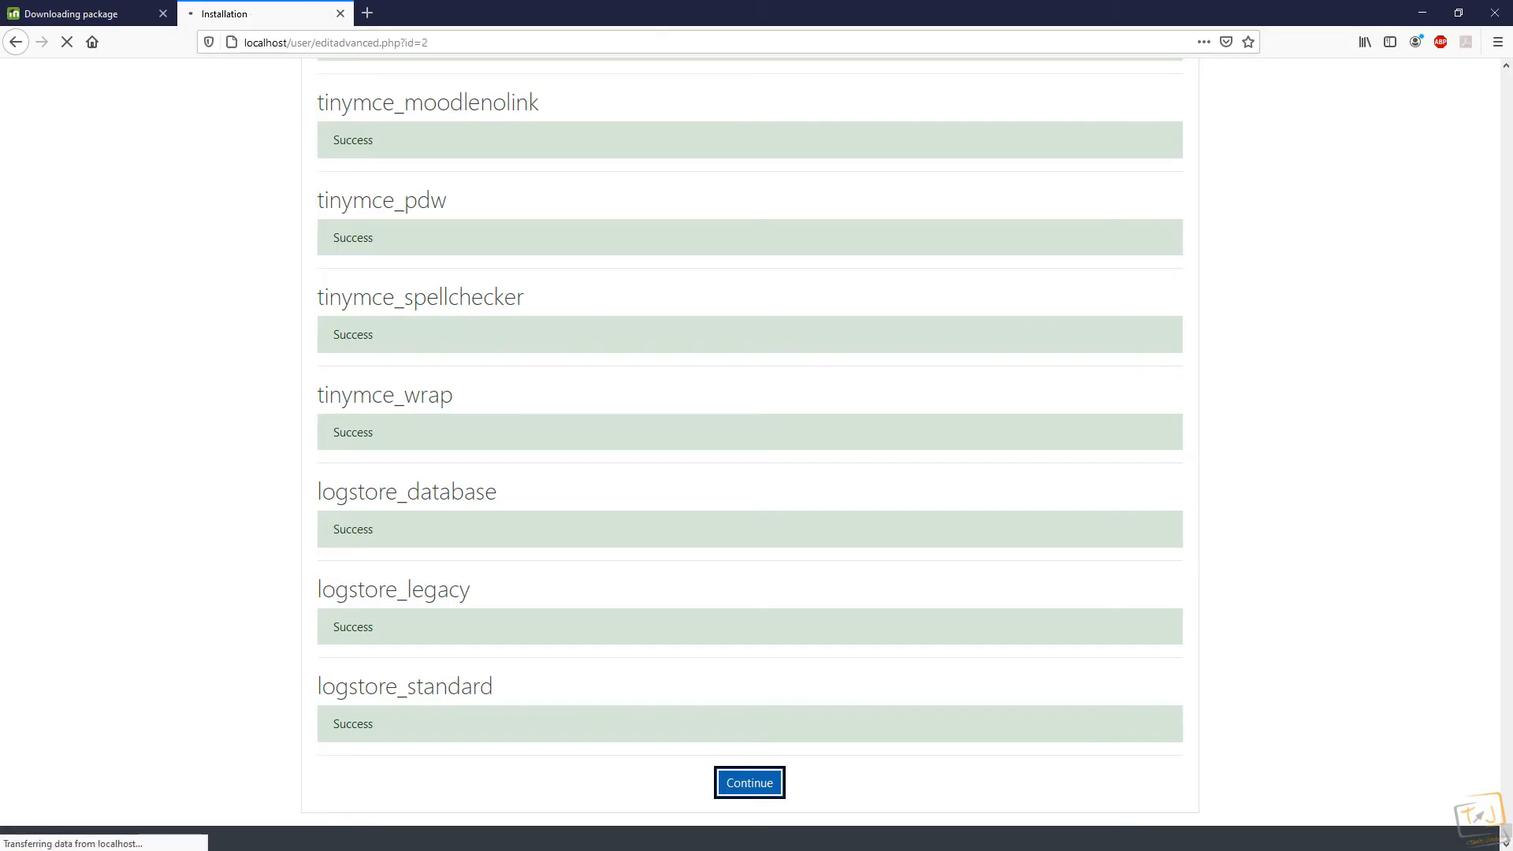
pyautogui.click(748, 782)
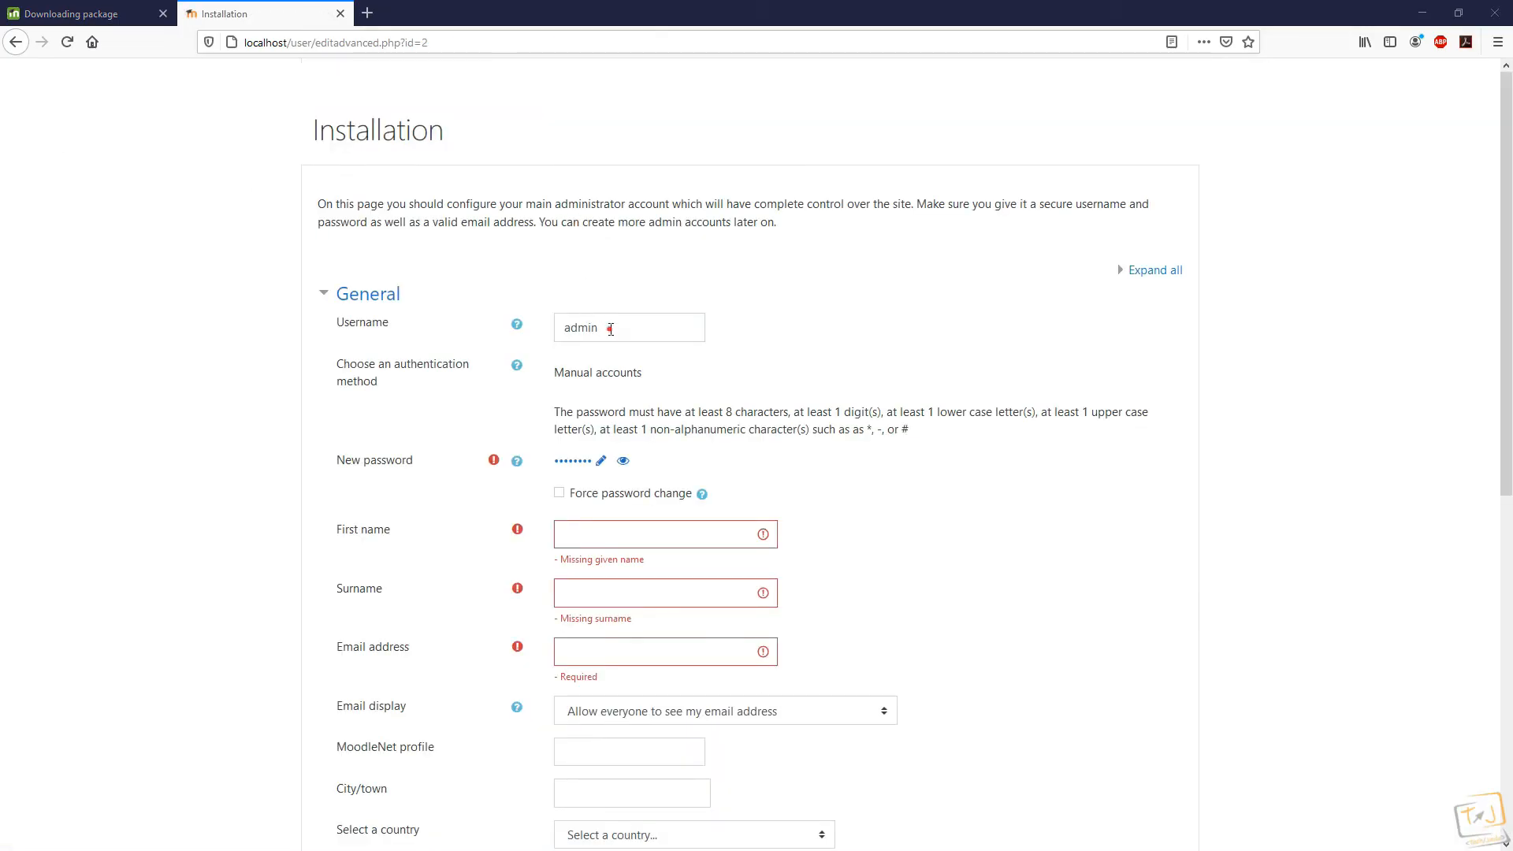
pyautogui.write('Admin')
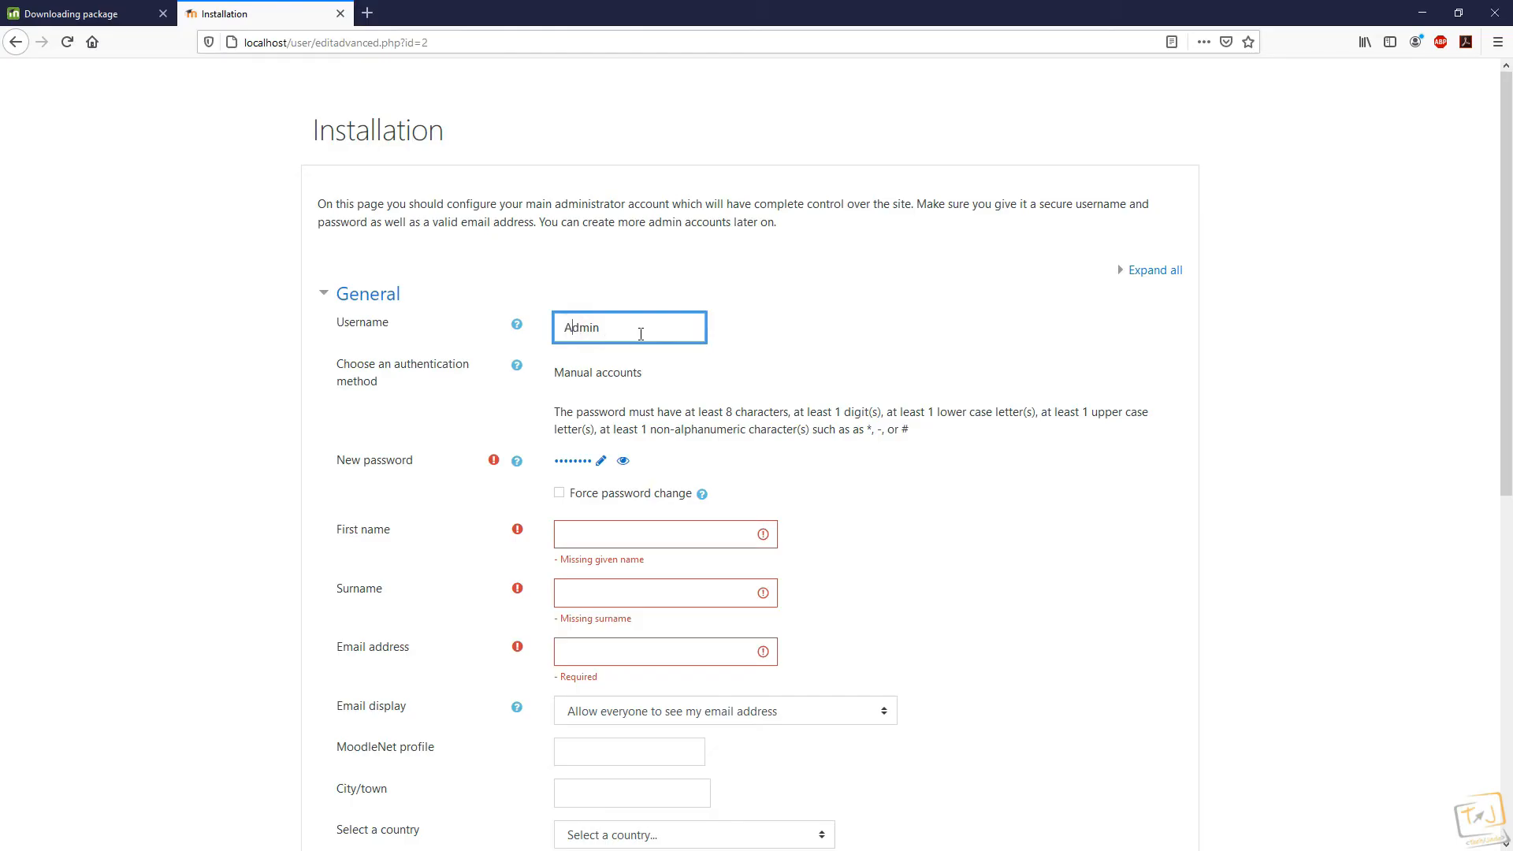
pyautogui.write('21')
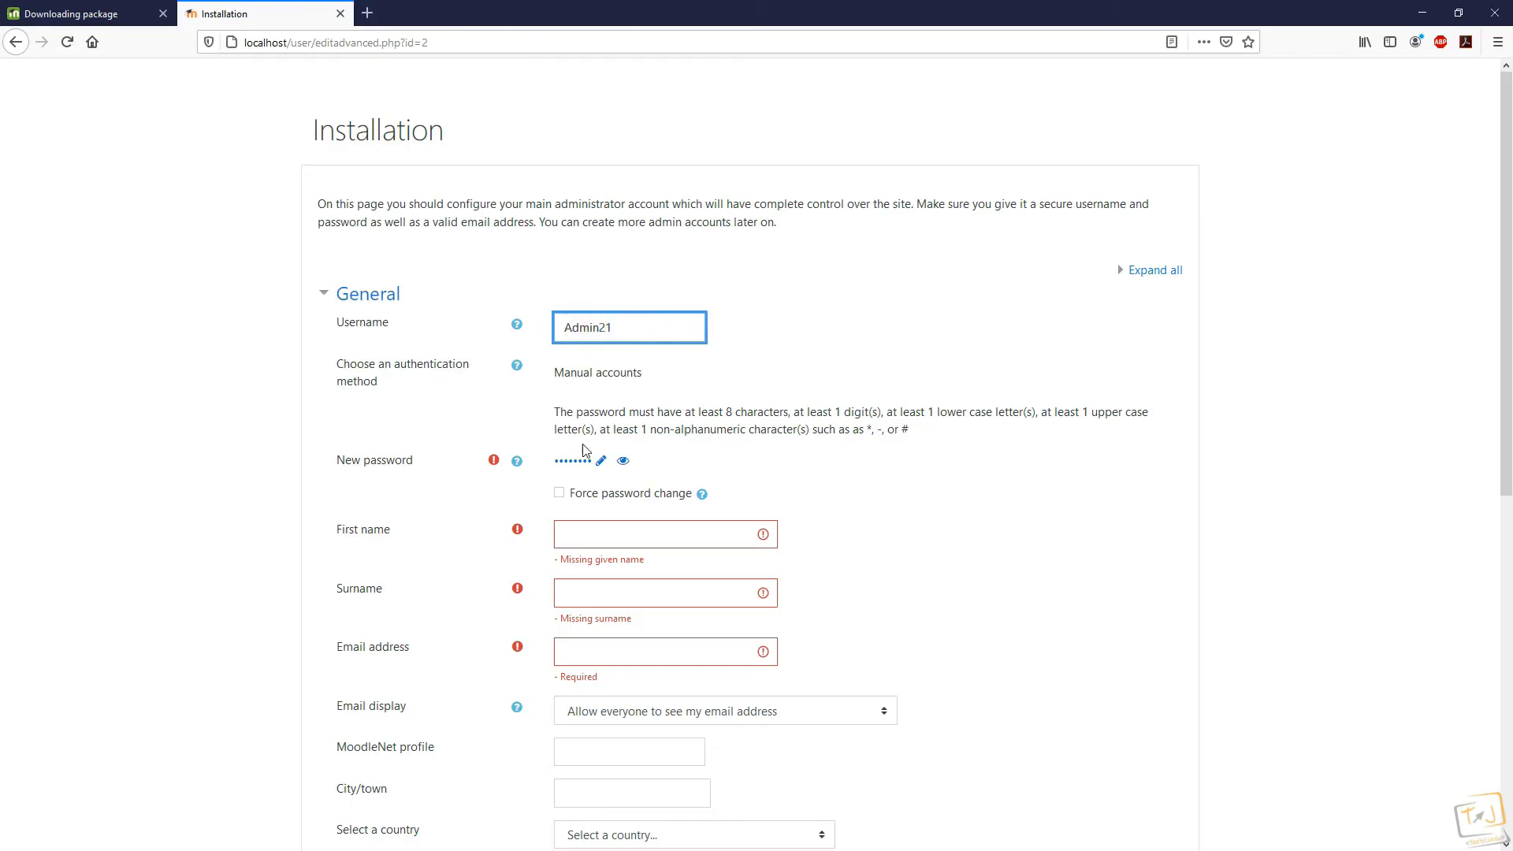
pyautogui.click(627, 458)
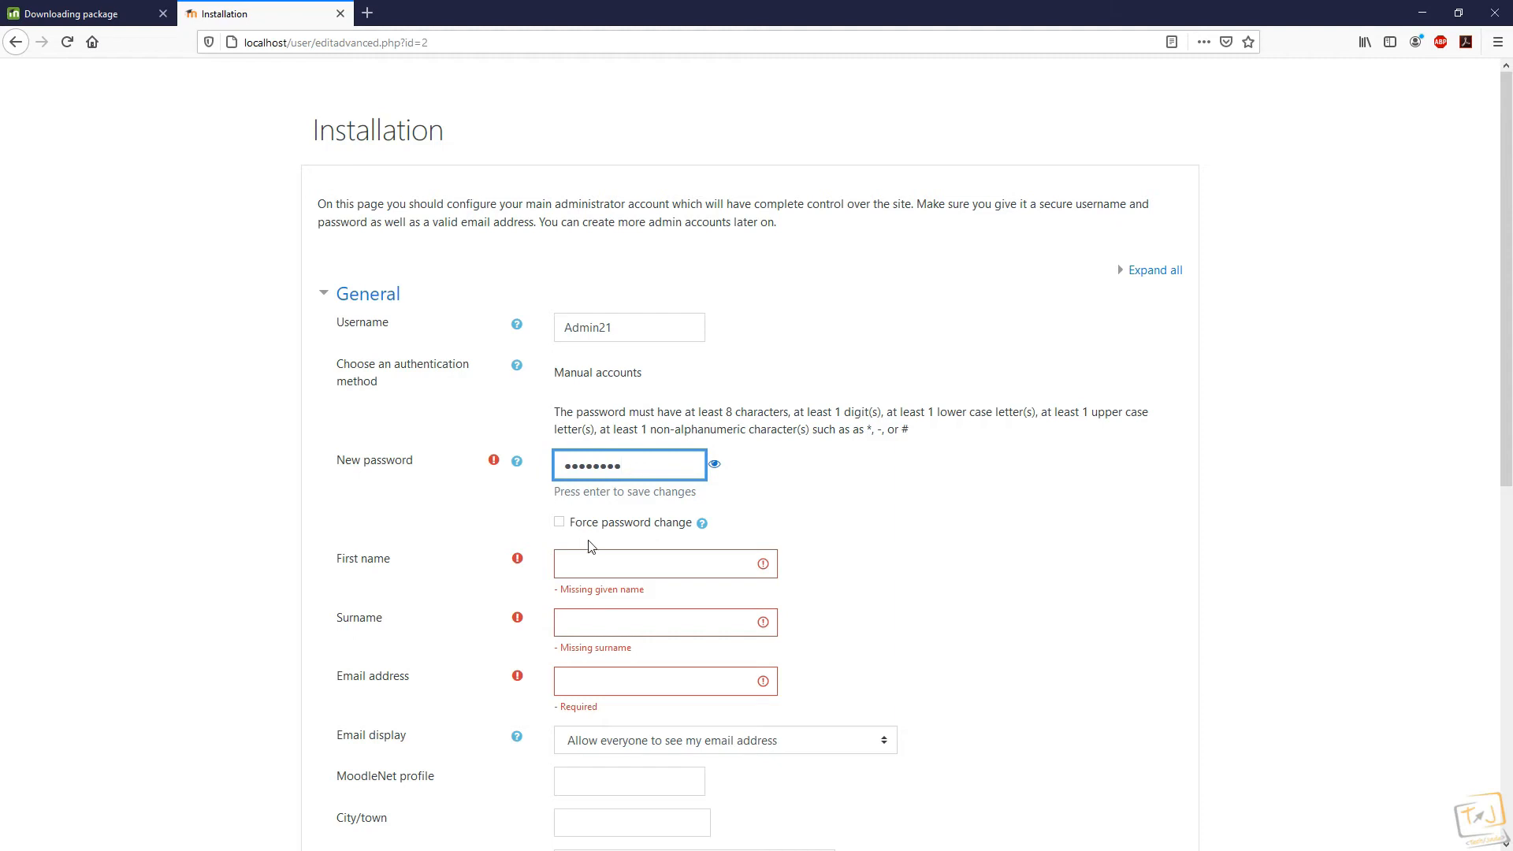
pyautogui.press('Return')
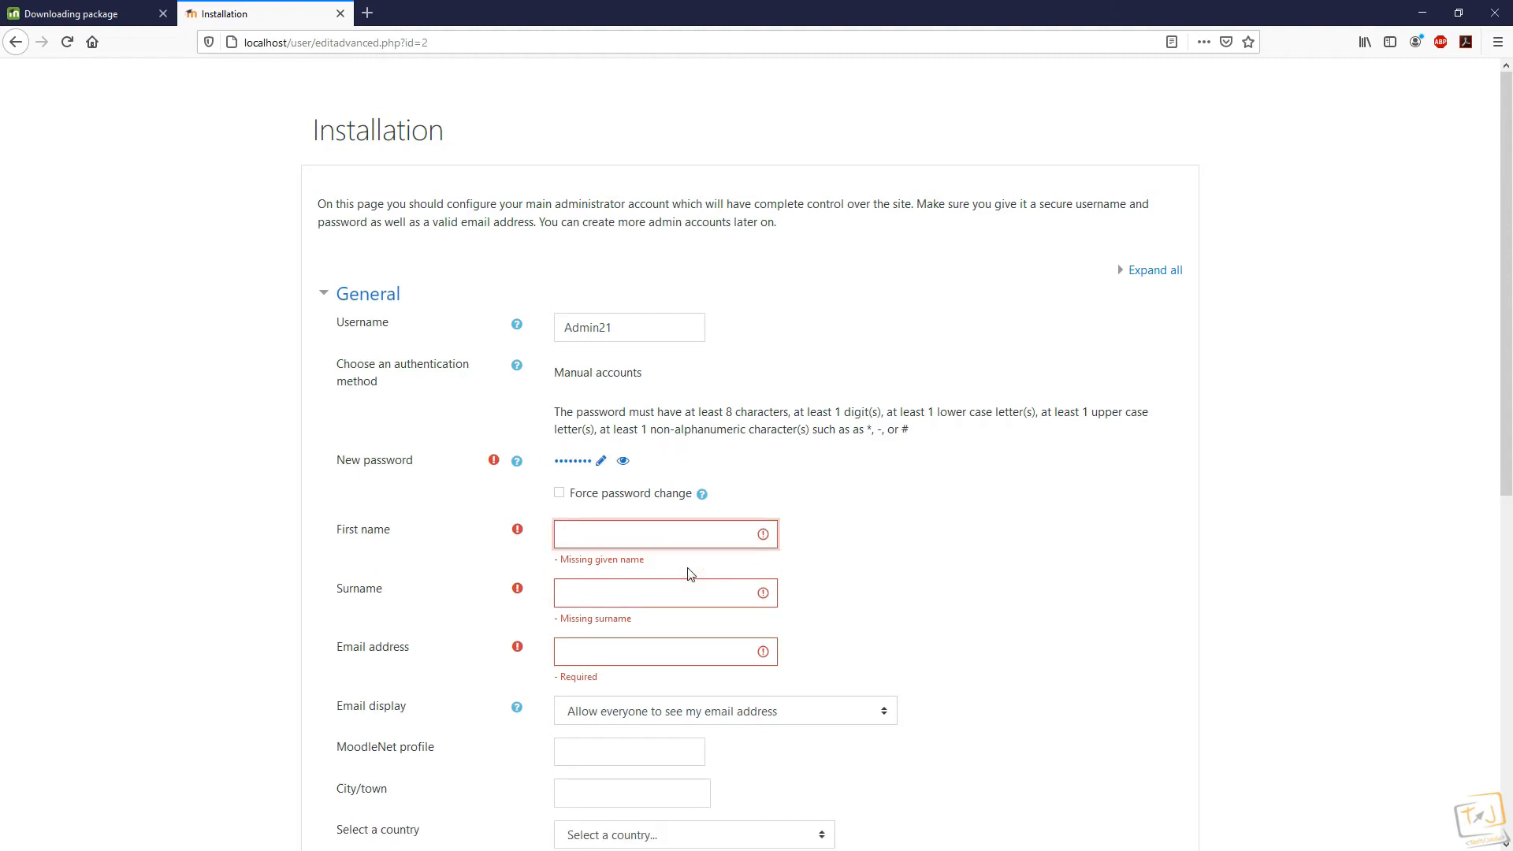
pyautogui.write('Jade')
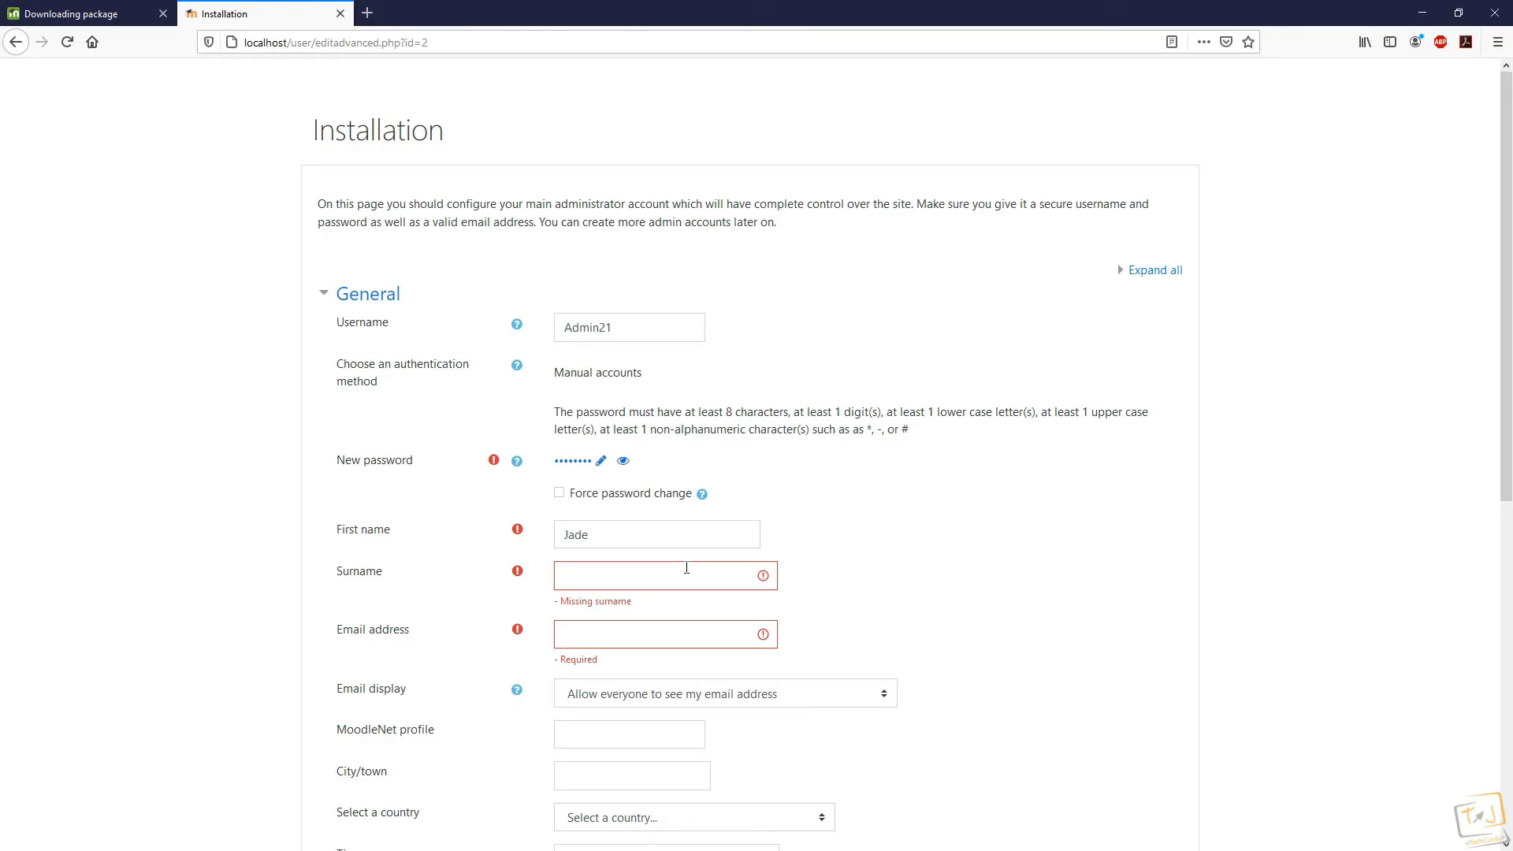
pyautogui.click(665, 574)
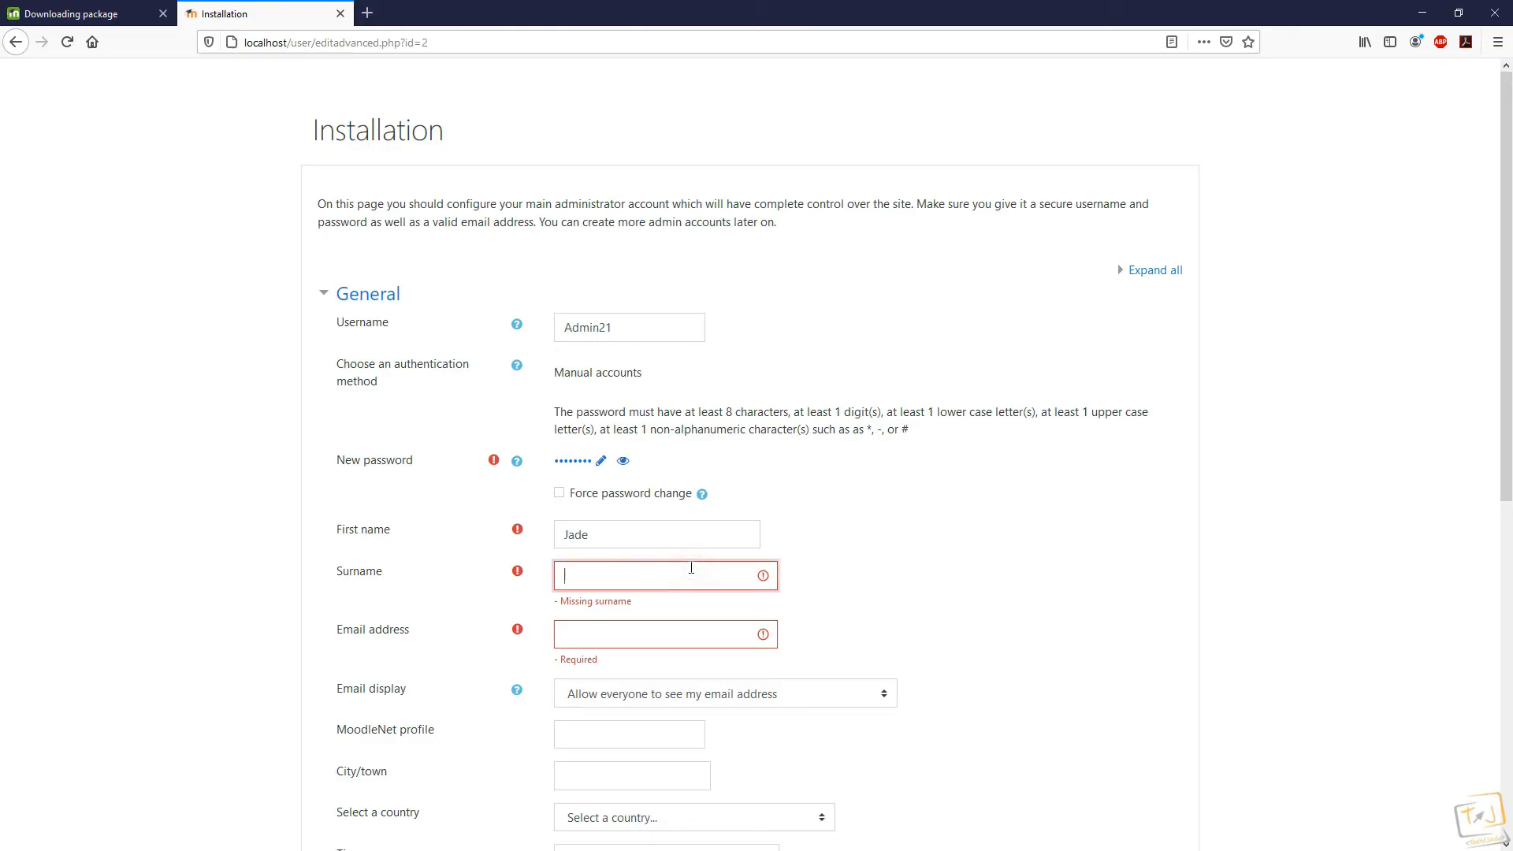
pyautogui.write('Tech')
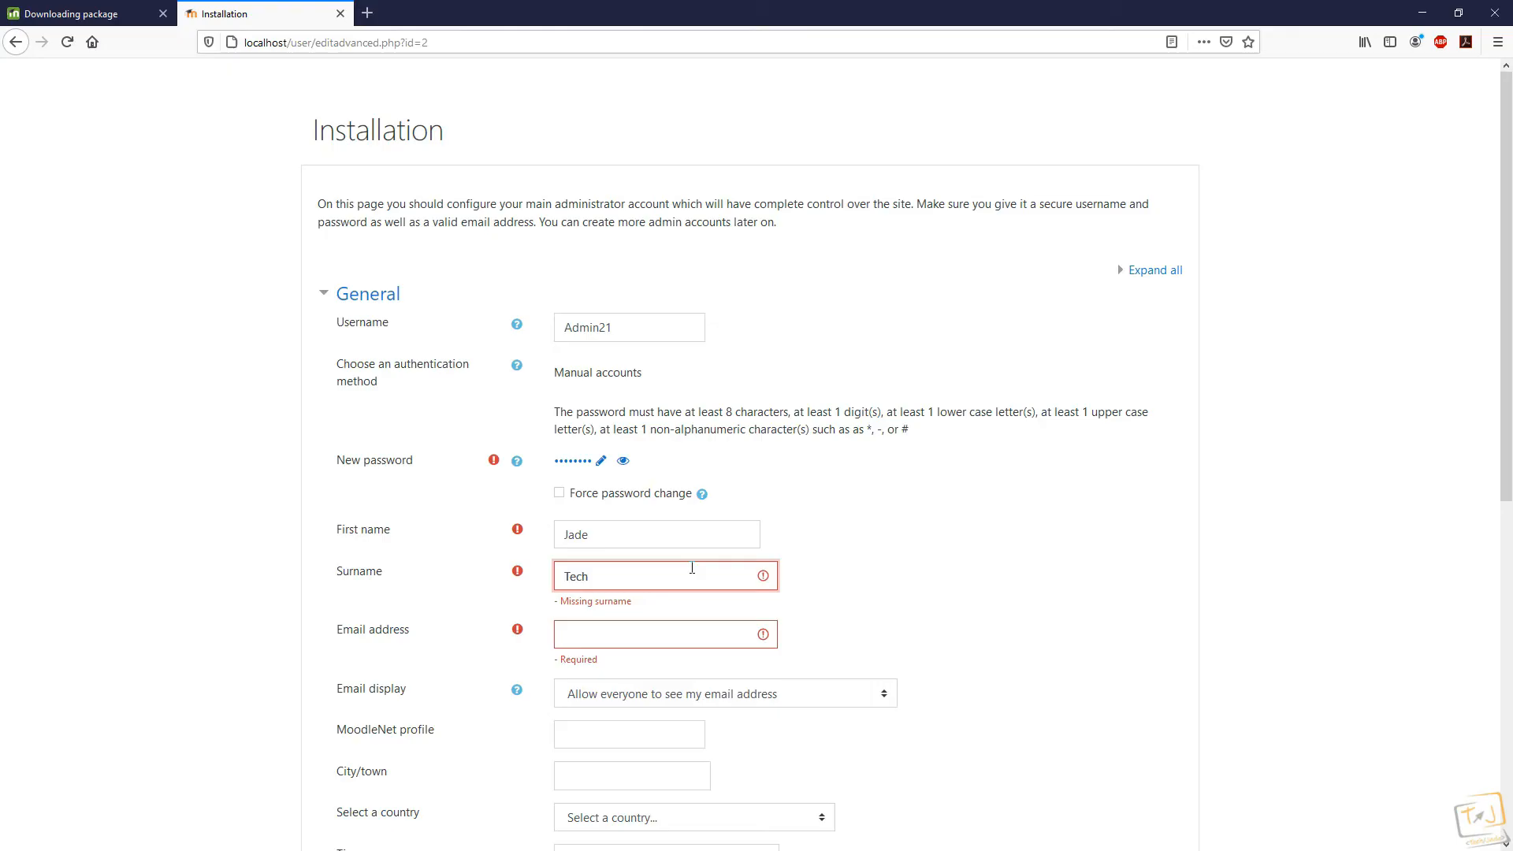
pyautogui.click(661, 616)
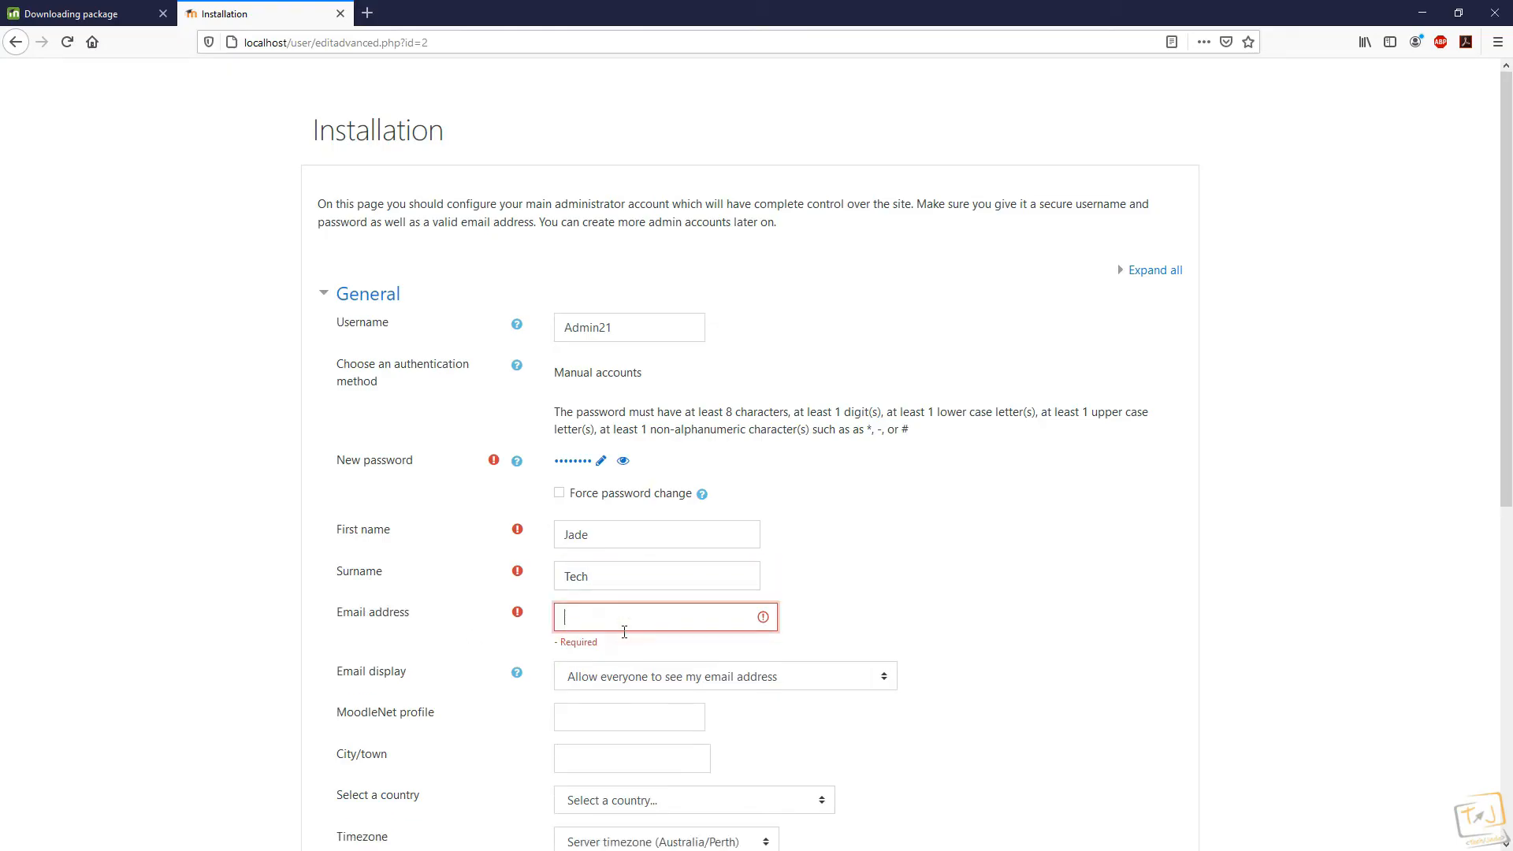
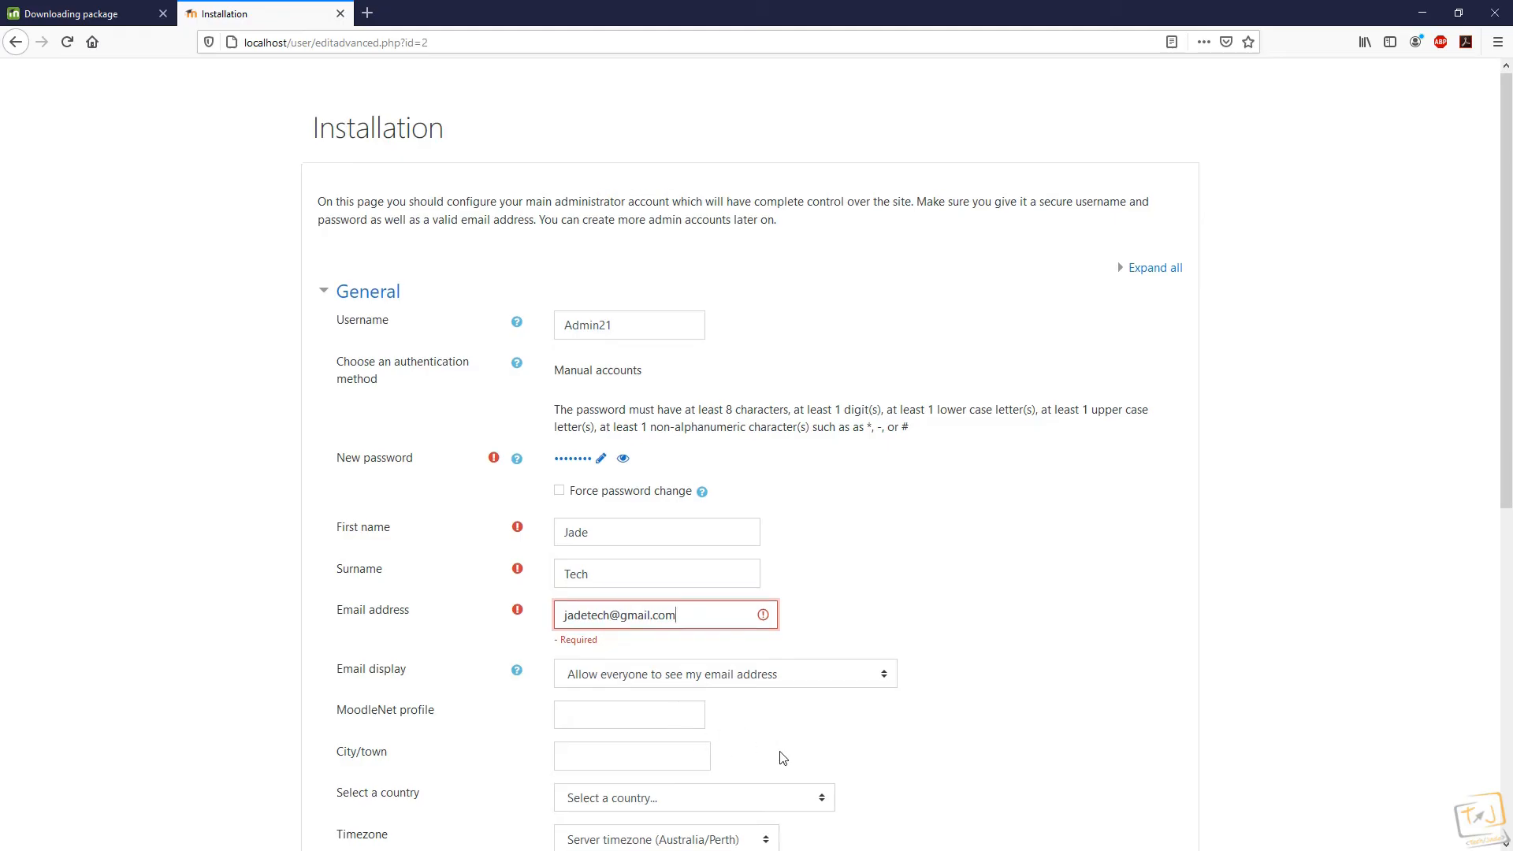
# Set the admin's country to Philippines and timezone to Asia/Manila, then submit the profile.
pyautogui.click(693, 798)
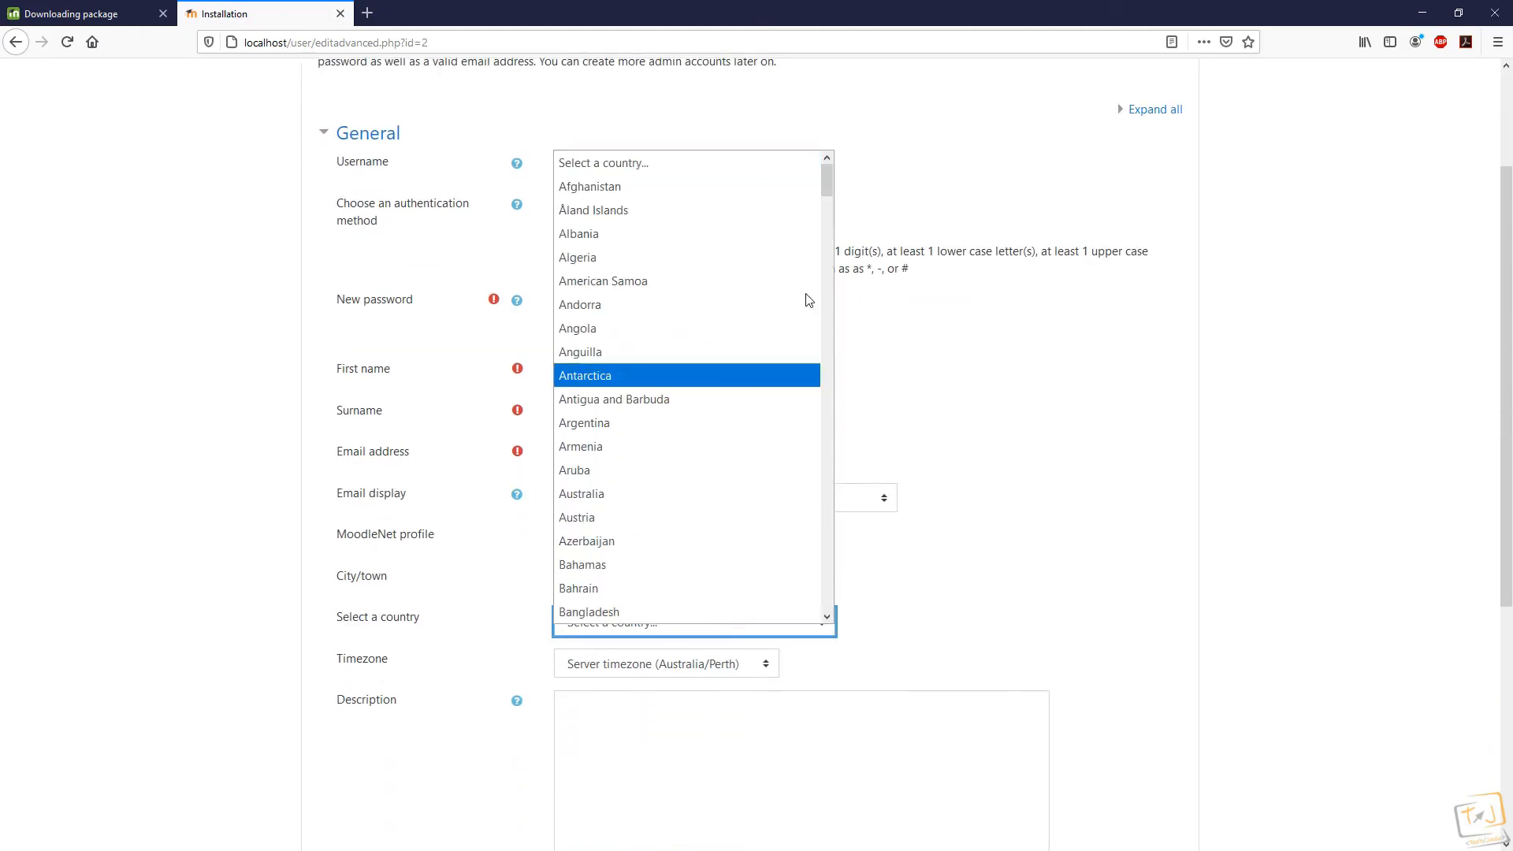
pyautogui.scroll(-3)
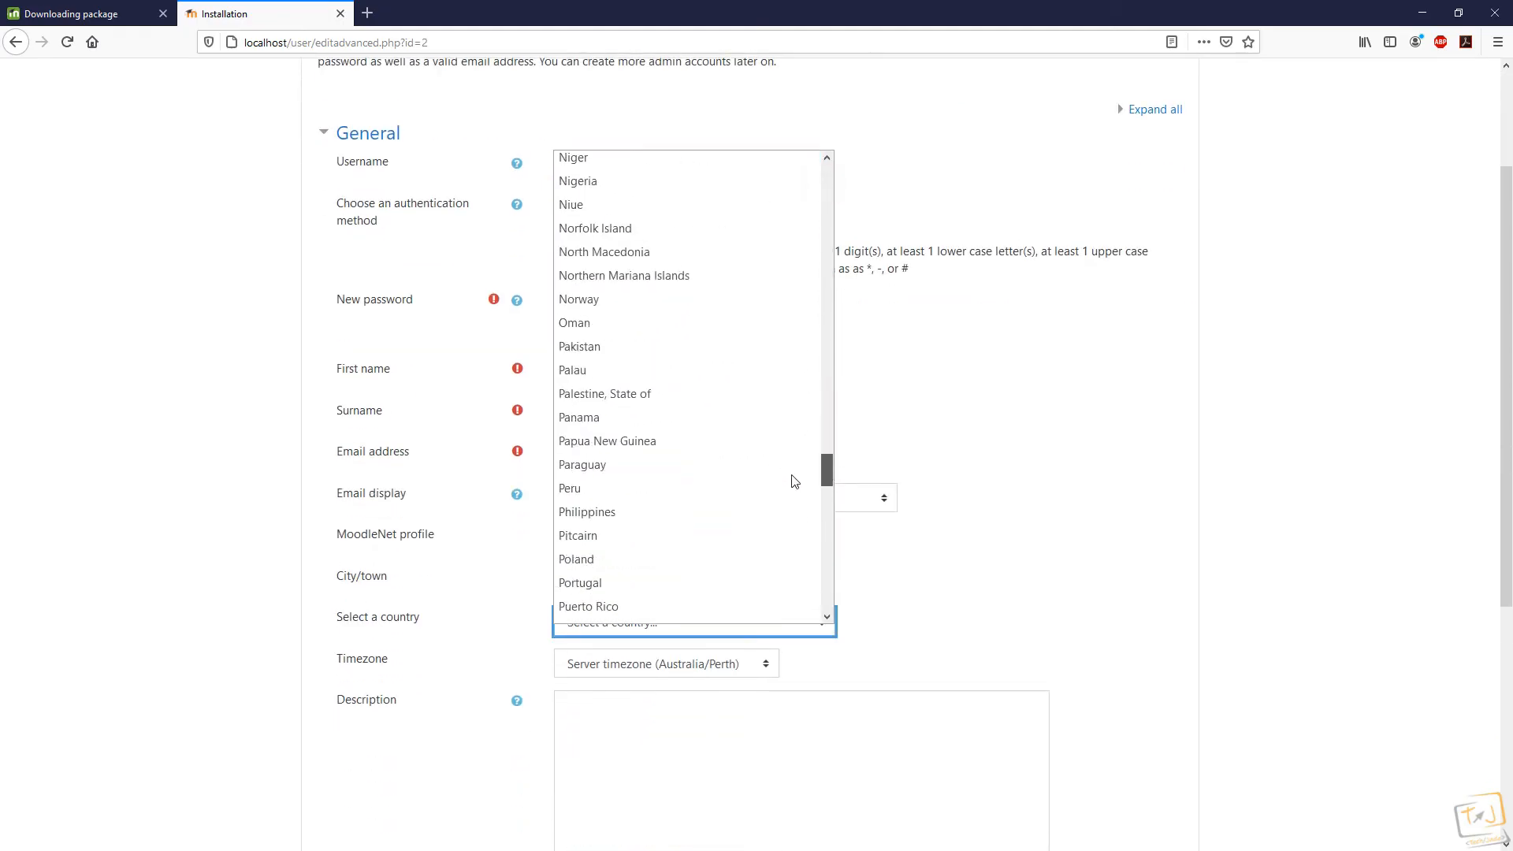
pyautogui.click(586, 510)
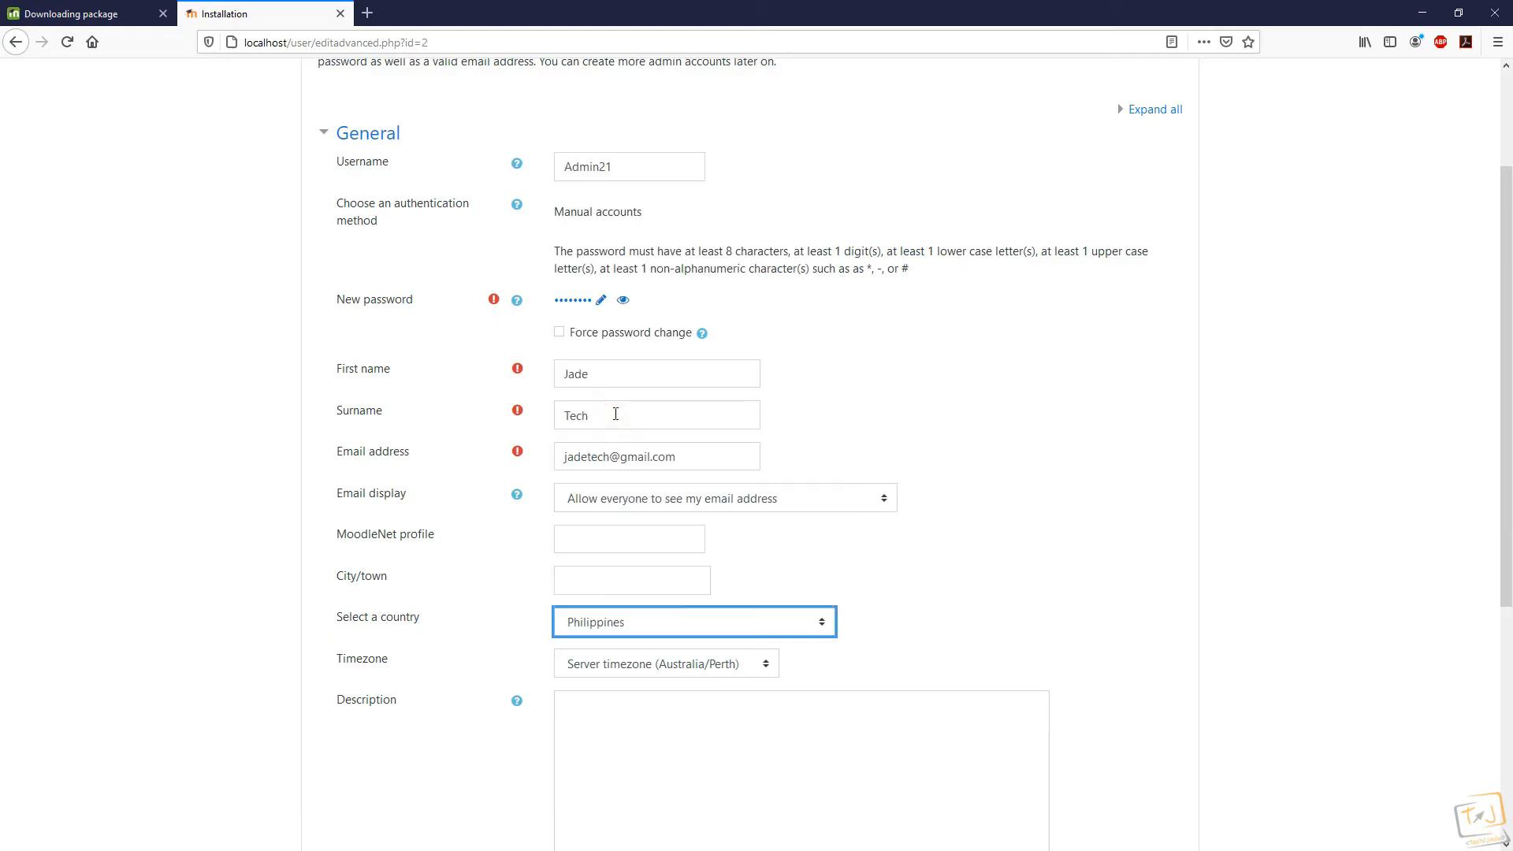
pyautogui.scroll(-3)
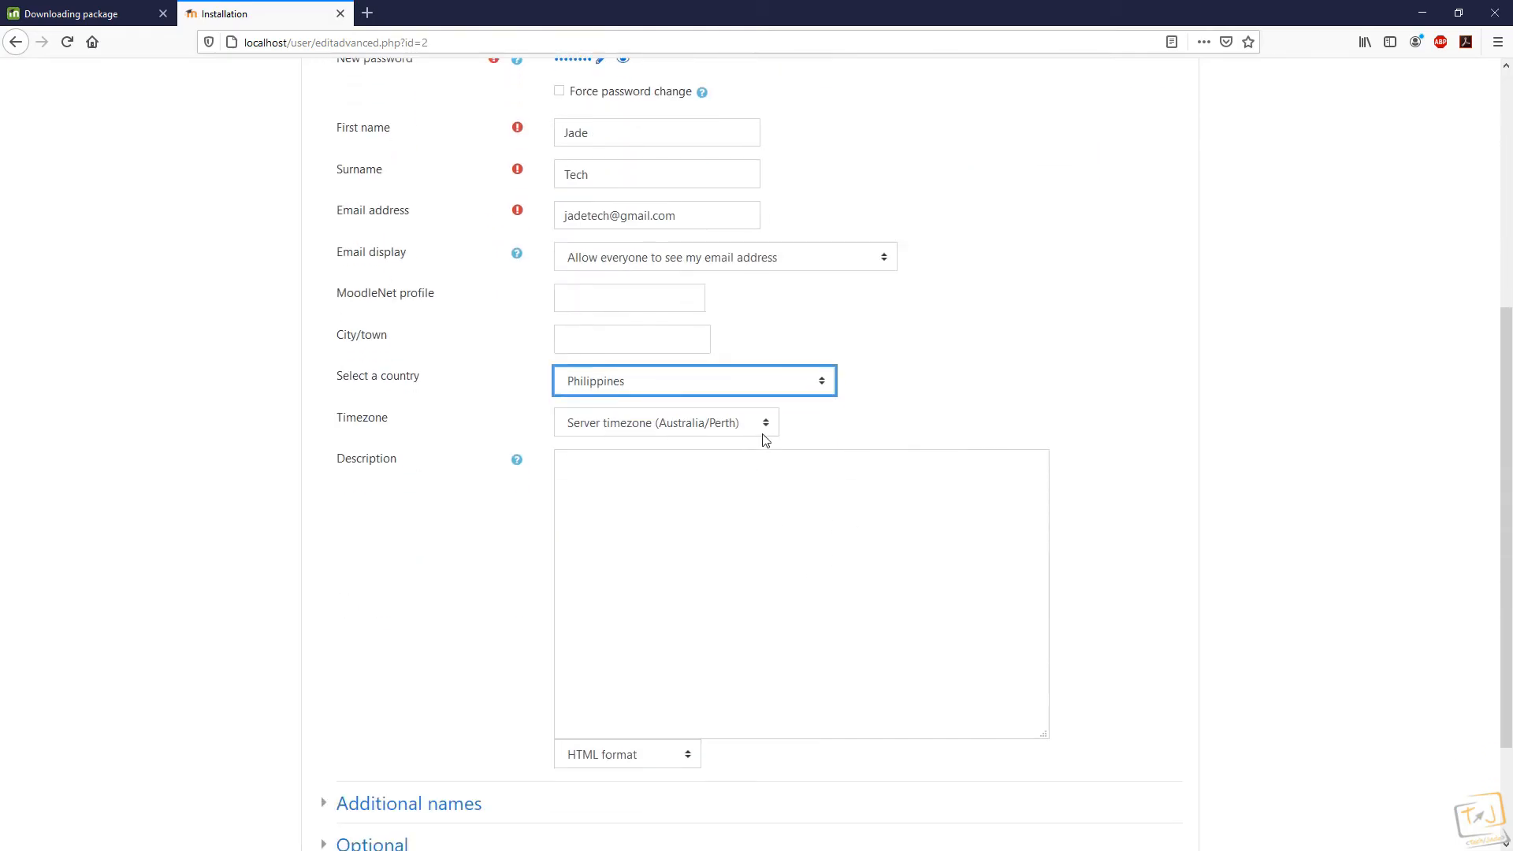
pyautogui.click(663, 423)
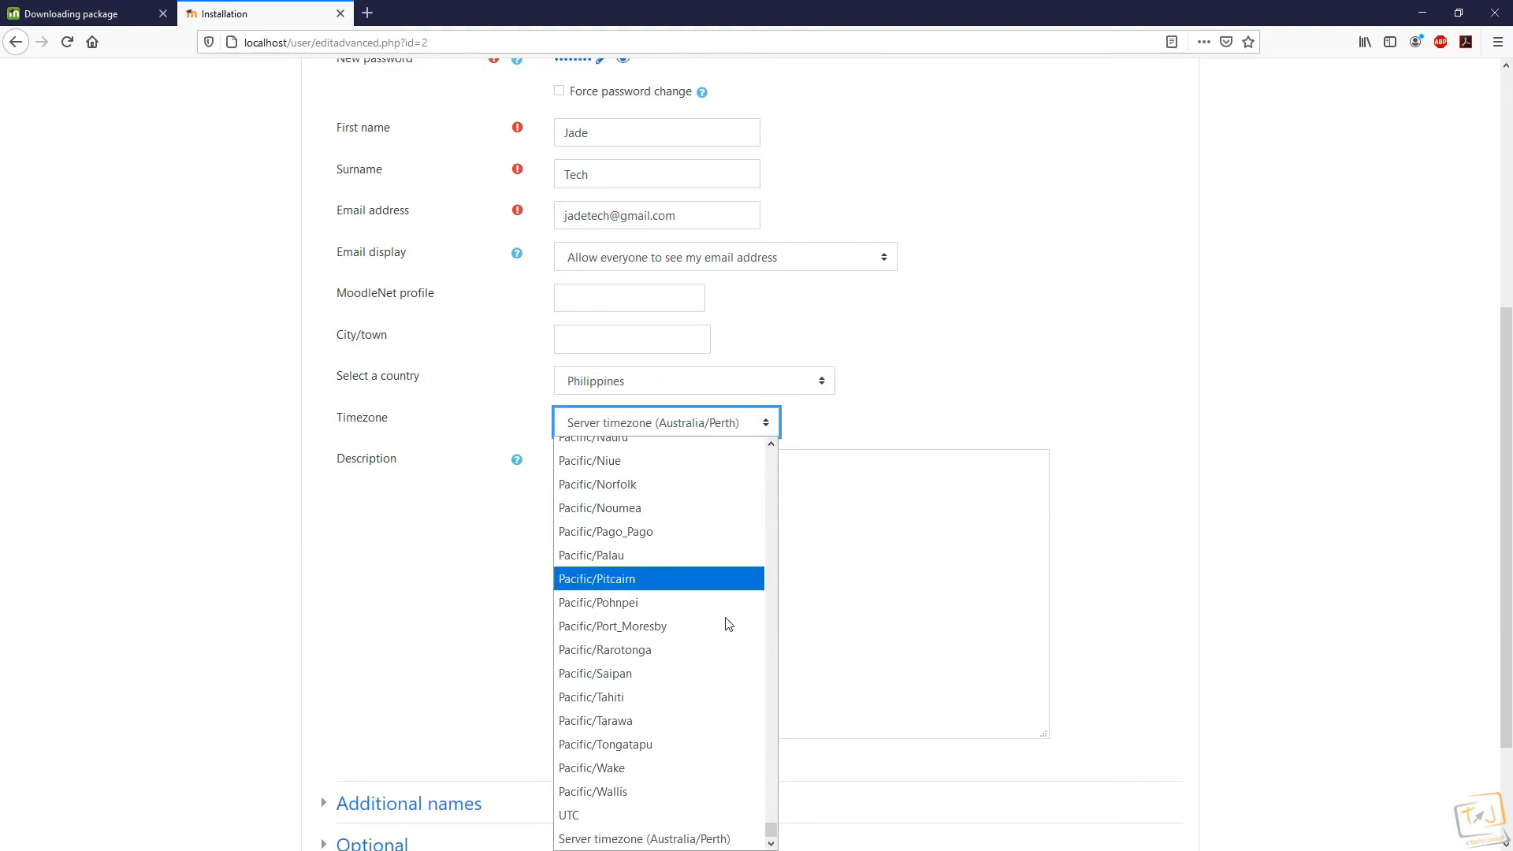
pyautogui.scroll(3)
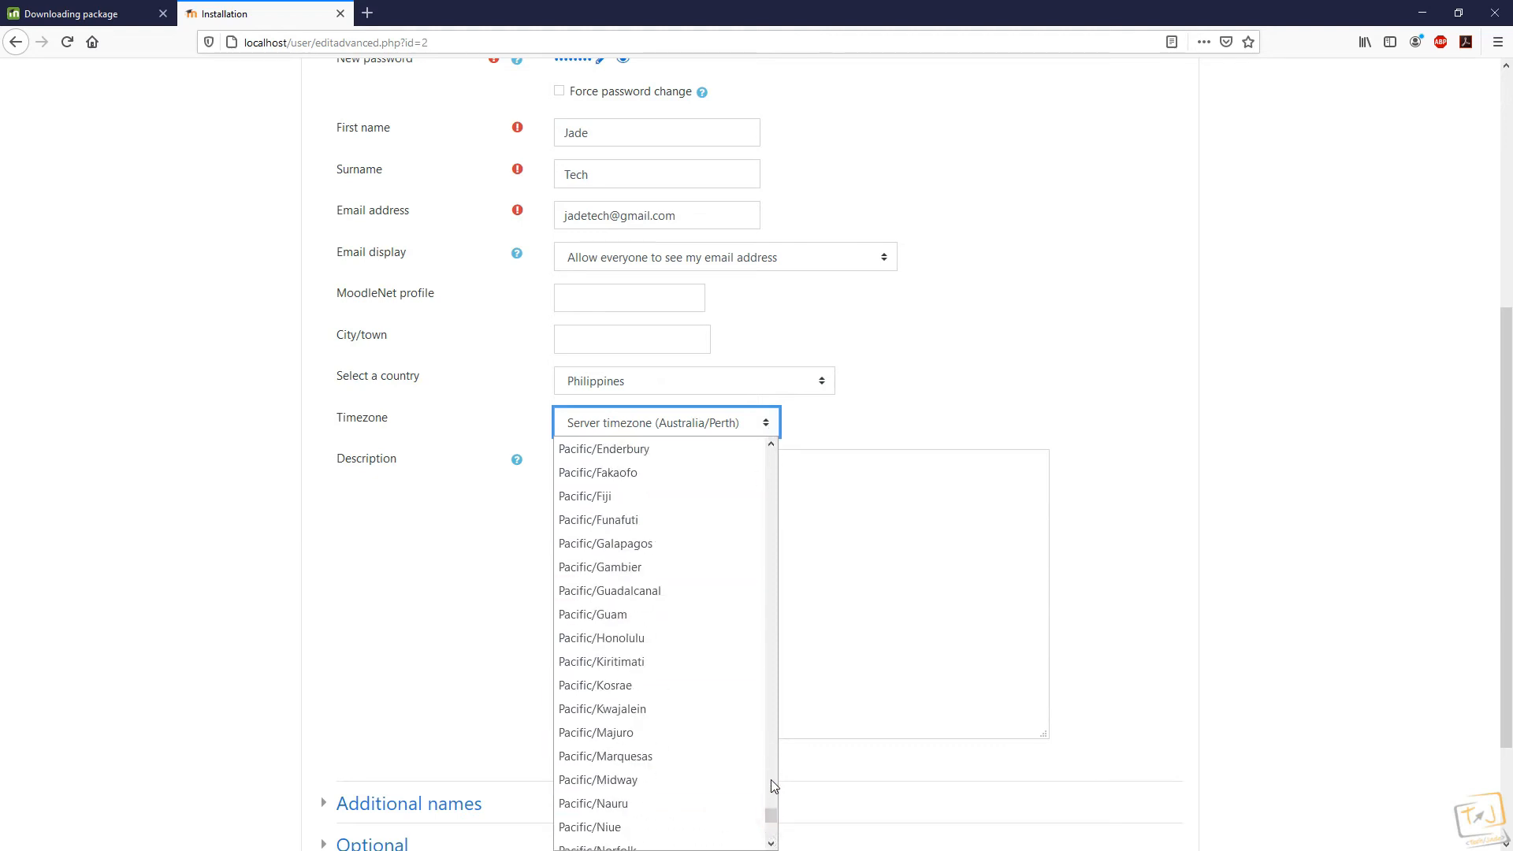
pyautogui.scroll(3)
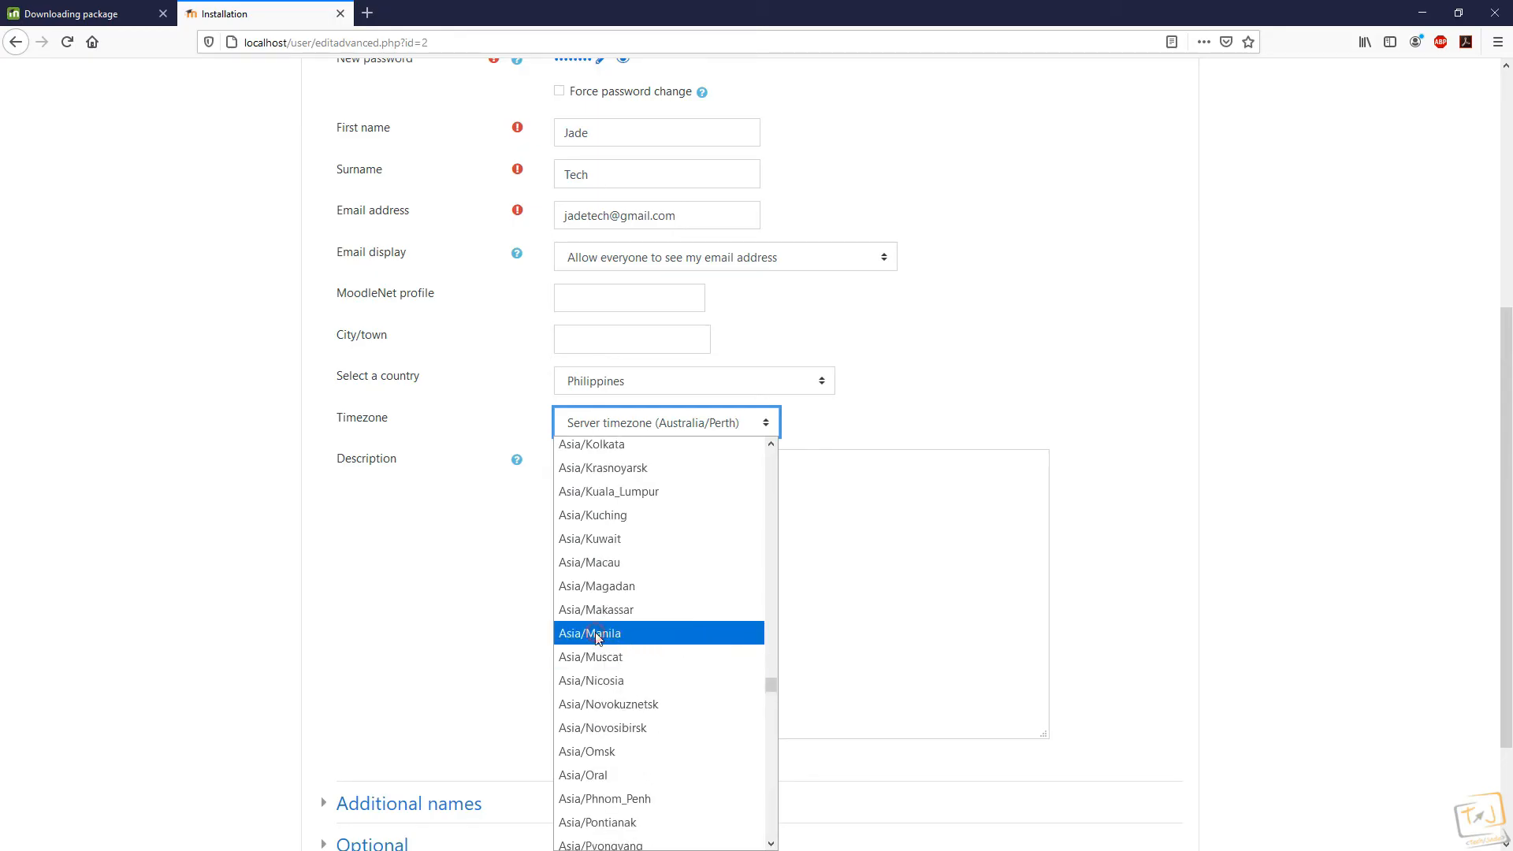
pyautogui.click(589, 634)
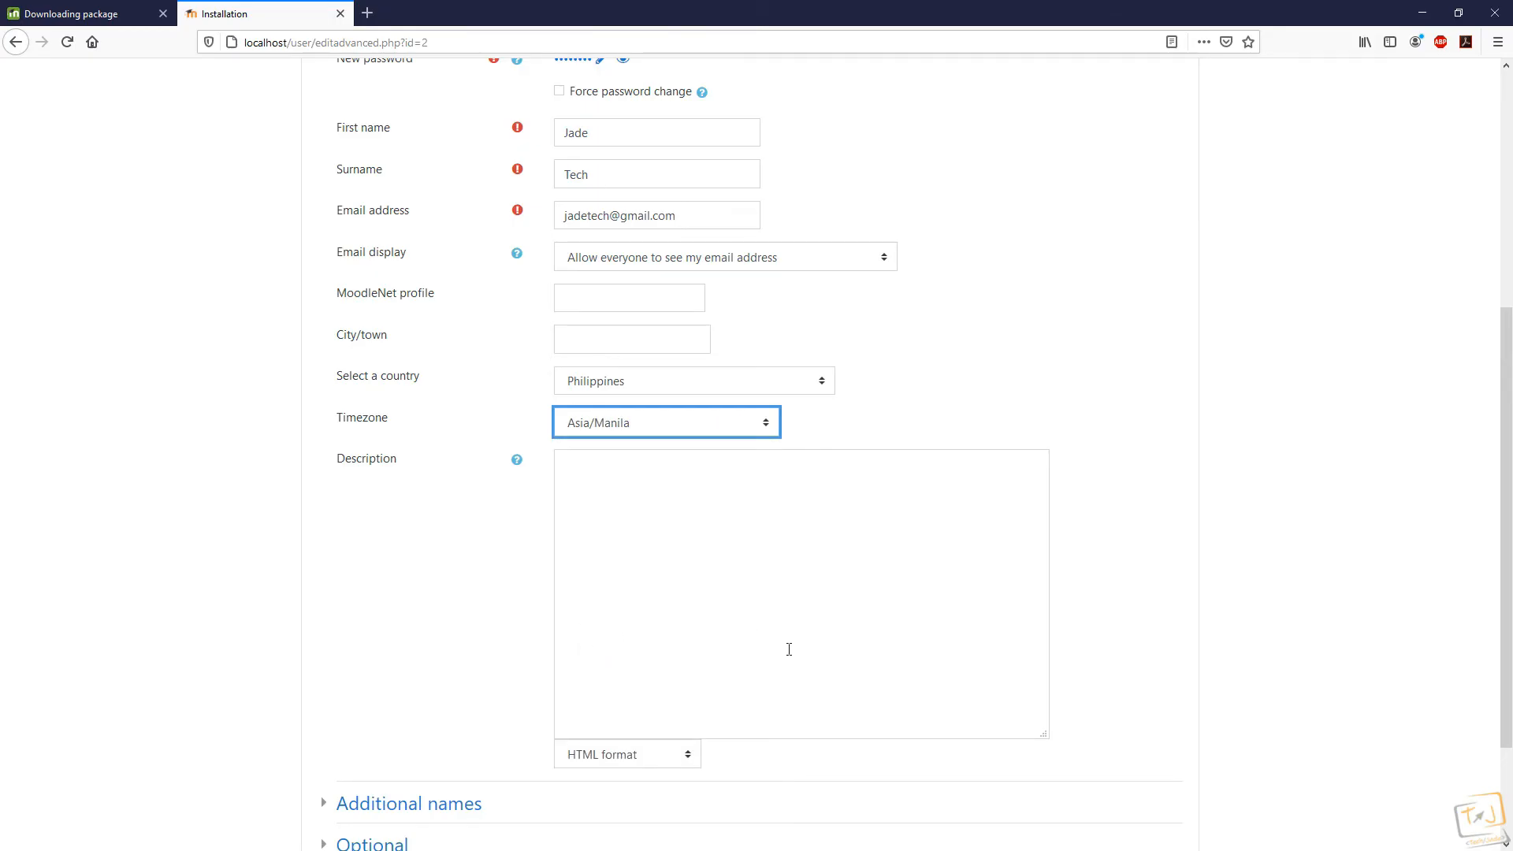
pyautogui.scroll(-3)
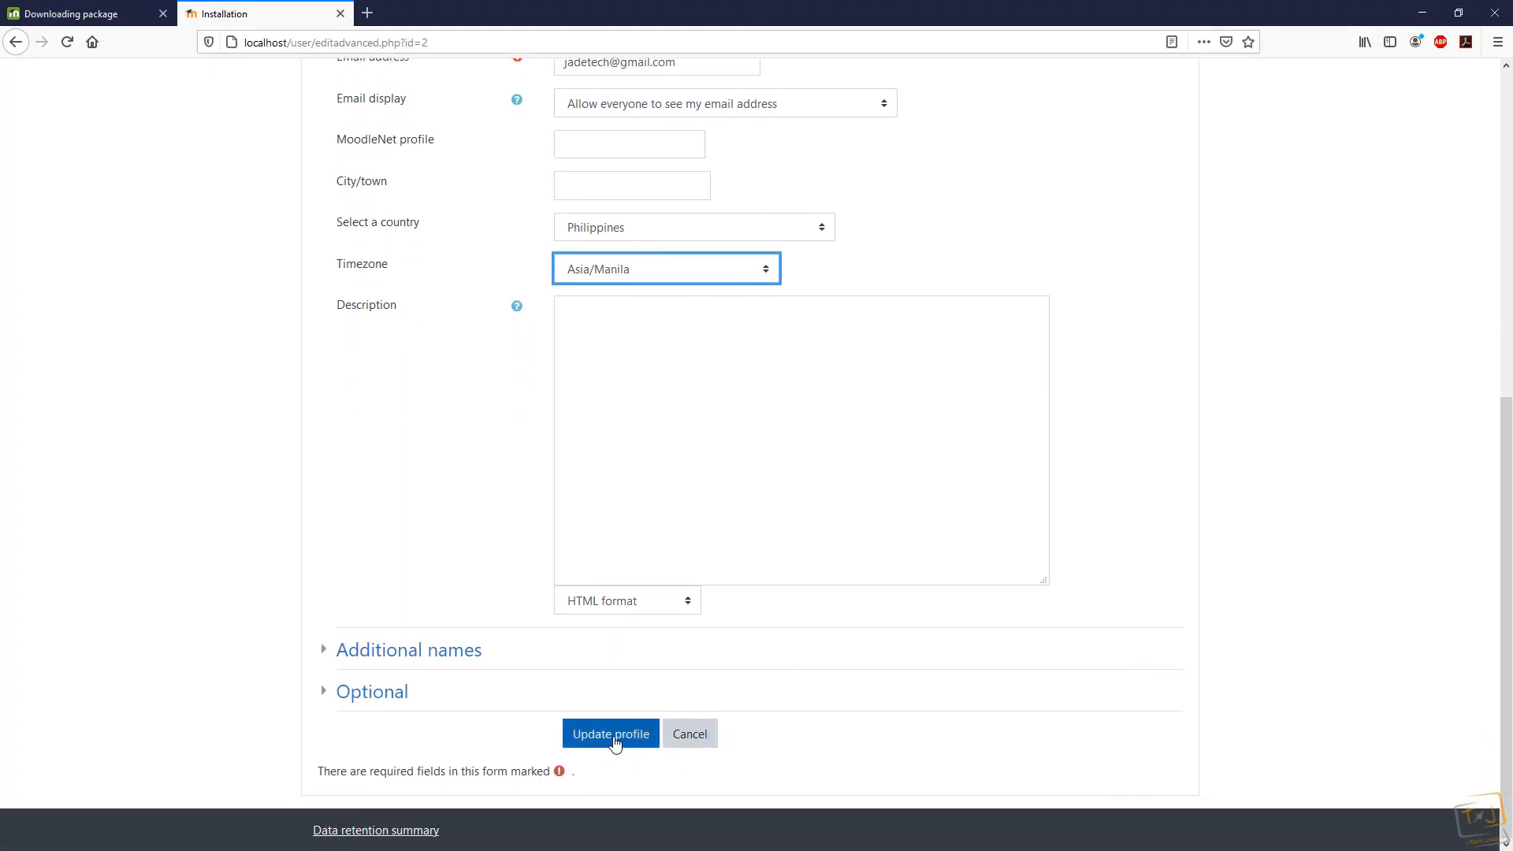
pyautogui.click(610, 733)
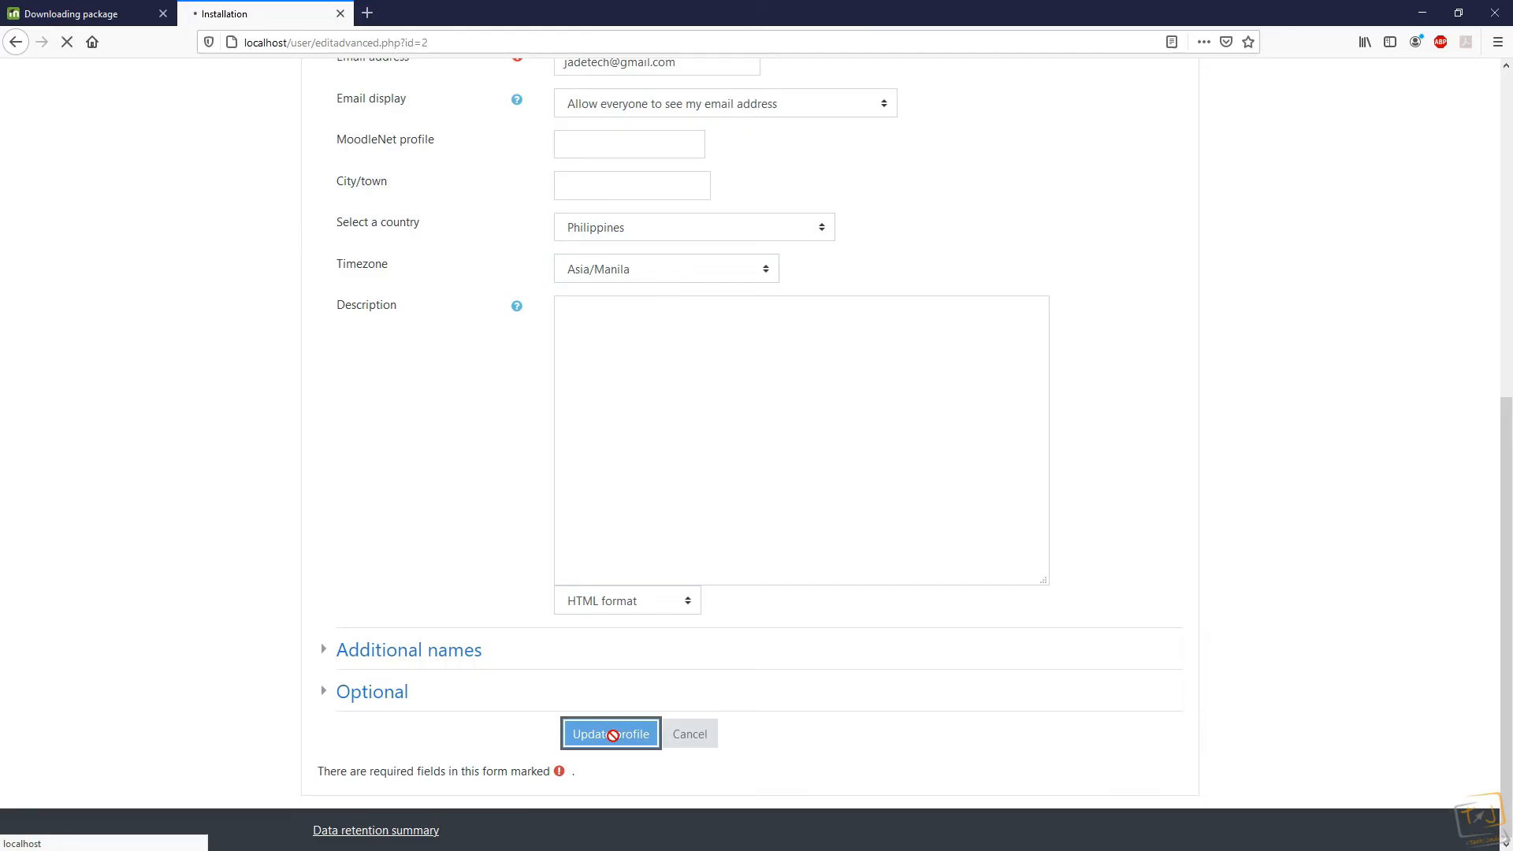
# Enter the full site name Jade Tech LMS in the front page settings.
pyautogui.click(610, 734)
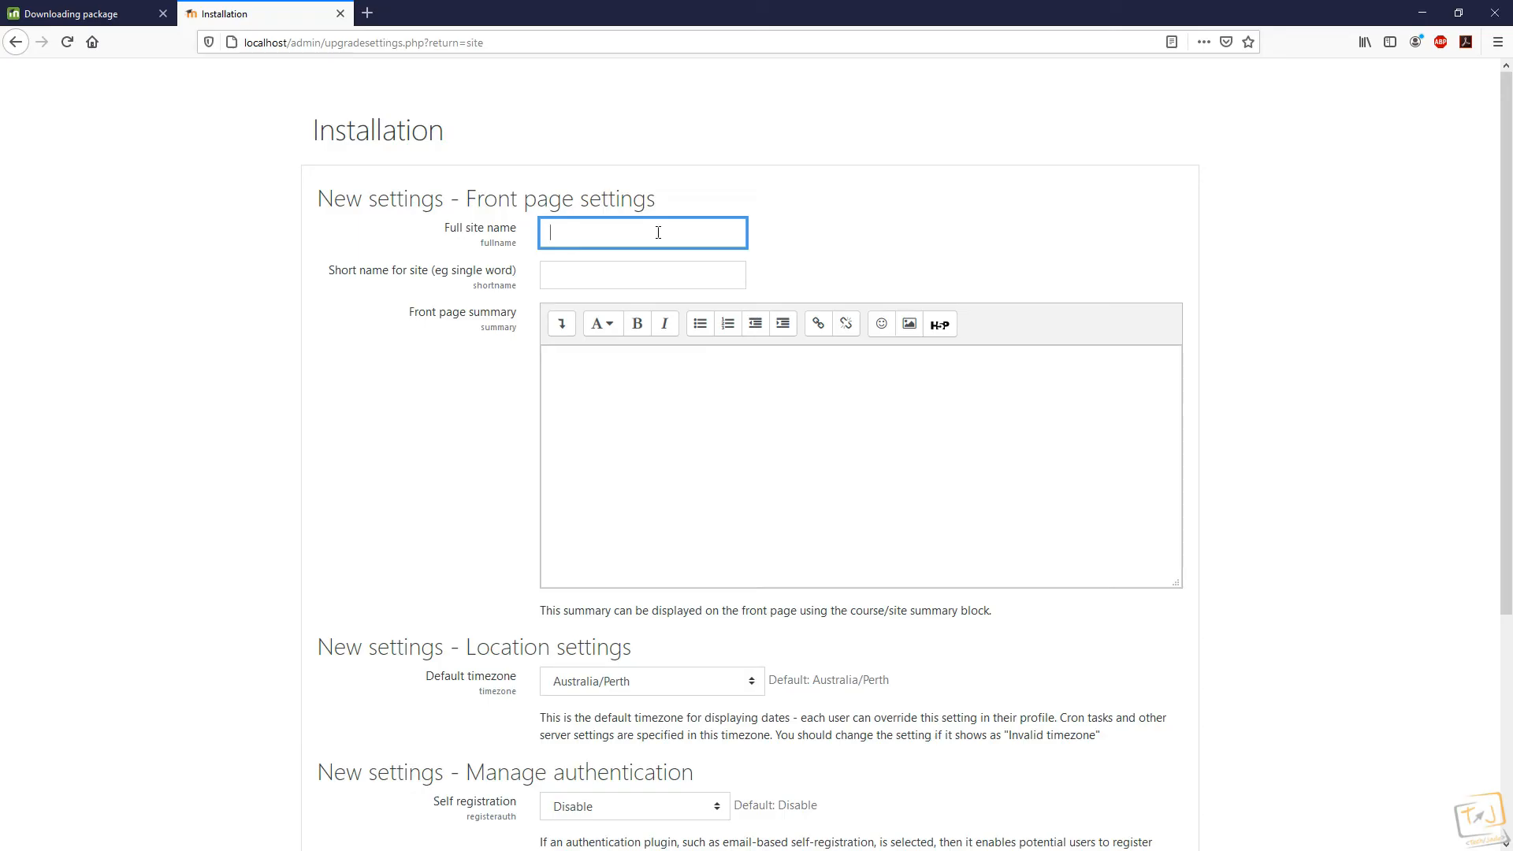
pyautogui.write('Jade')
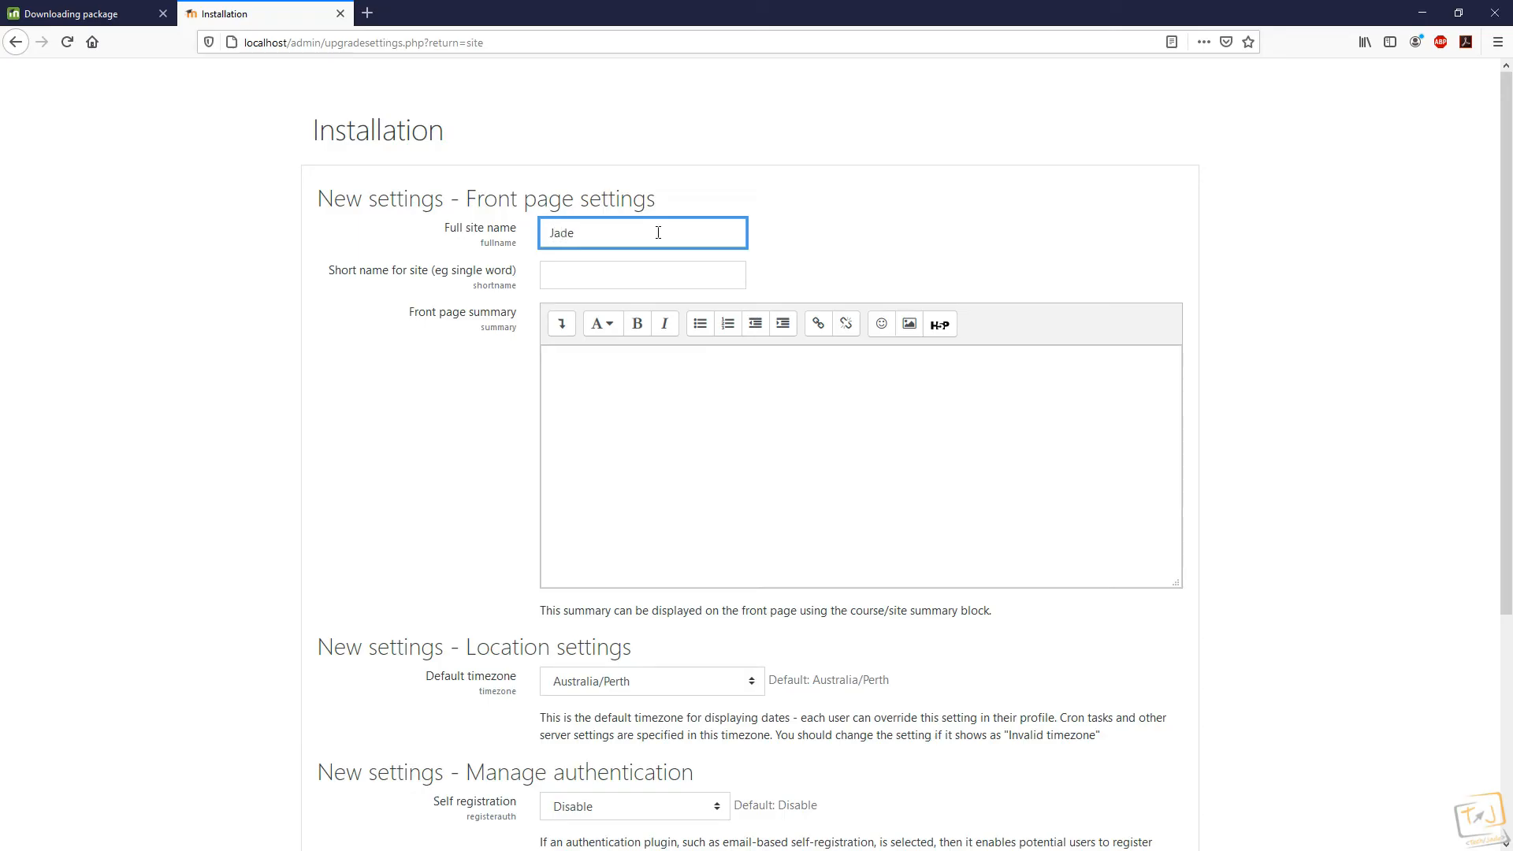
pyautogui.write('Te')
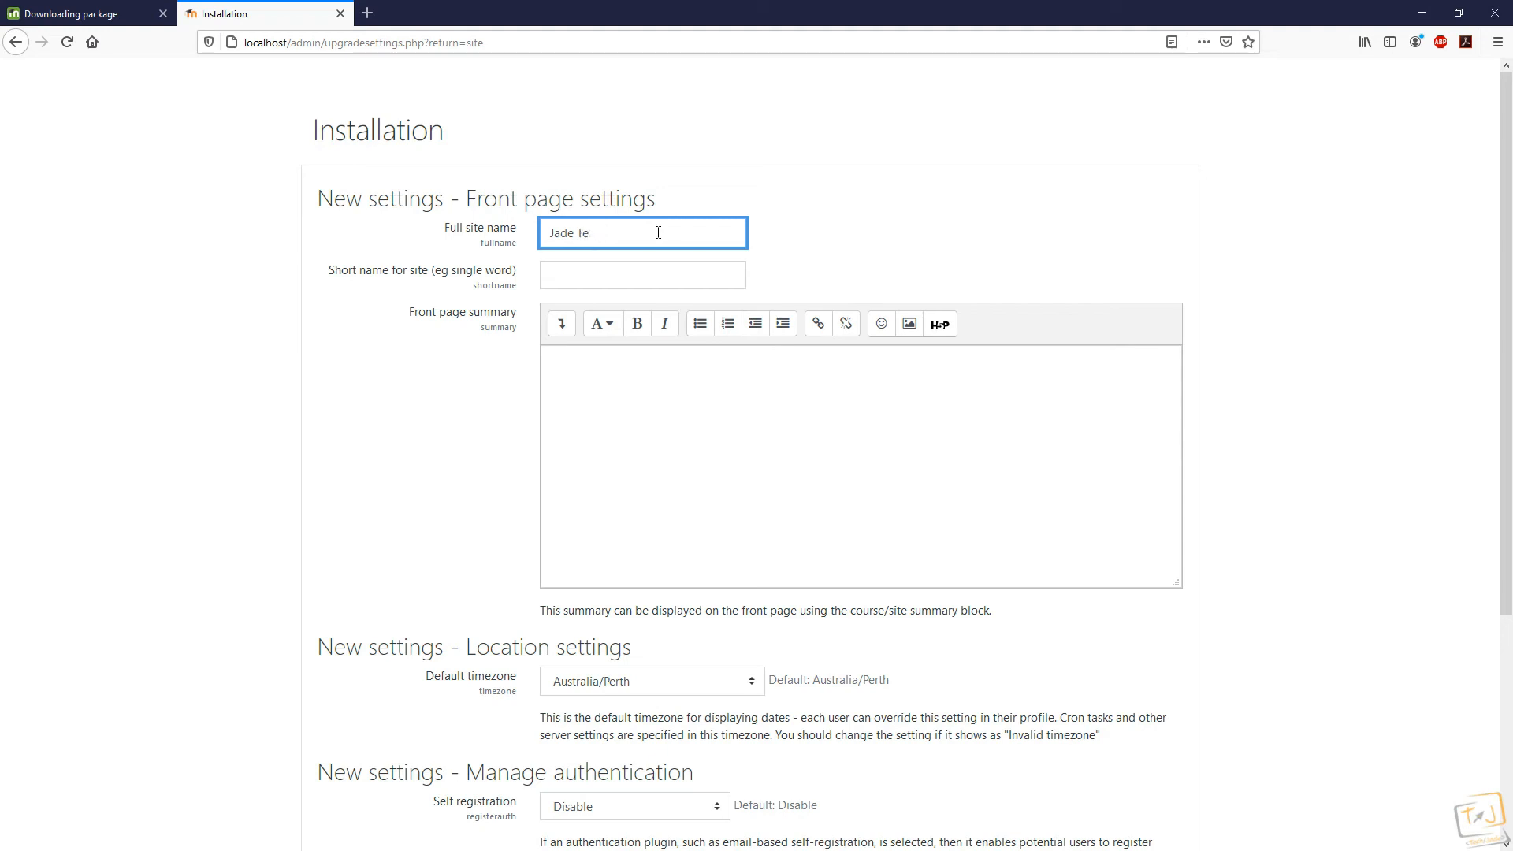
pyautogui.write('ch LM')
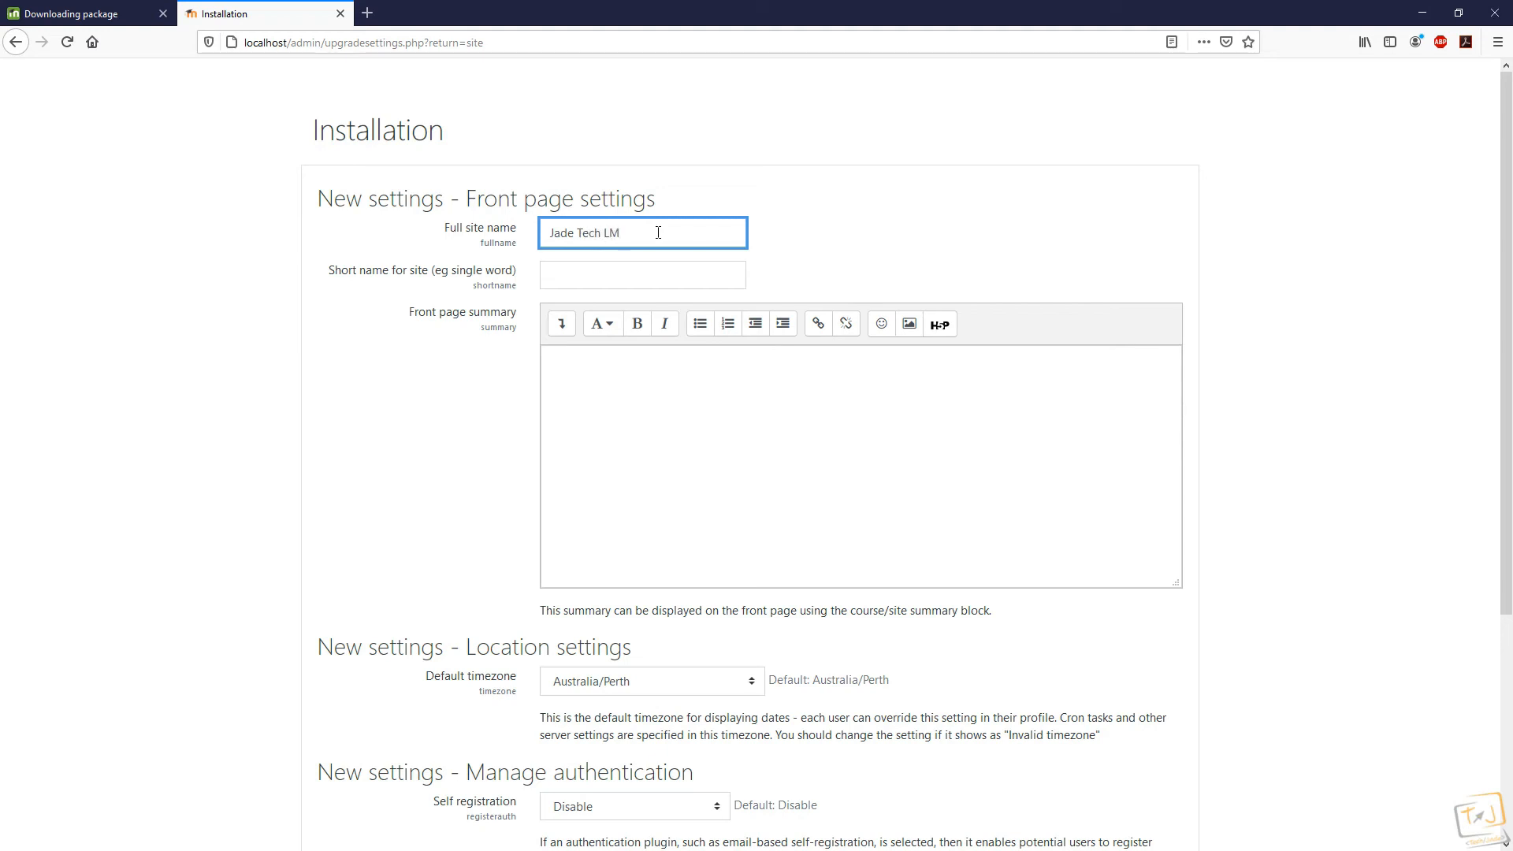
pyautogui.write('S')
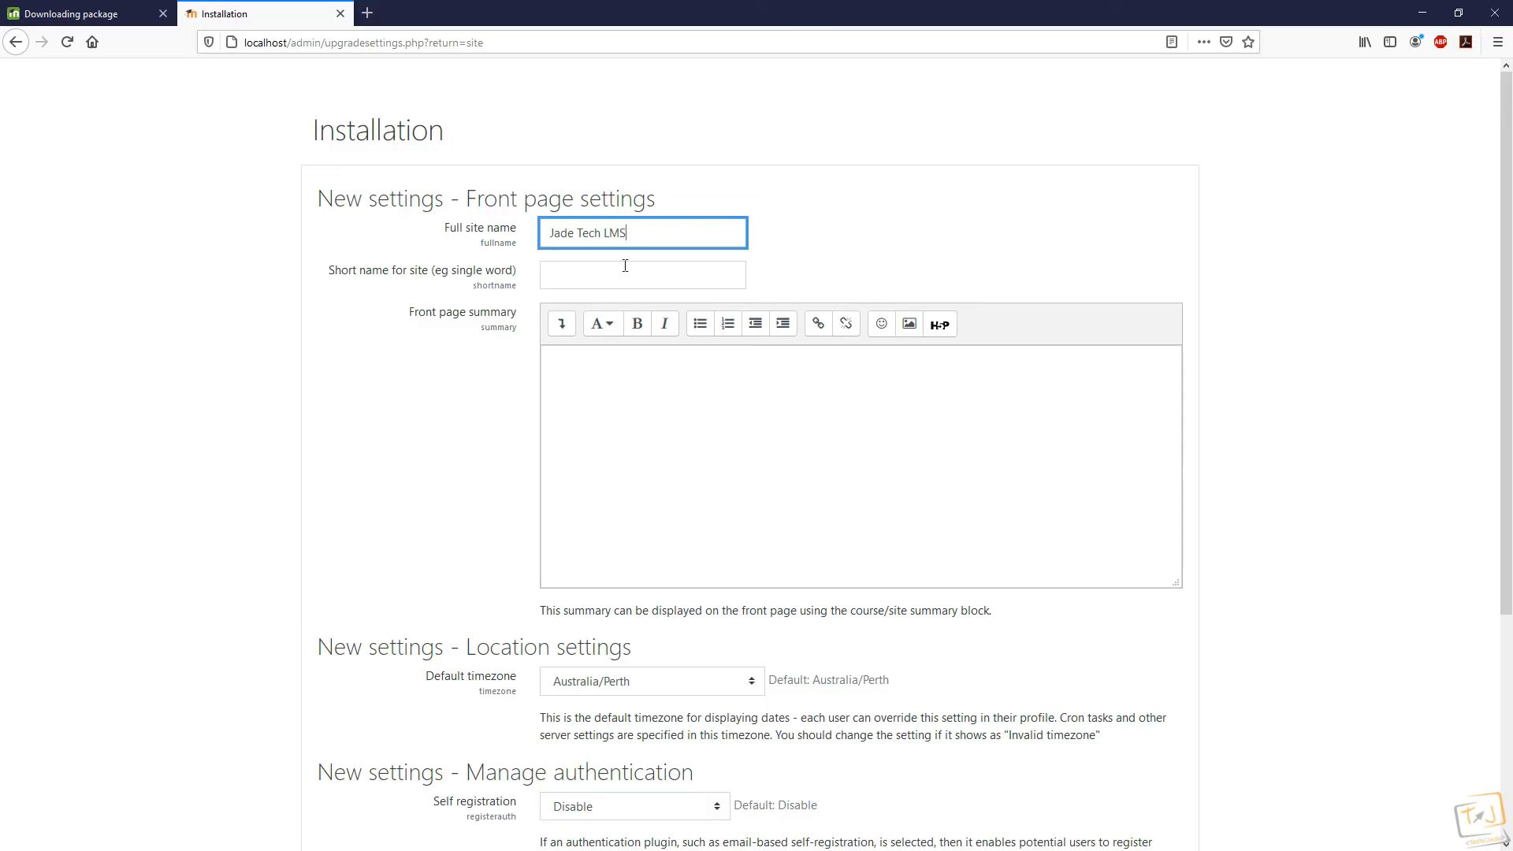
# Enter the short site name JadeTechLMS, correcting a stray letter.
pyautogui.click(642, 274)
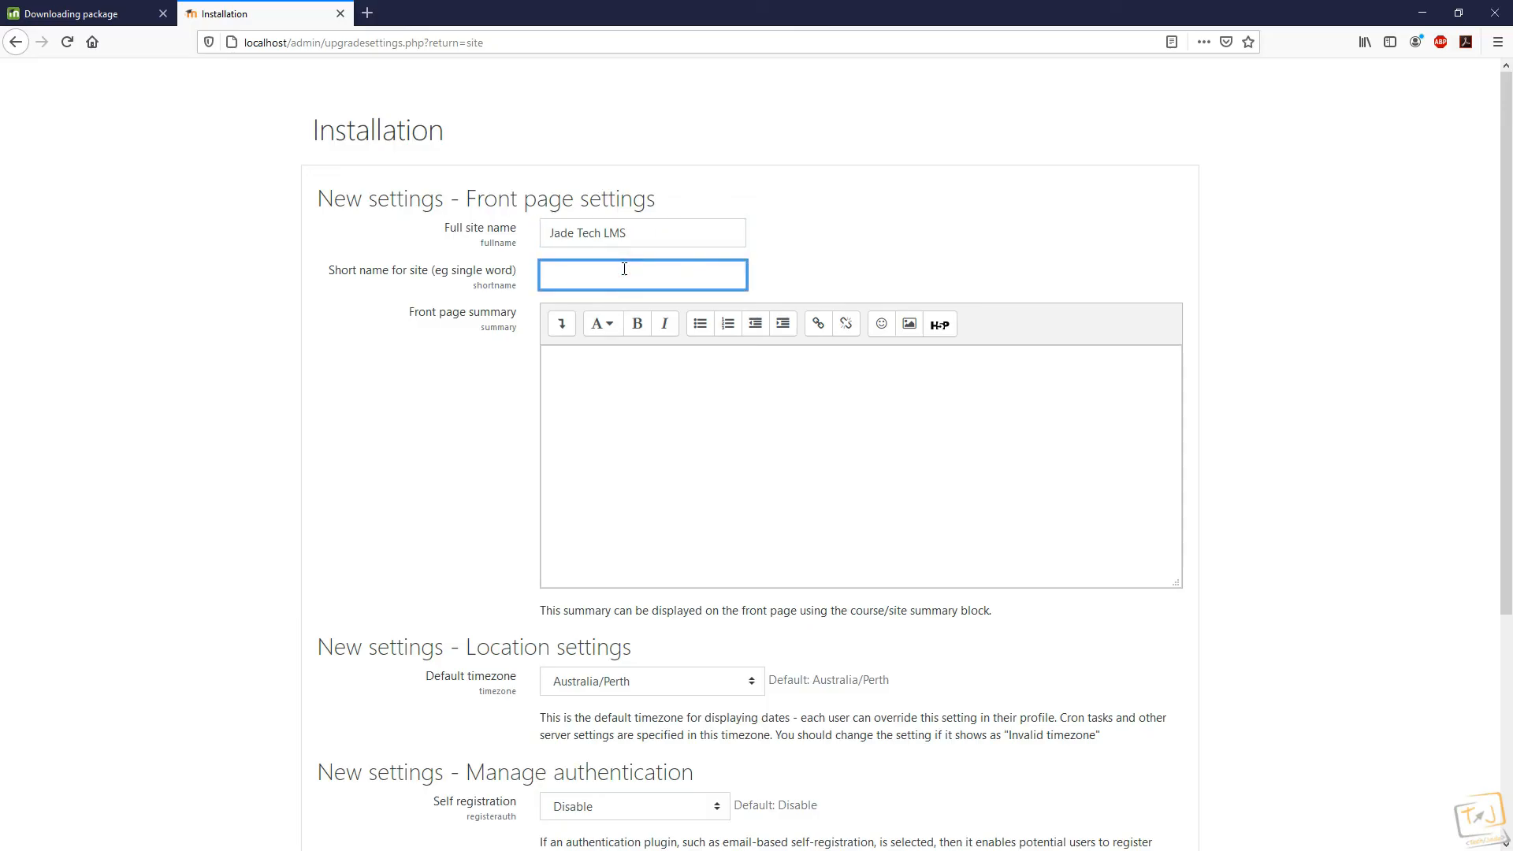
pyautogui.click(642, 274)
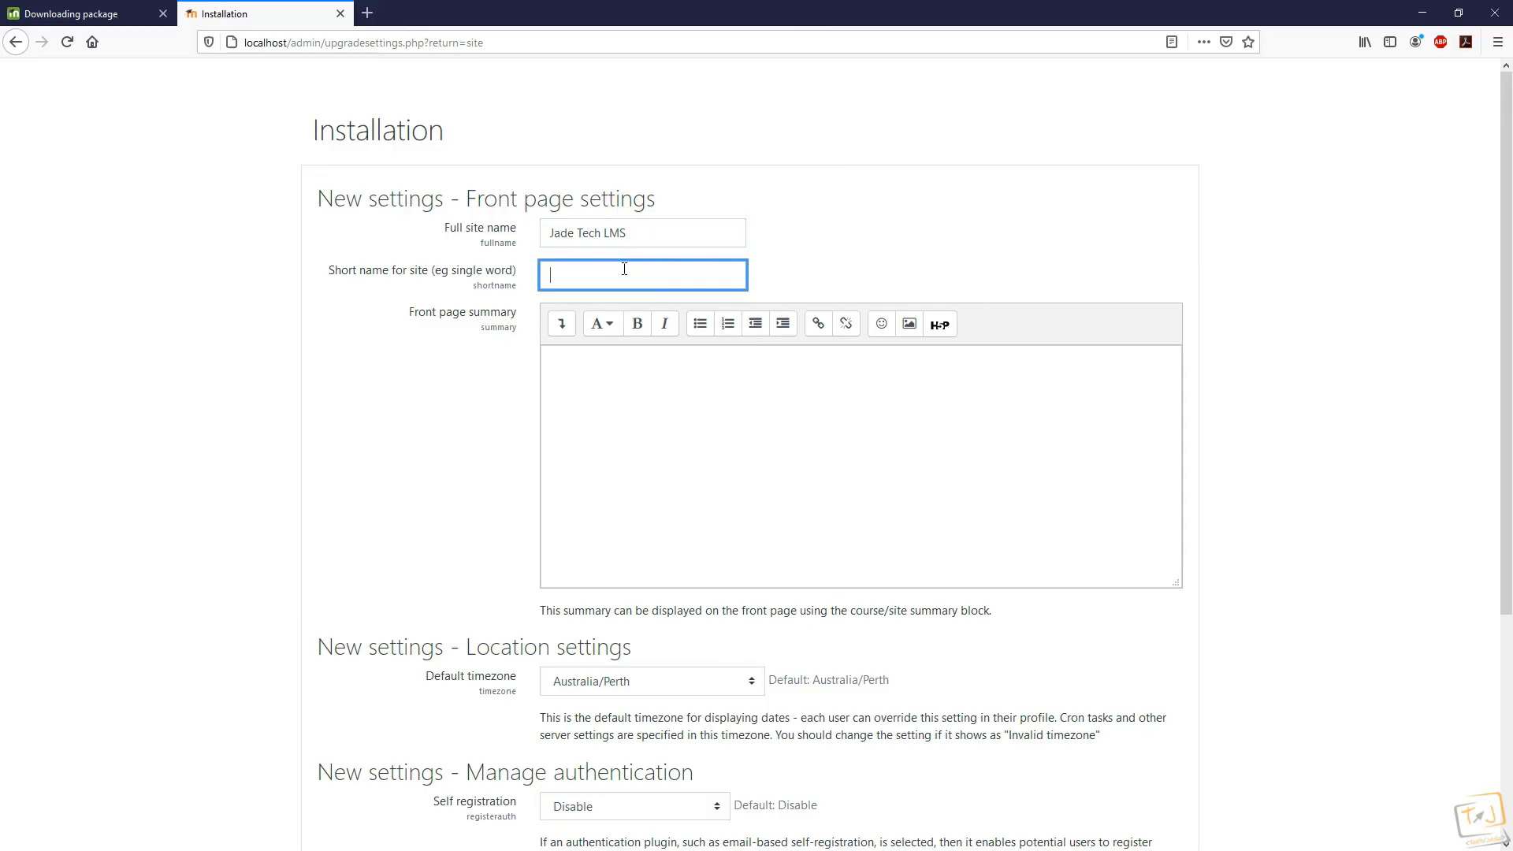
pyautogui.write('JadeT')
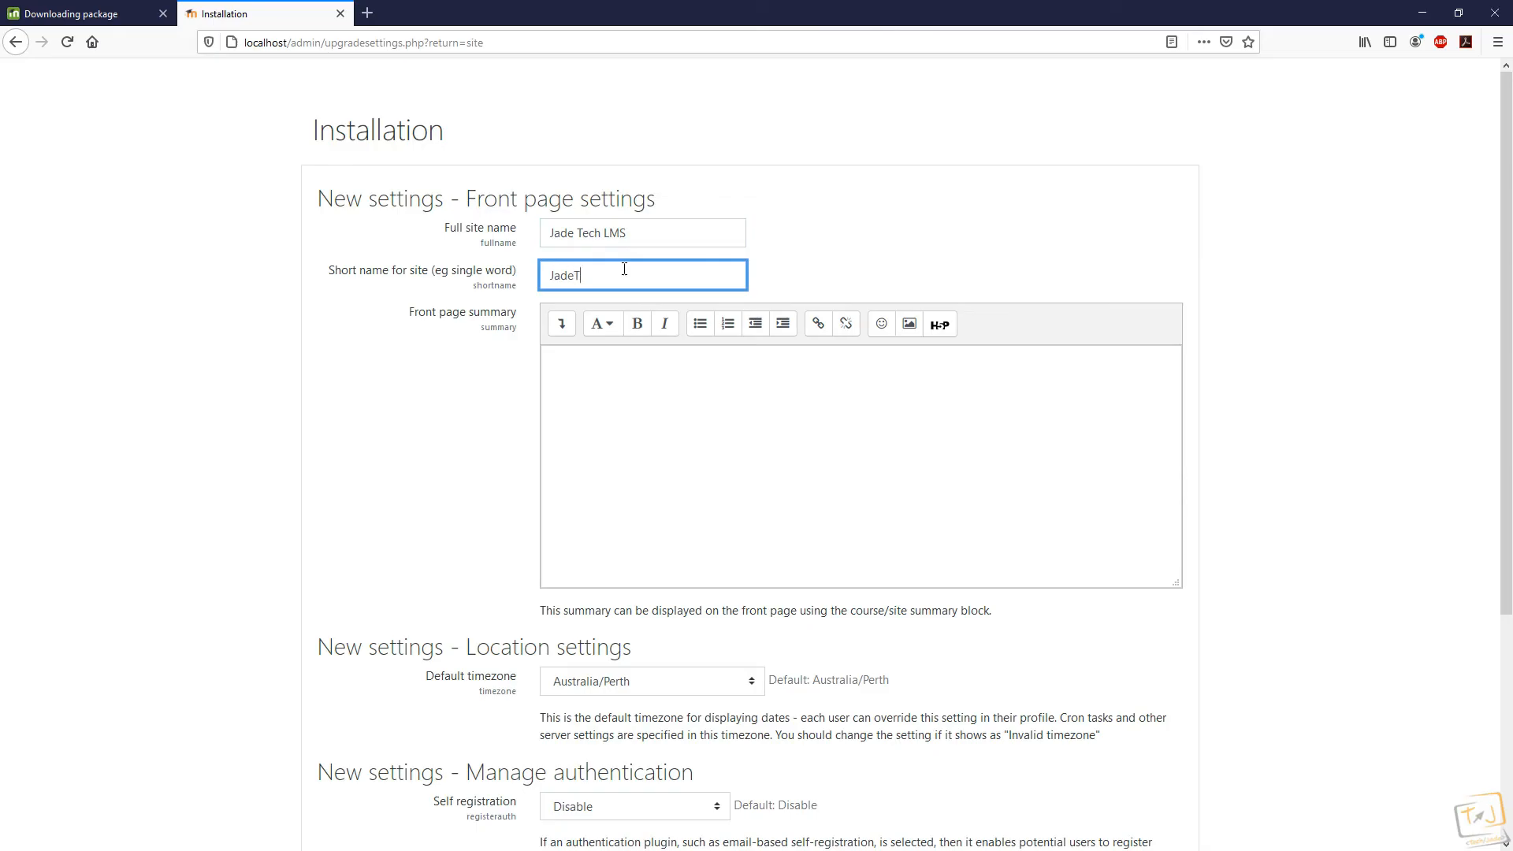
pyautogui.write('each')
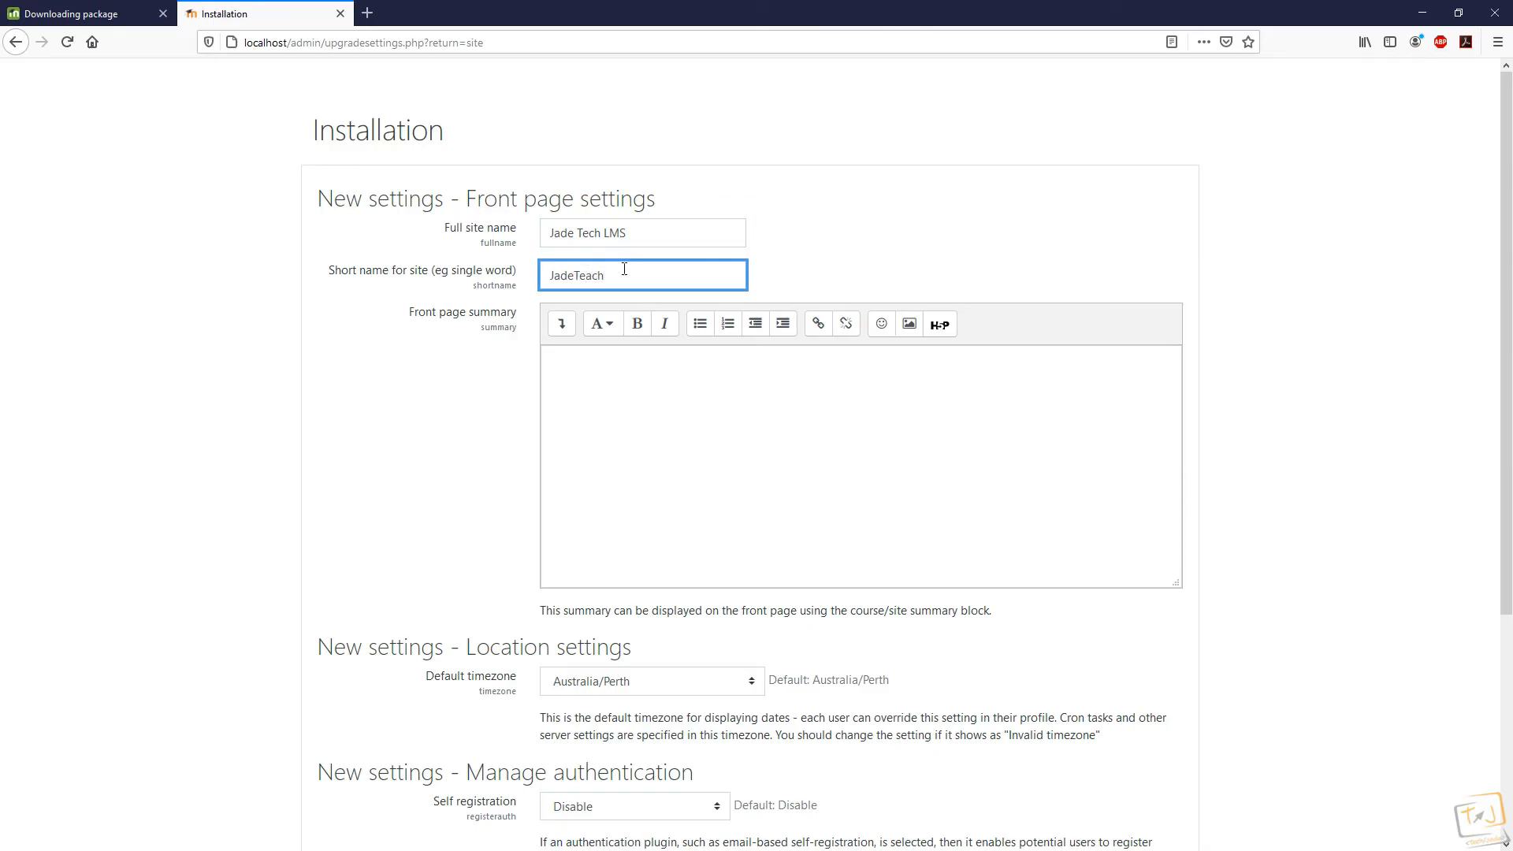
pyautogui.press('Backspace')
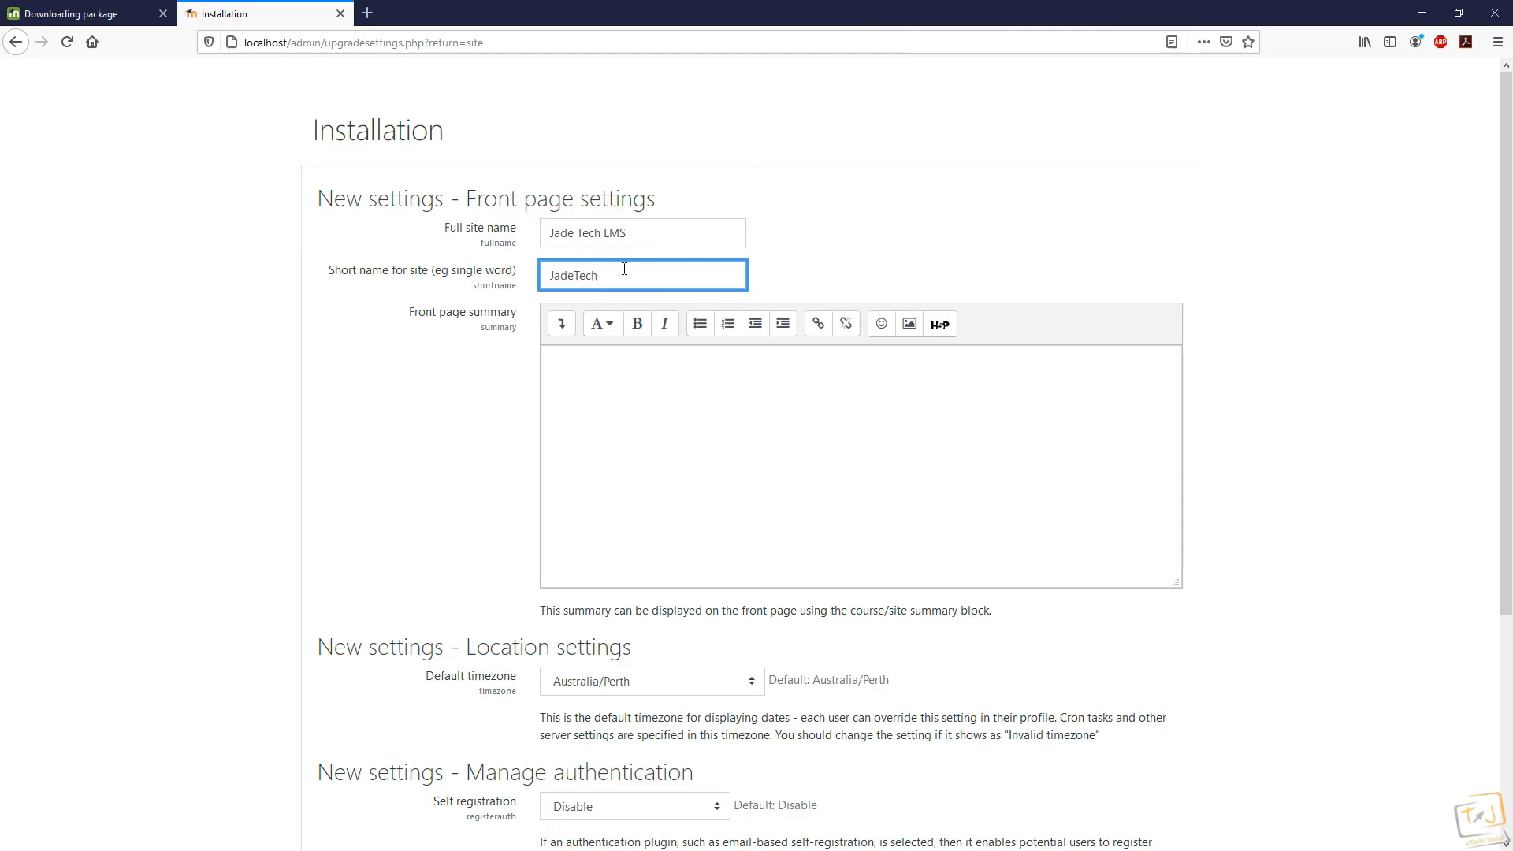
pyautogui.write('LM')
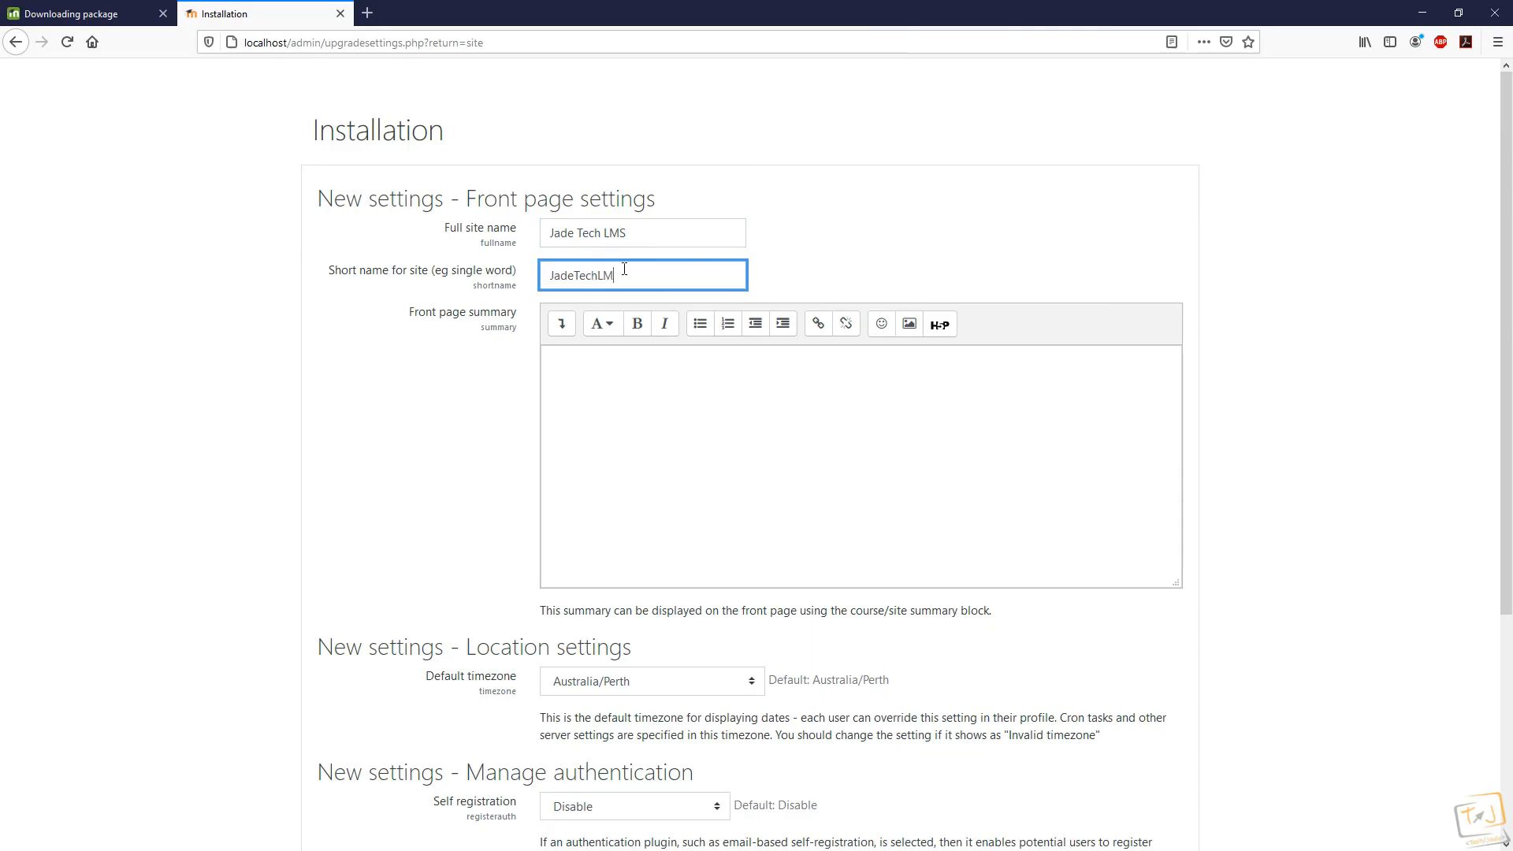
pyautogui.scroll(-3)
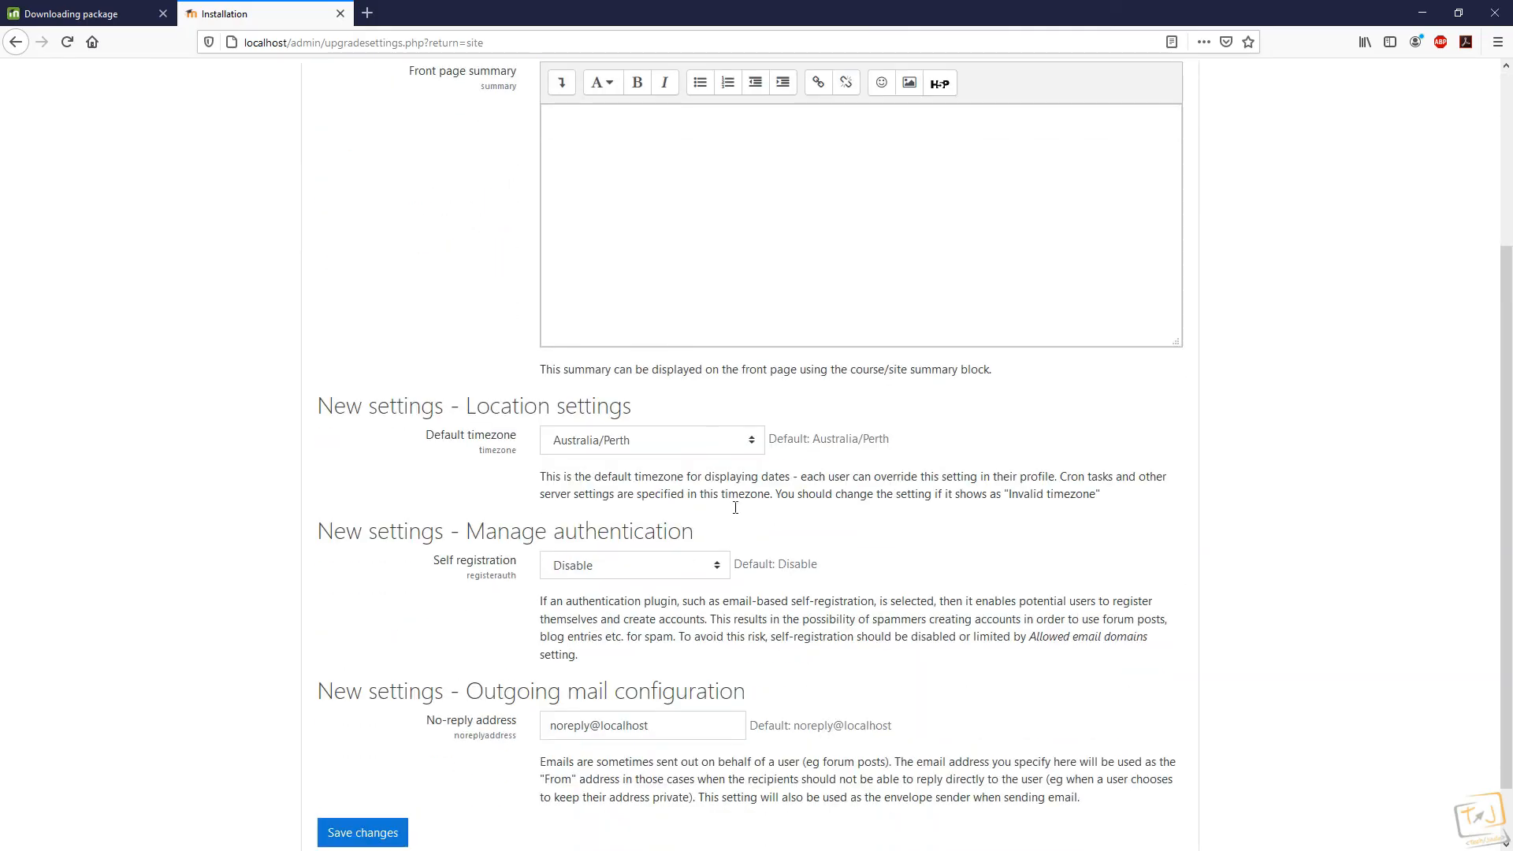
# Set the site's default timezone to Asia/Manila.
pyautogui.click(651, 440)
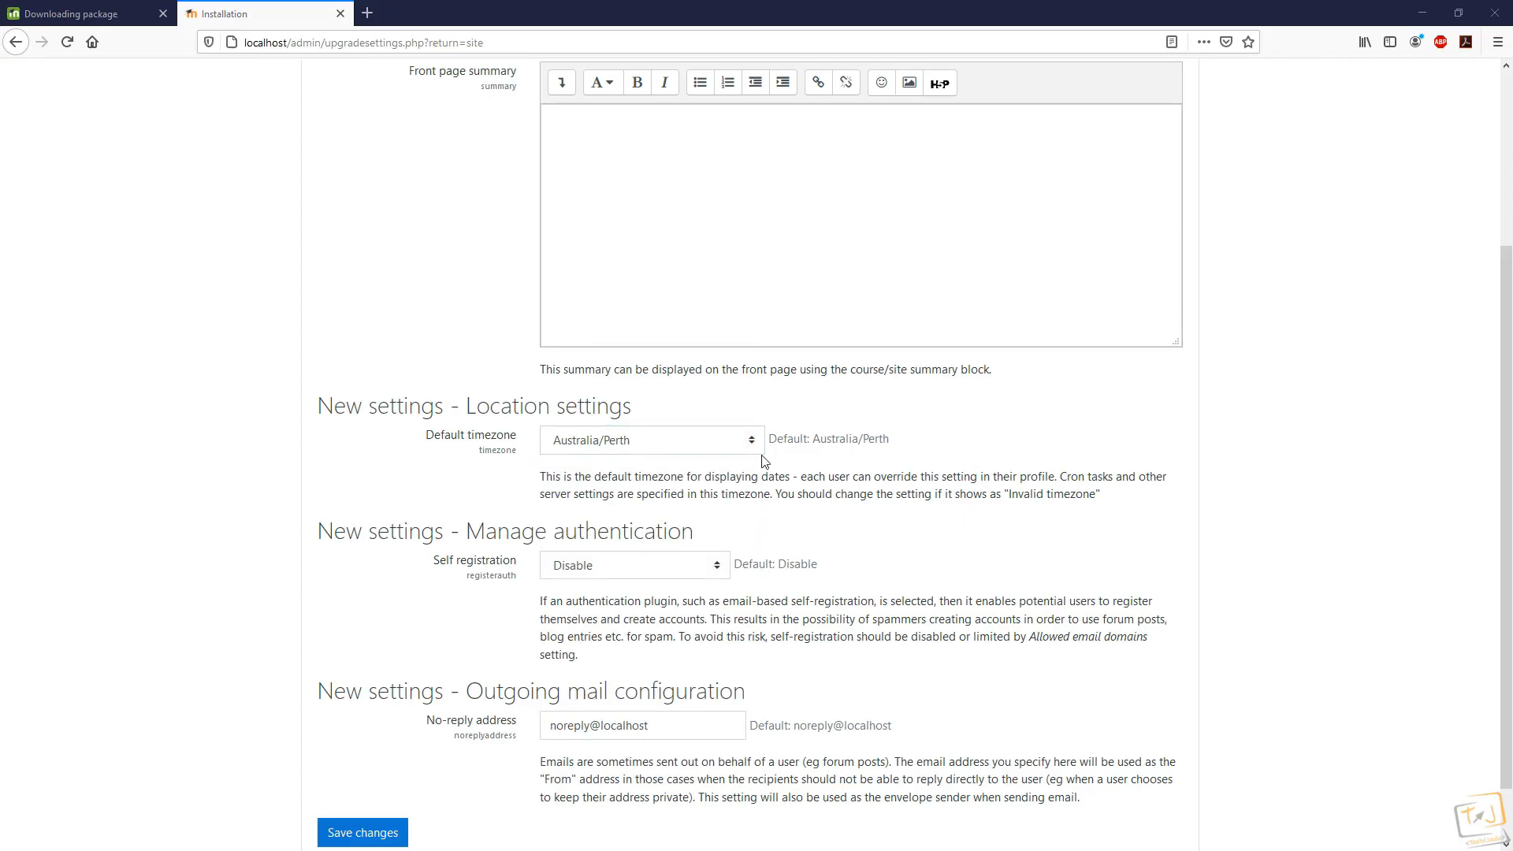
pyautogui.click(651, 440)
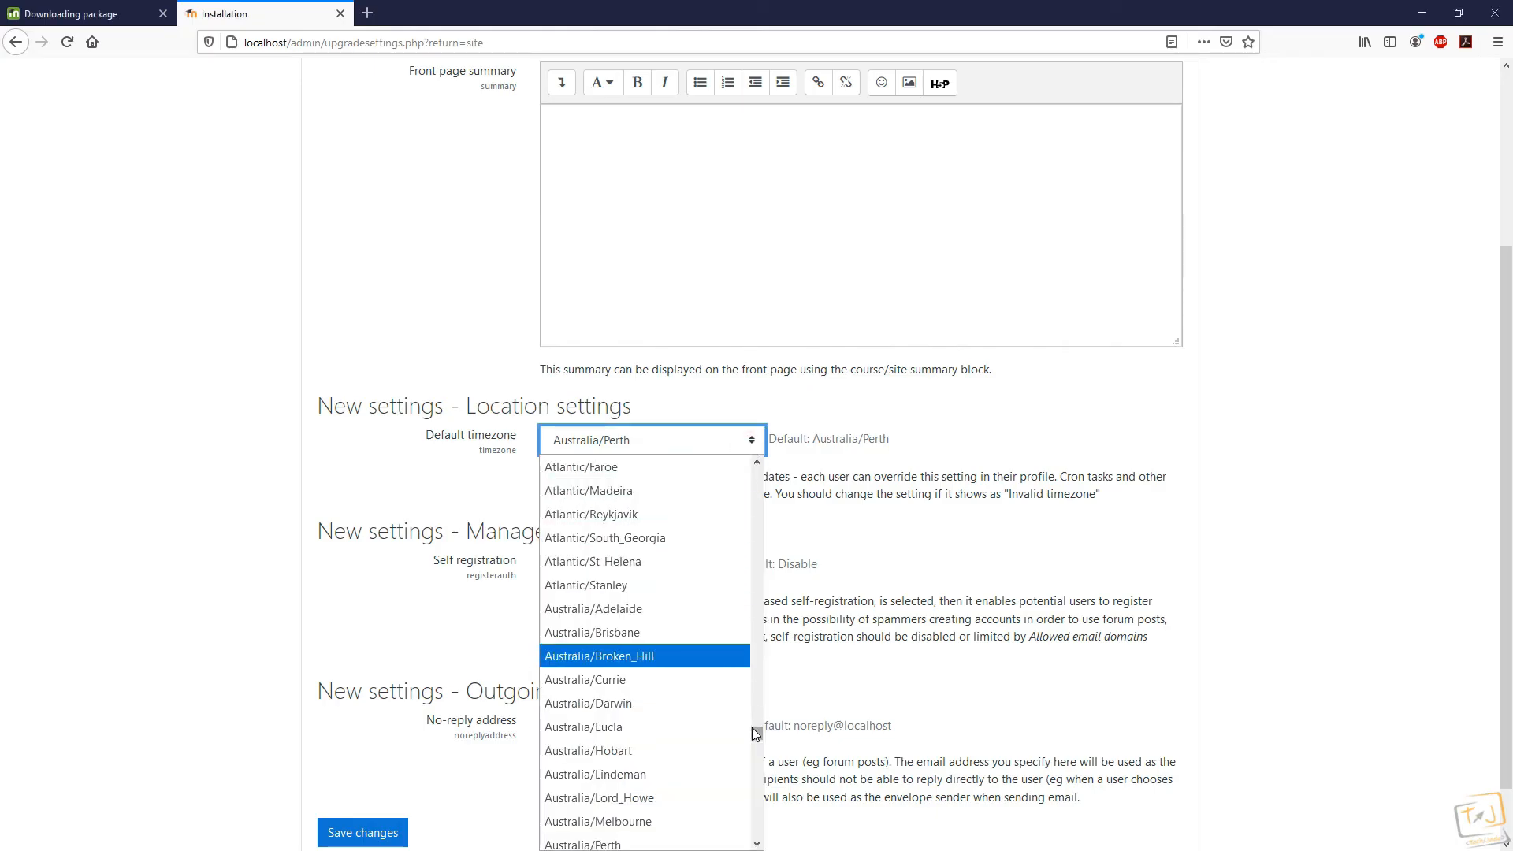
pyautogui.scroll(-3)
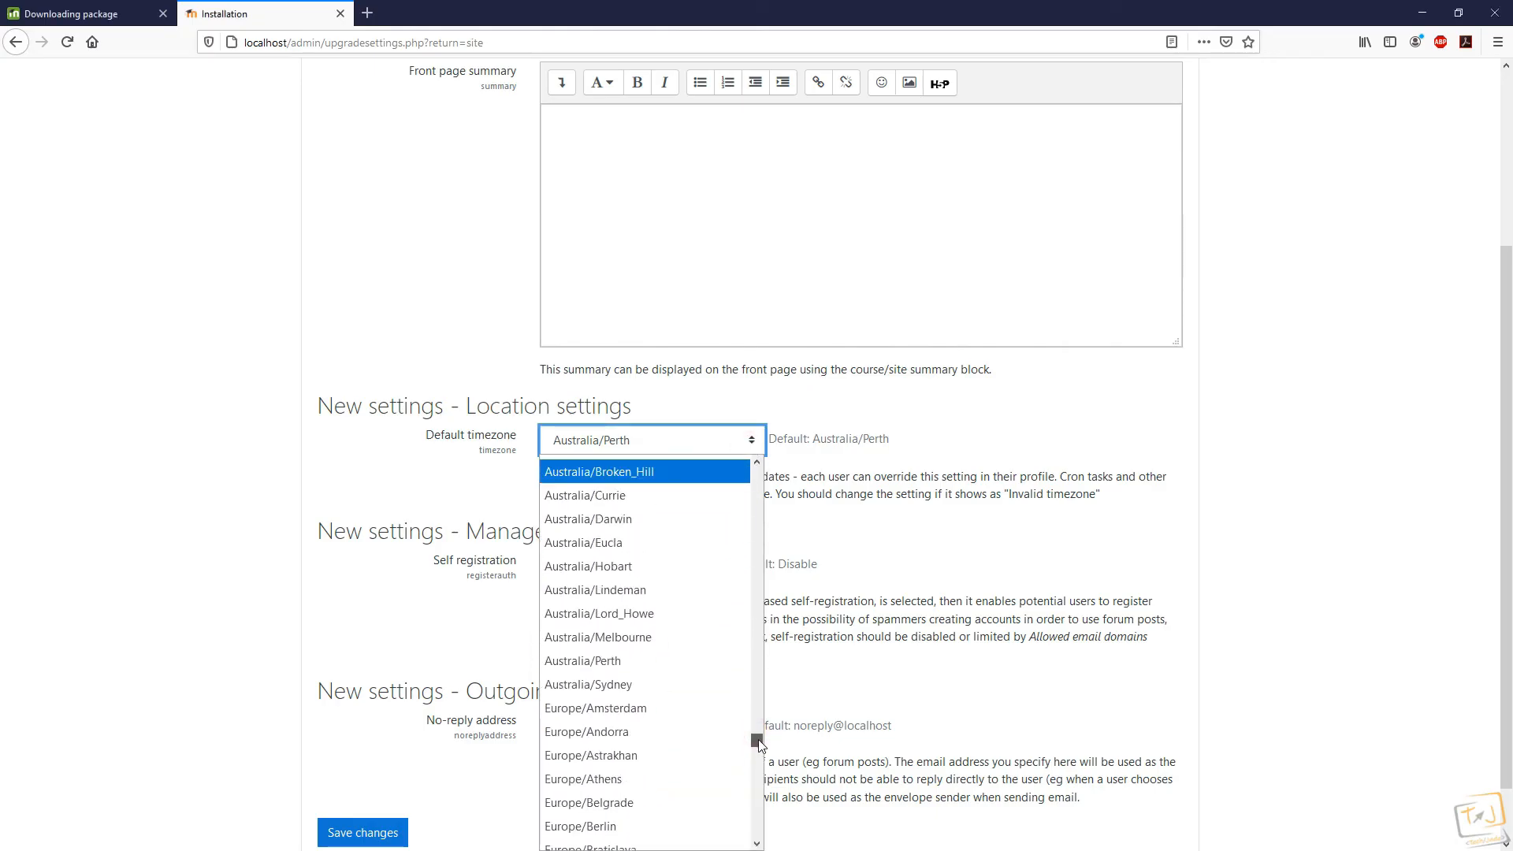
pyautogui.scroll(-3)
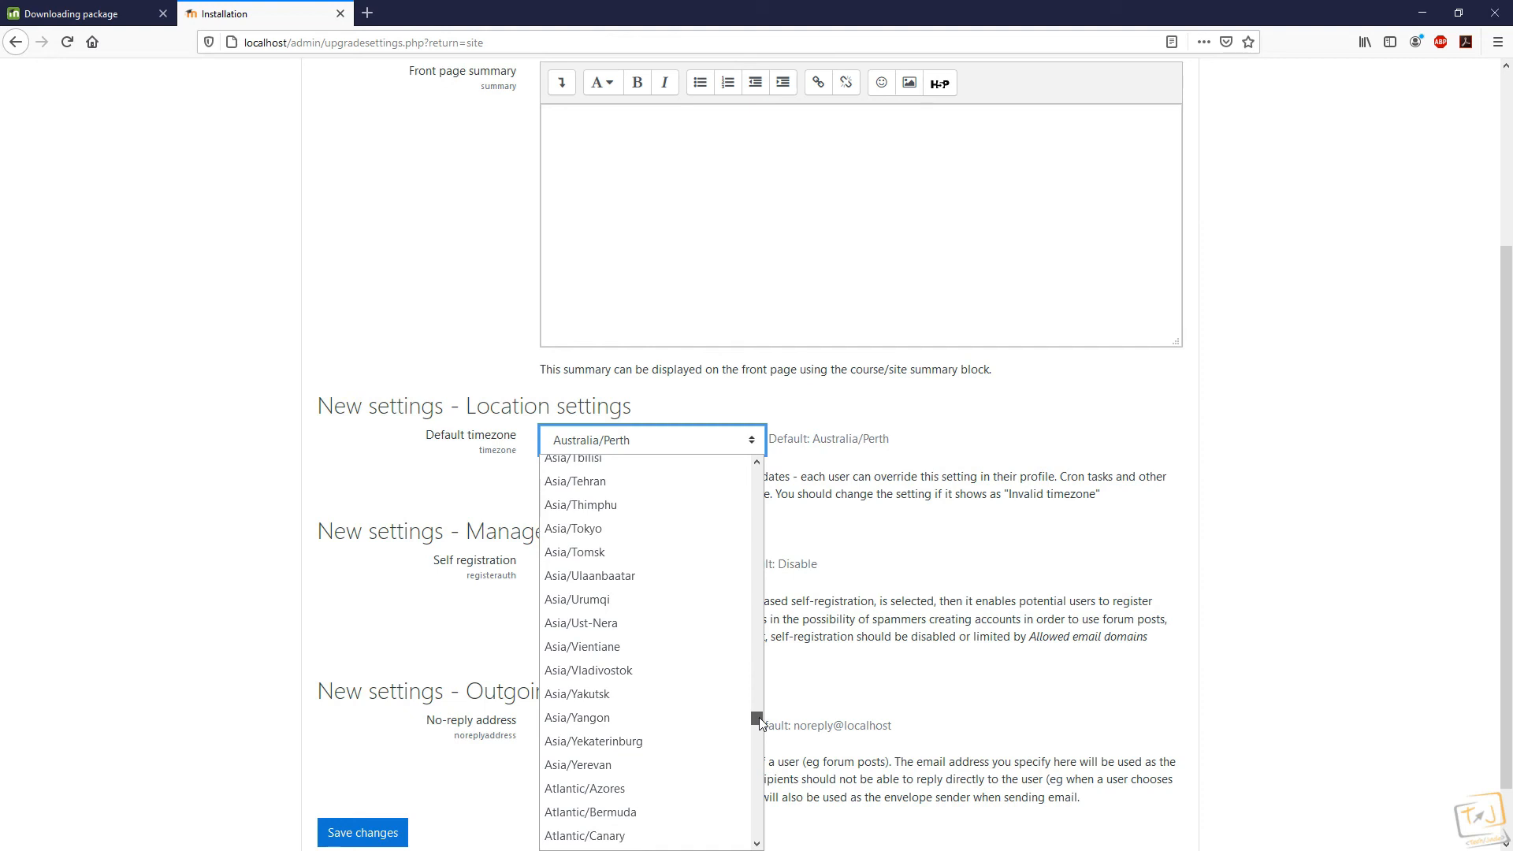
pyautogui.scroll(3)
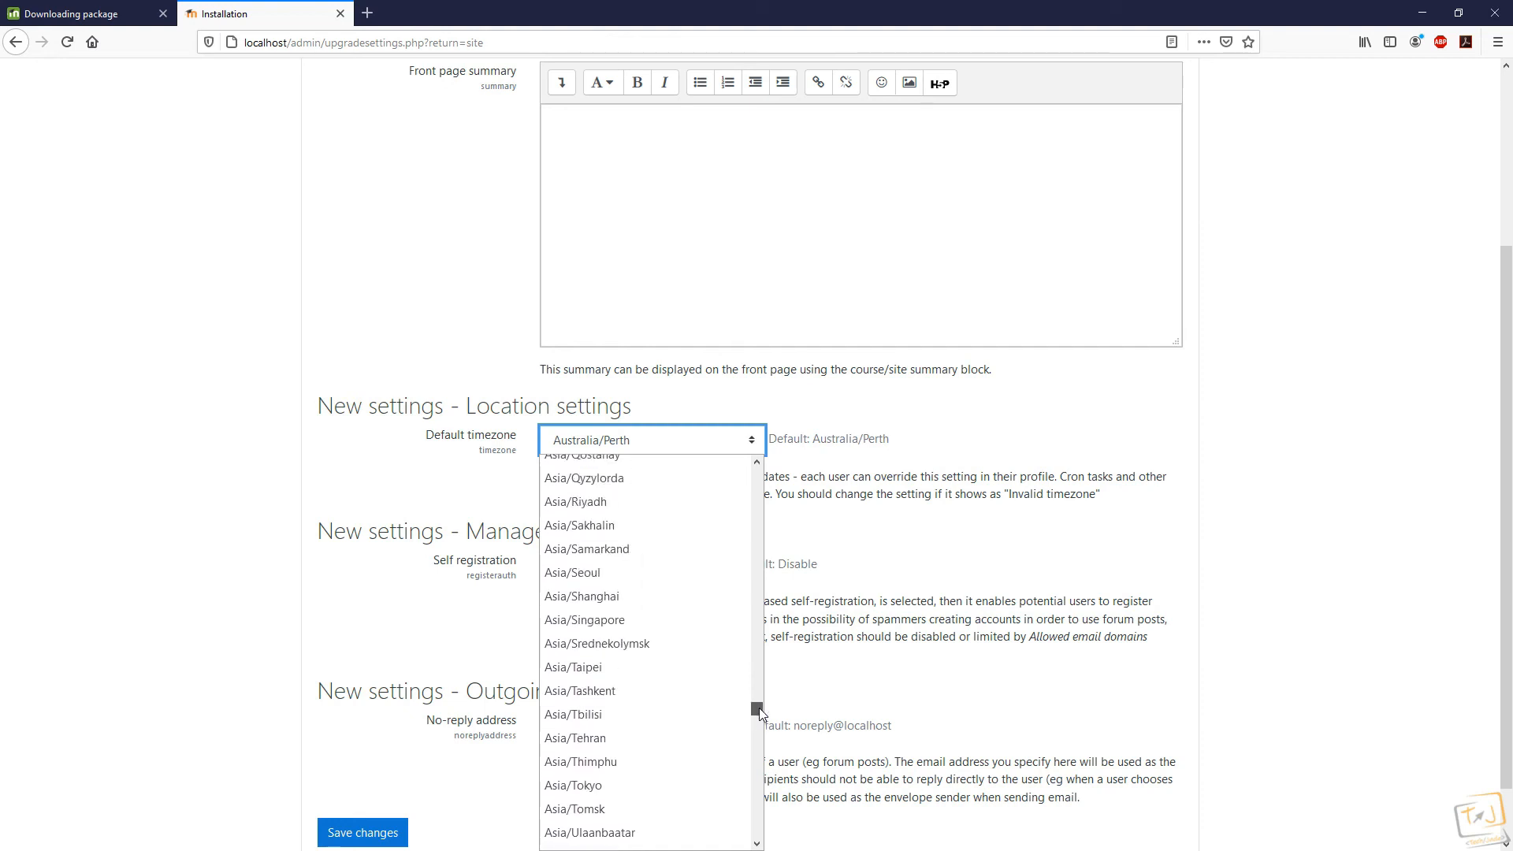
pyautogui.scroll(3)
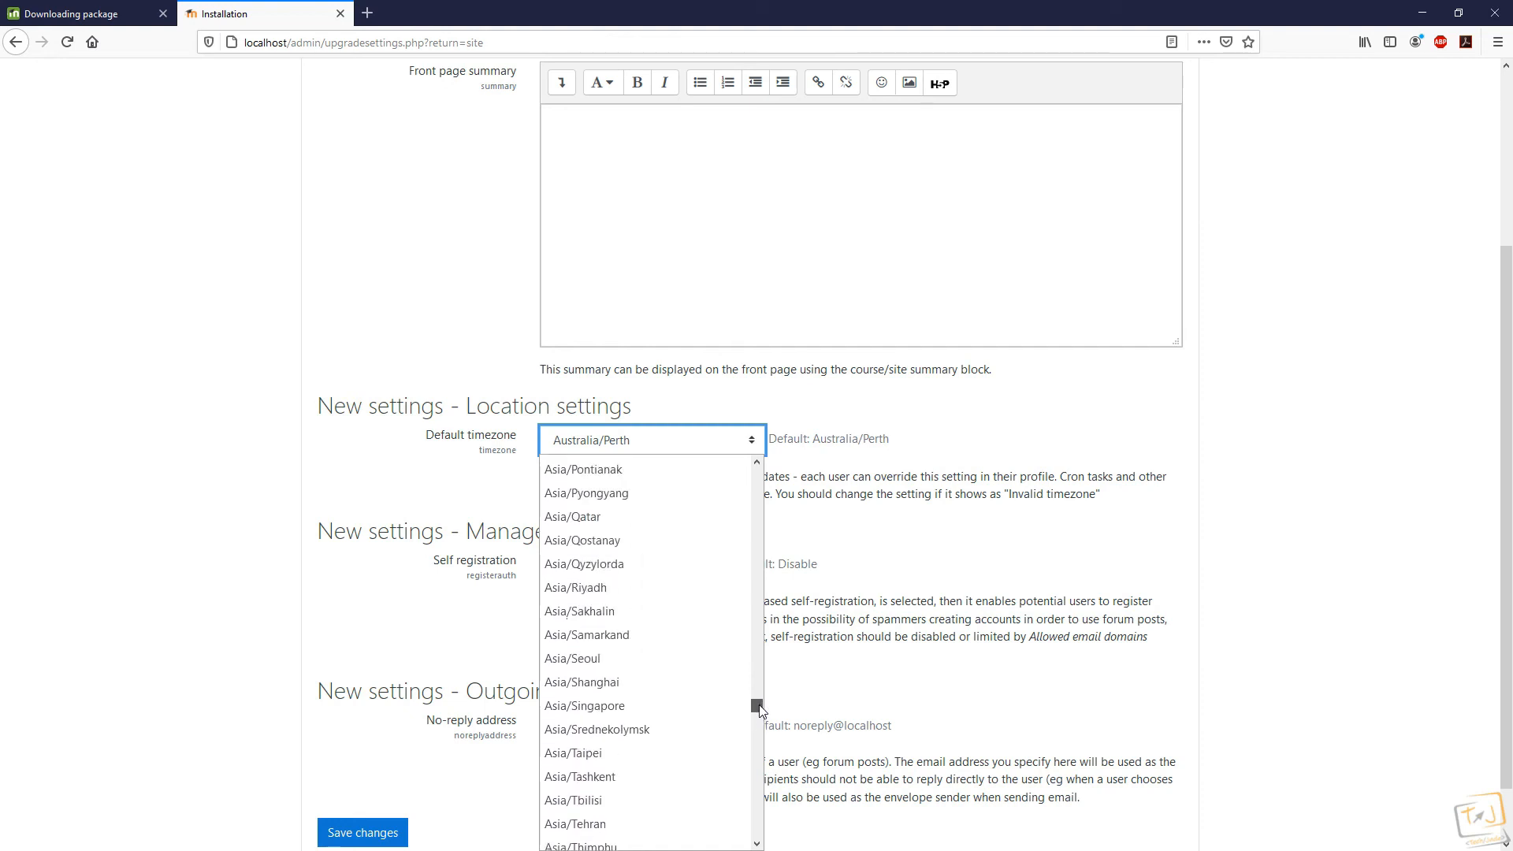
pyautogui.scroll(3)
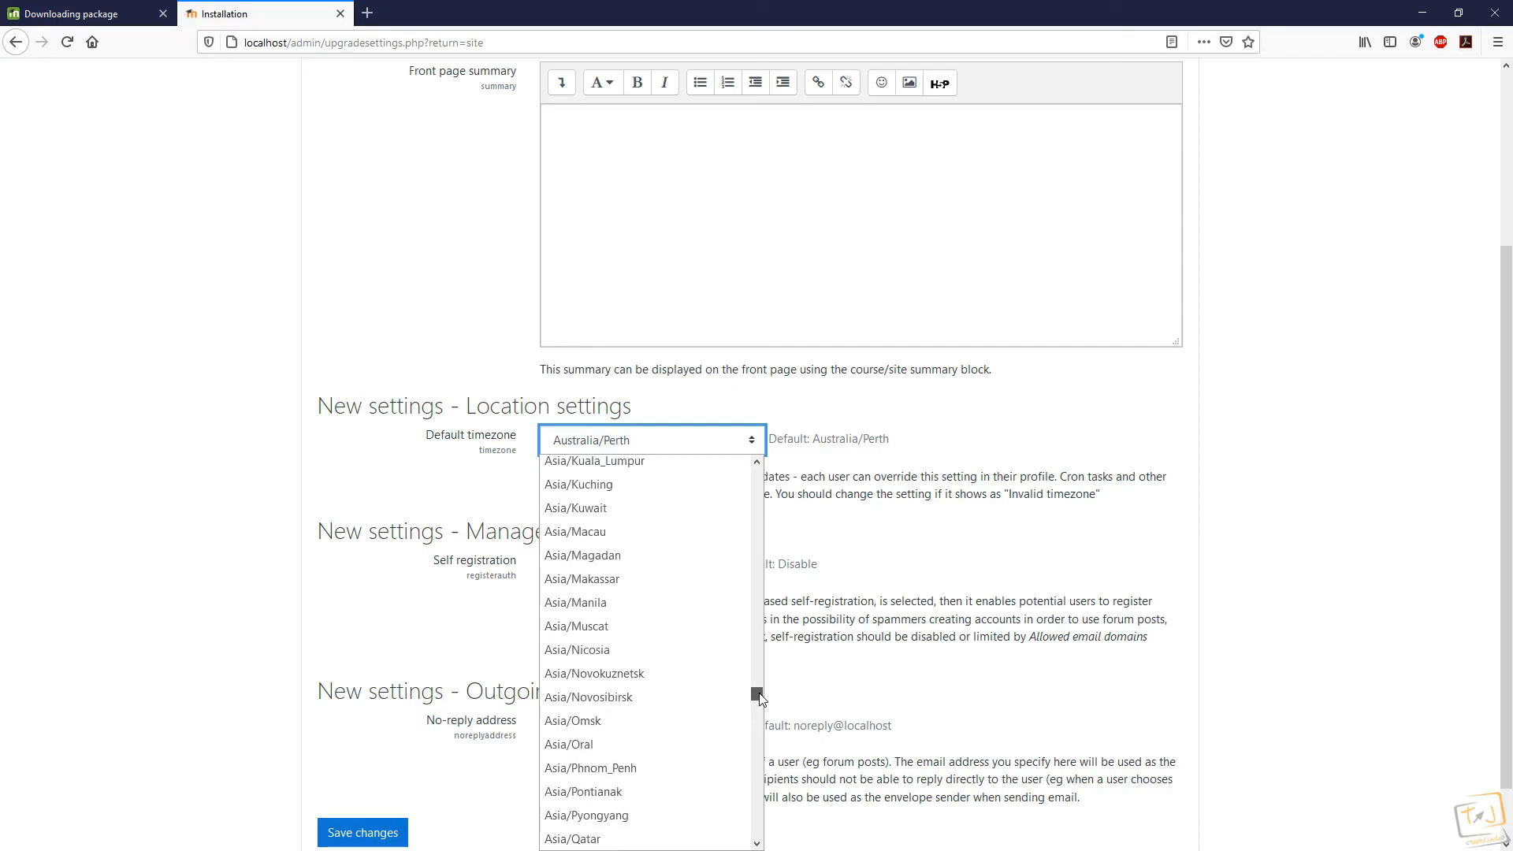
pyautogui.click(575, 602)
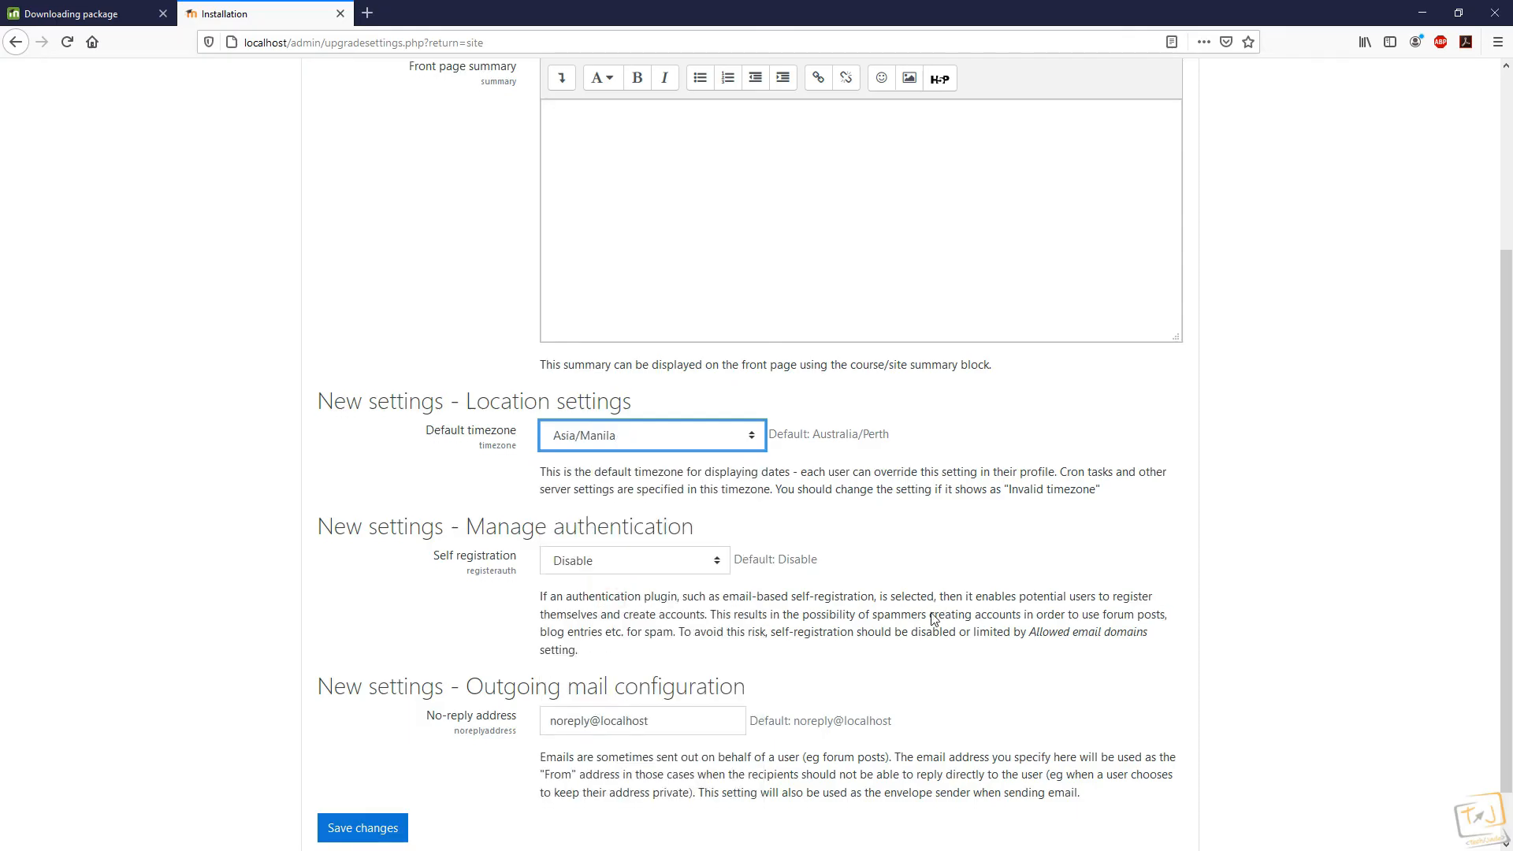
# Leave self registration disabled and save the new site settings.
pyautogui.scroll(-3)
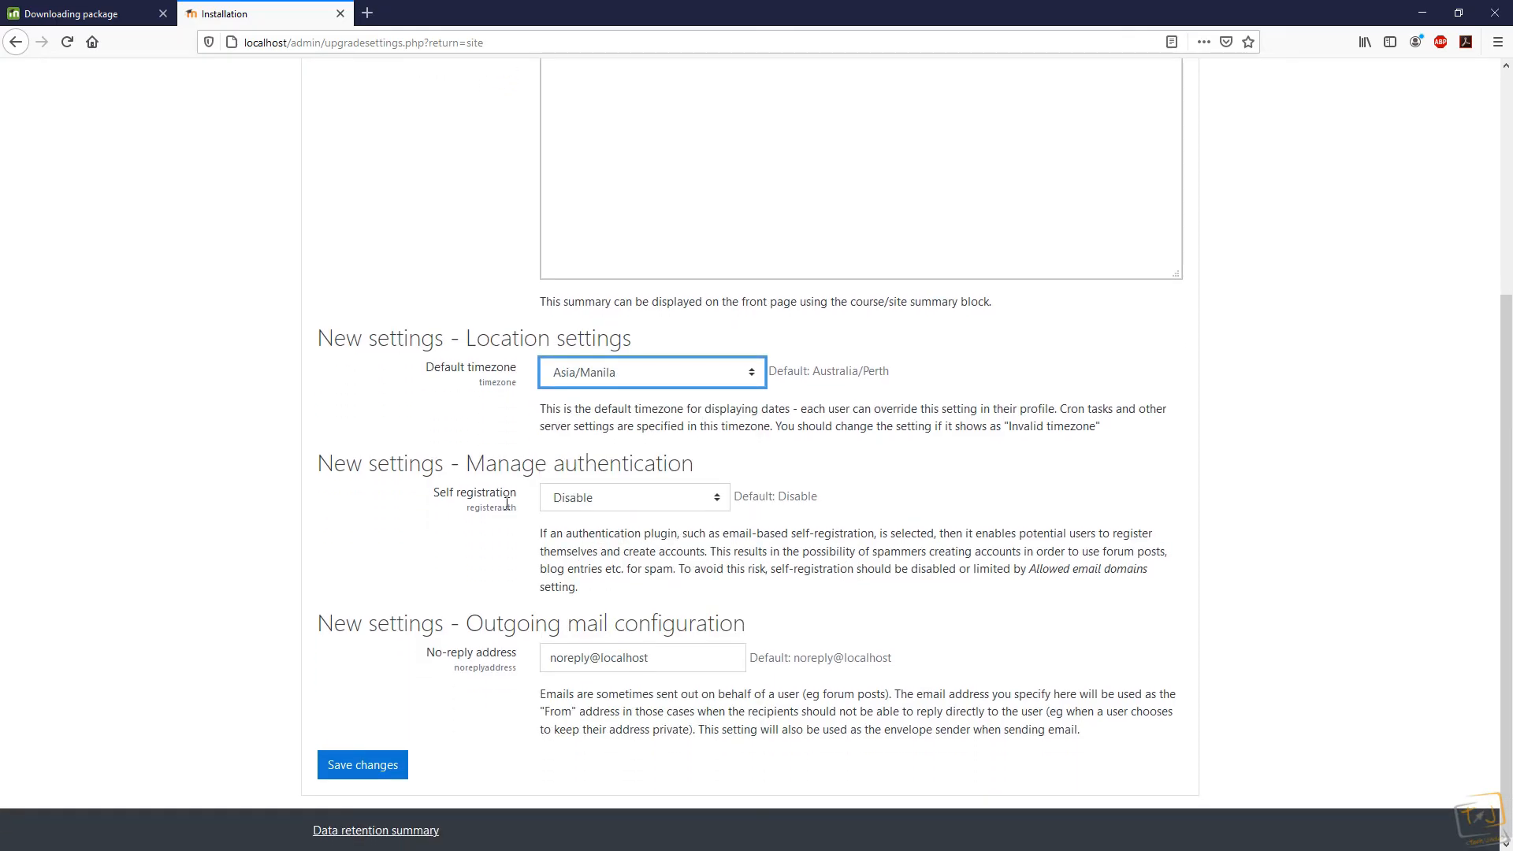
pyautogui.moveTo(631, 489)
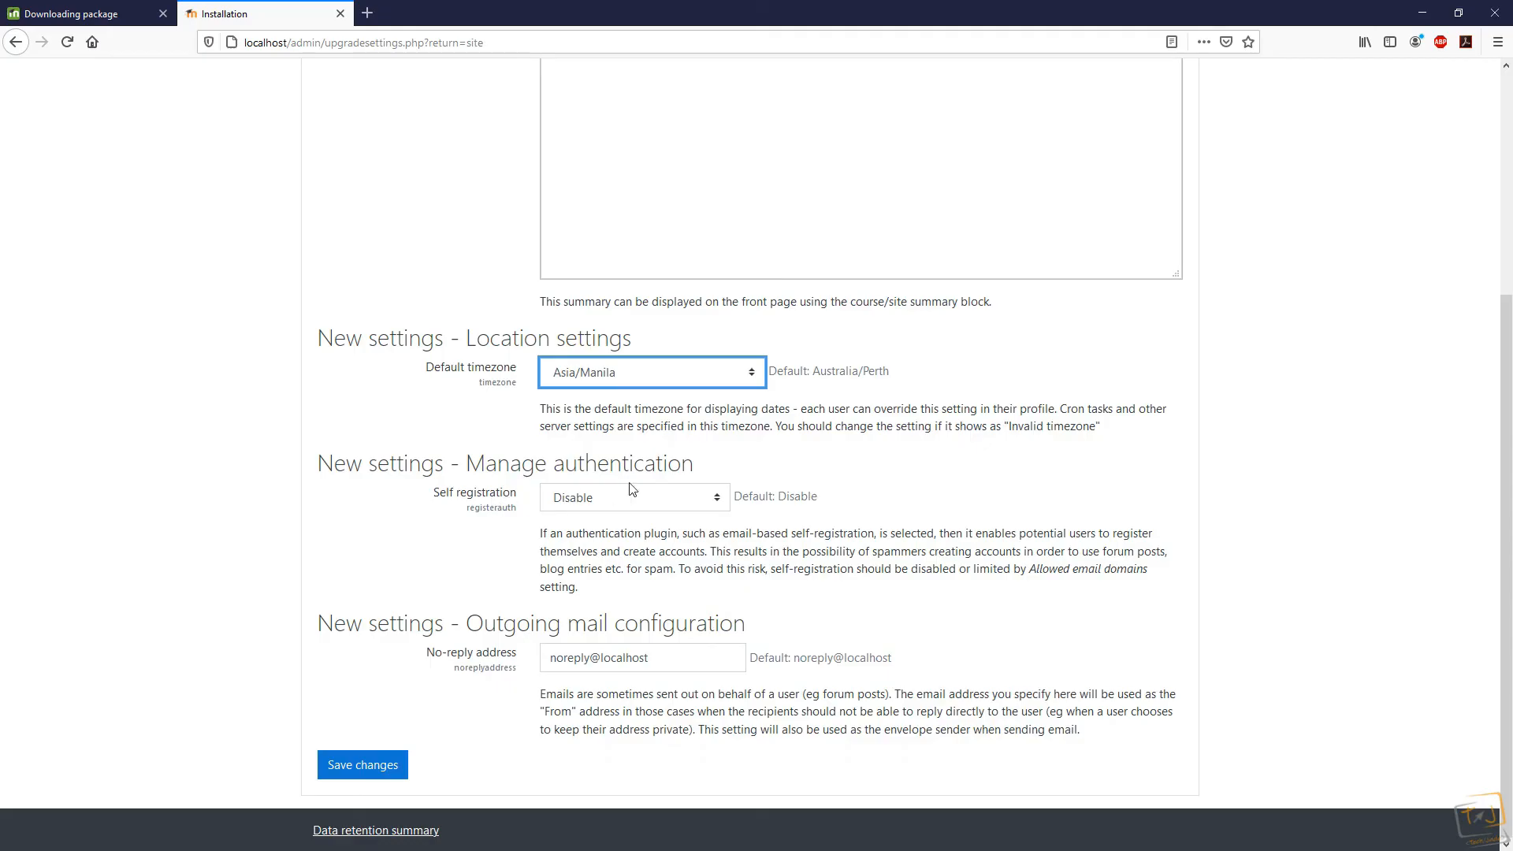
pyautogui.moveTo(724, 509)
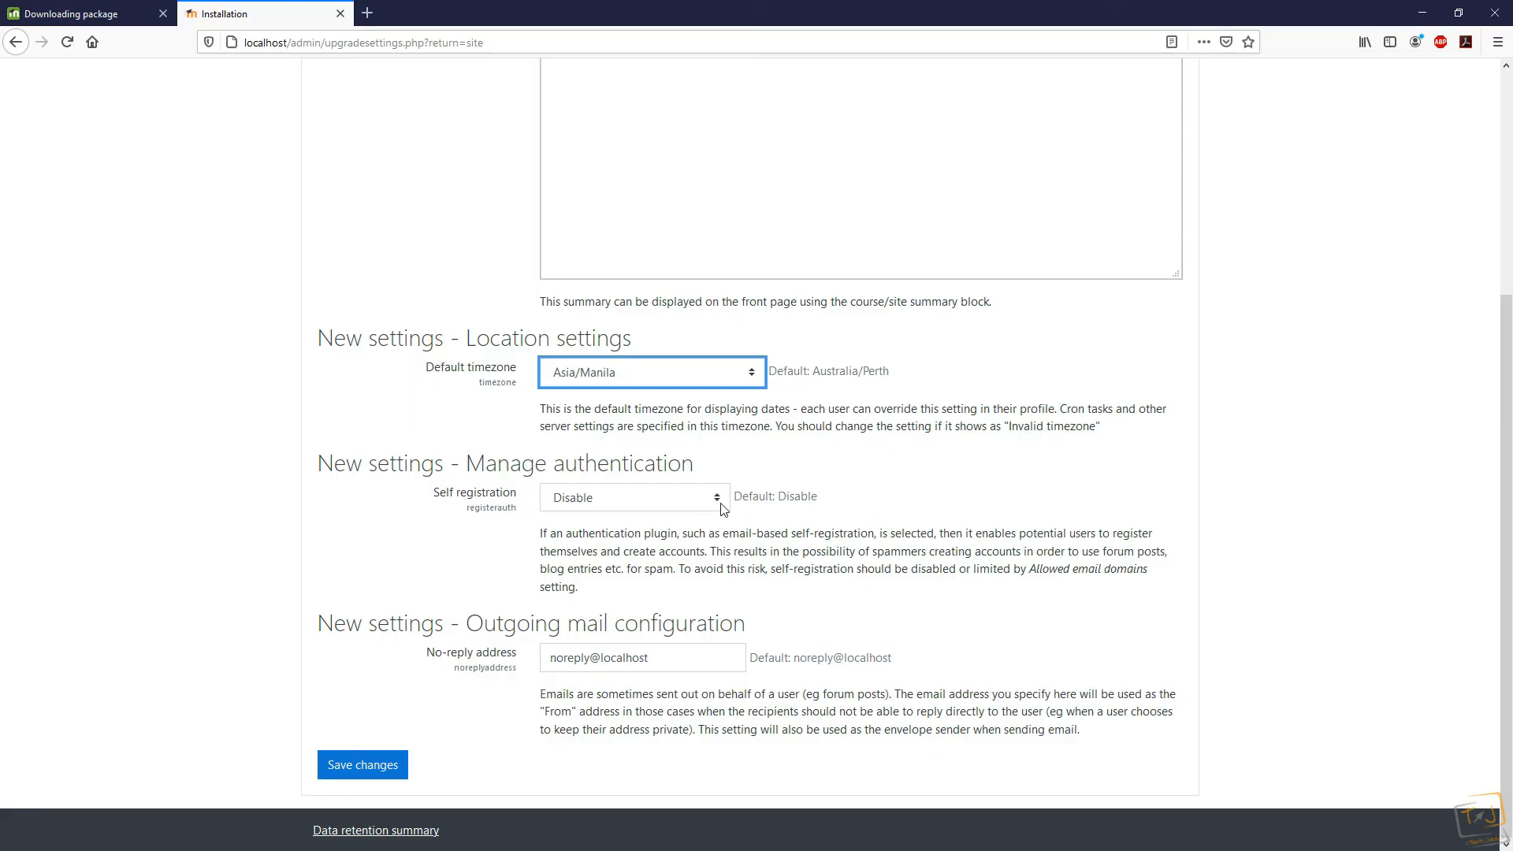
pyautogui.click(634, 496)
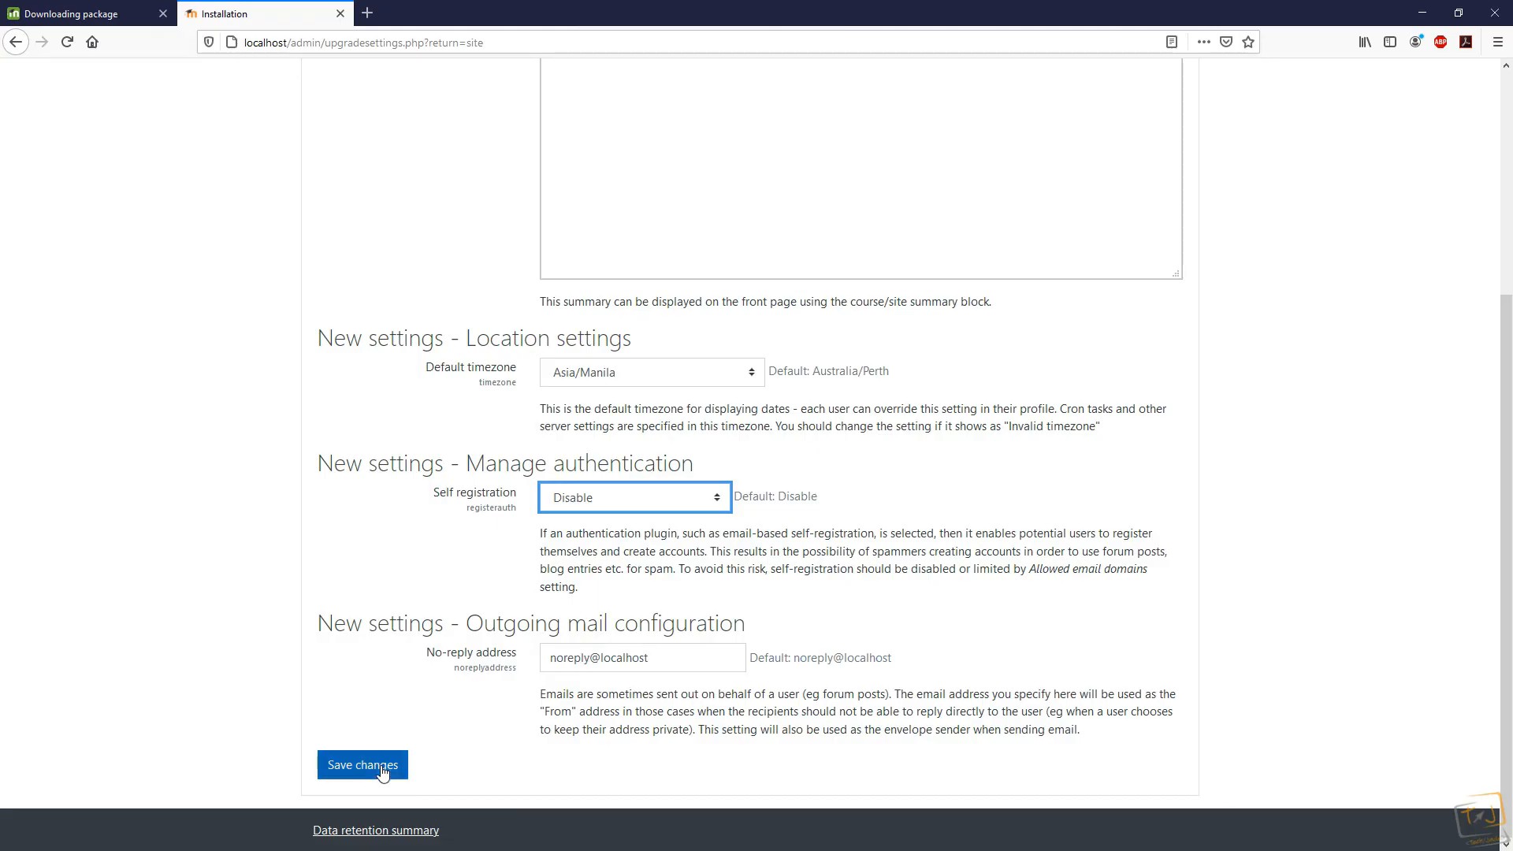
pyautogui.moveTo(730, 710)
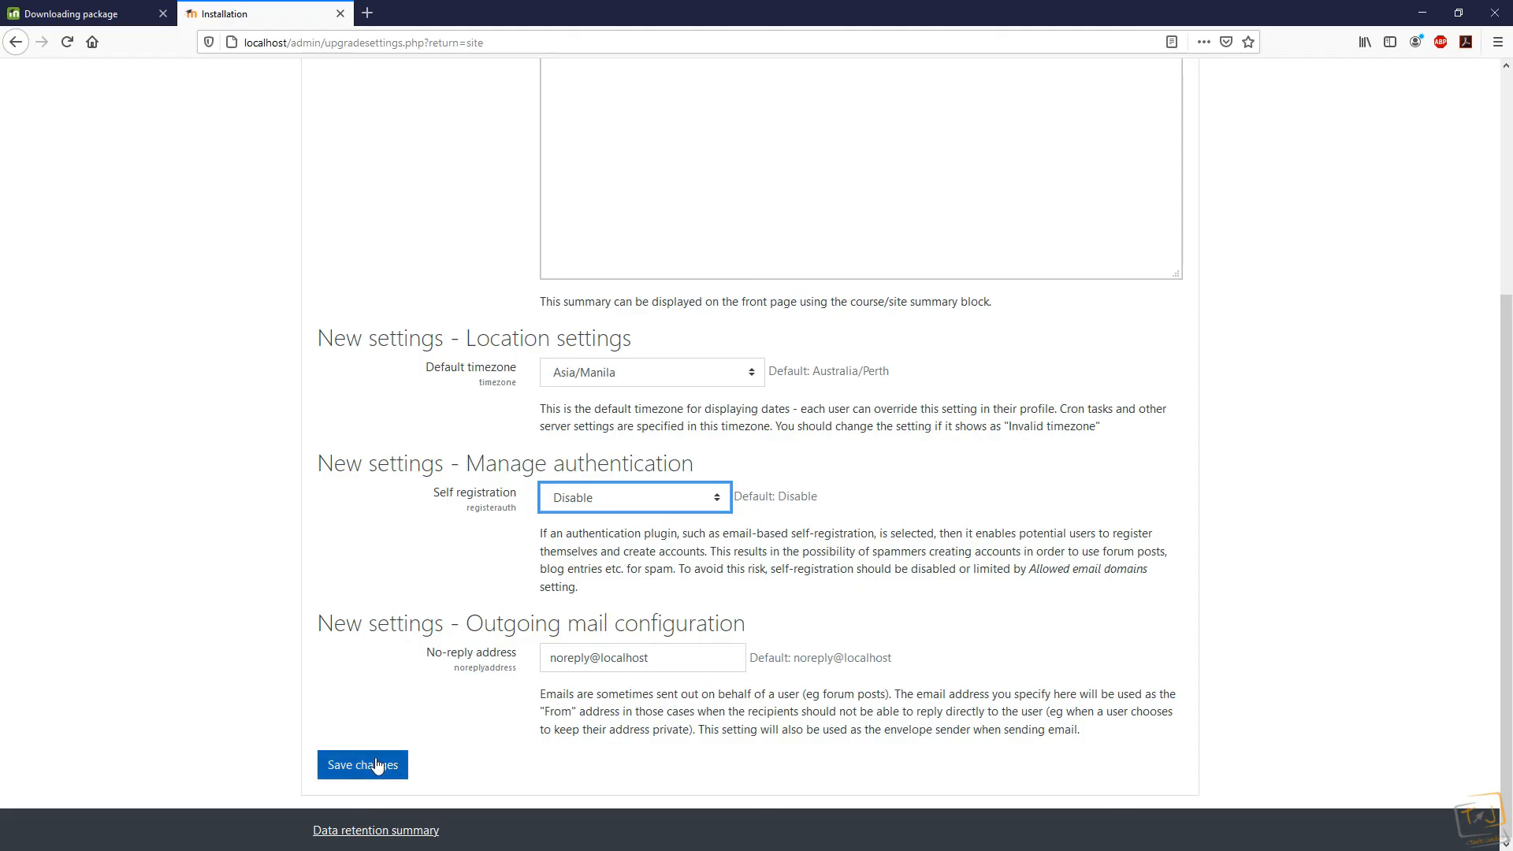
pyautogui.click(363, 764)
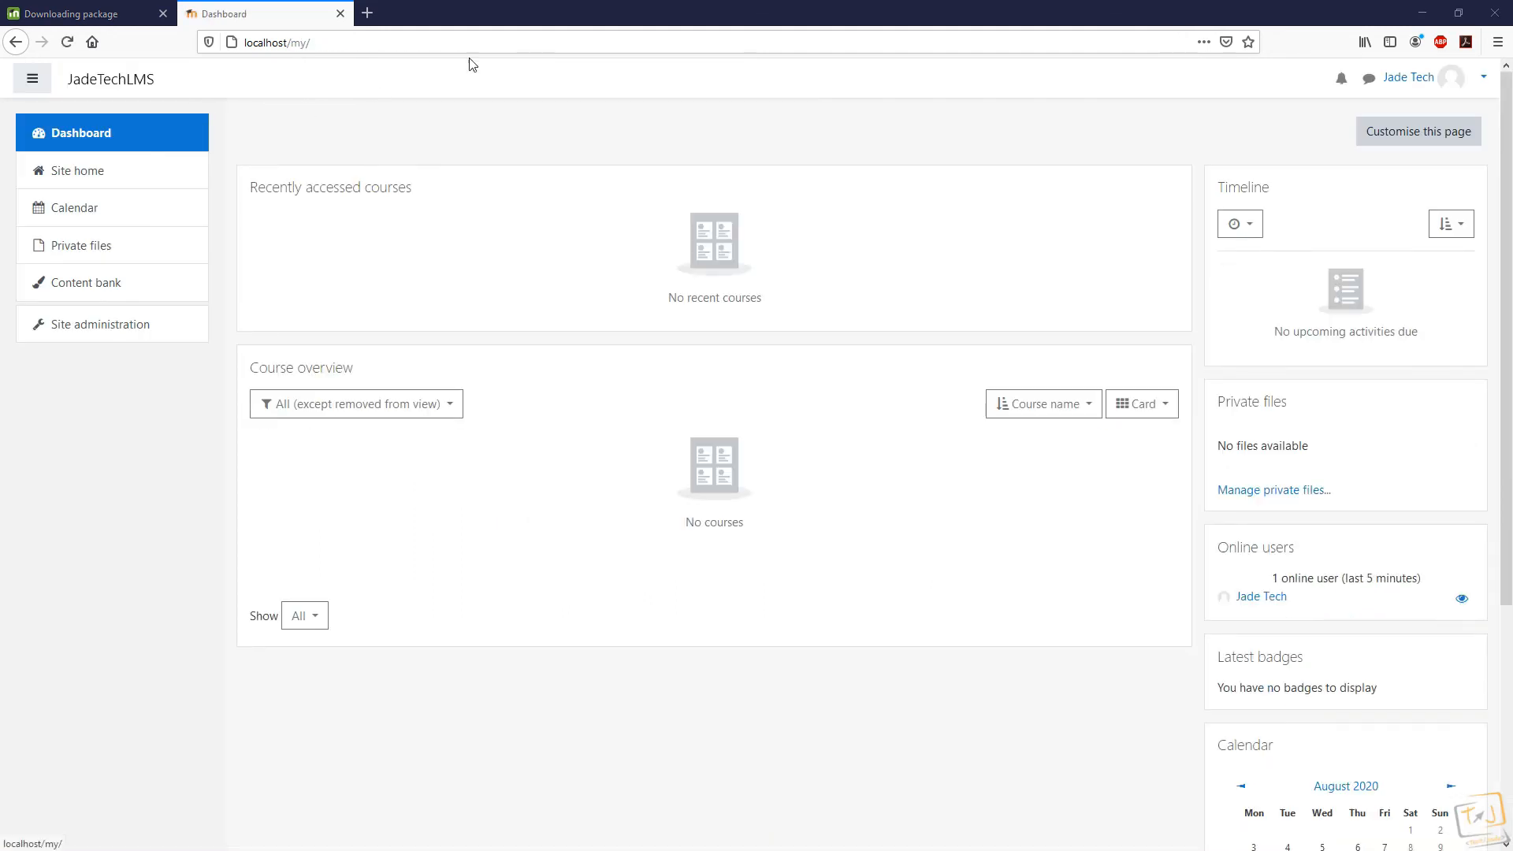
pyautogui.moveTo(586, 21)
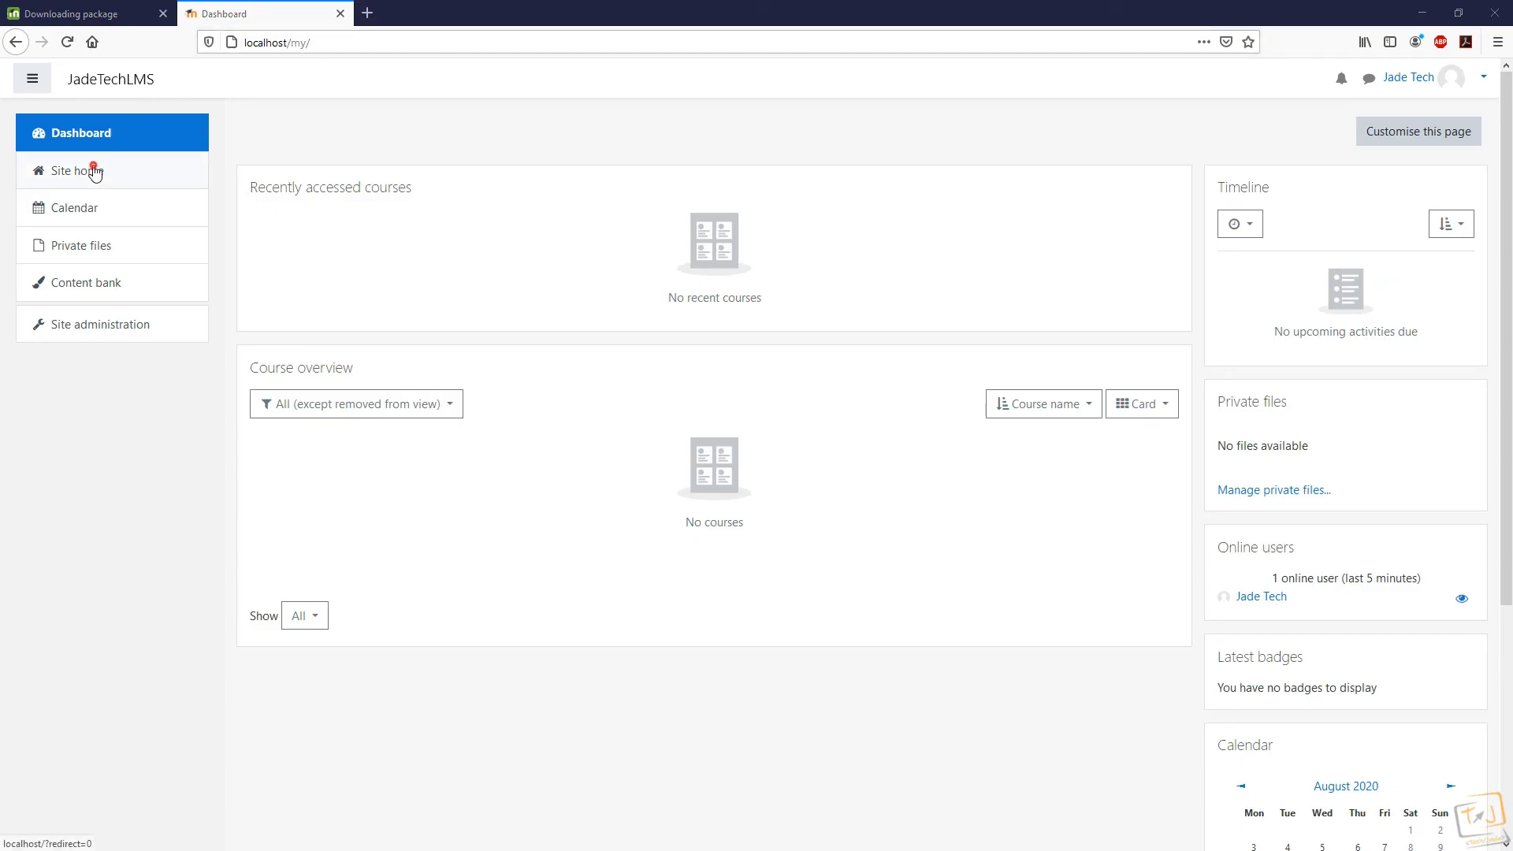
# Visit Site home, Calendar and Private files, then go to the Site administration page.
pyautogui.click(75, 170)
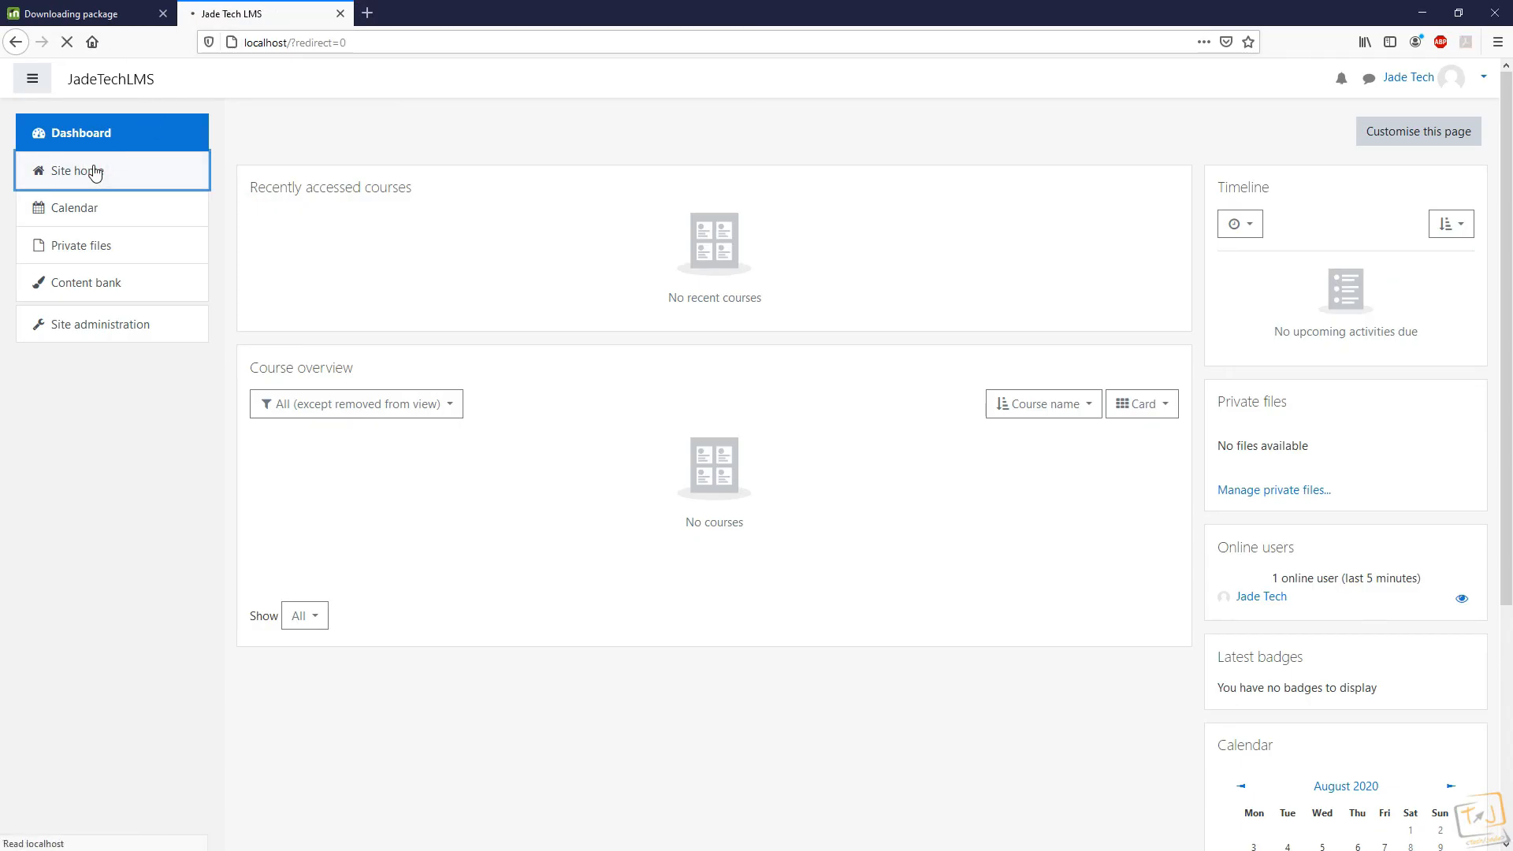
pyautogui.click(77, 170)
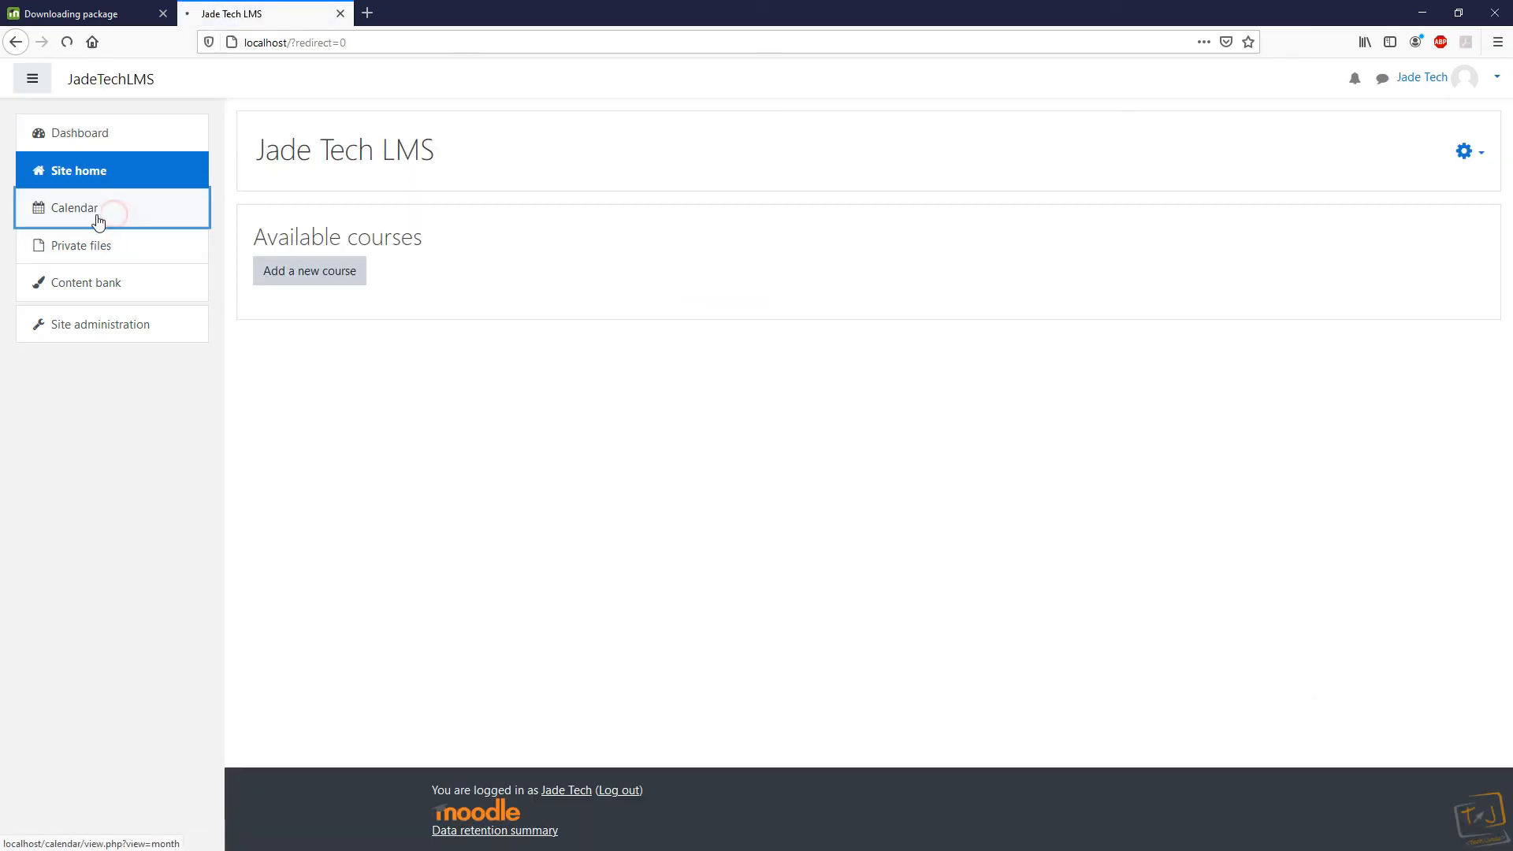
pyautogui.click(74, 208)
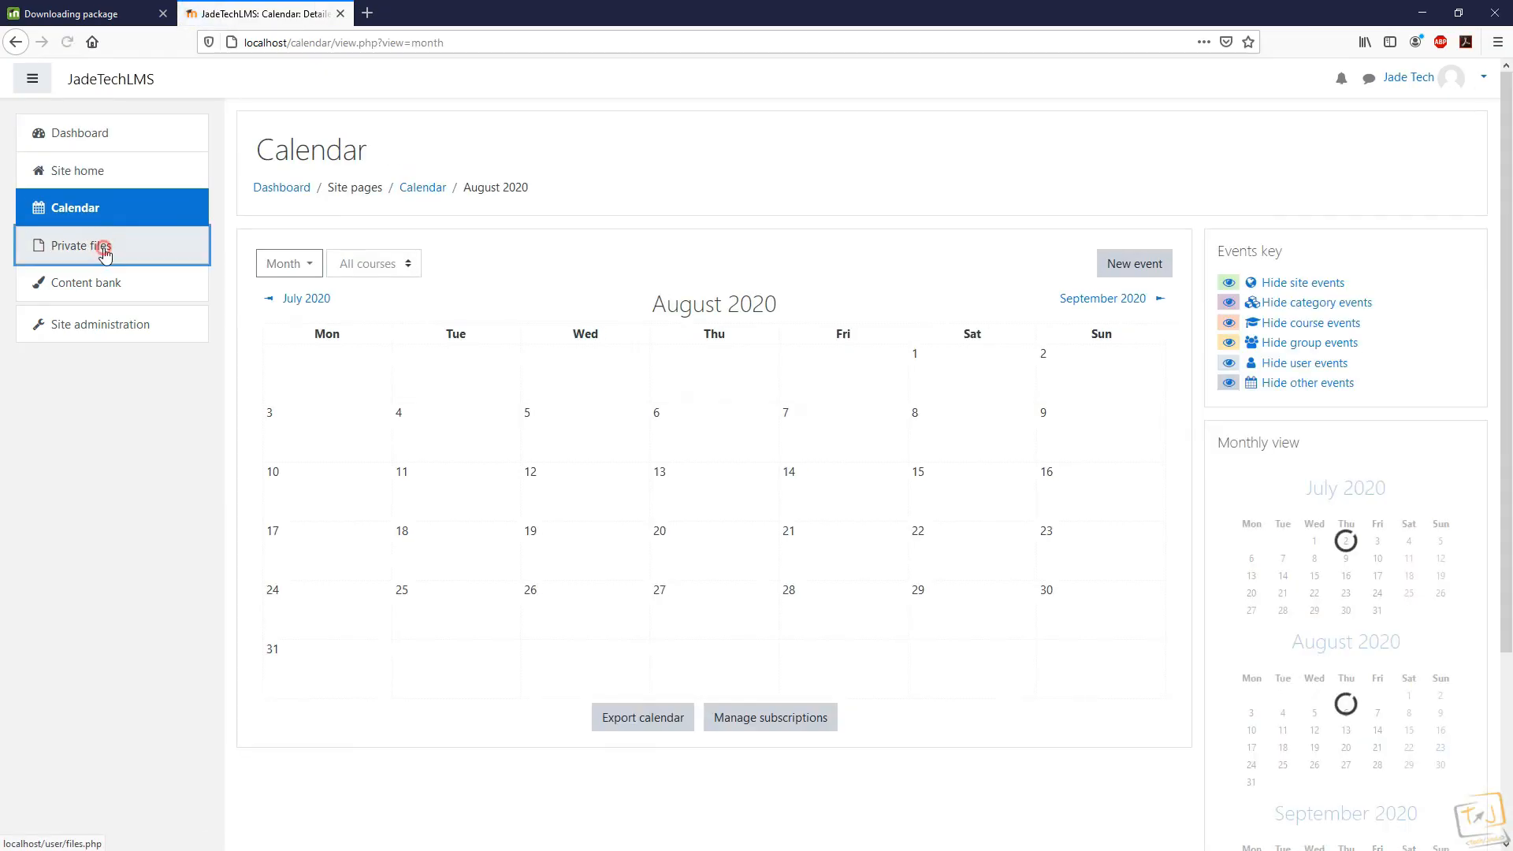
pyautogui.click(79, 246)
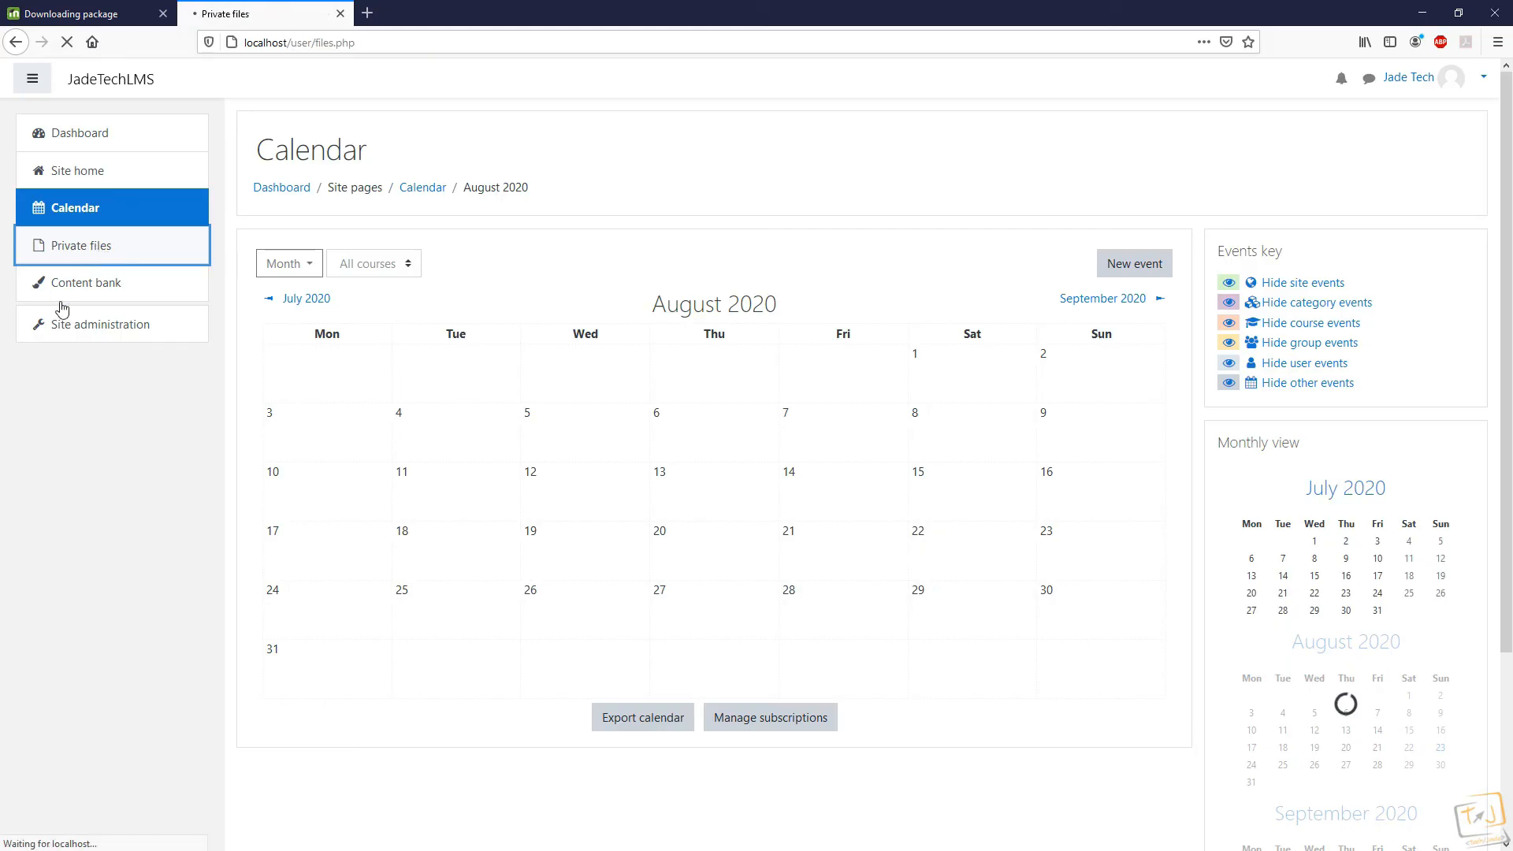
pyautogui.click(80, 245)
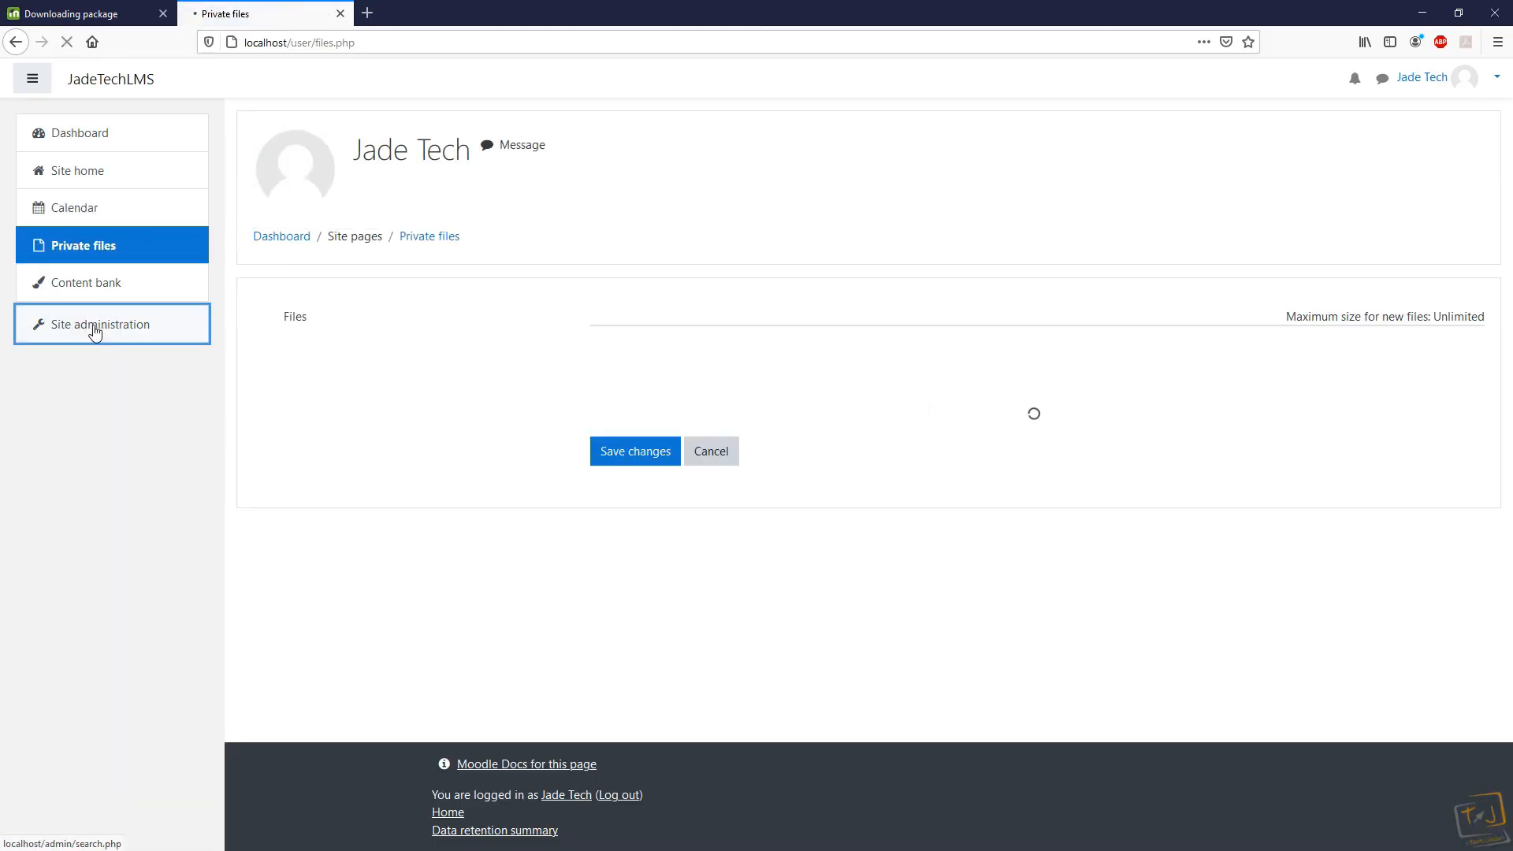
pyautogui.click(96, 325)
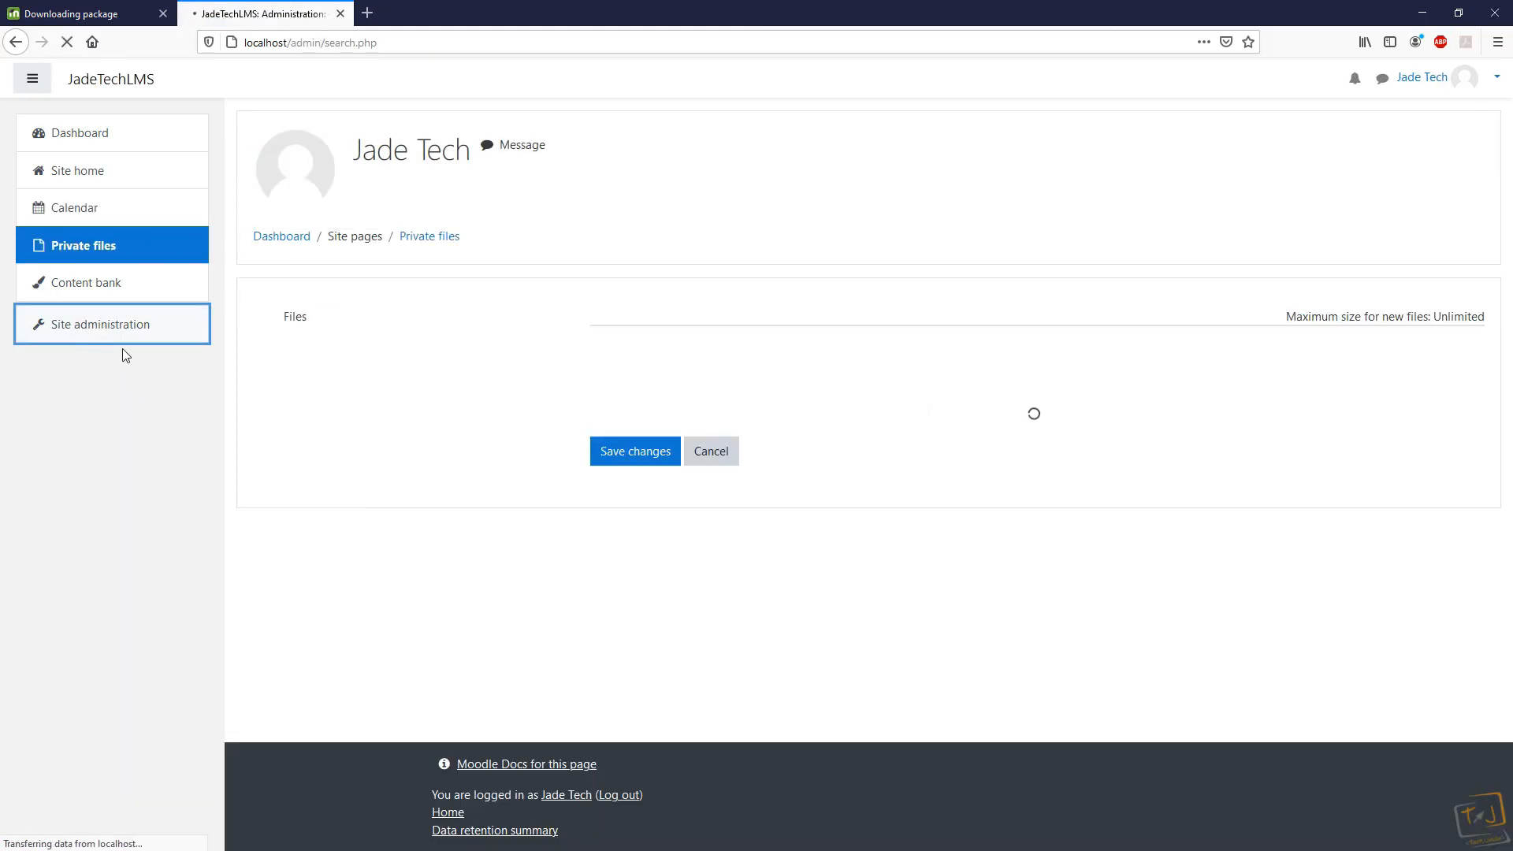
pyautogui.click(98, 324)
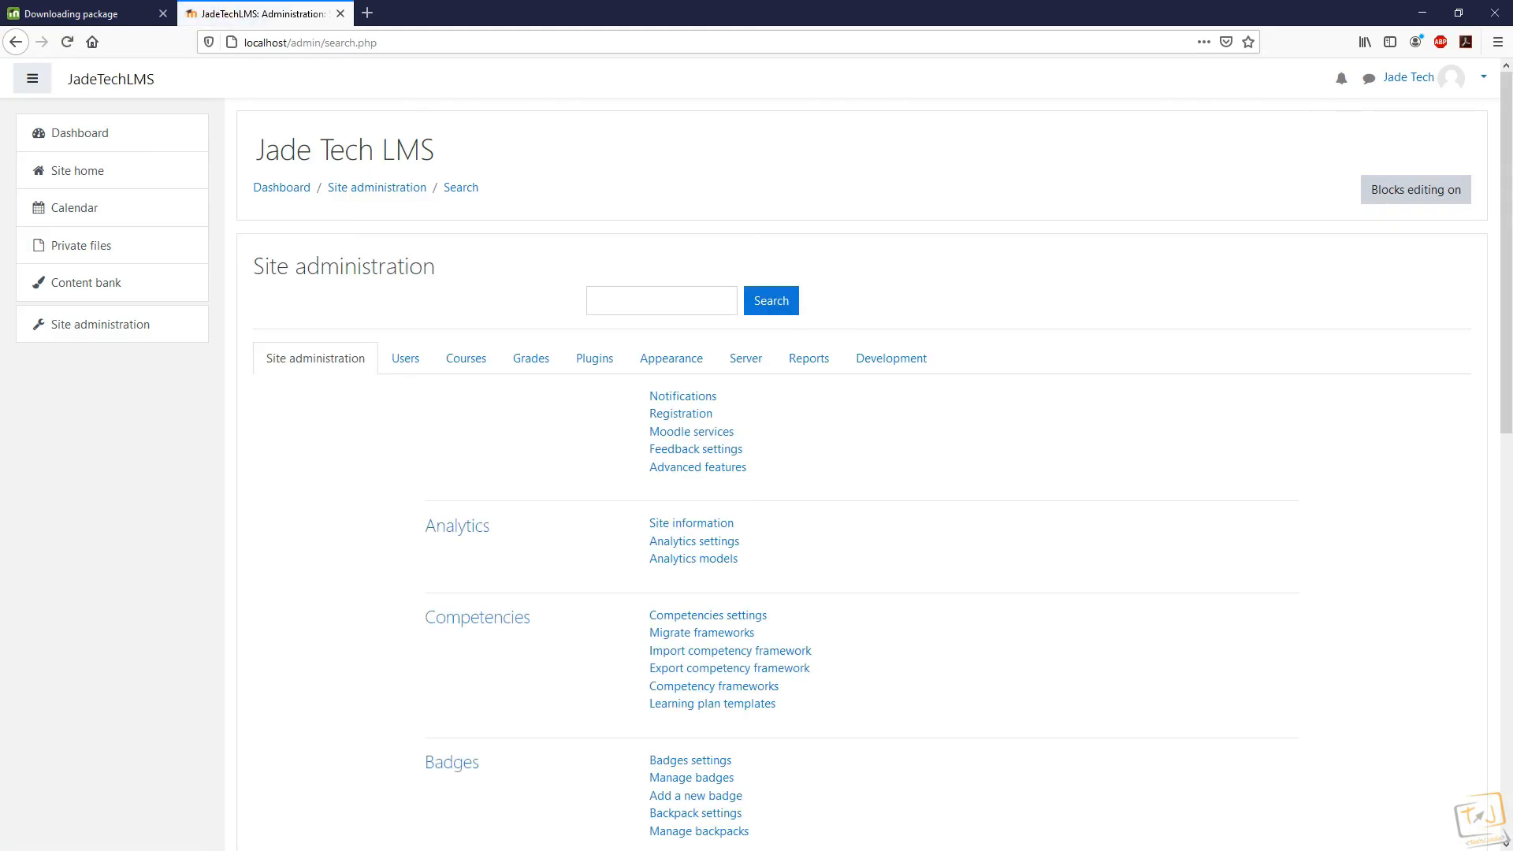